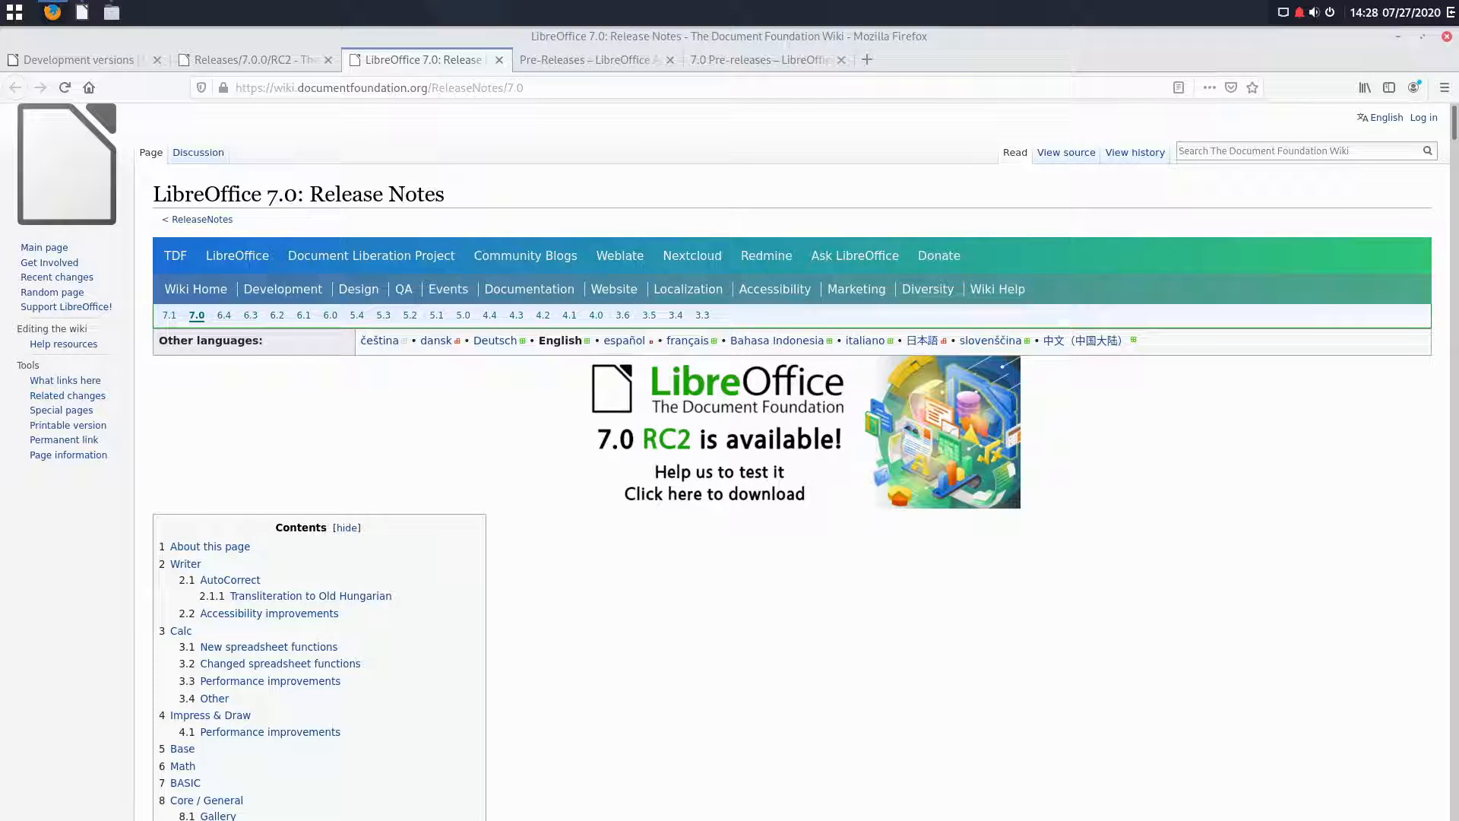
mouse_move(1344, 76)
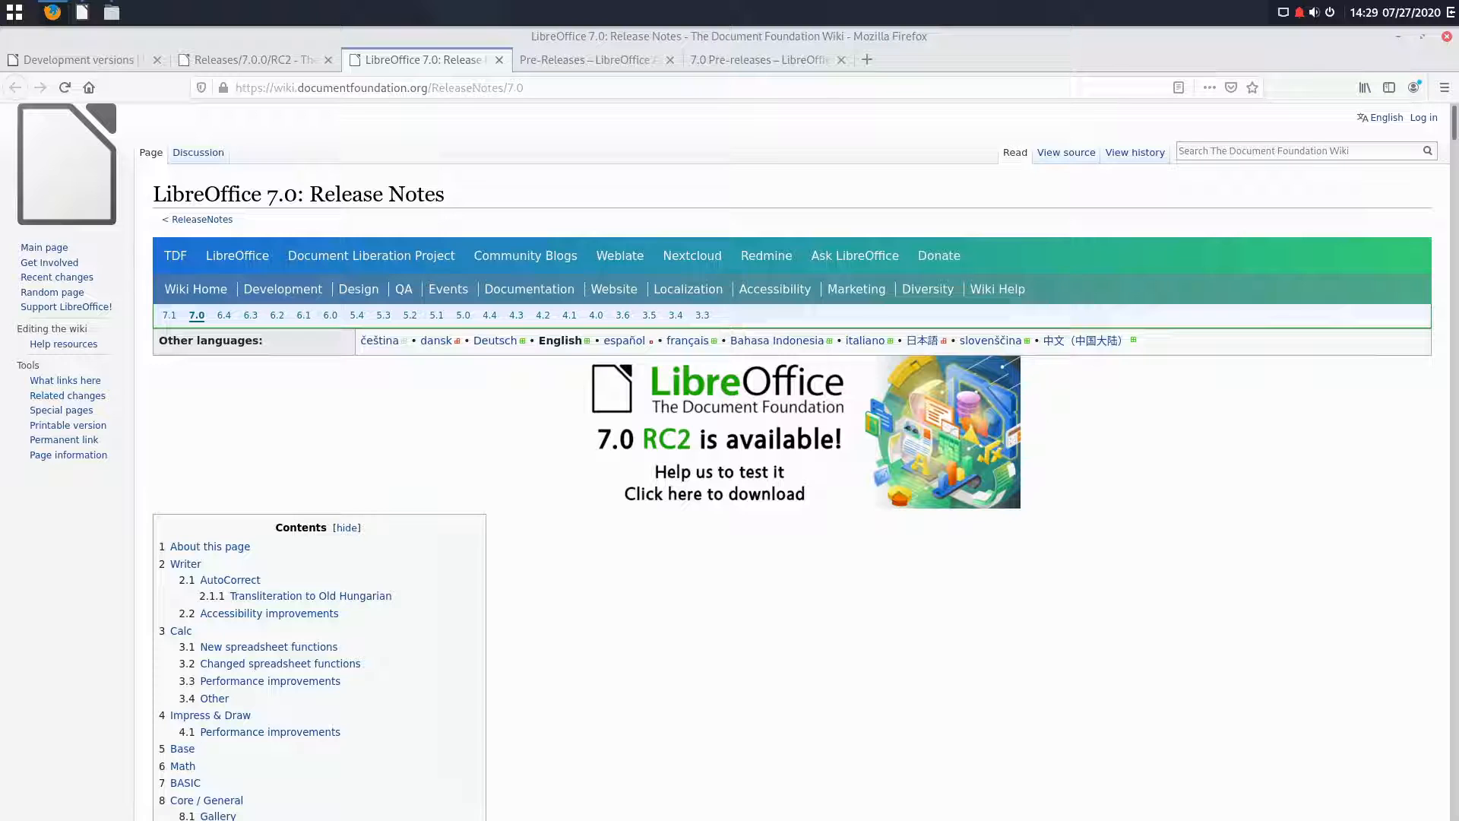
Step: Scroll the Writer release notes from padded numbering past semi-transparent text and bookmark examples
scroll(down, 3)
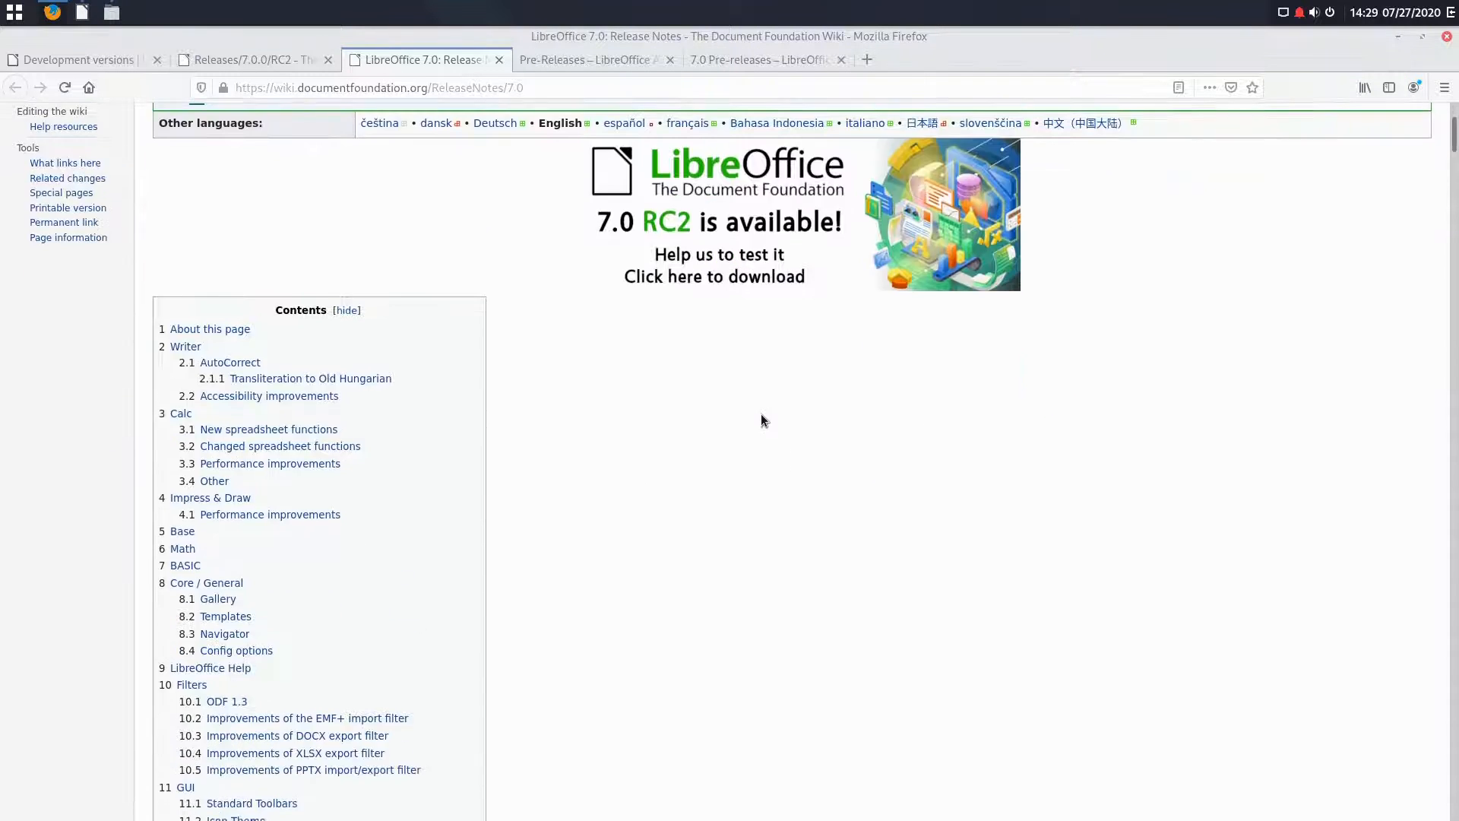
scroll(down, 3)
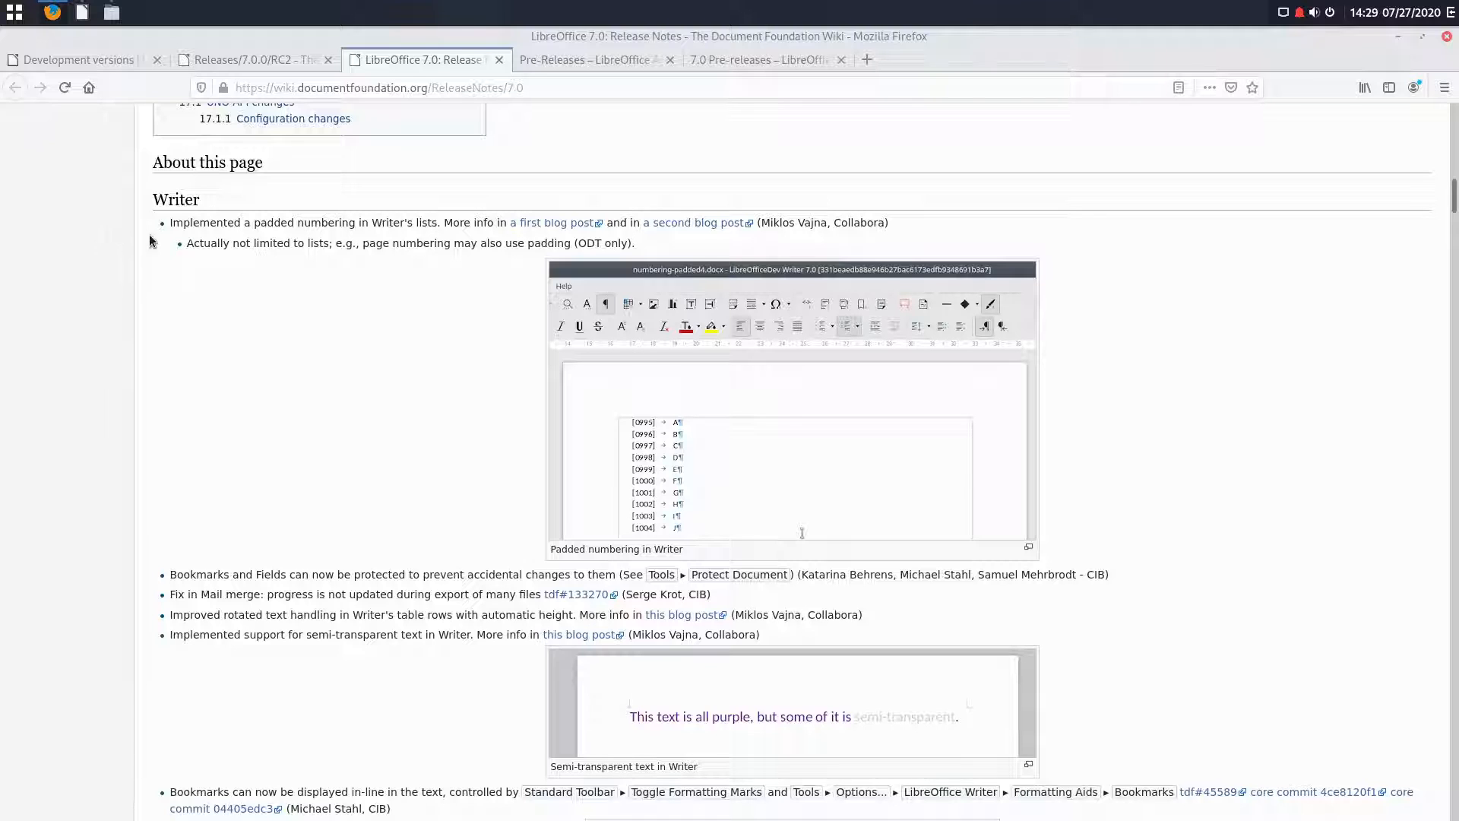
mouse_move(780, 541)
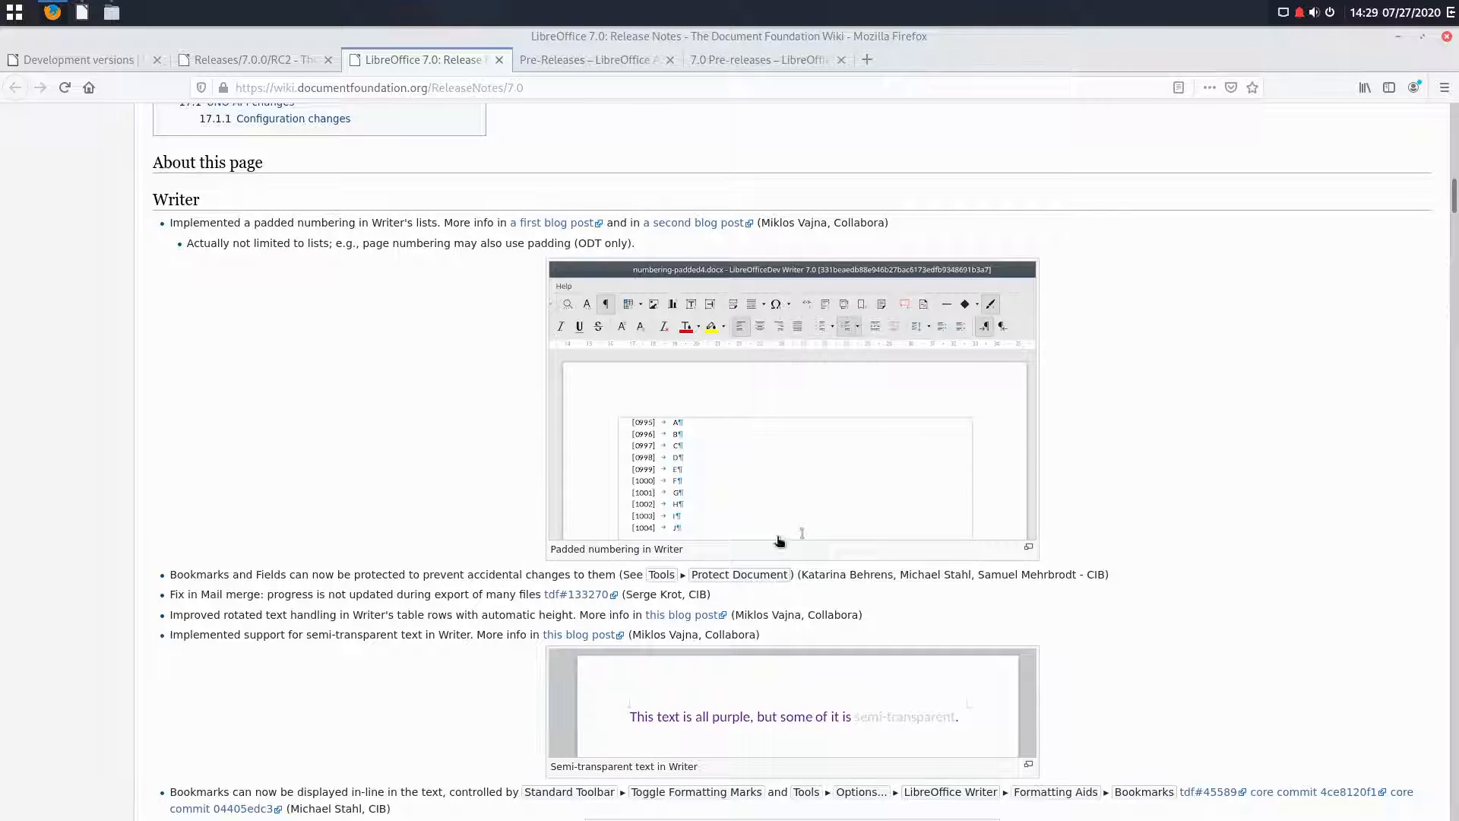
mouse_move(751, 517)
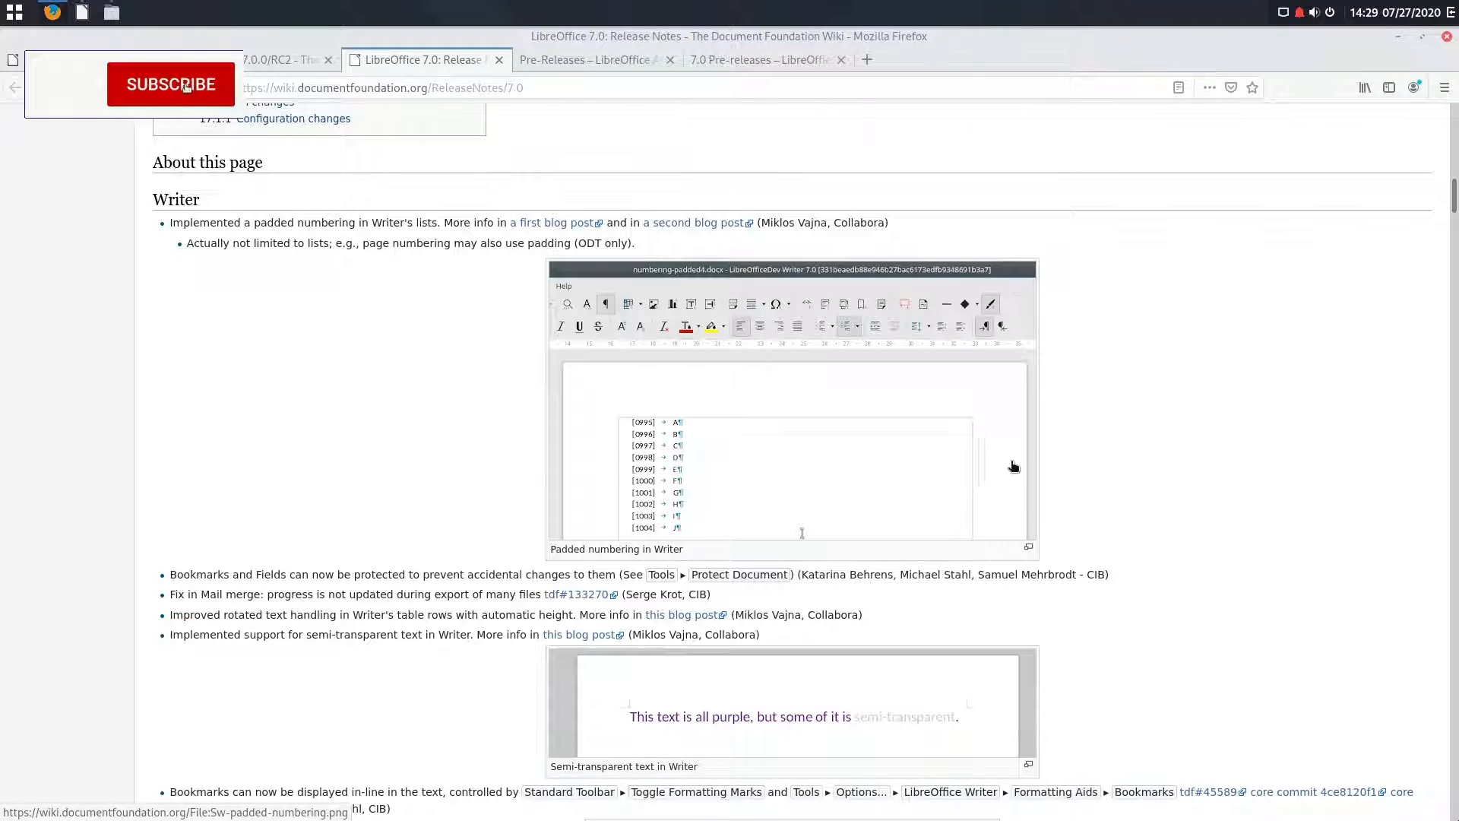
click(170, 84)
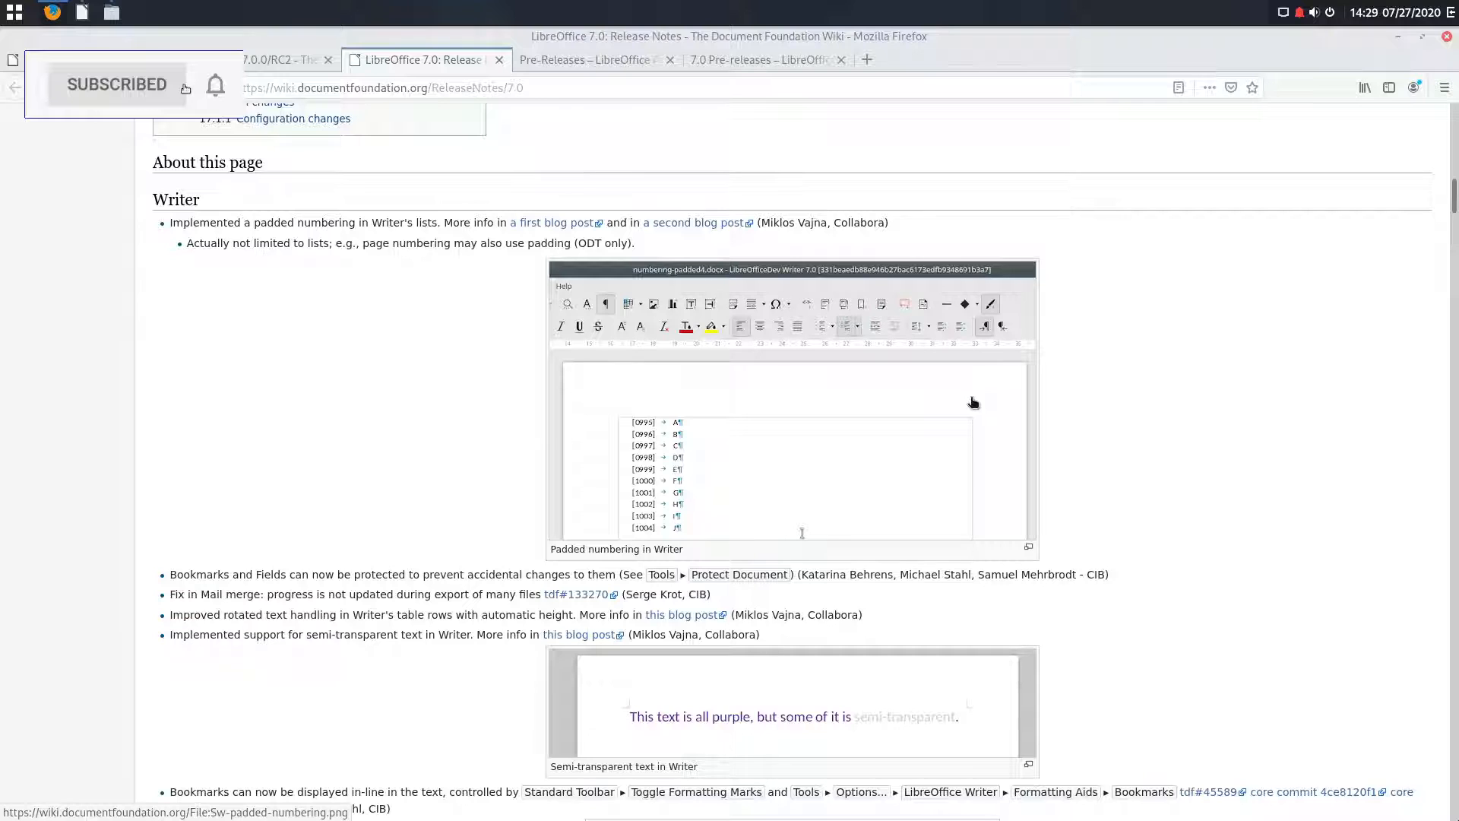
scroll(down, 3)
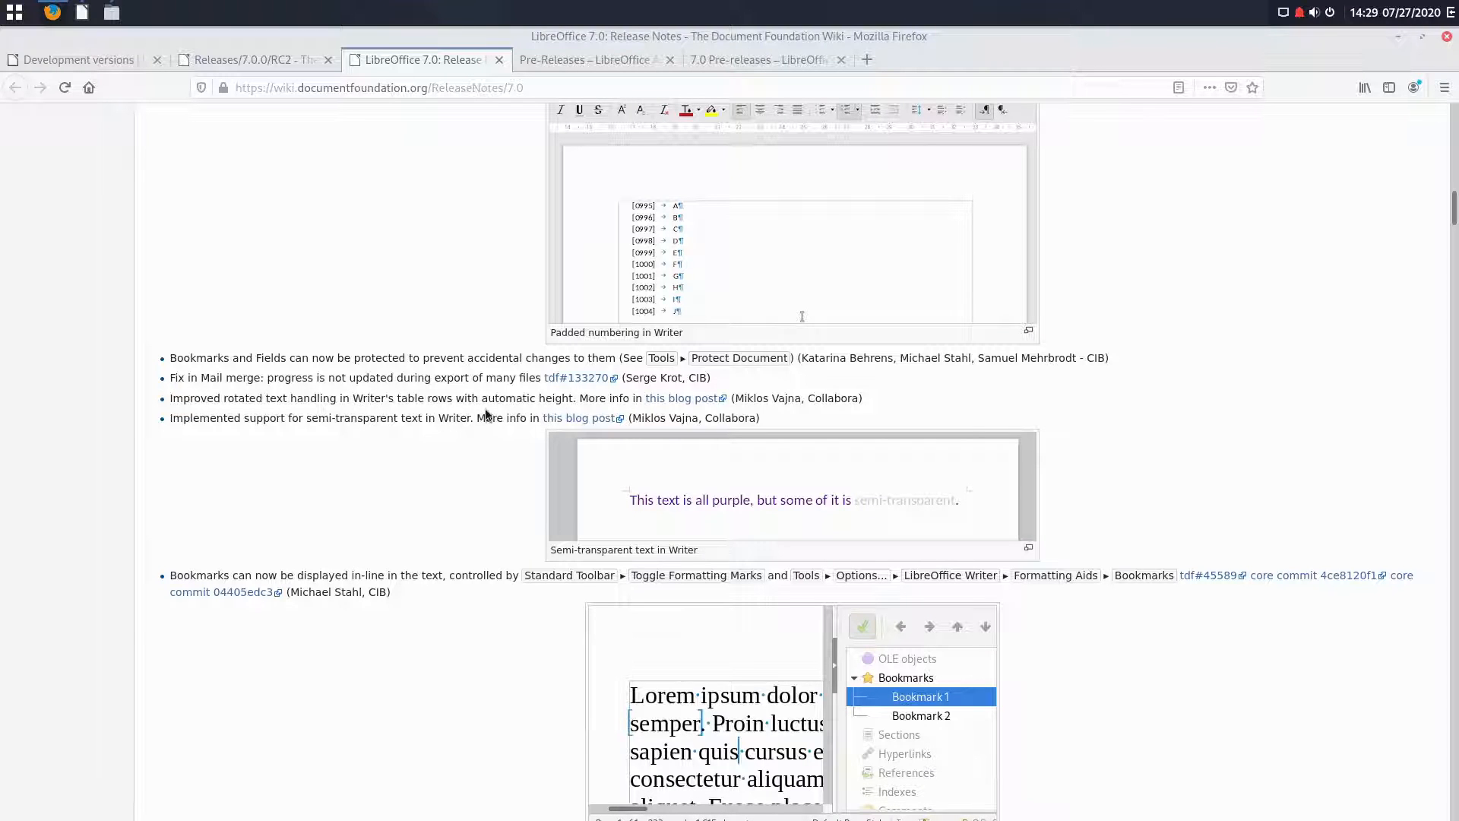
mouse_move(424, 431)
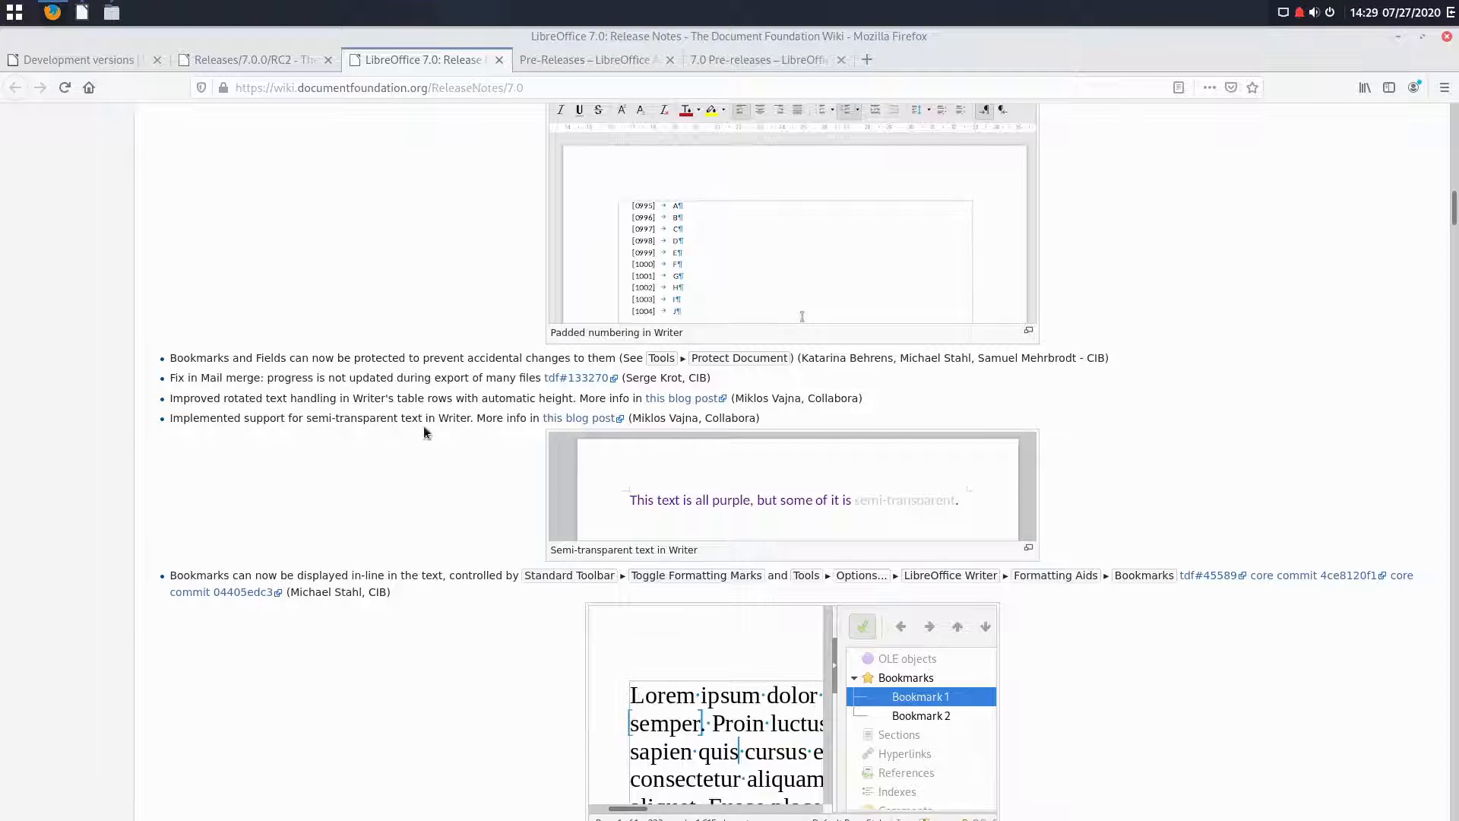
mouse_move(374, 490)
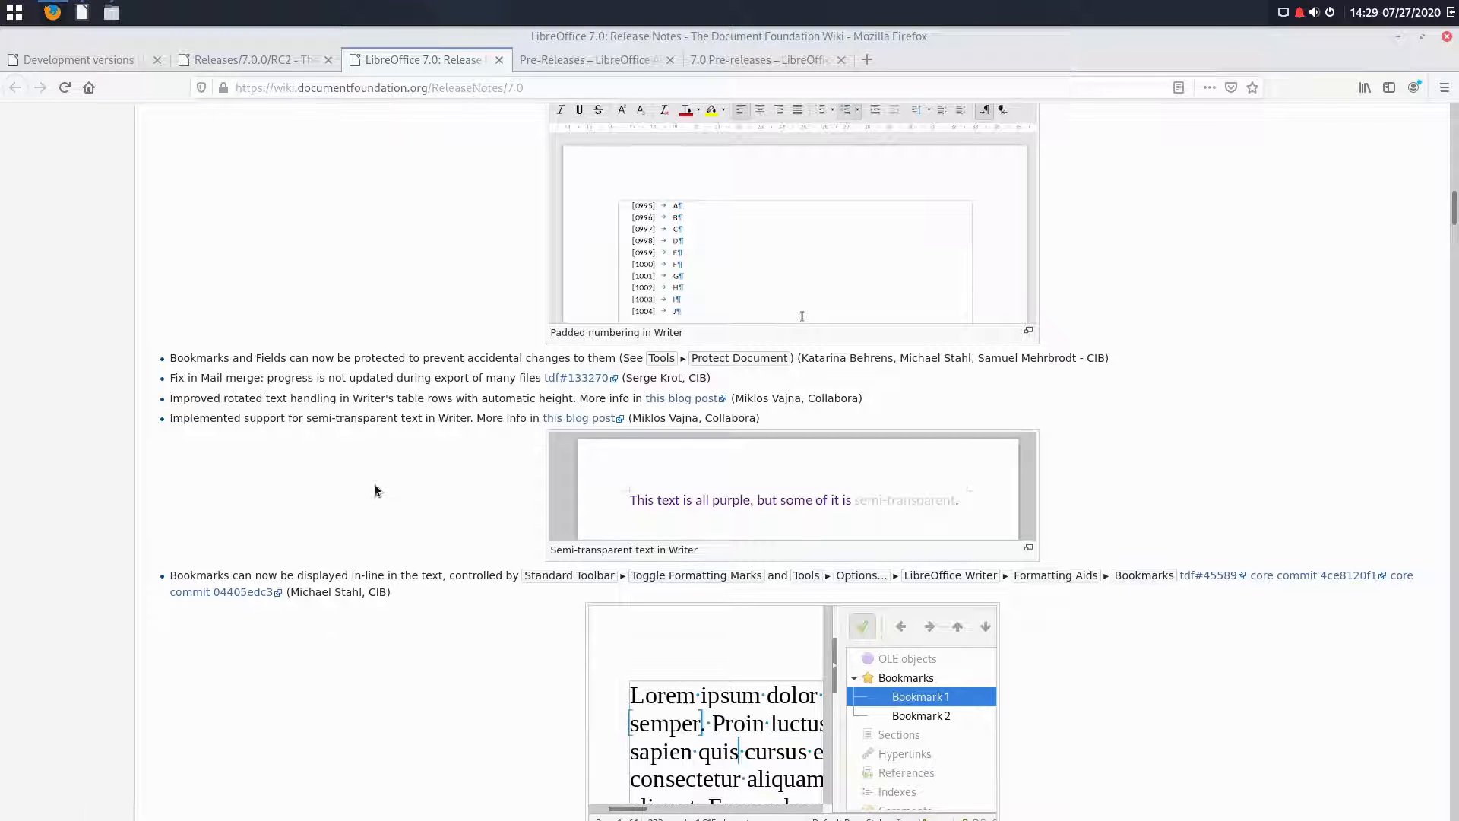
scroll(down, 3)
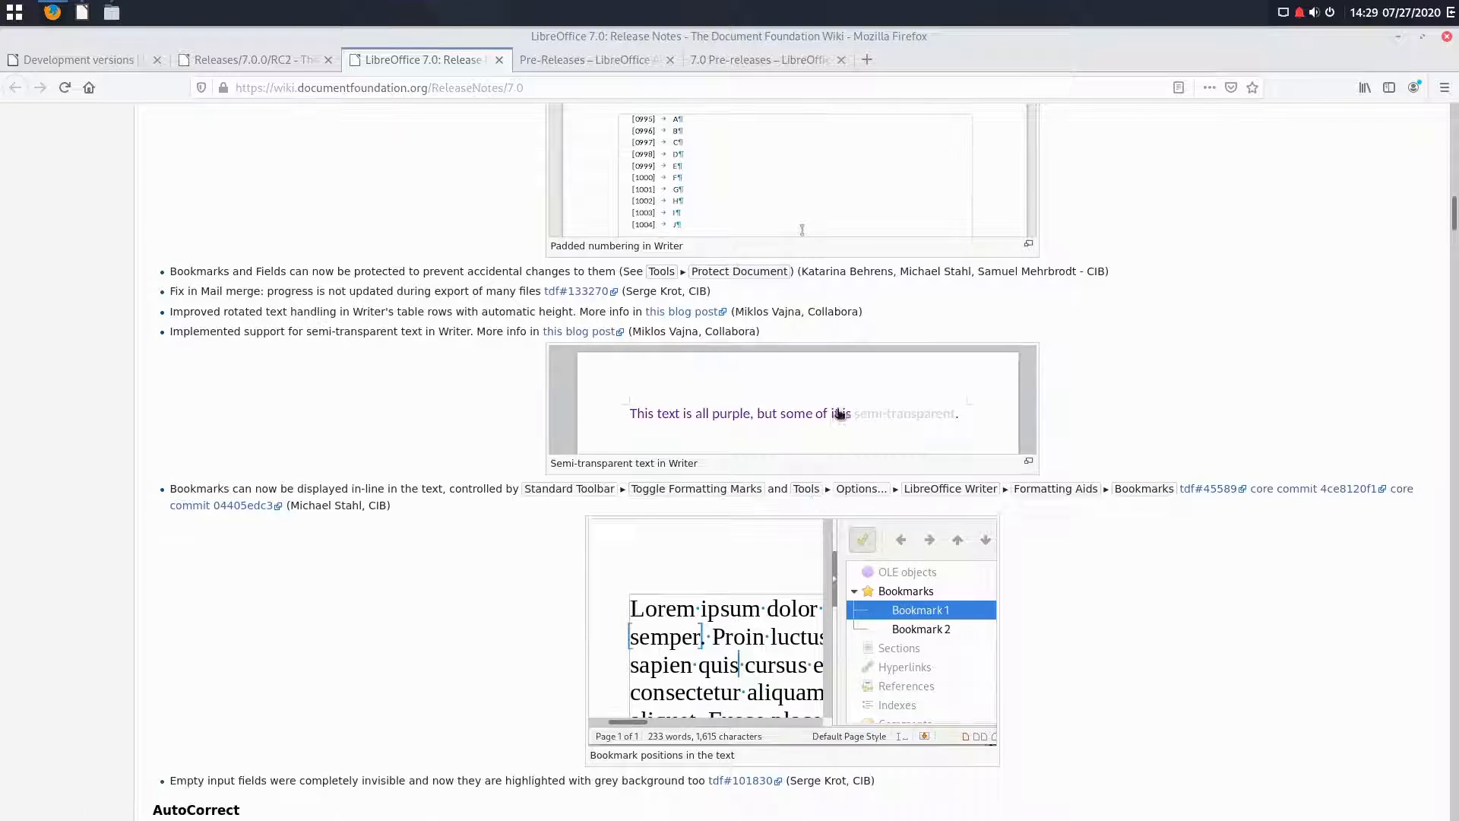
mouse_move(938, 433)
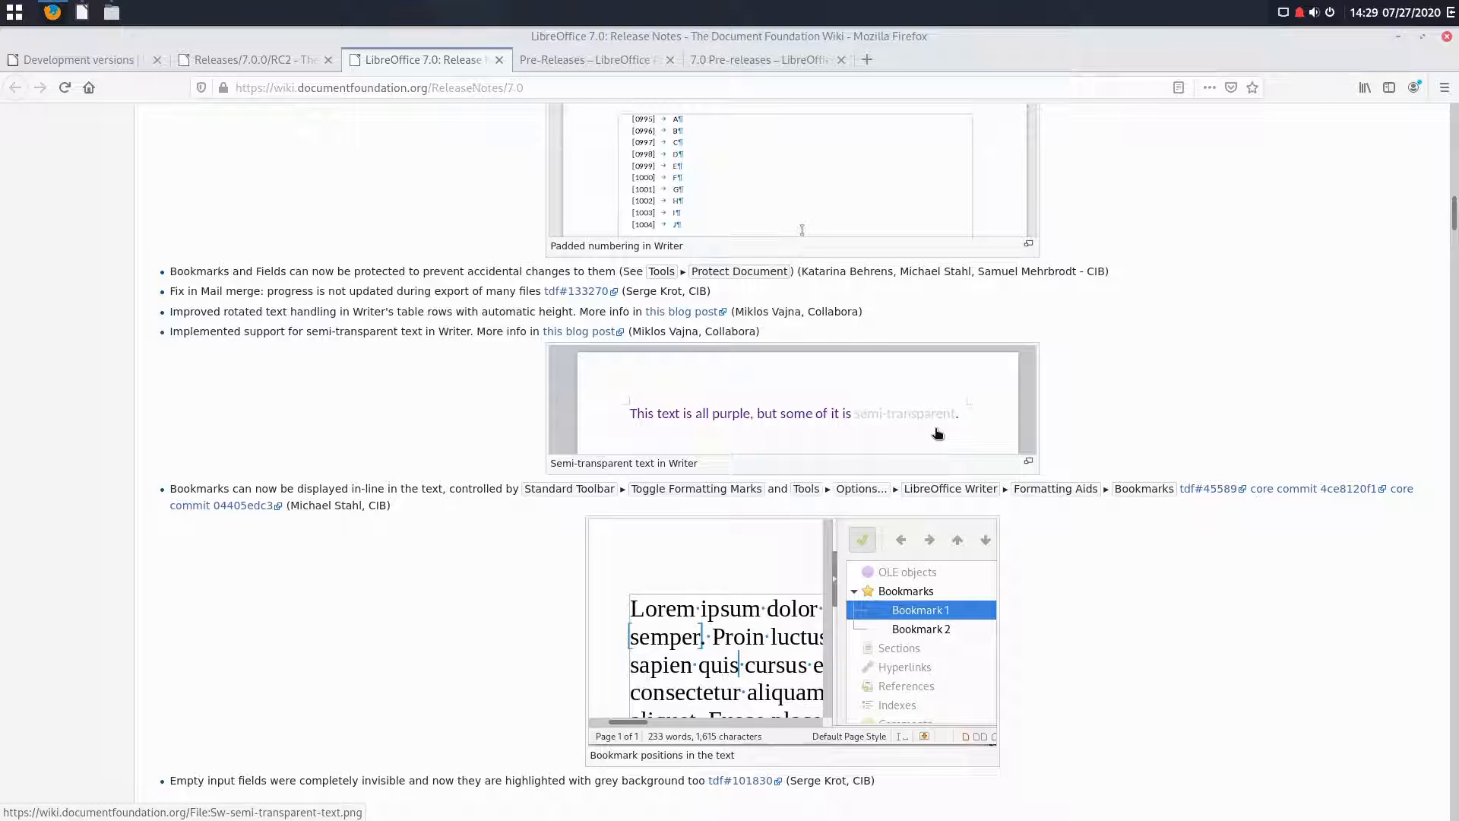
mouse_move(928, 428)
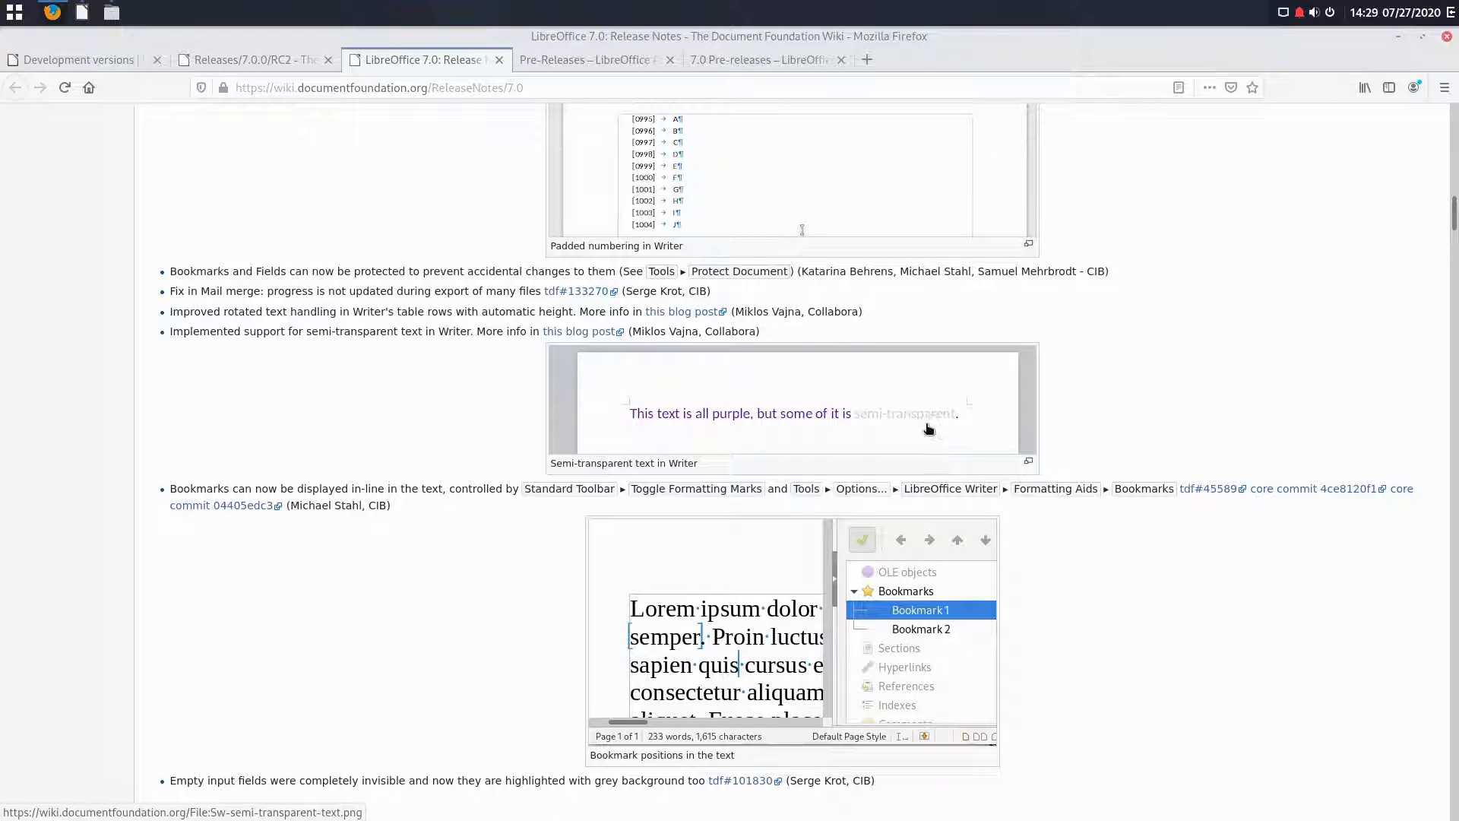
mouse_move(1207, 488)
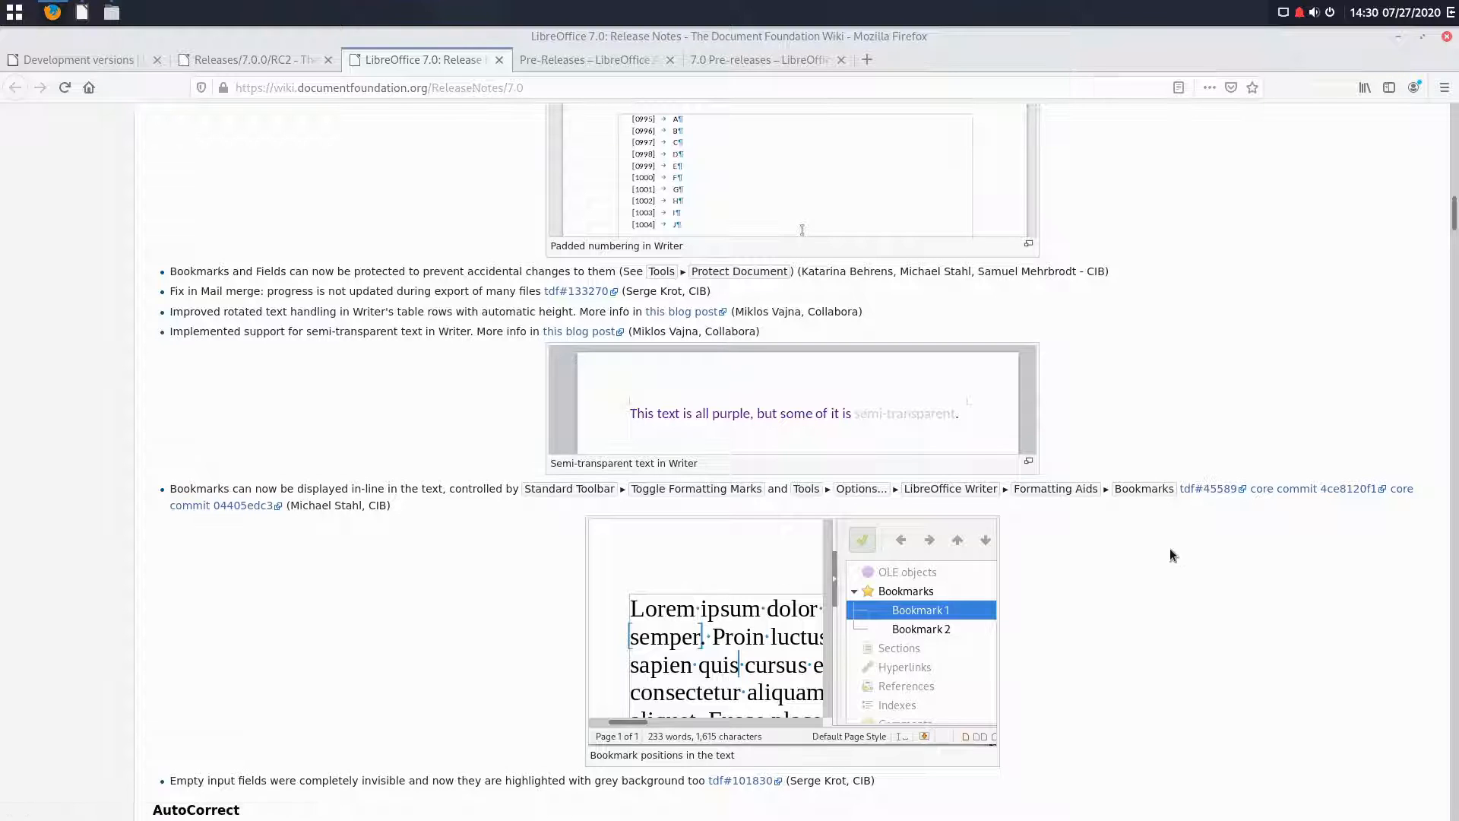
scroll(down, 3)
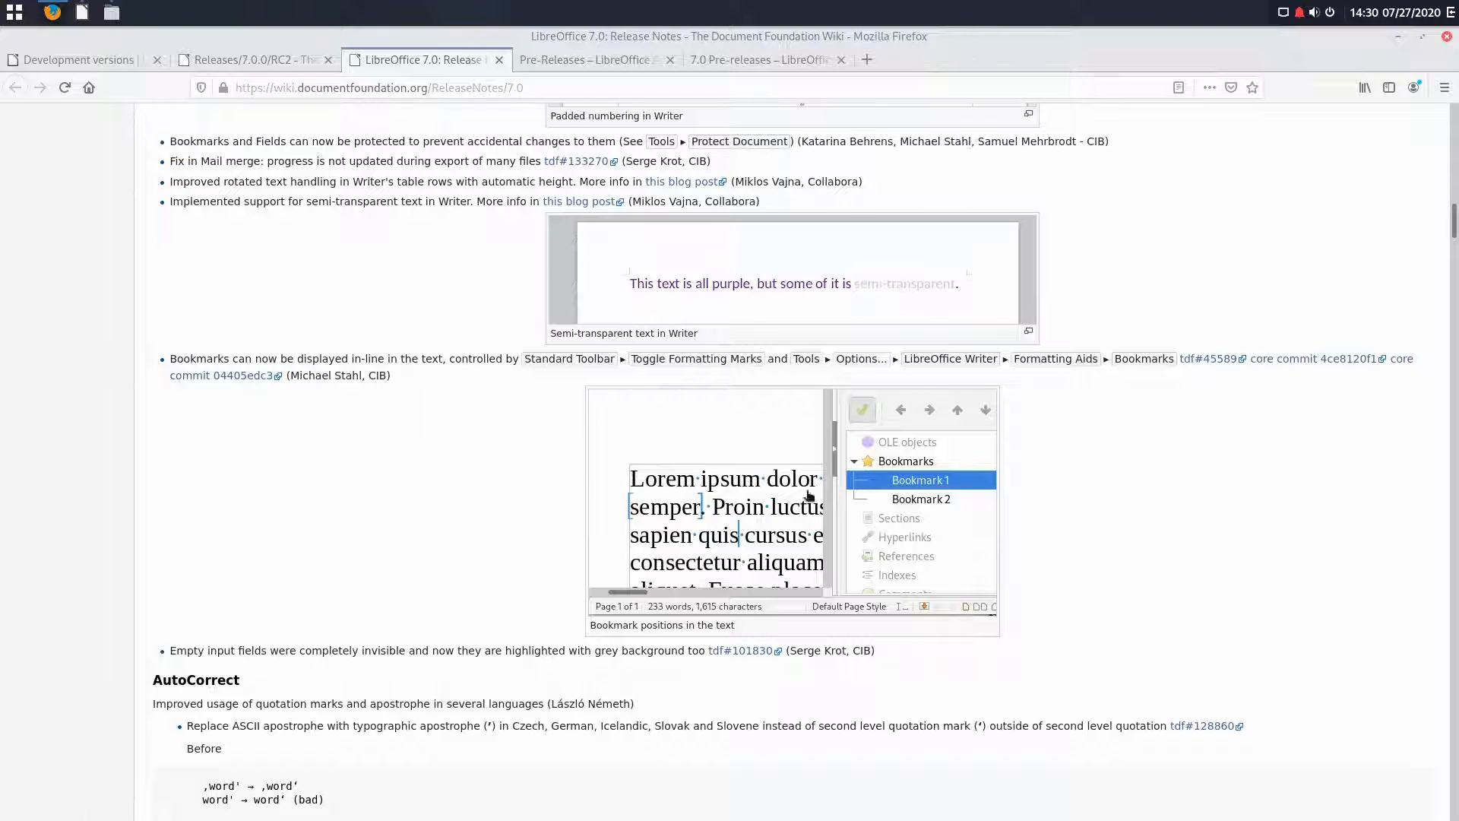
mouse_move(814, 522)
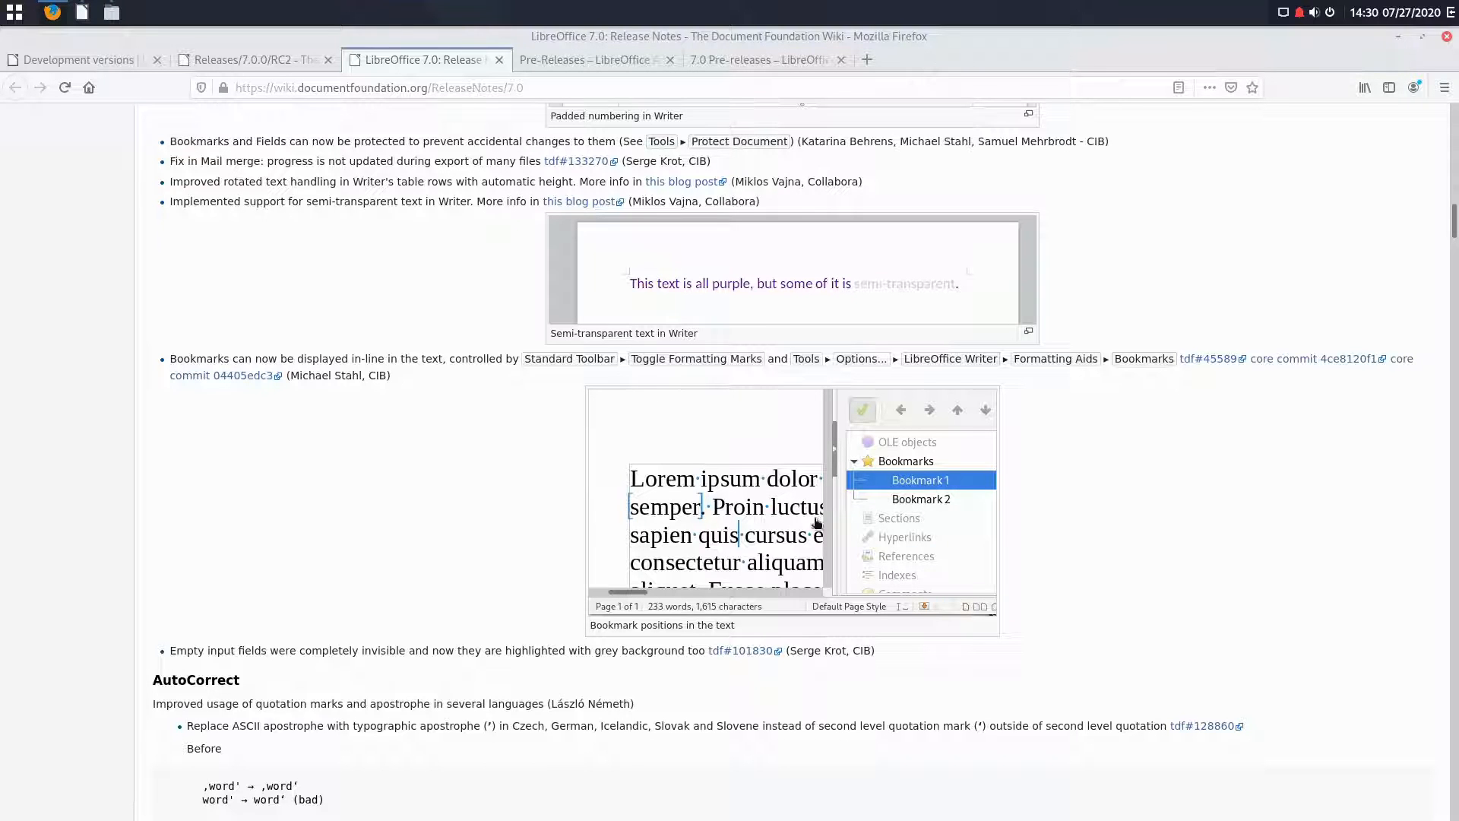
Step: Scroll past the AutoCorrect examples and Old Hungarian transliteration to Accessibility improvements
scroll(down, 3)
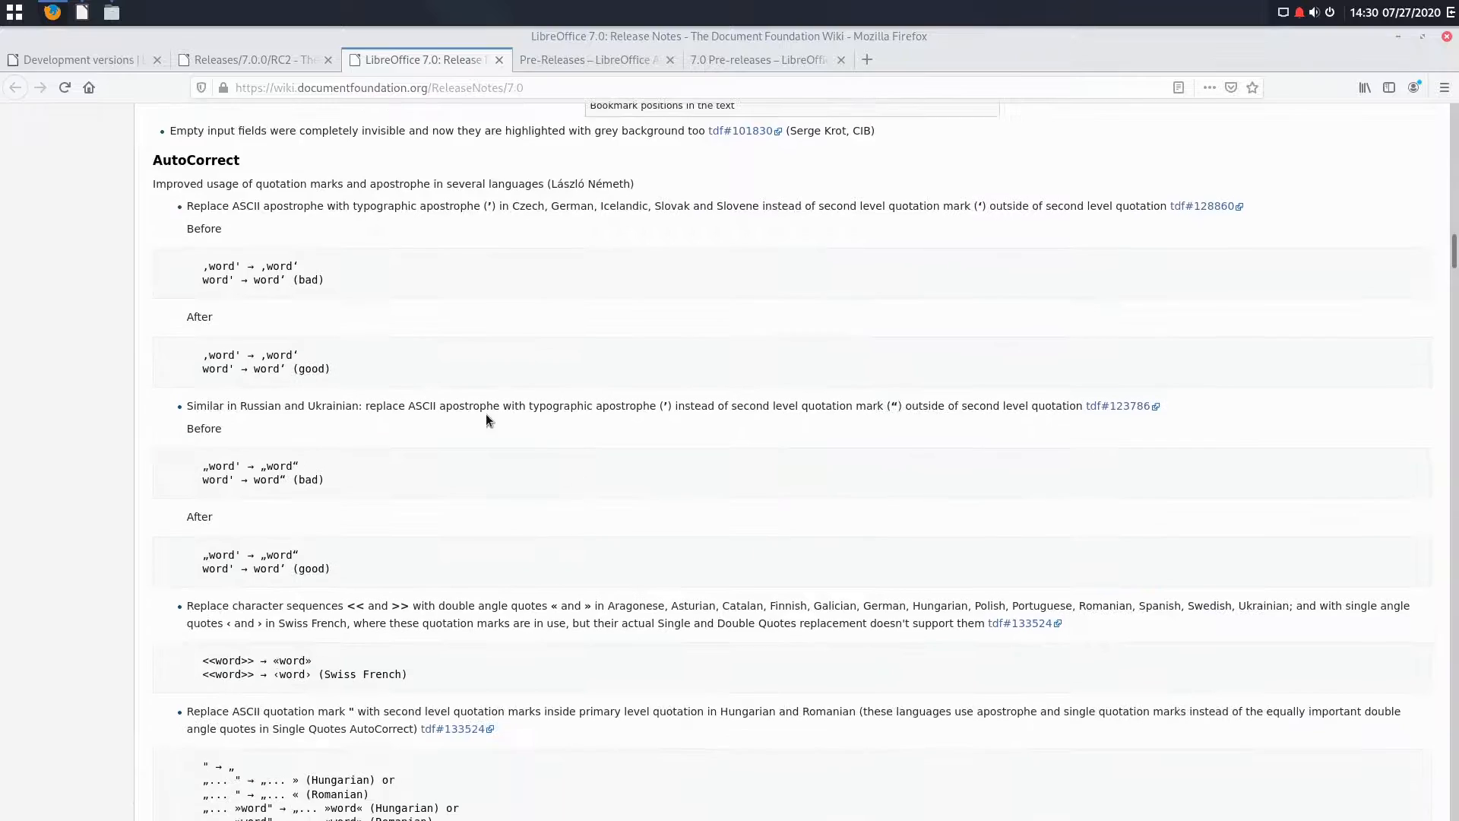
mouse_move(1260, 314)
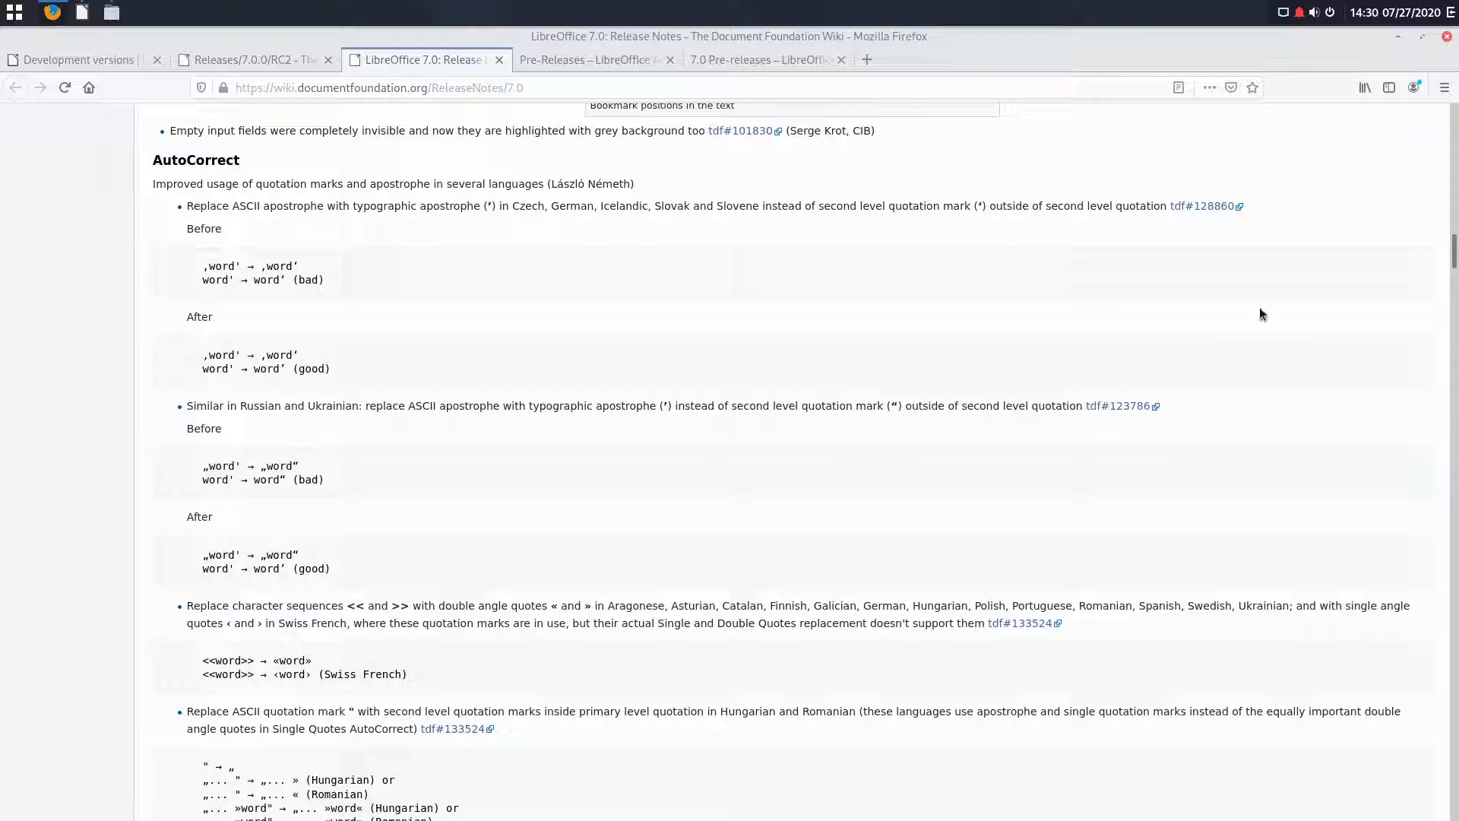
mouse_move(848, 431)
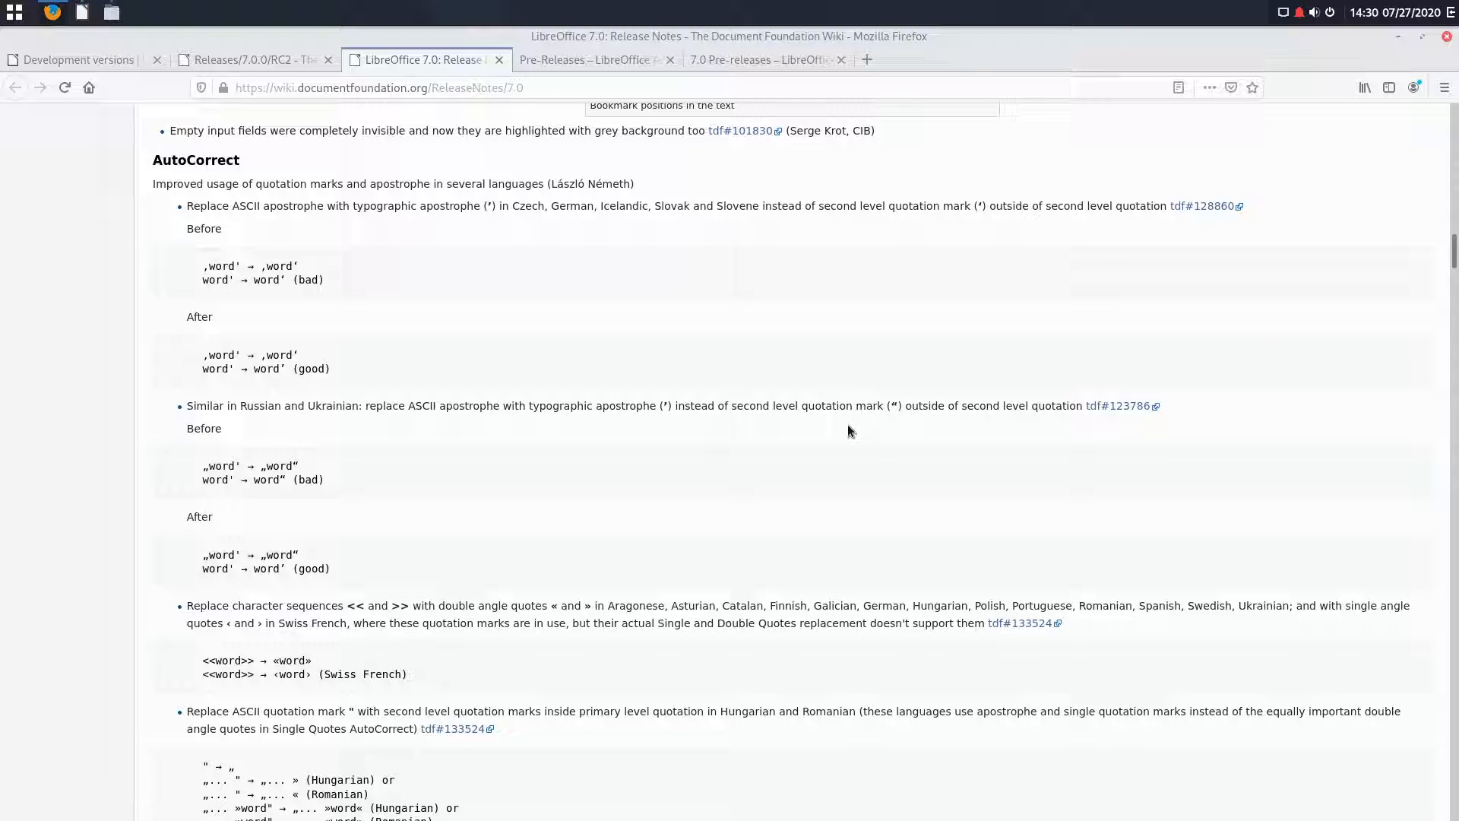
mouse_move(269, 199)
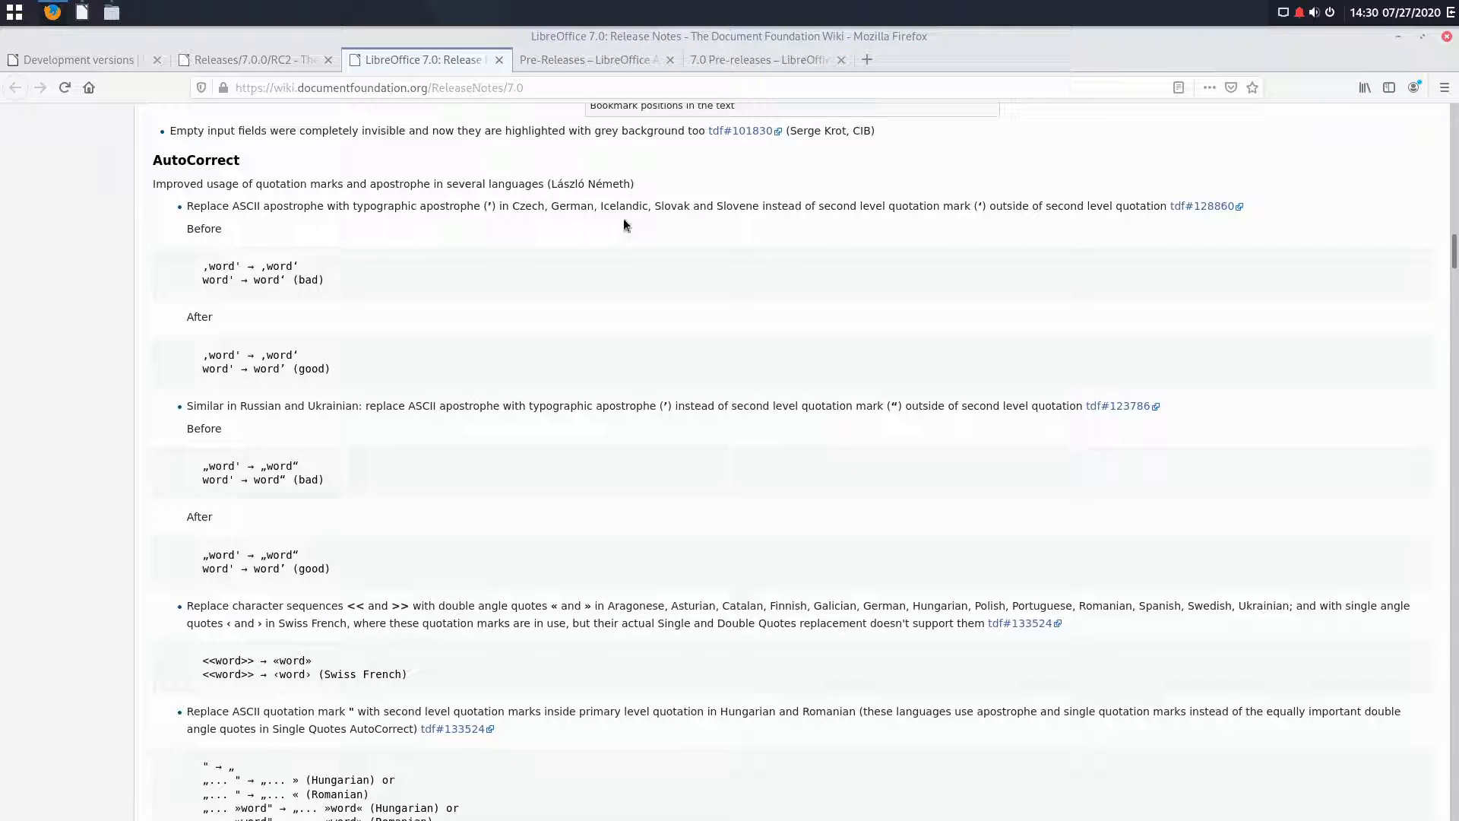
mouse_move(747, 227)
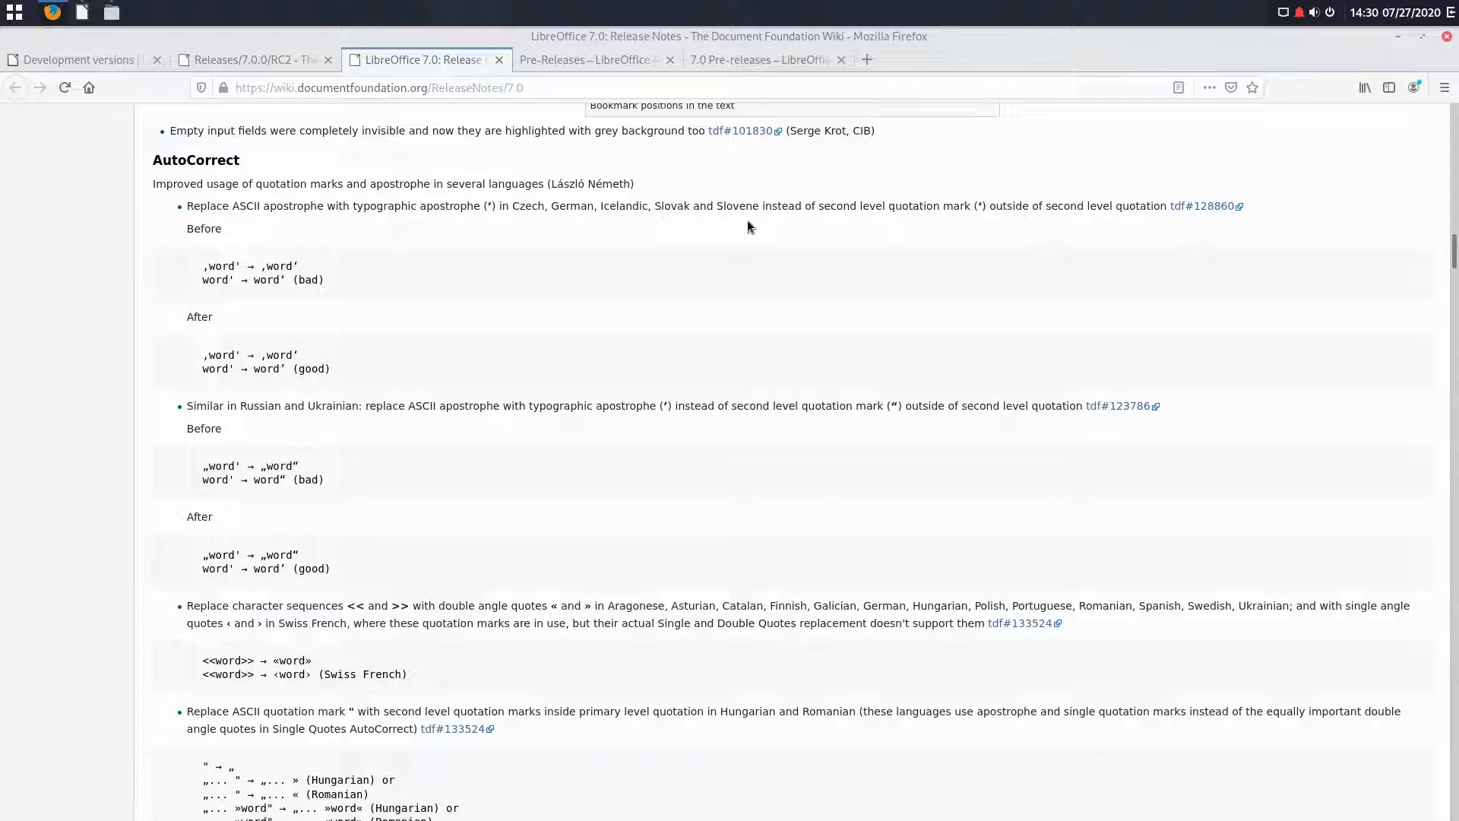
mouse_move(1107, 324)
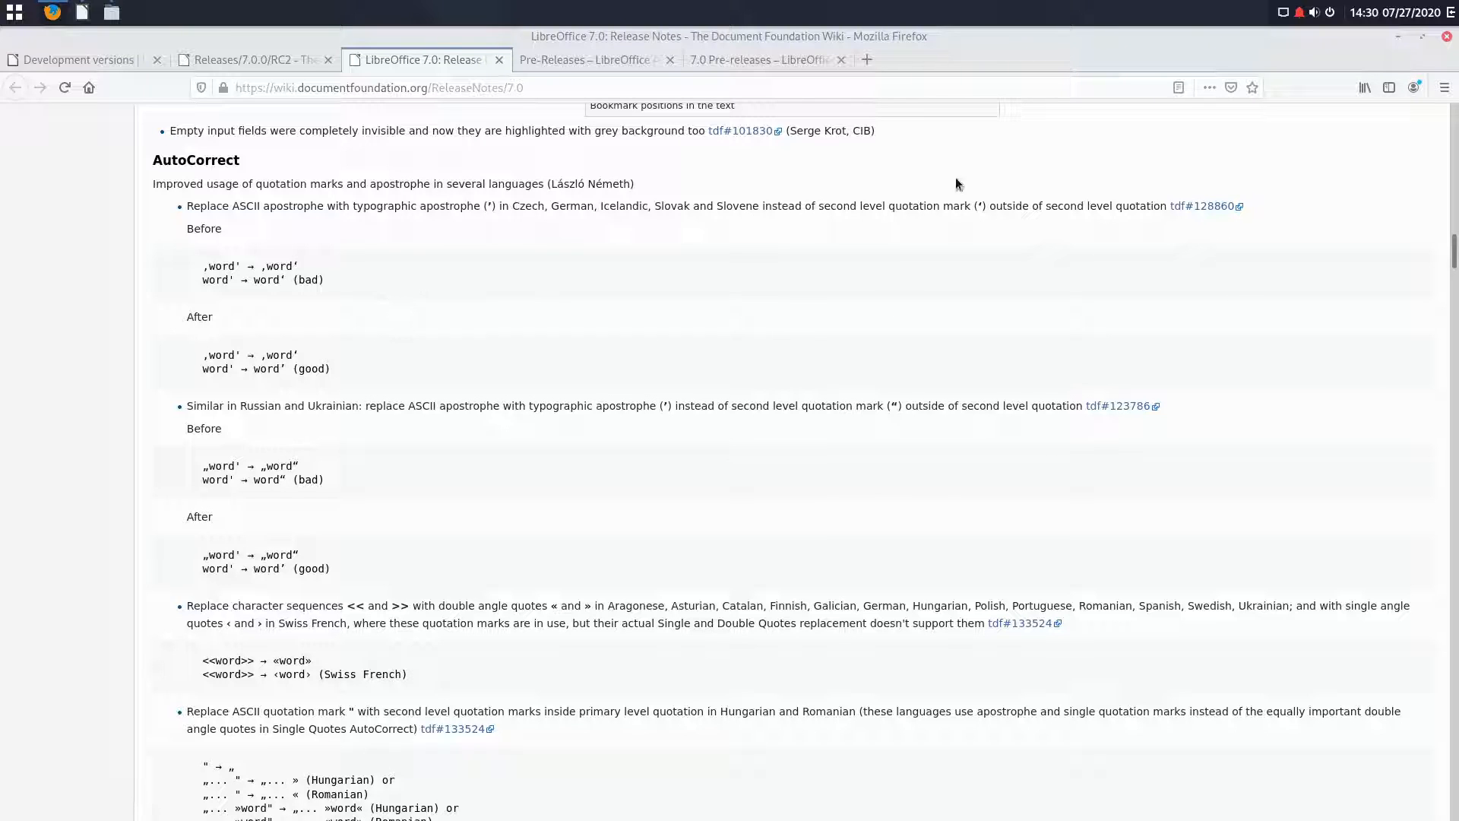
mouse_move(127, 448)
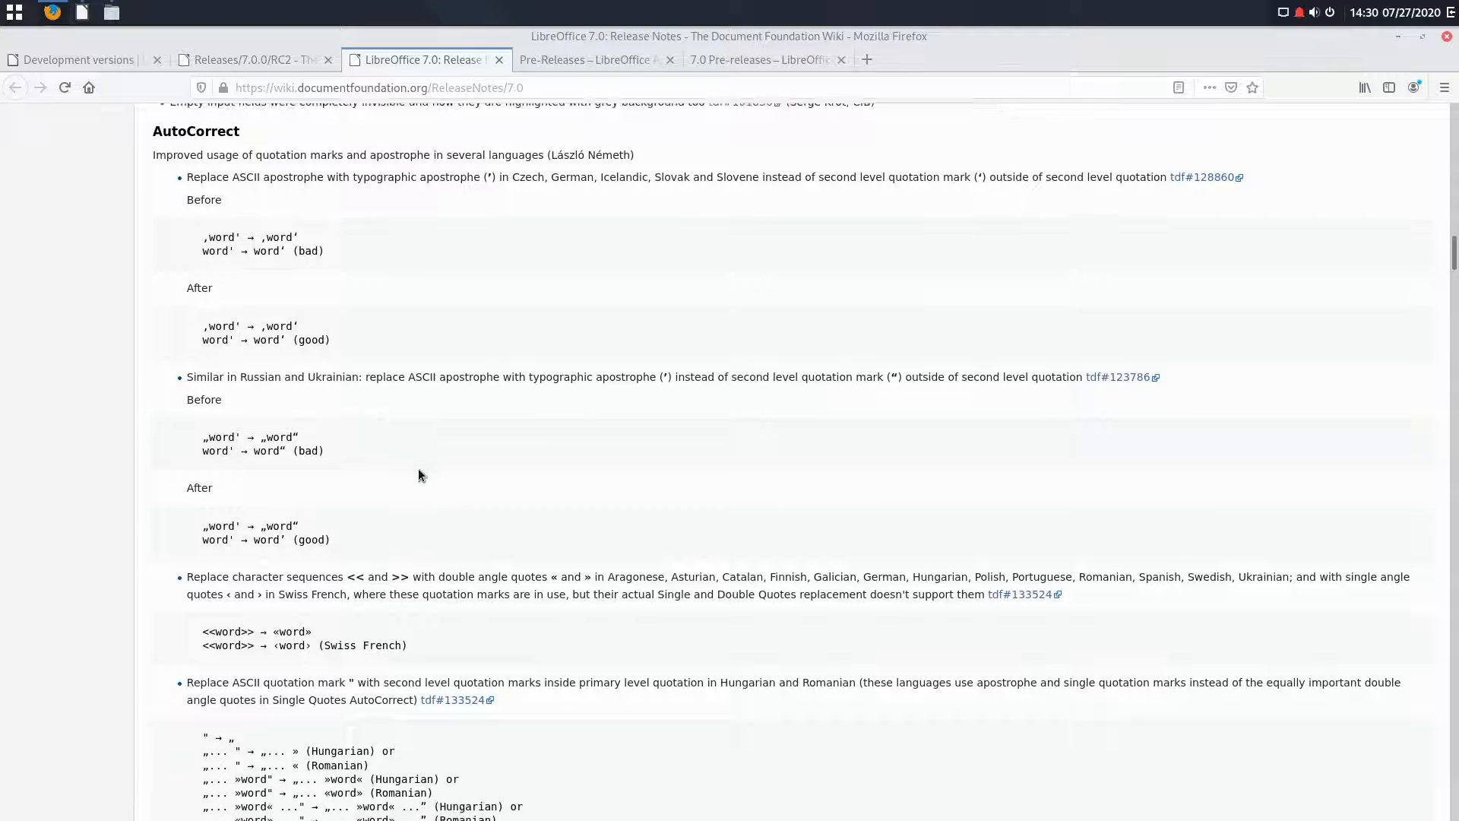
scroll(down, 3)
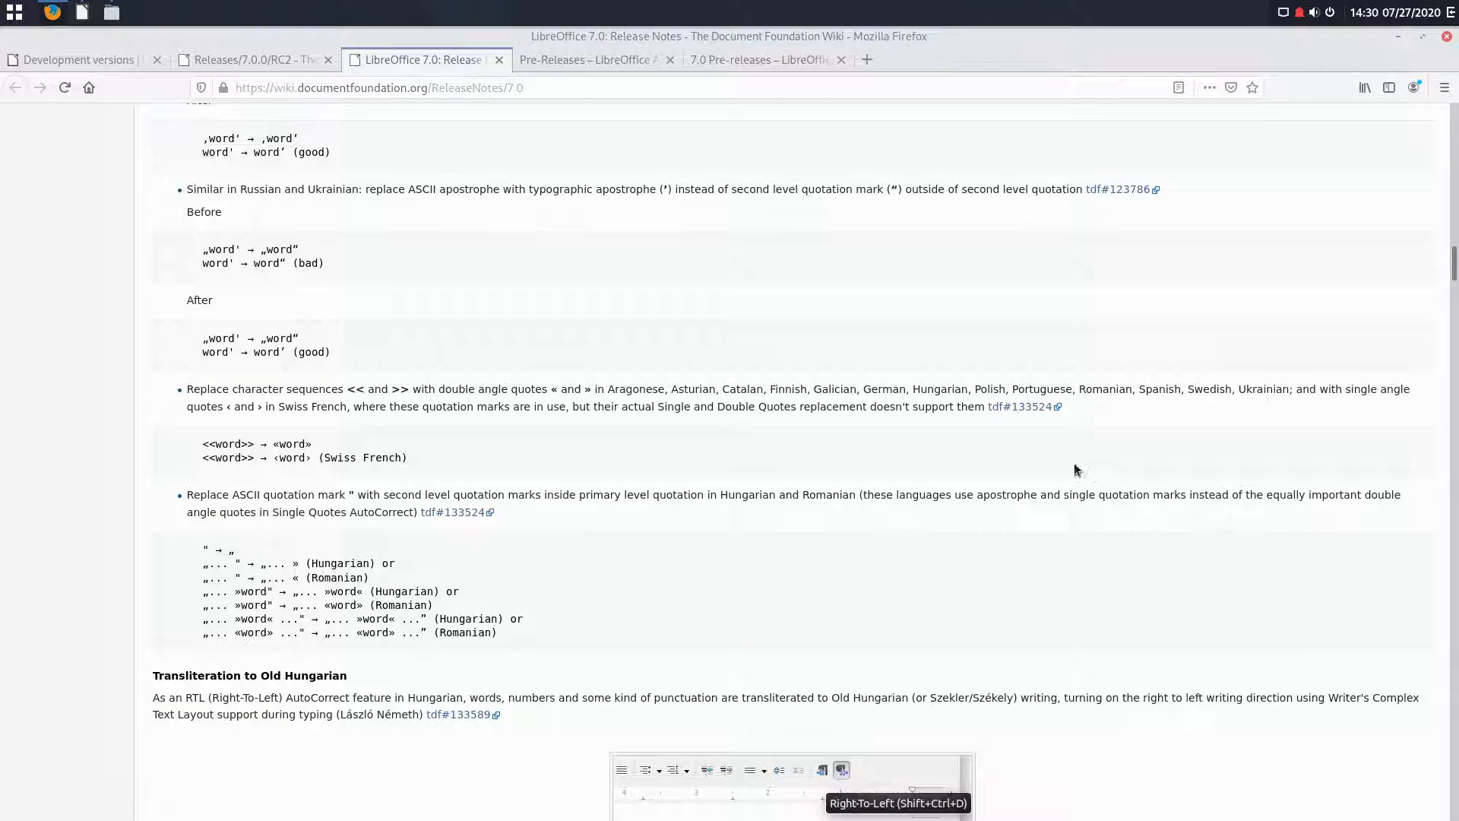
scroll(down, 3)
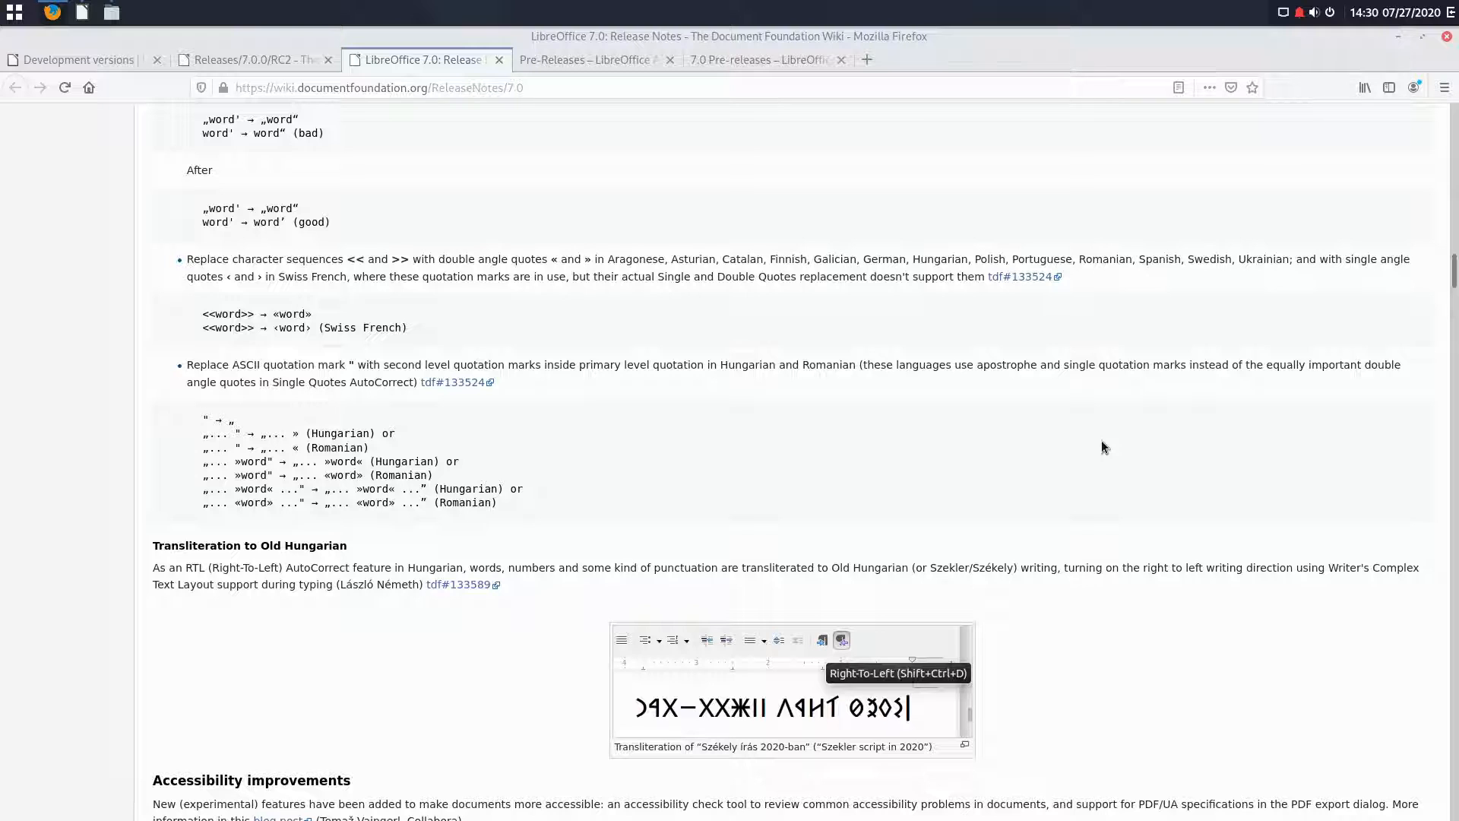
scroll(down, 3)
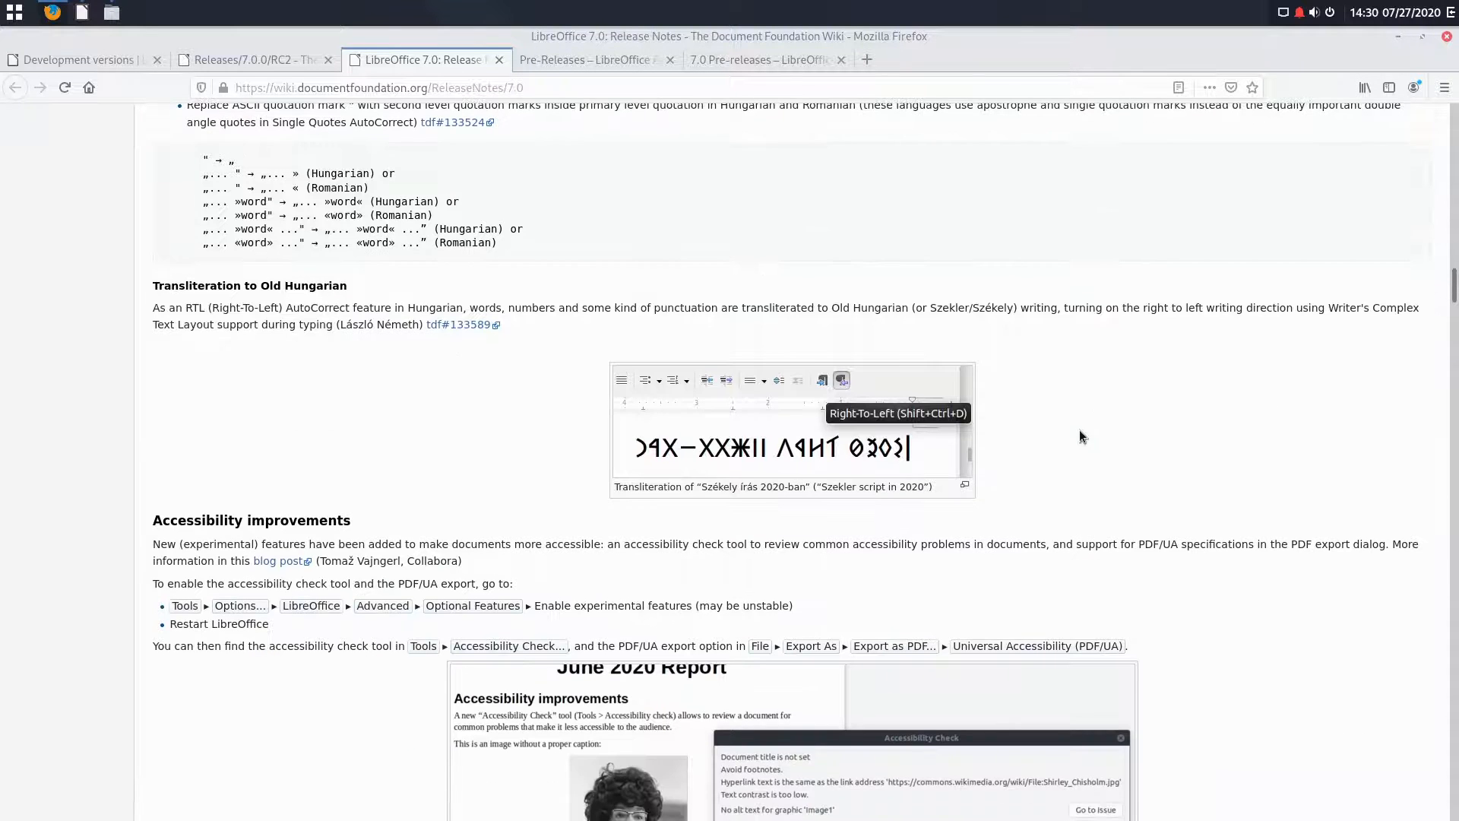
Step: Scroll until the accessibility check tool and PDF/UA export screenshots are shown
scroll(down, 3)
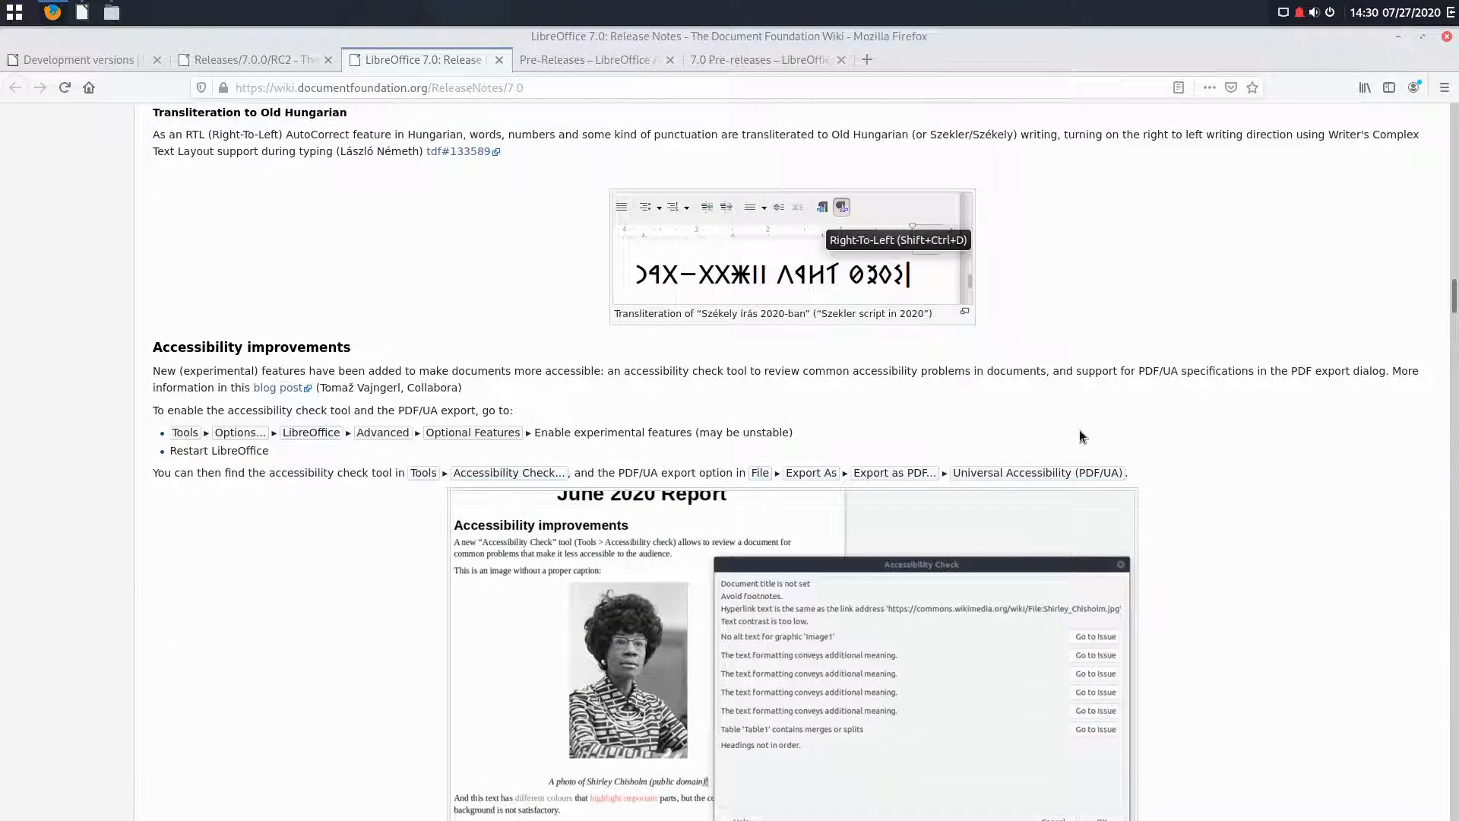
mouse_move(529, 385)
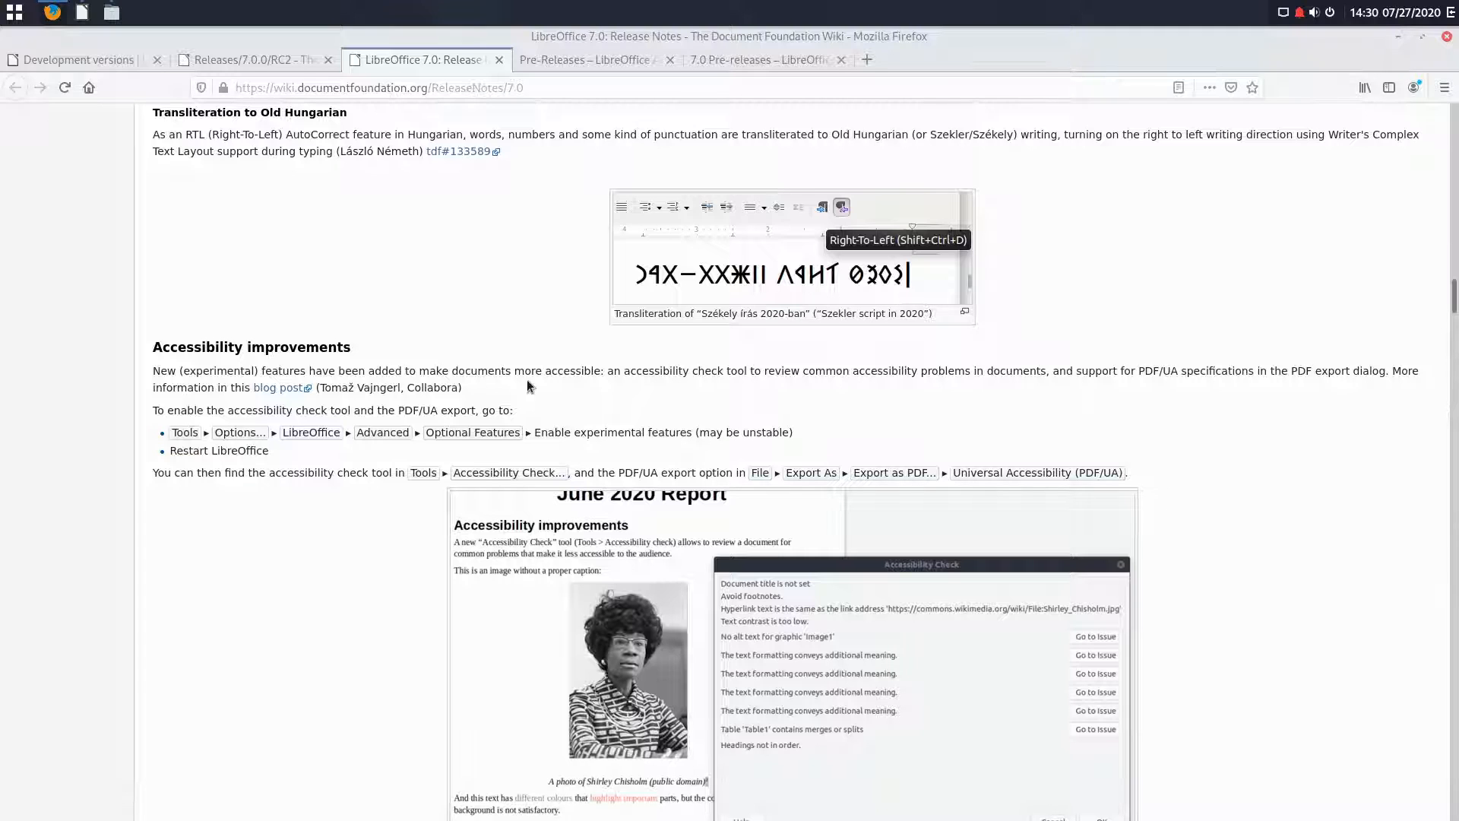
scroll(down, 3)
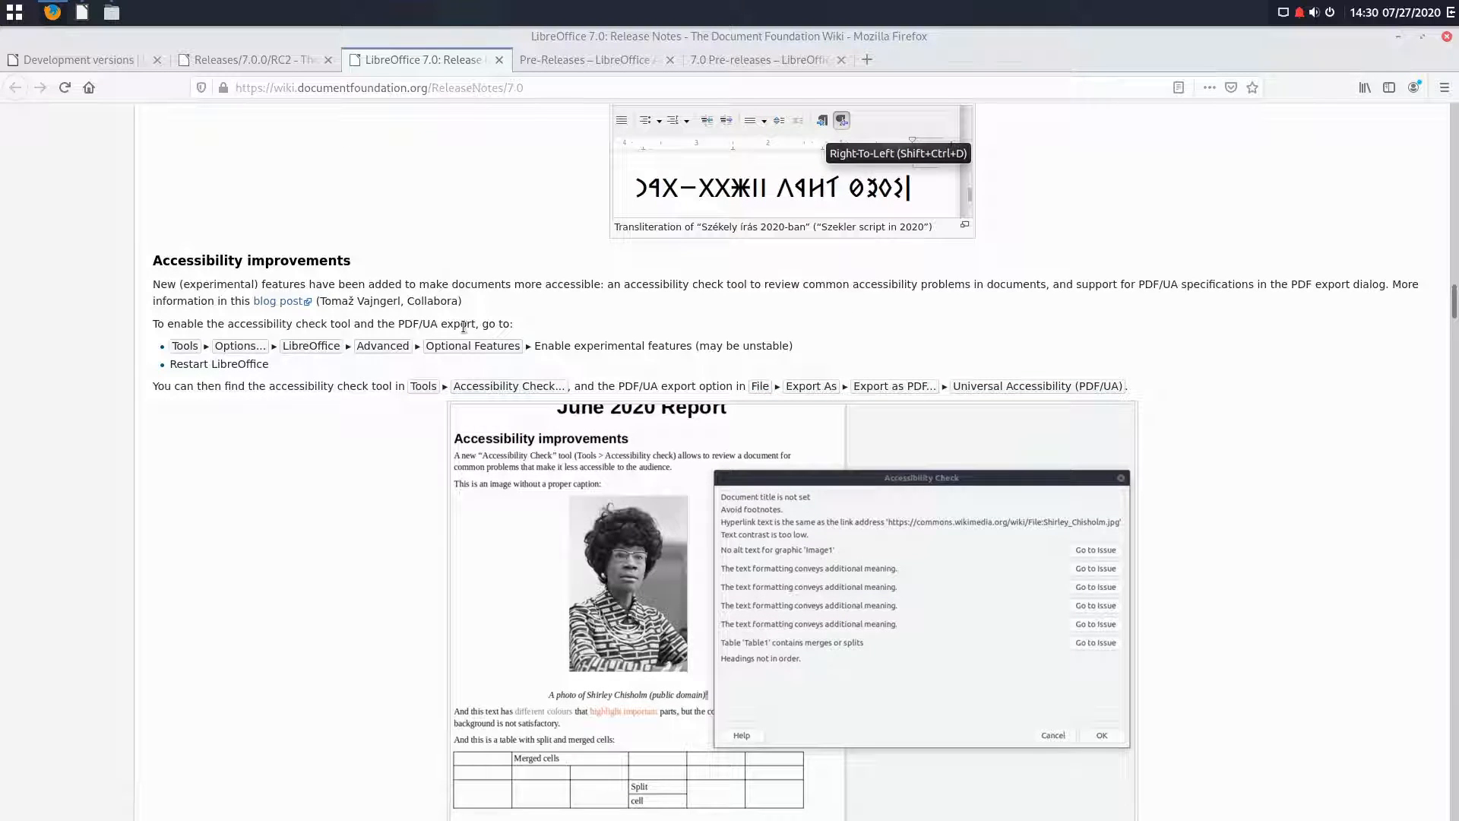
mouse_move(639, 323)
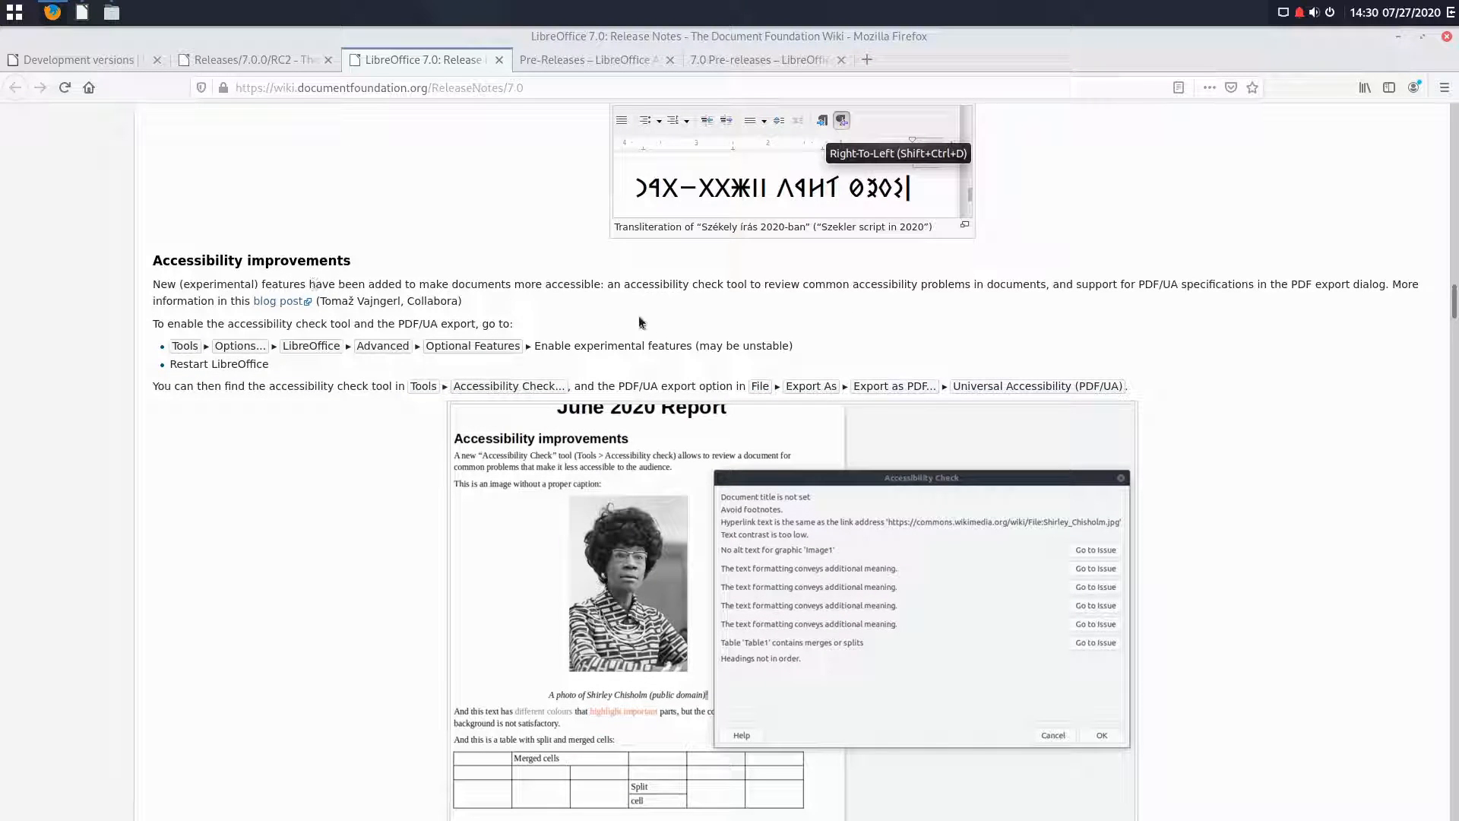
mouse_move(658, 316)
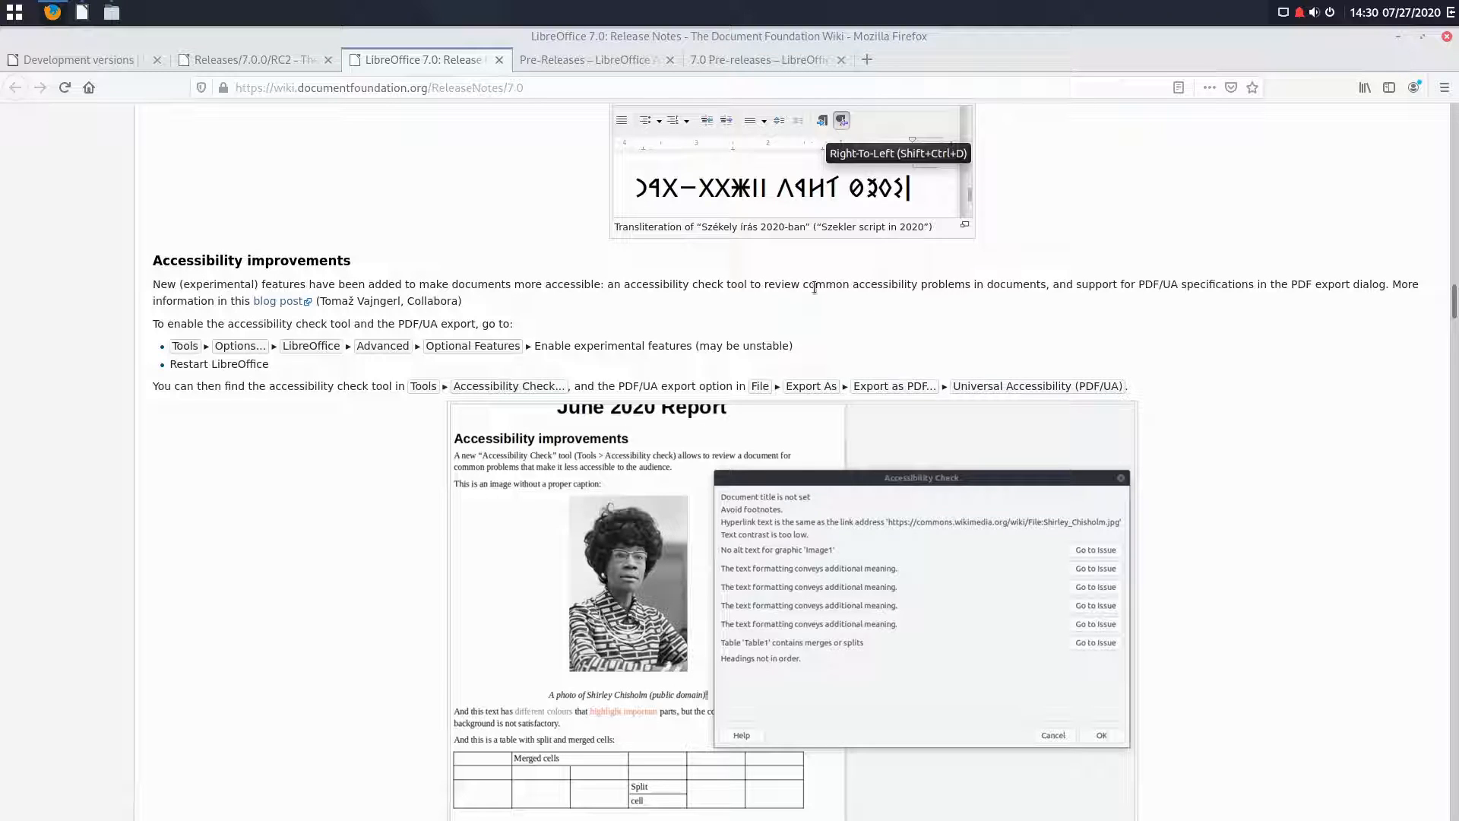
mouse_move(1194, 320)
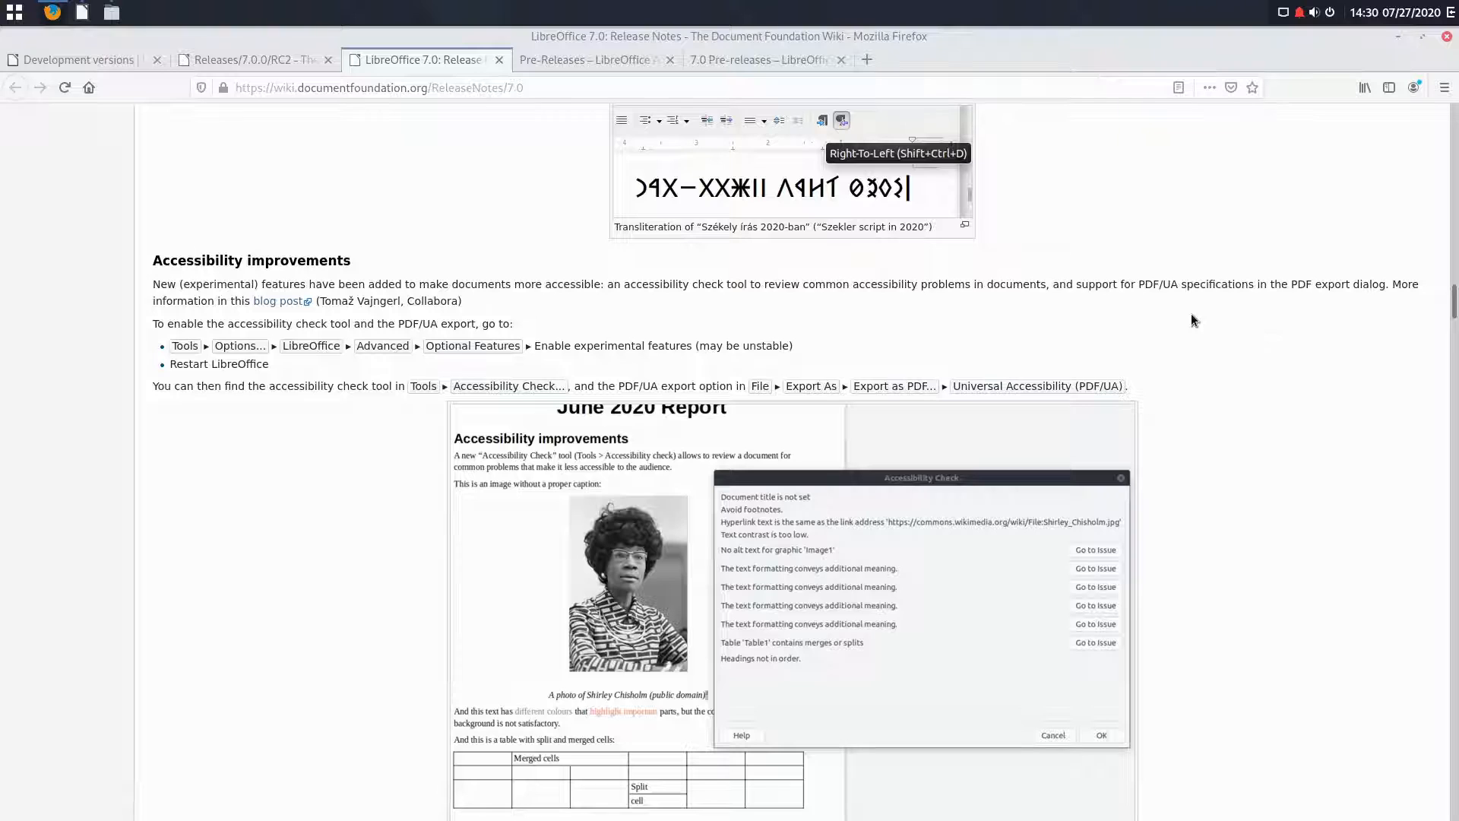
mouse_move(1364, 301)
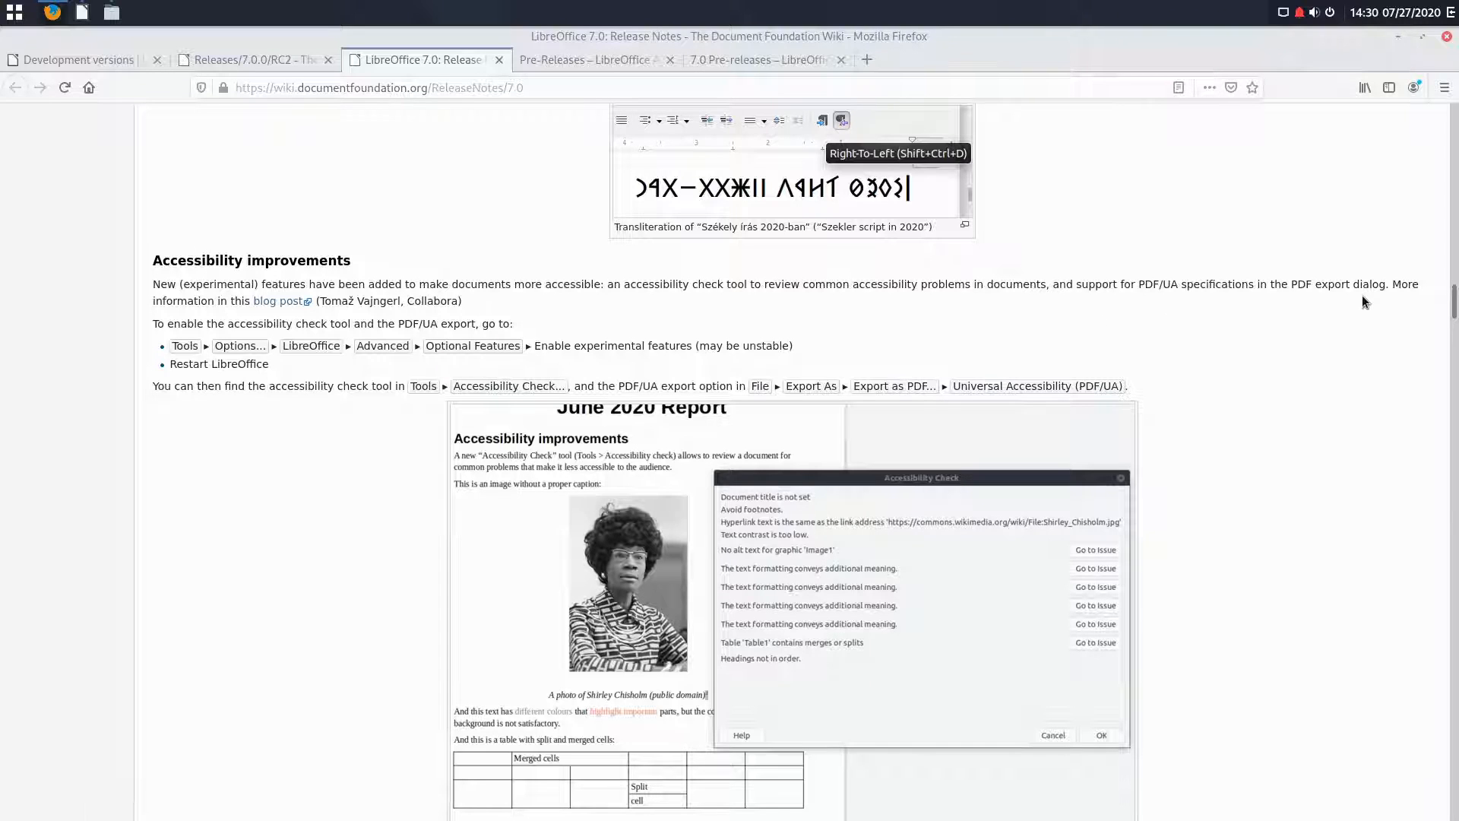
mouse_move(85, 248)
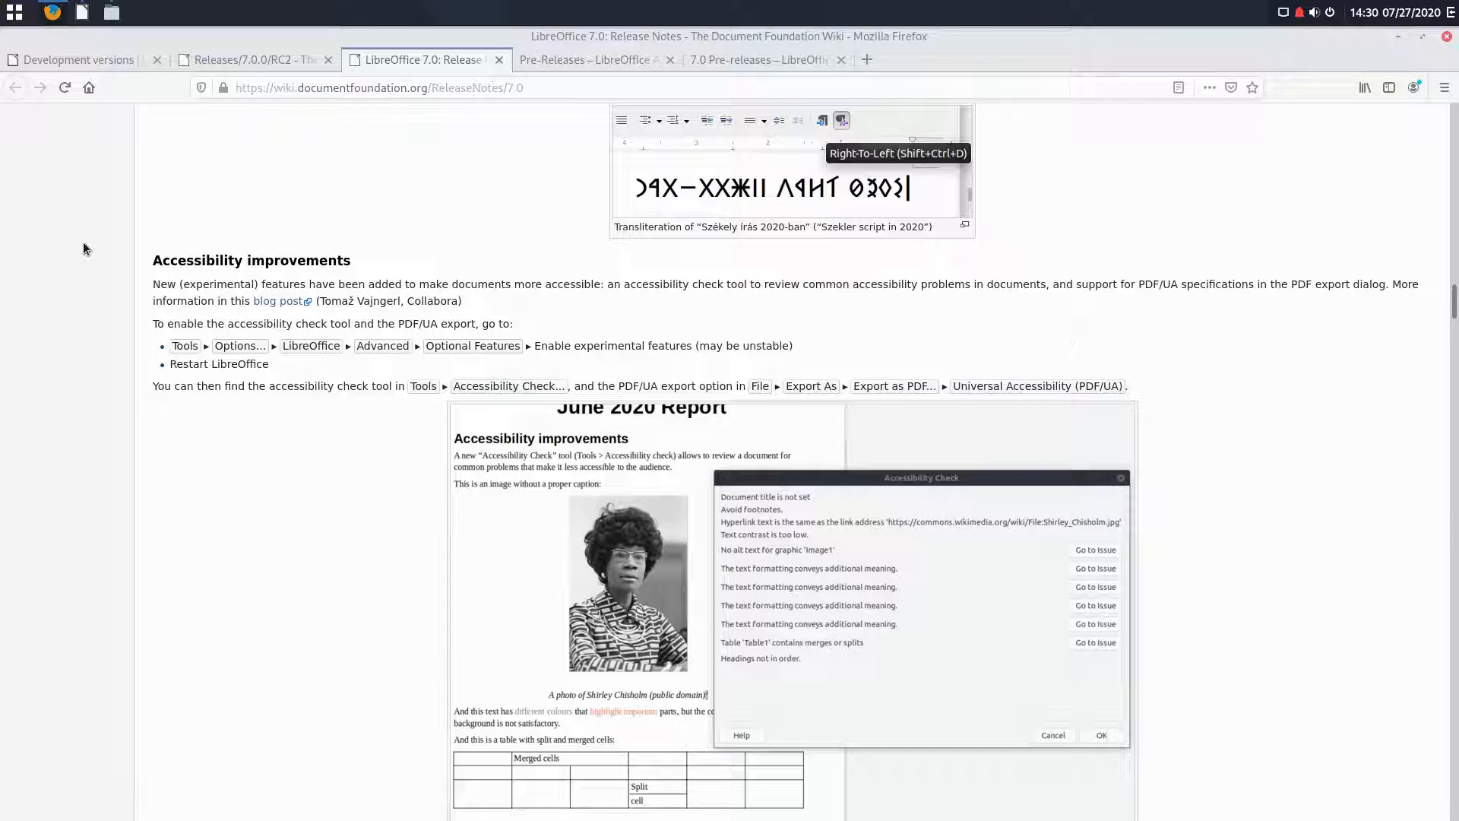
mouse_move(273, 301)
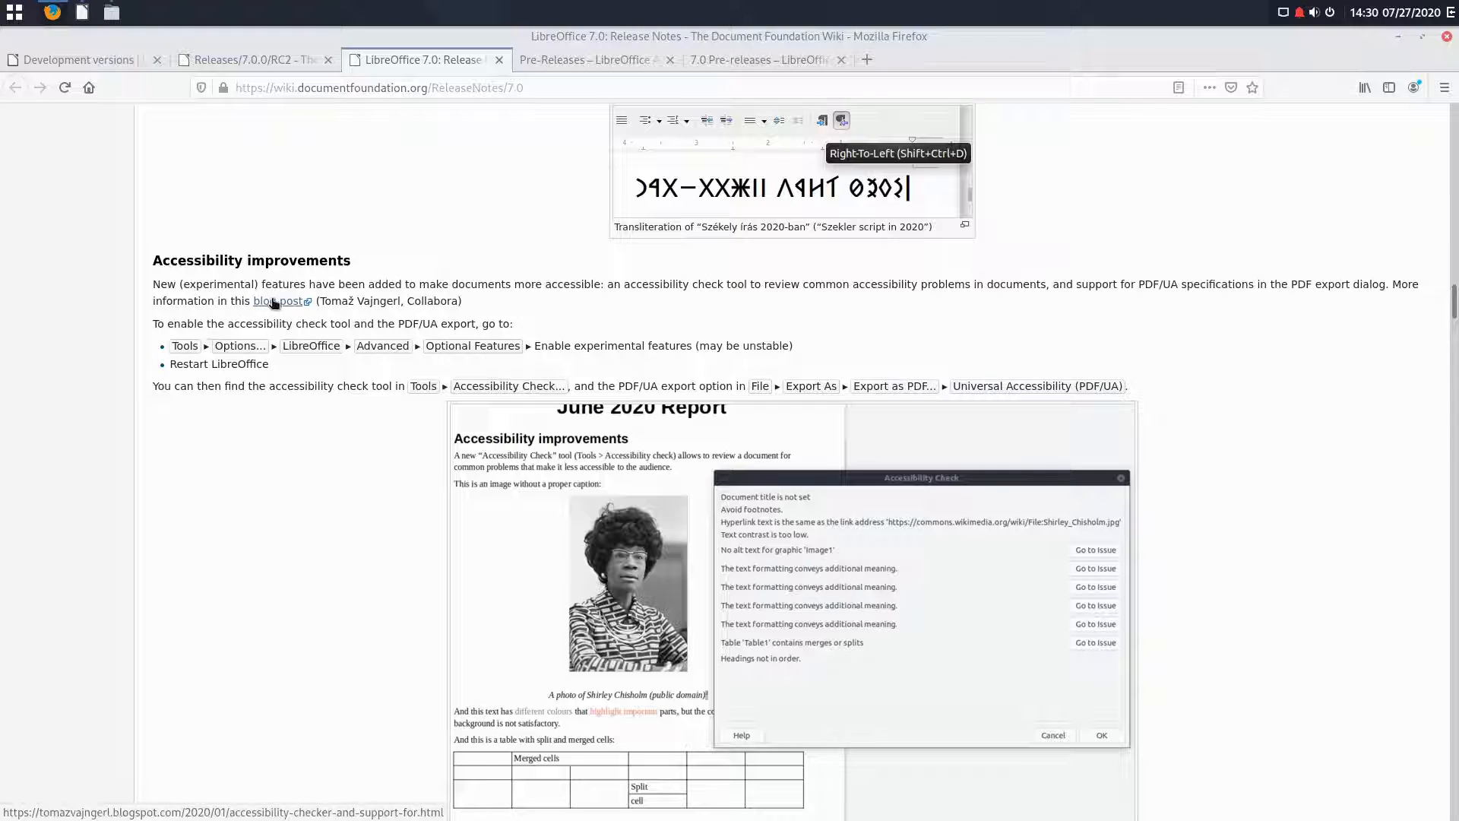
scroll(down, 3)
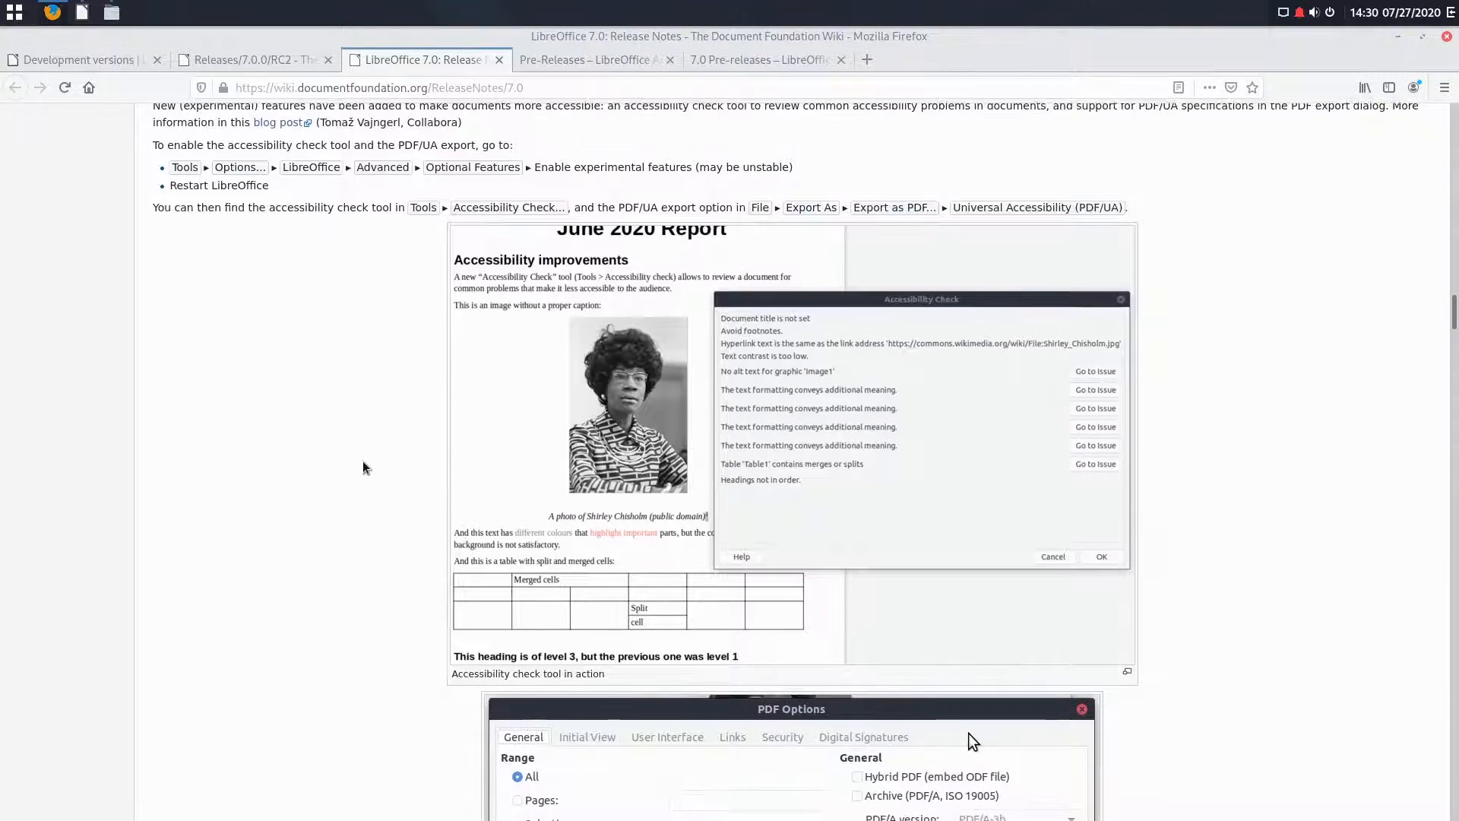
Step: Scroll through the Calc notes, highlighting the XLSX files performance note, toward Impress & Draw
scroll(down, 3)
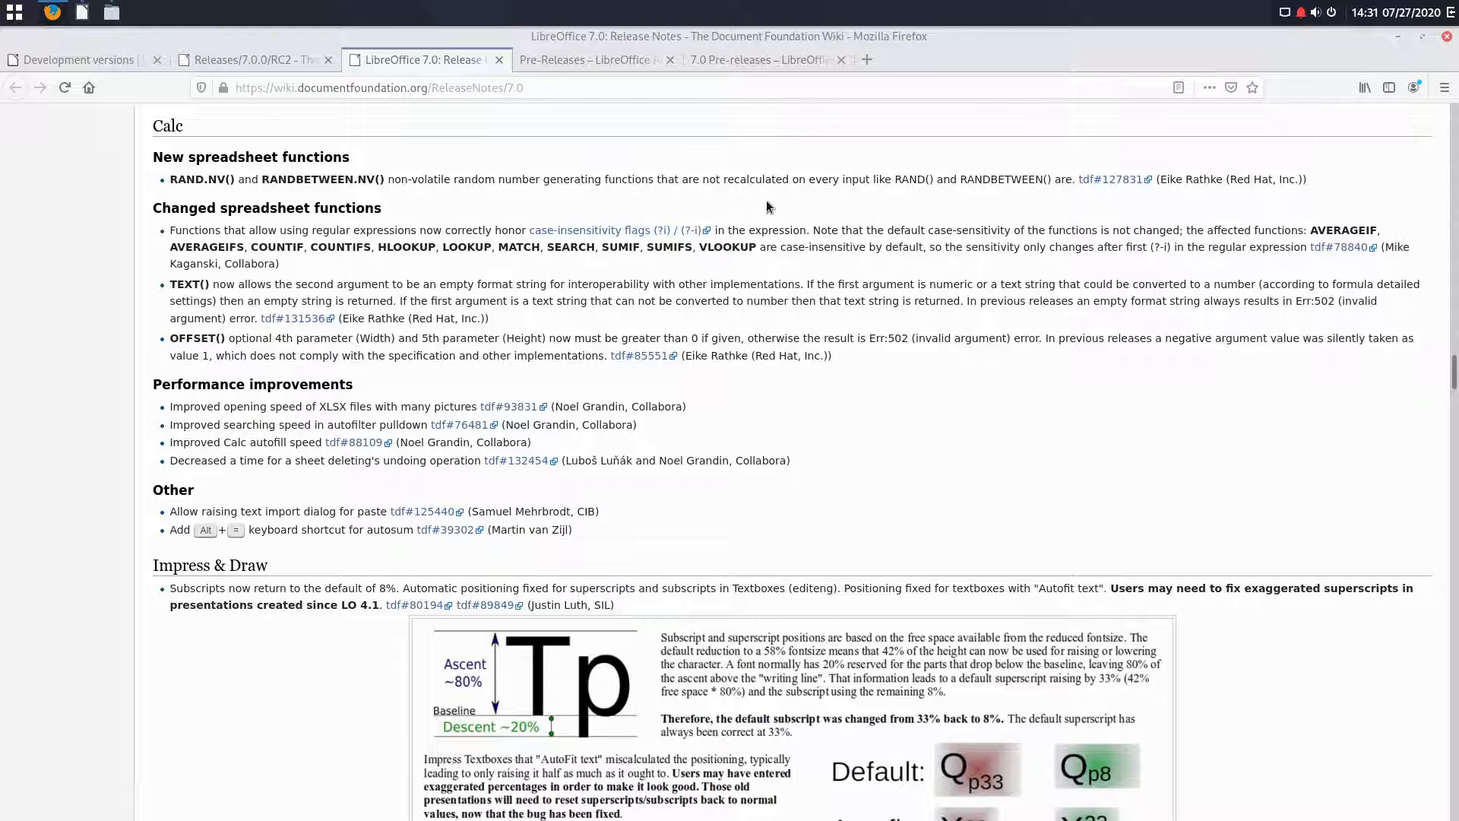
mouse_move(412, 210)
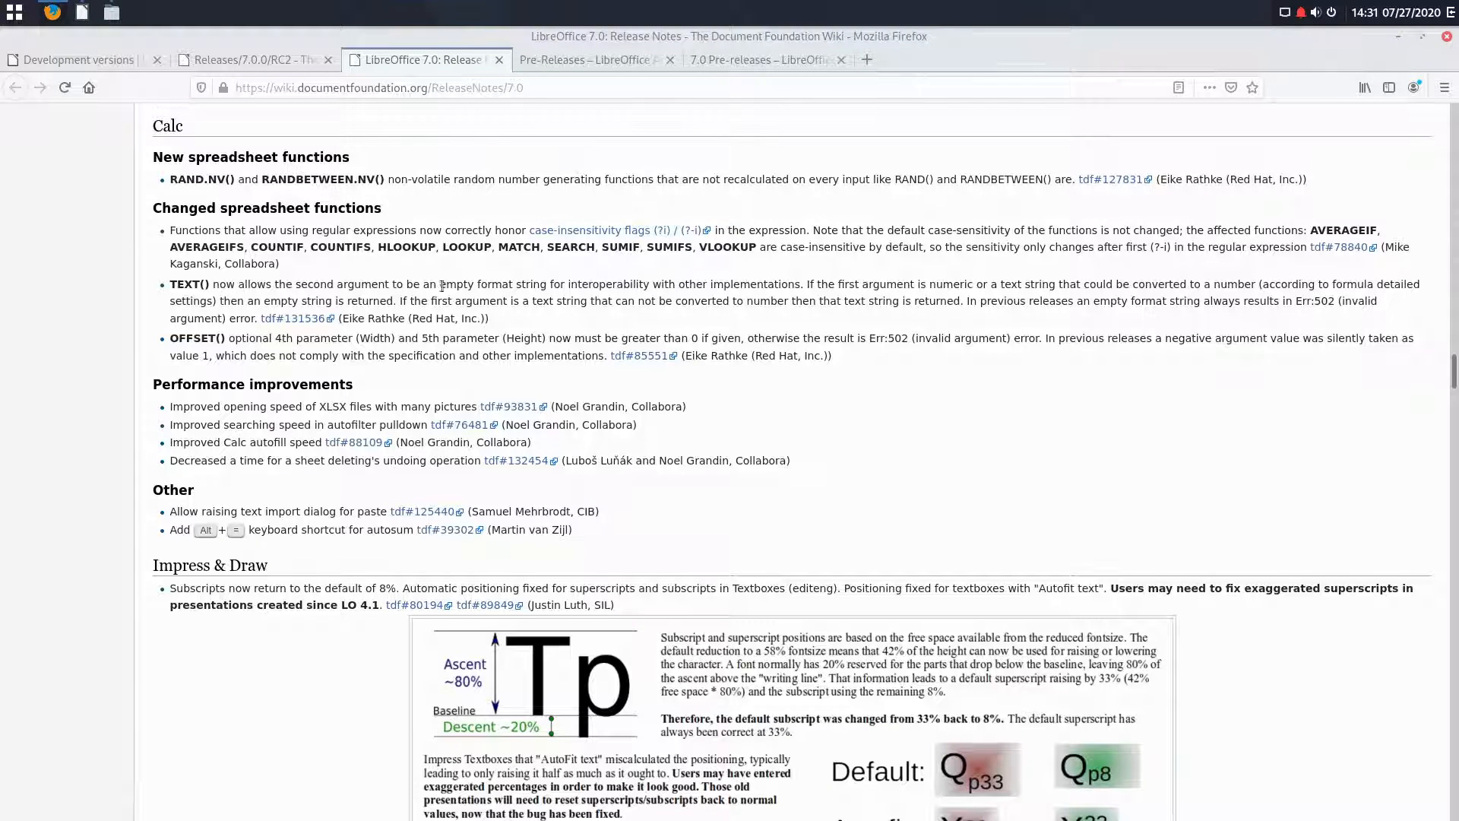
mouse_move(214, 303)
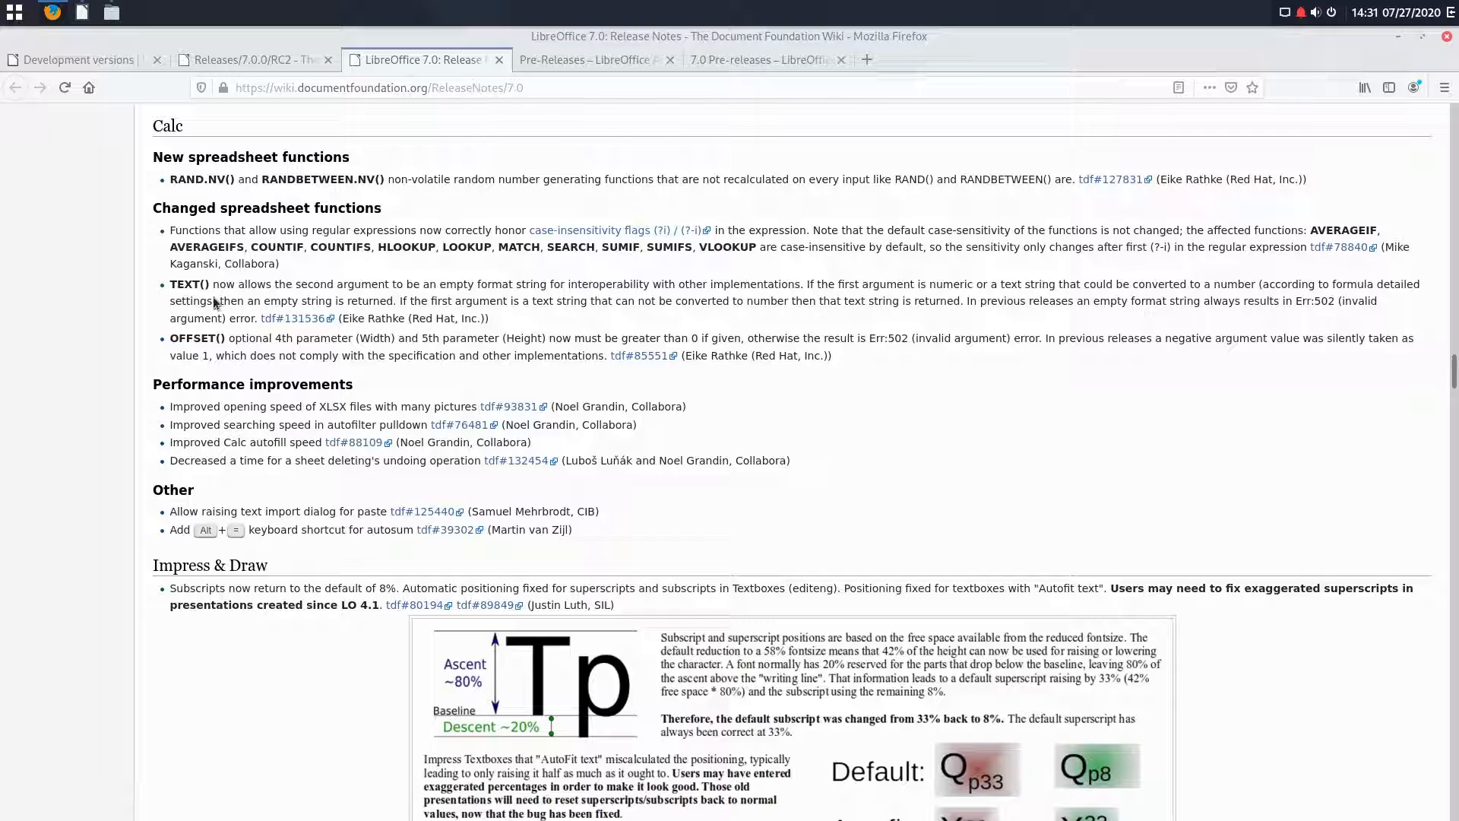
mouse_move(726, 306)
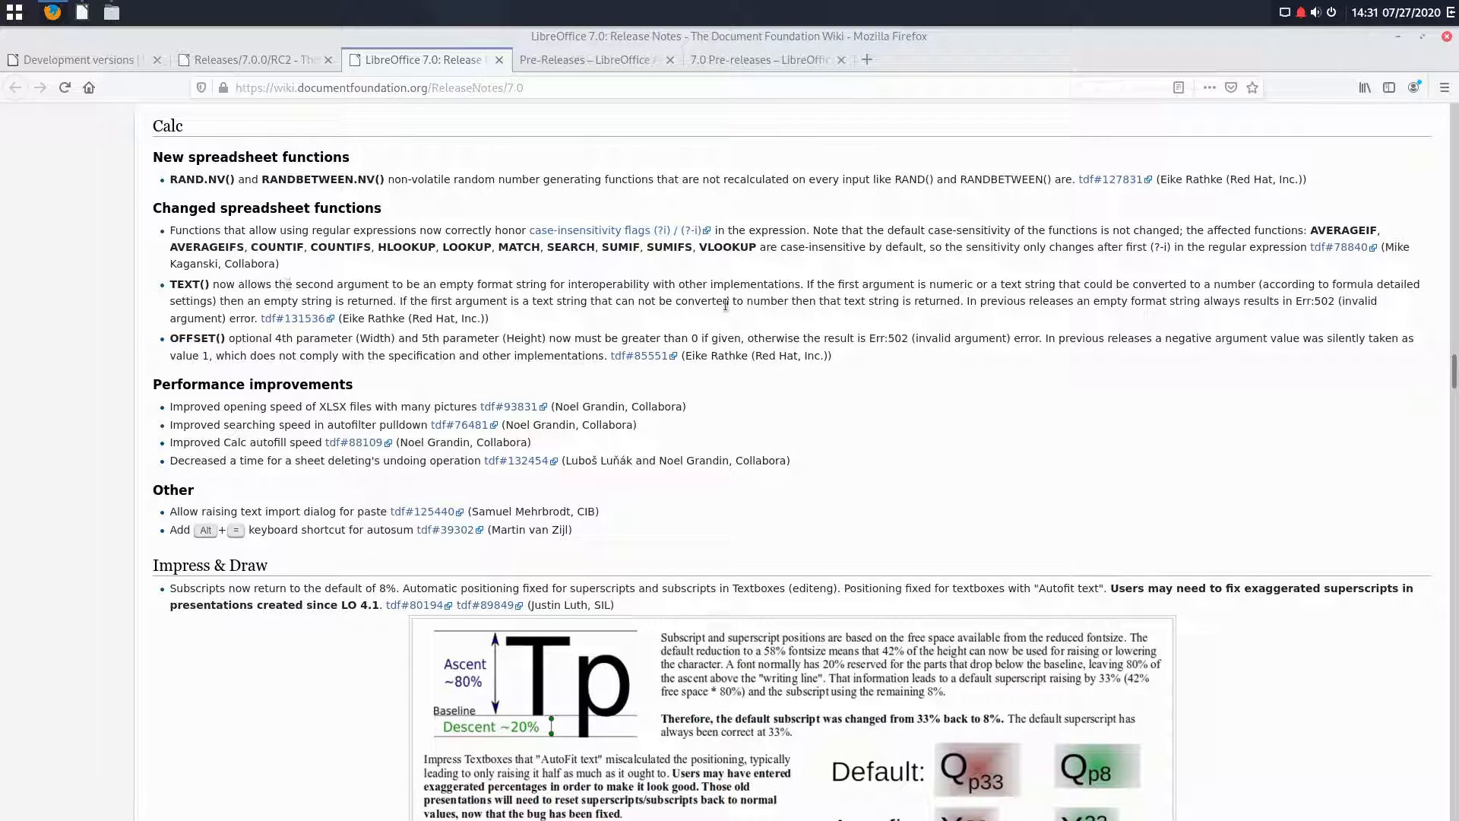
mouse_move(550, 444)
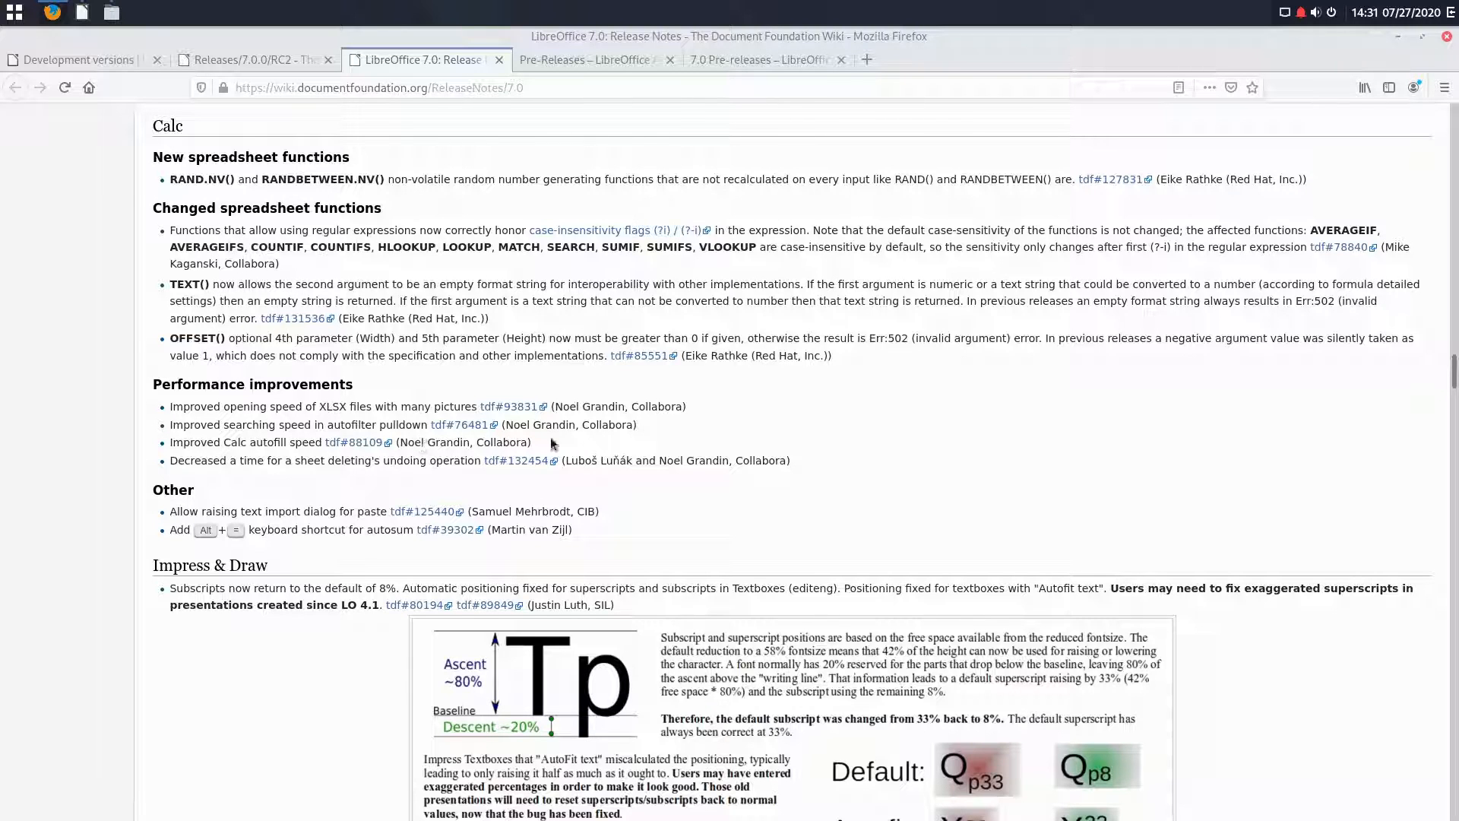
mouse_move(315, 419)
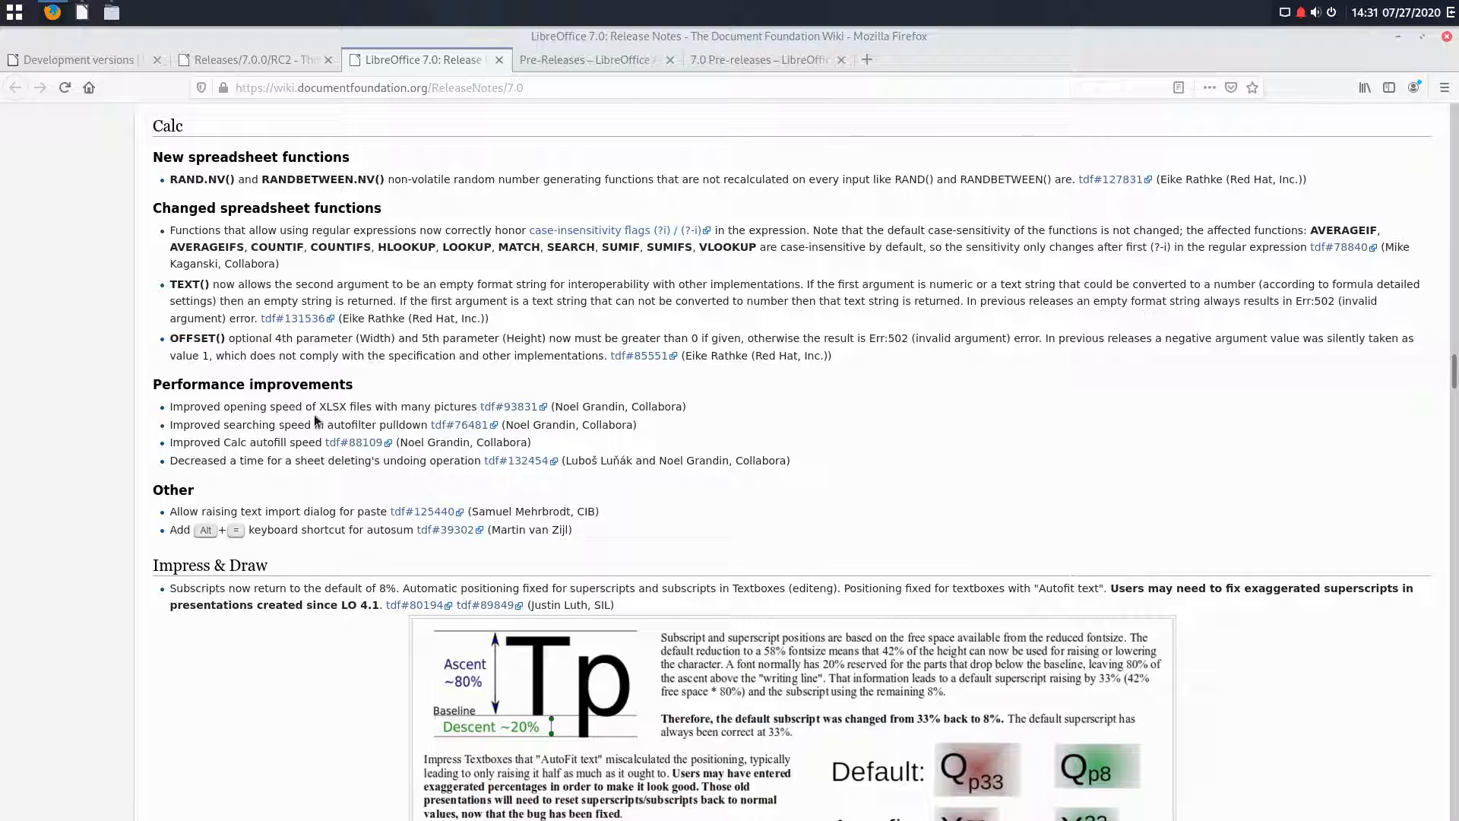
double_click(345, 407)
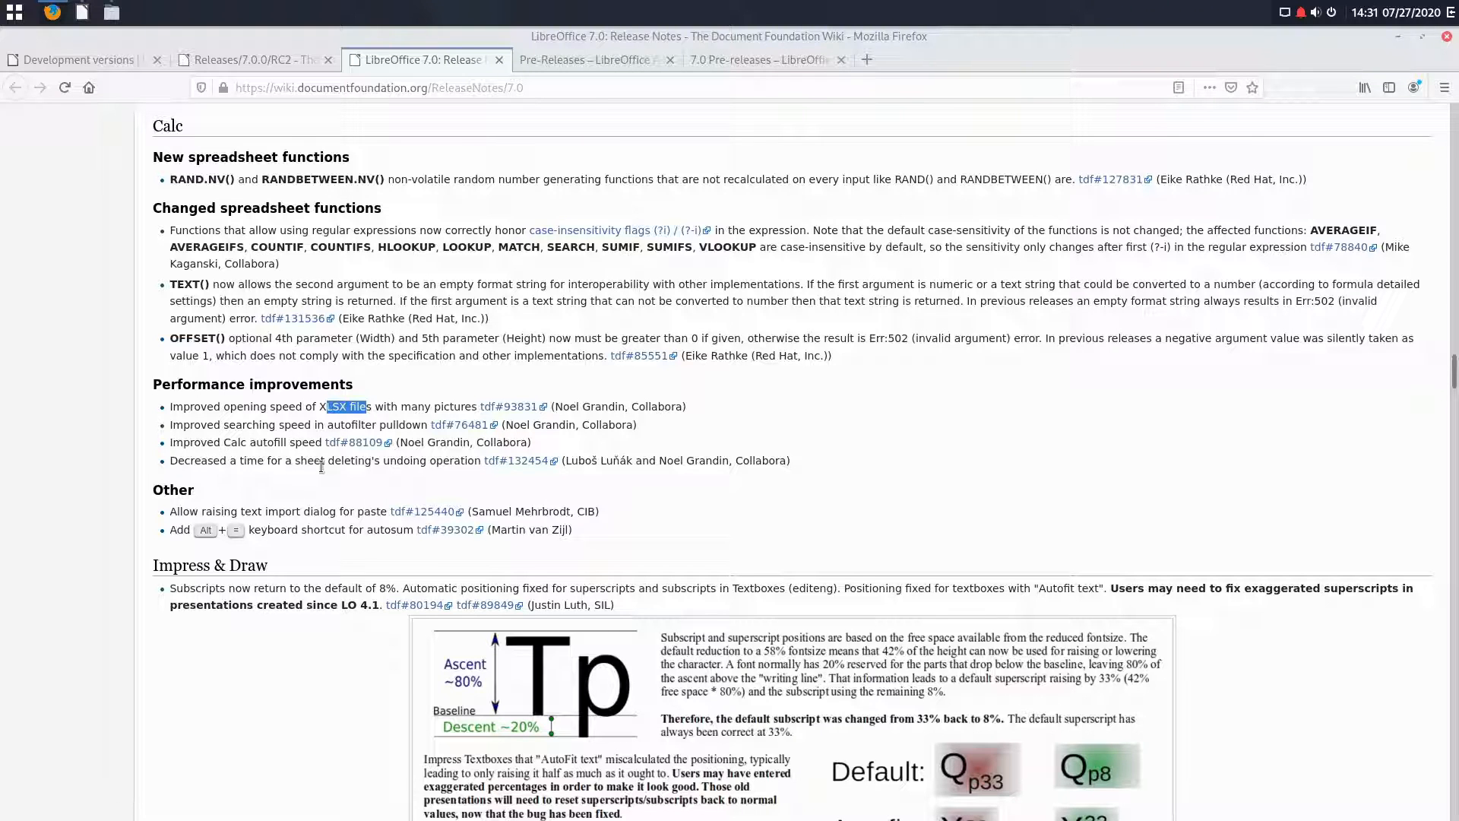
mouse_move(403, 440)
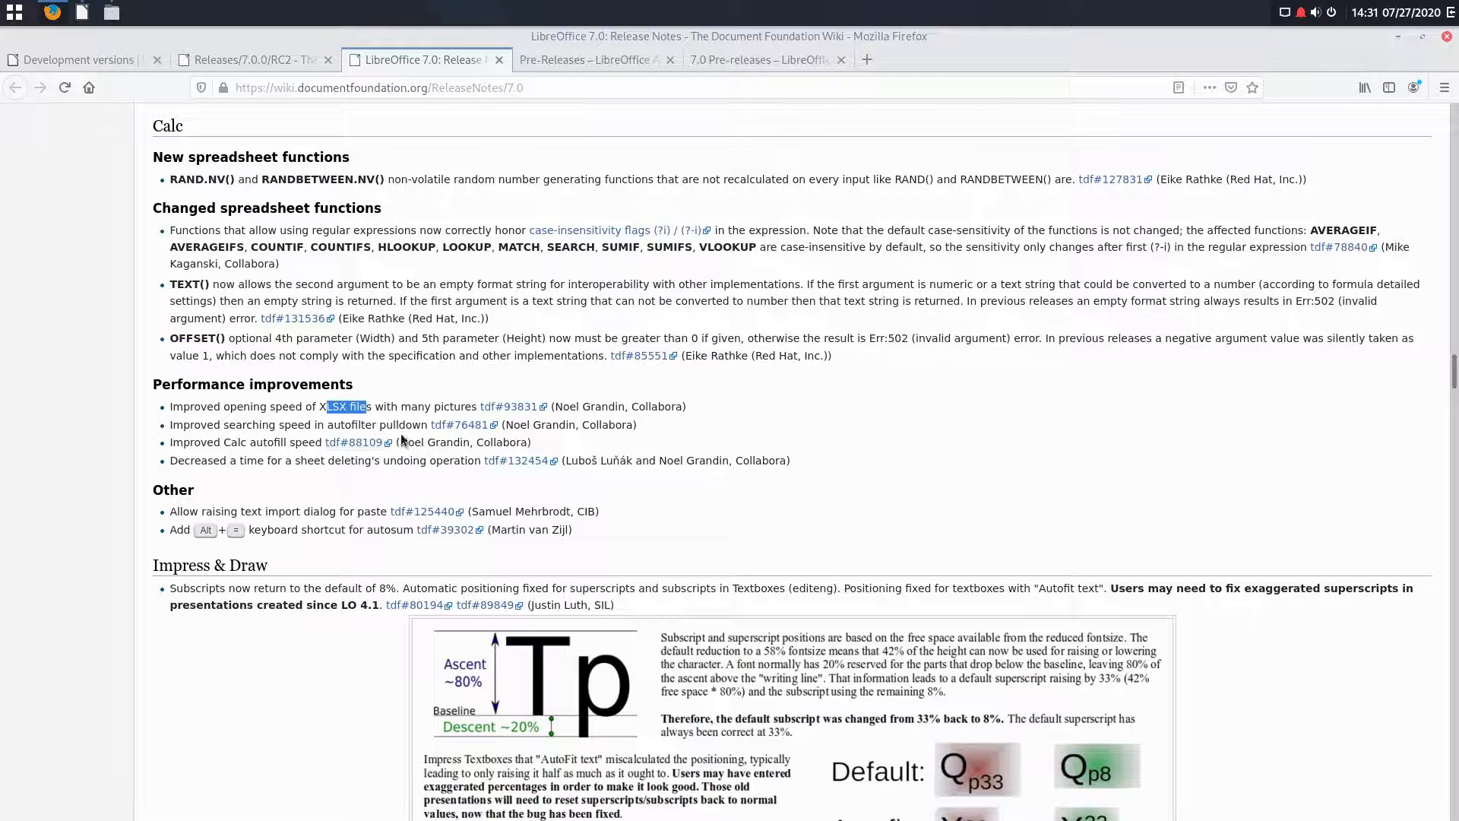
mouse_move(428, 502)
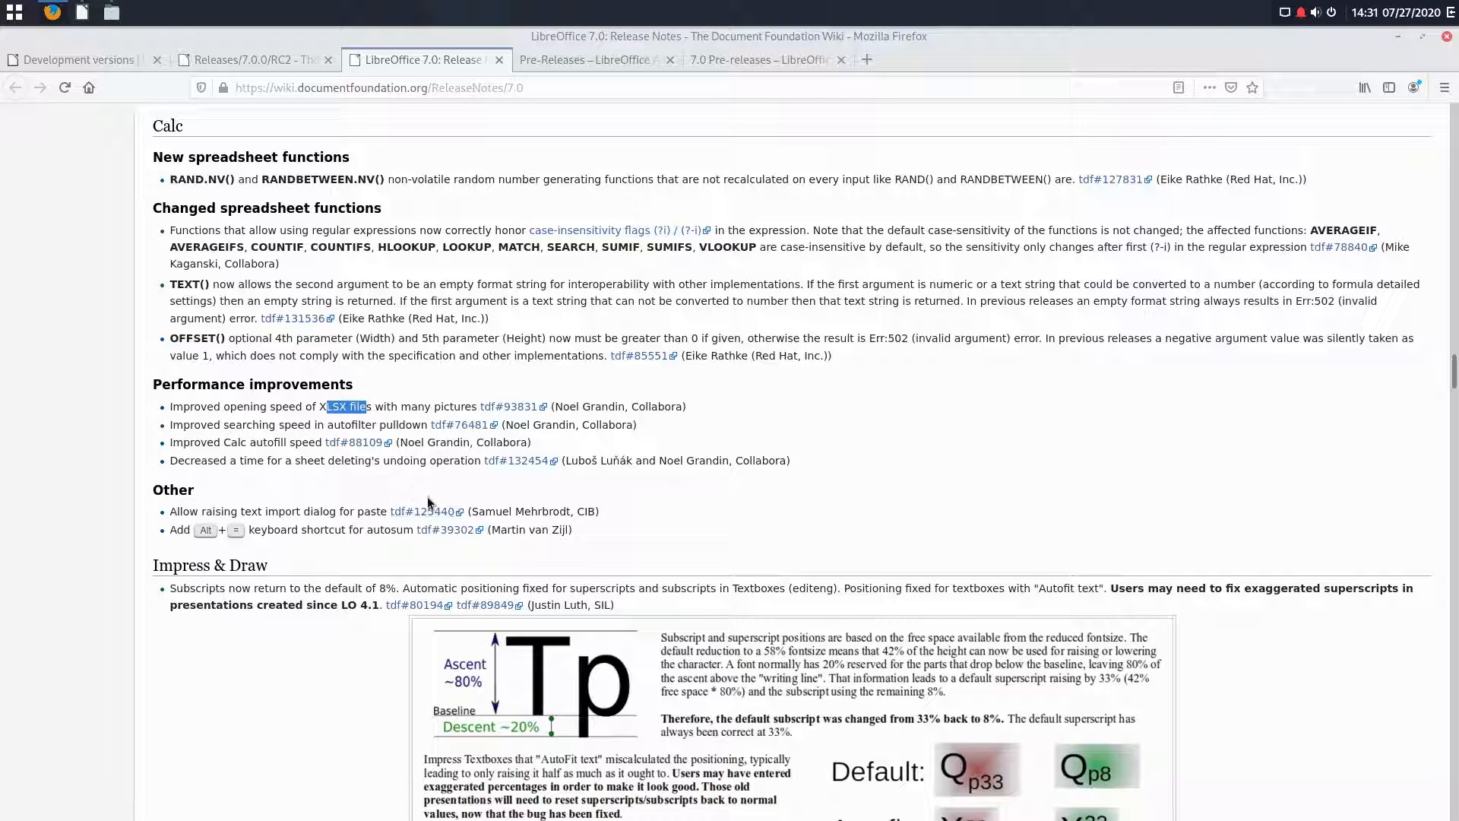
mouse_move(453, 511)
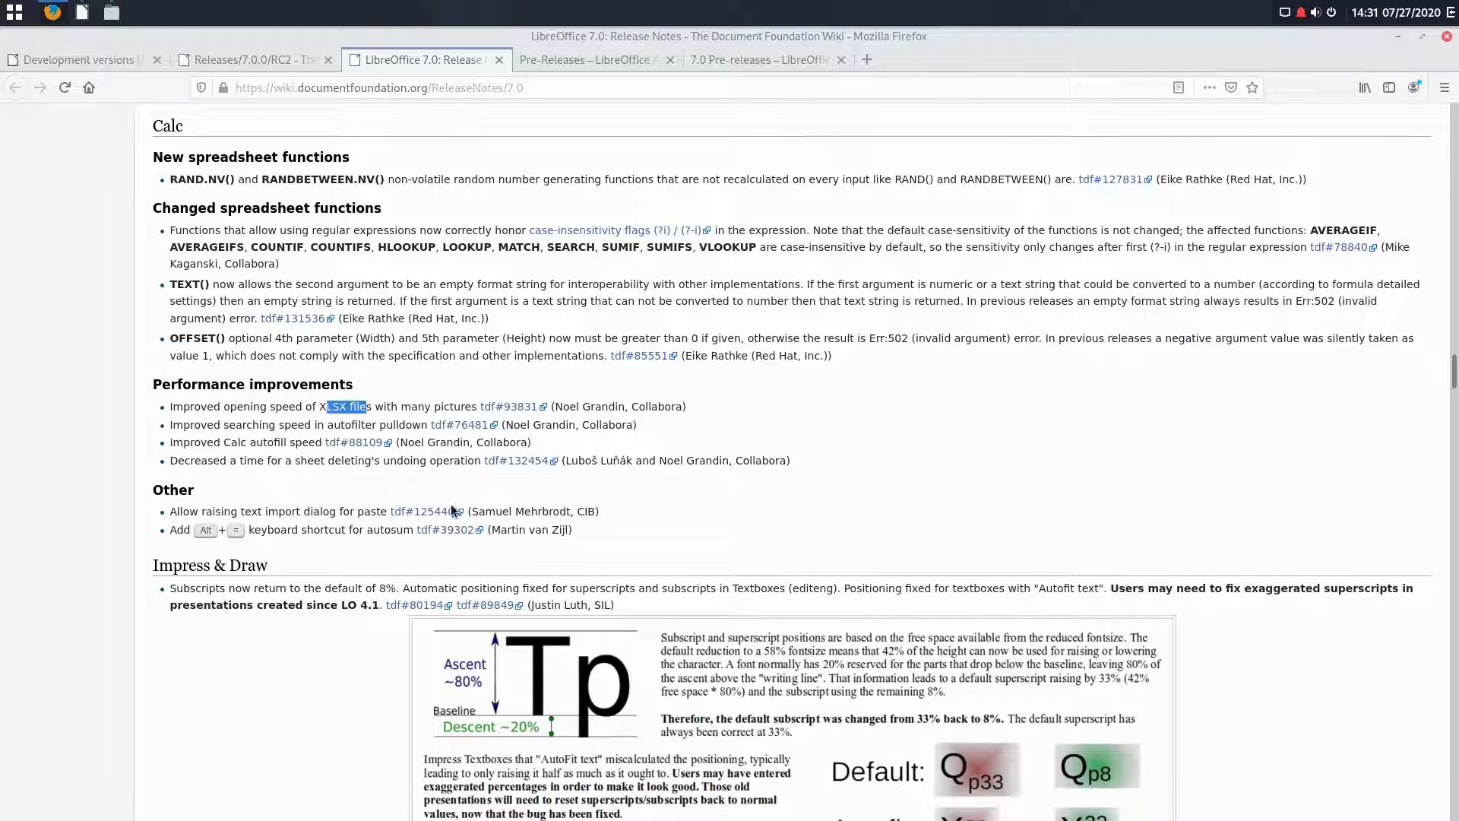
scroll(down, 3)
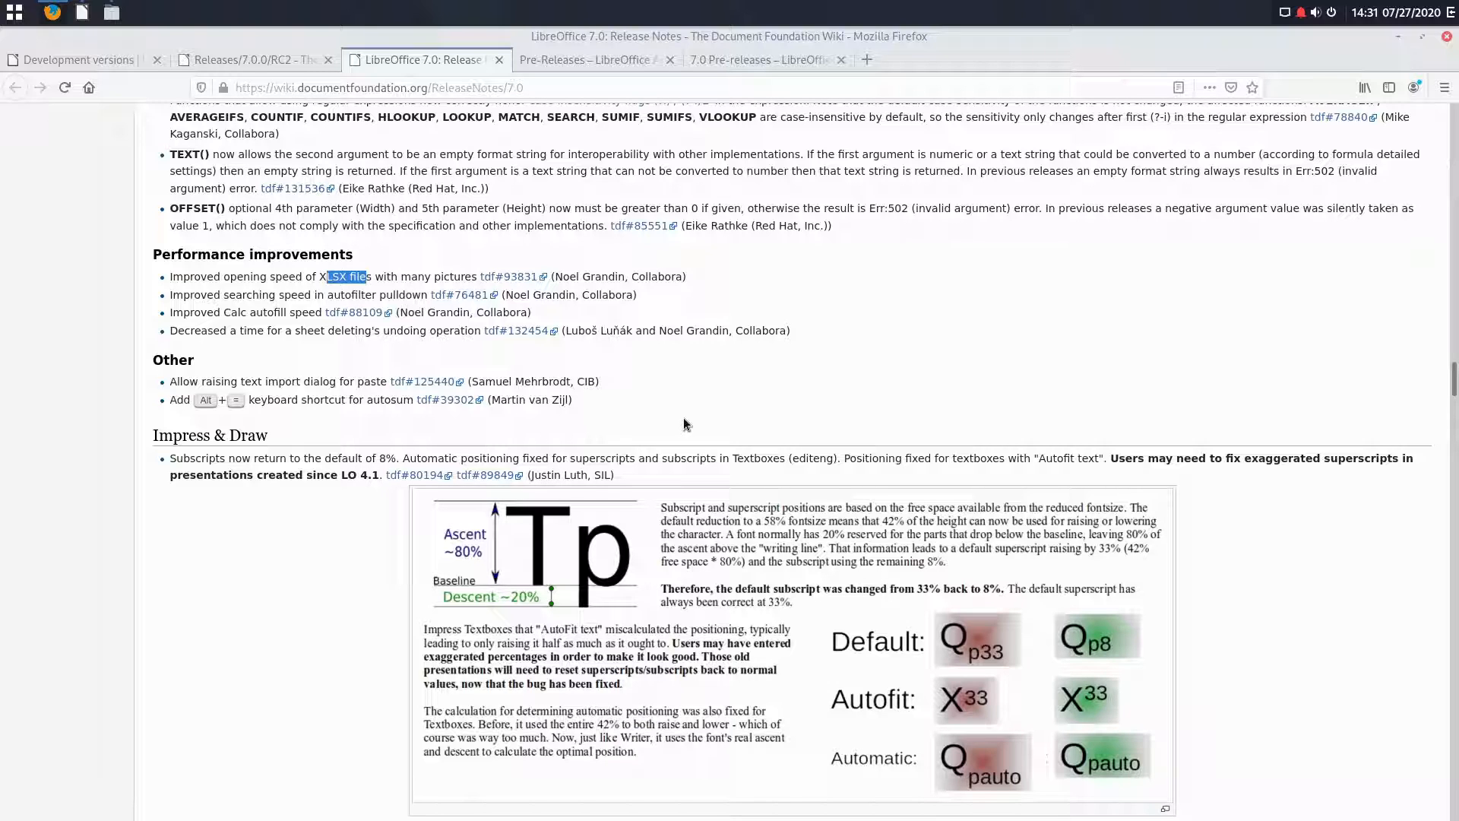
mouse_move(282, 360)
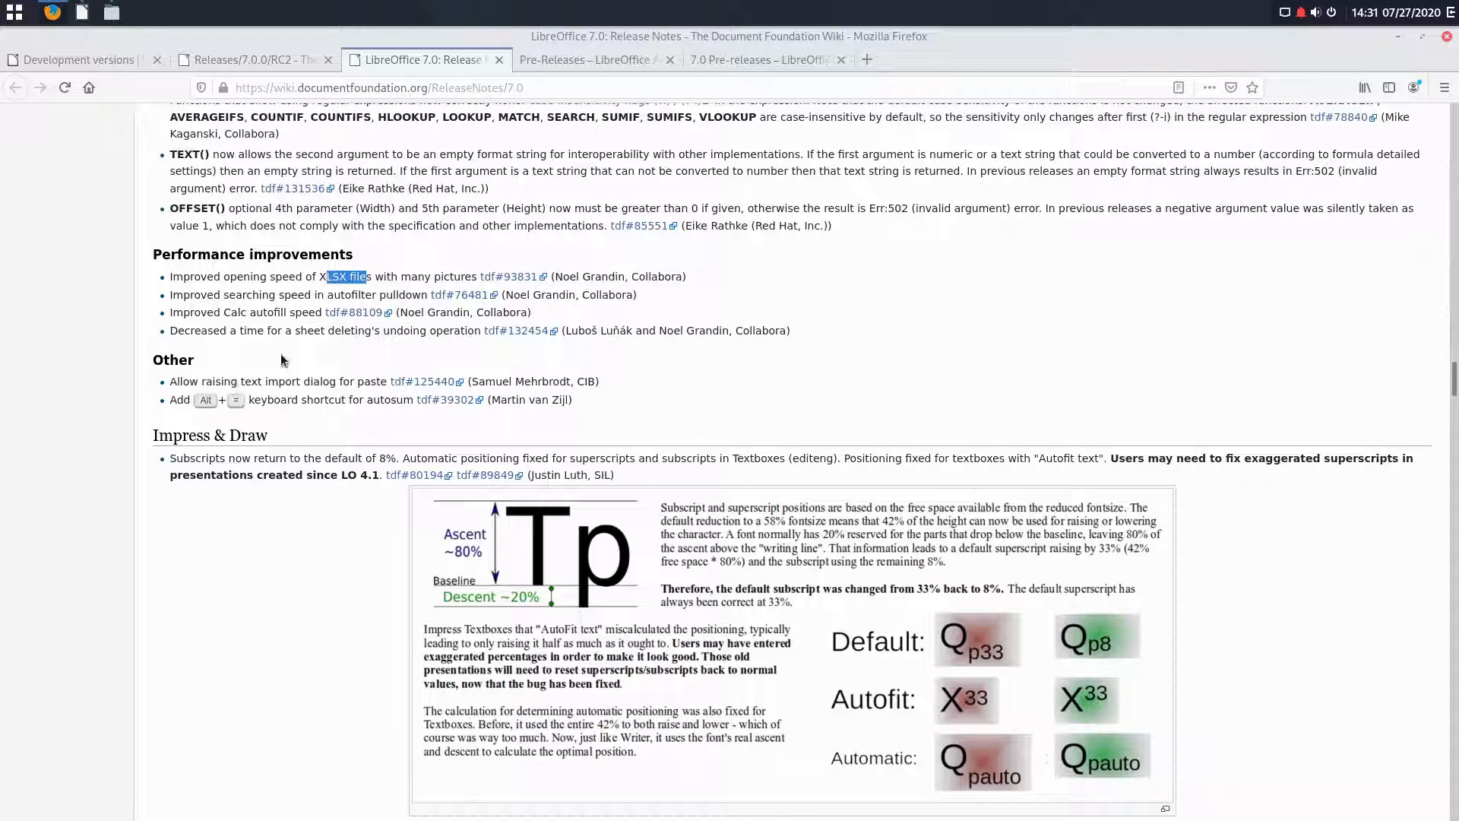
Step: Scroll past the Base, Math, BASIC, Gallery and Templates notes to Navigator and Config options
scroll(down, 3)
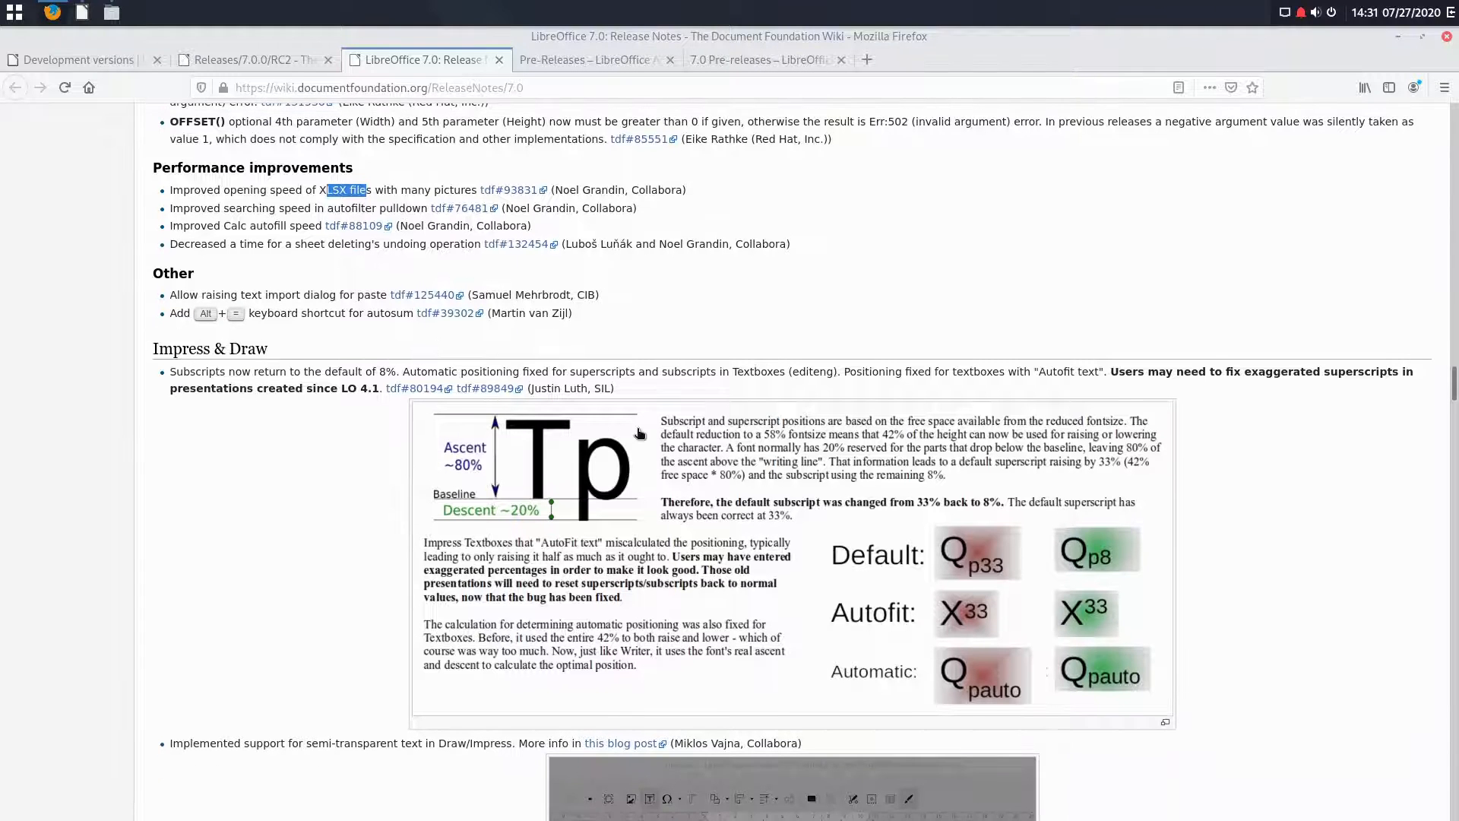
scroll(up, 3)
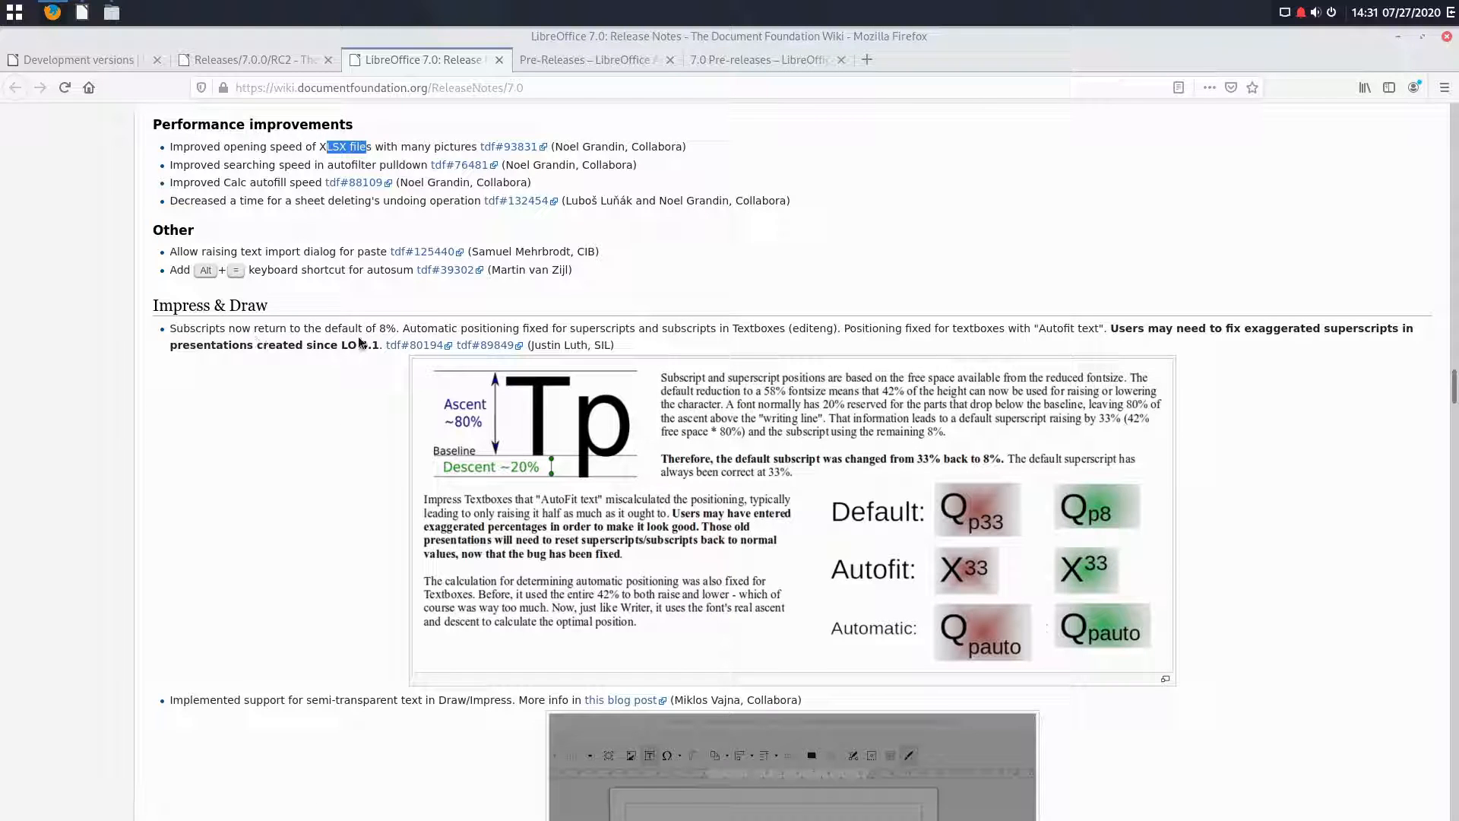
mouse_move(544, 344)
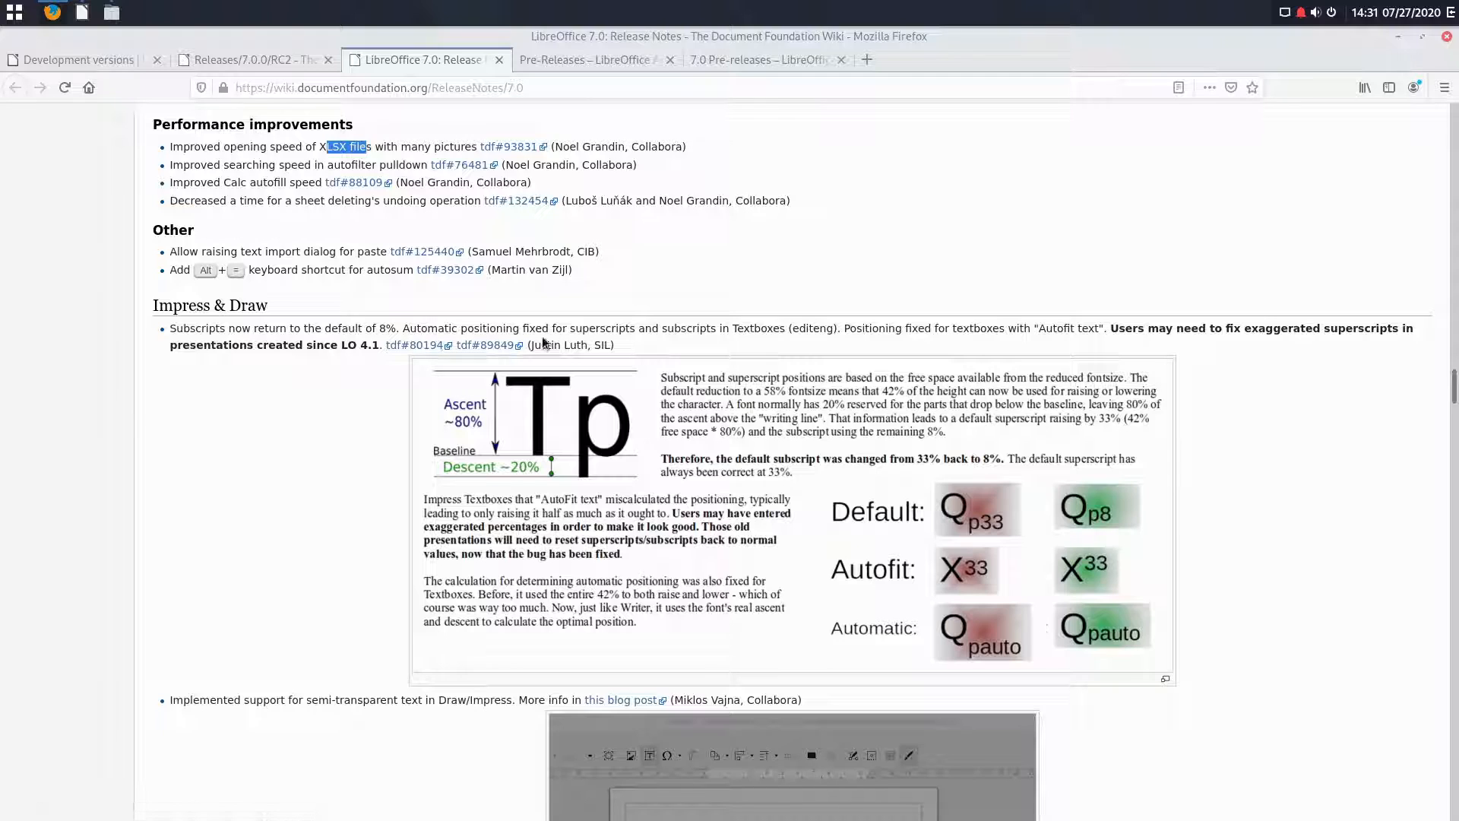
mouse_move(970, 526)
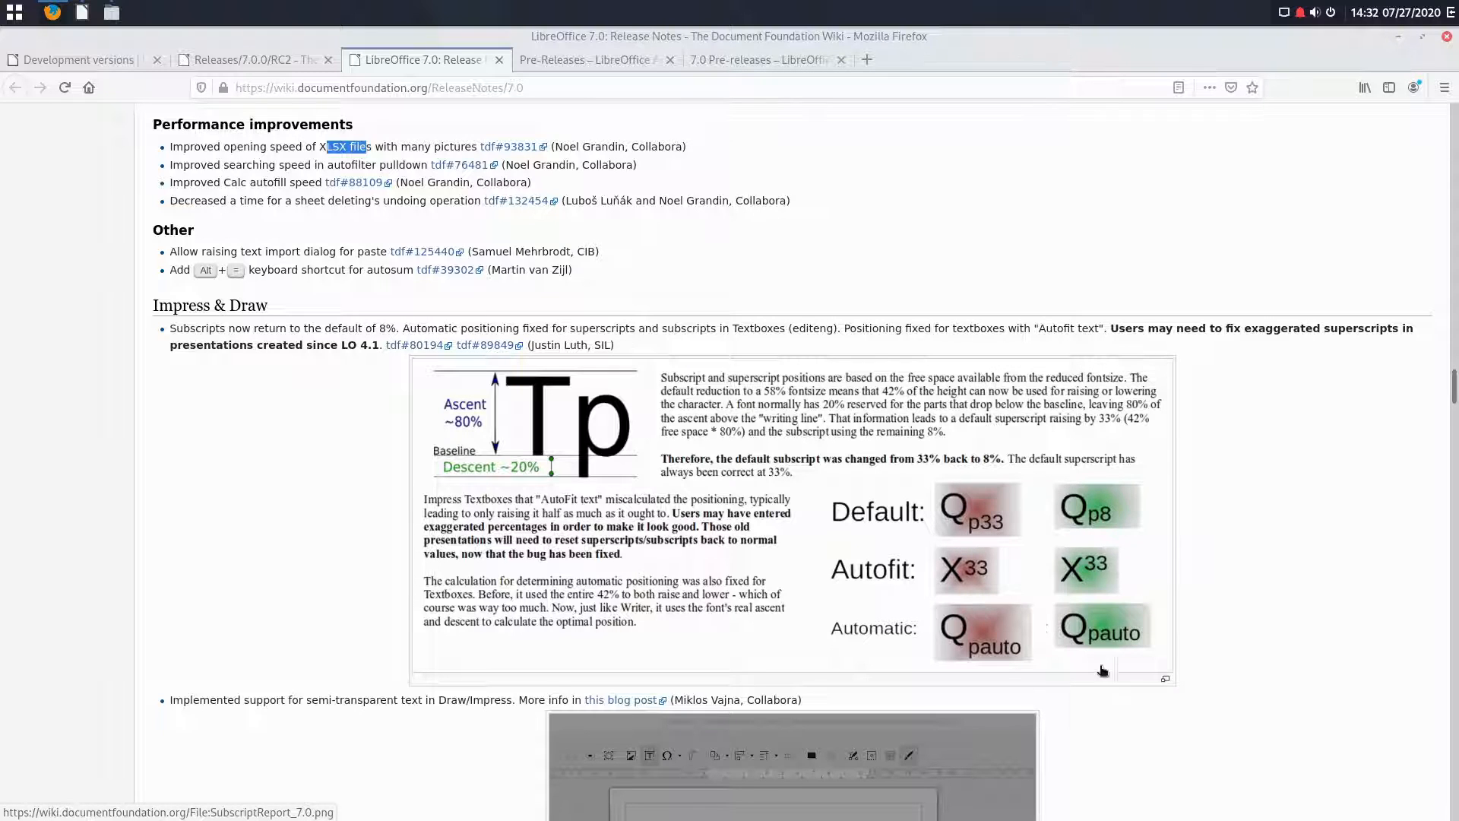
scroll(down, 3)
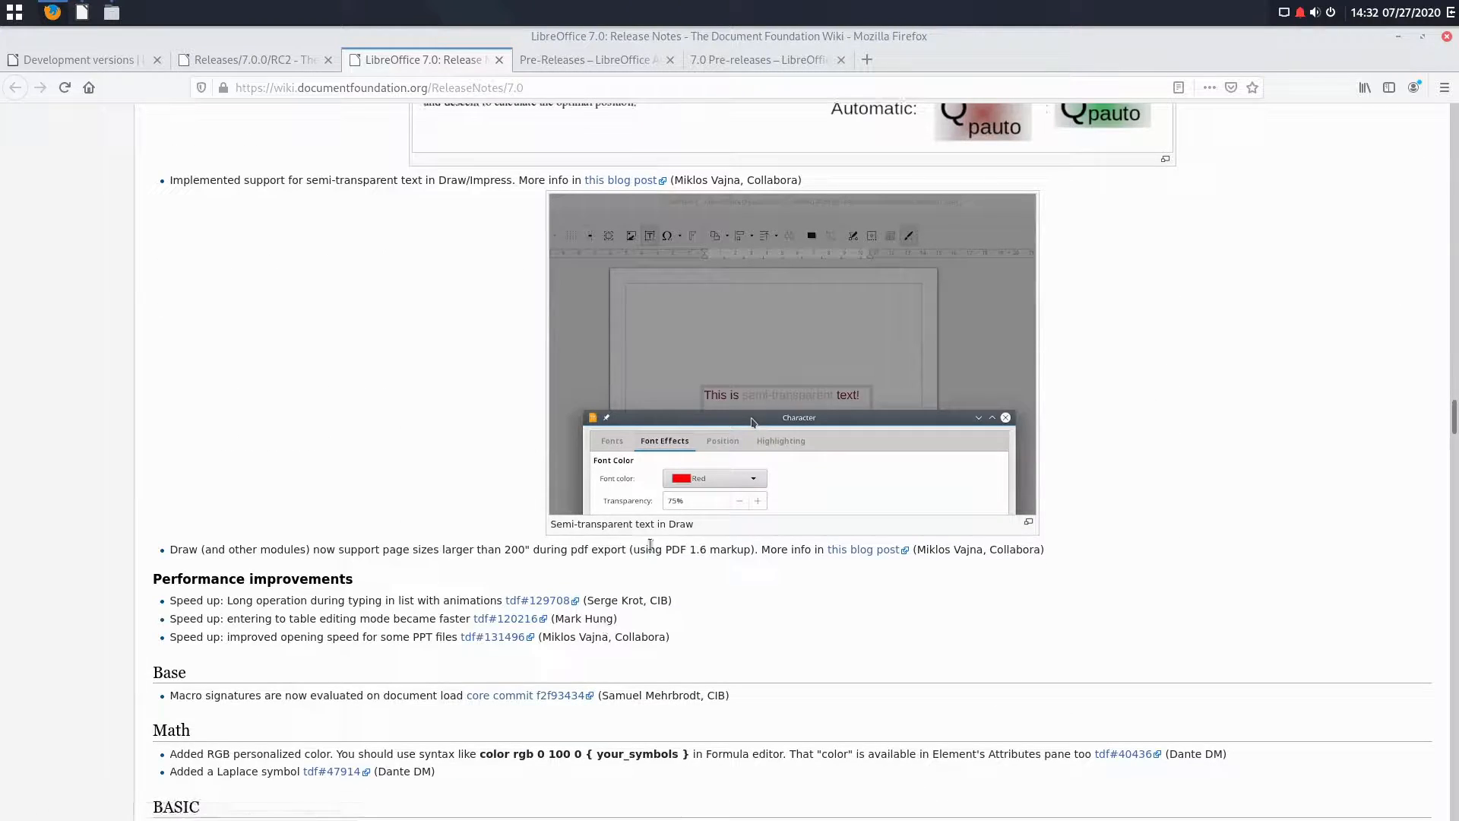
scroll(down, 3)
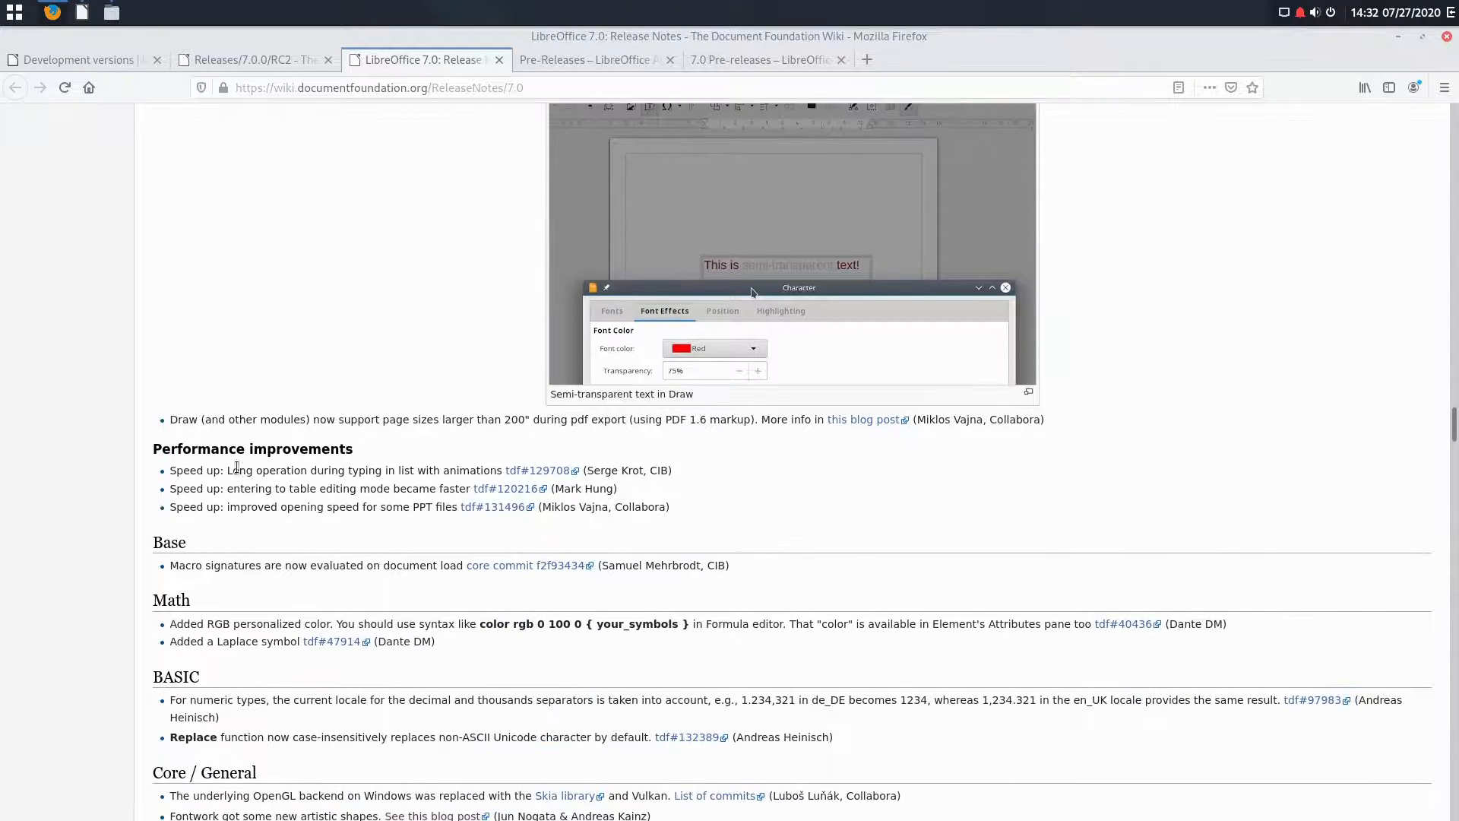
scroll(down, 3)
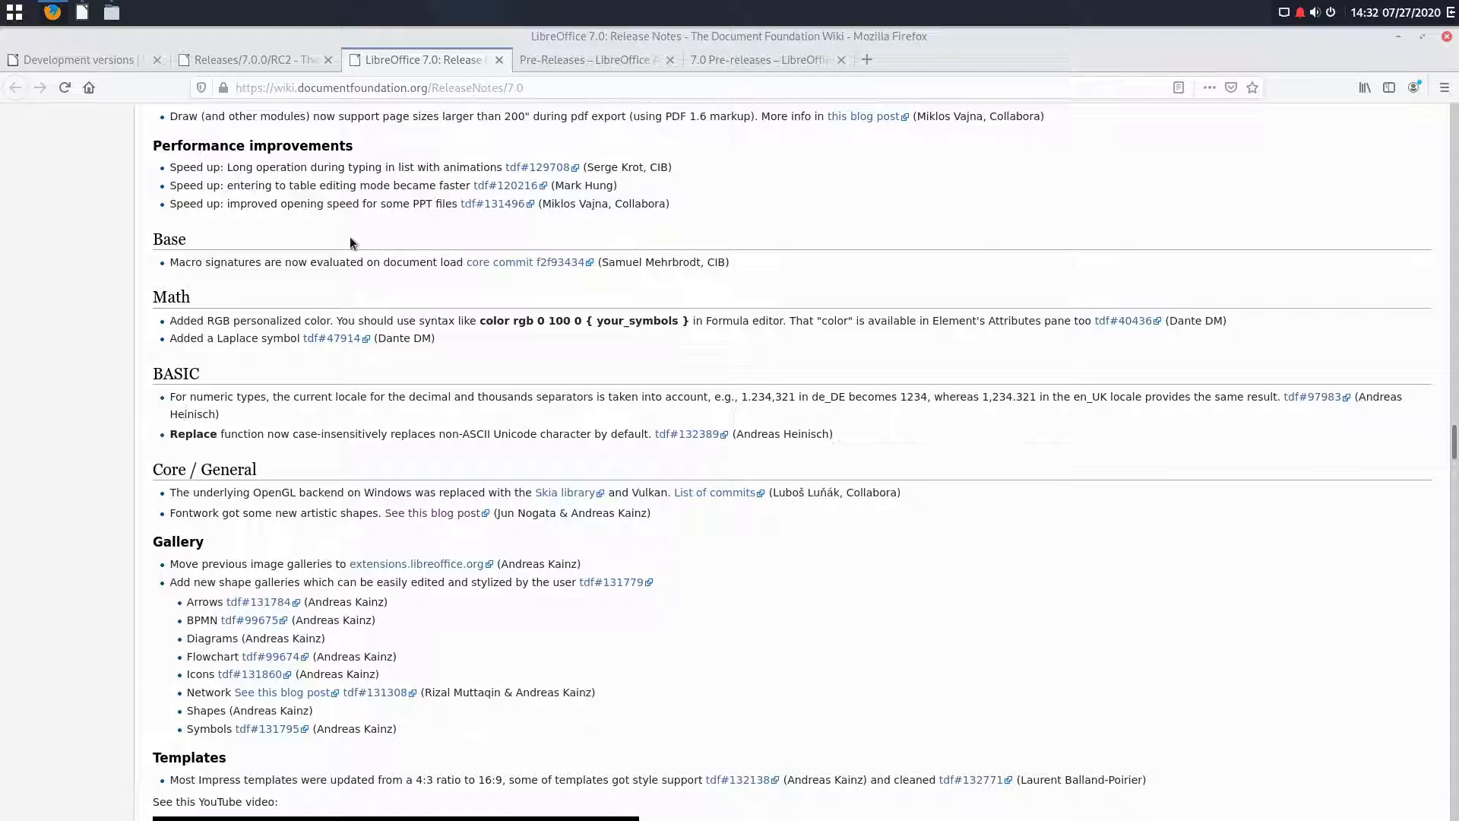
mouse_move(596, 512)
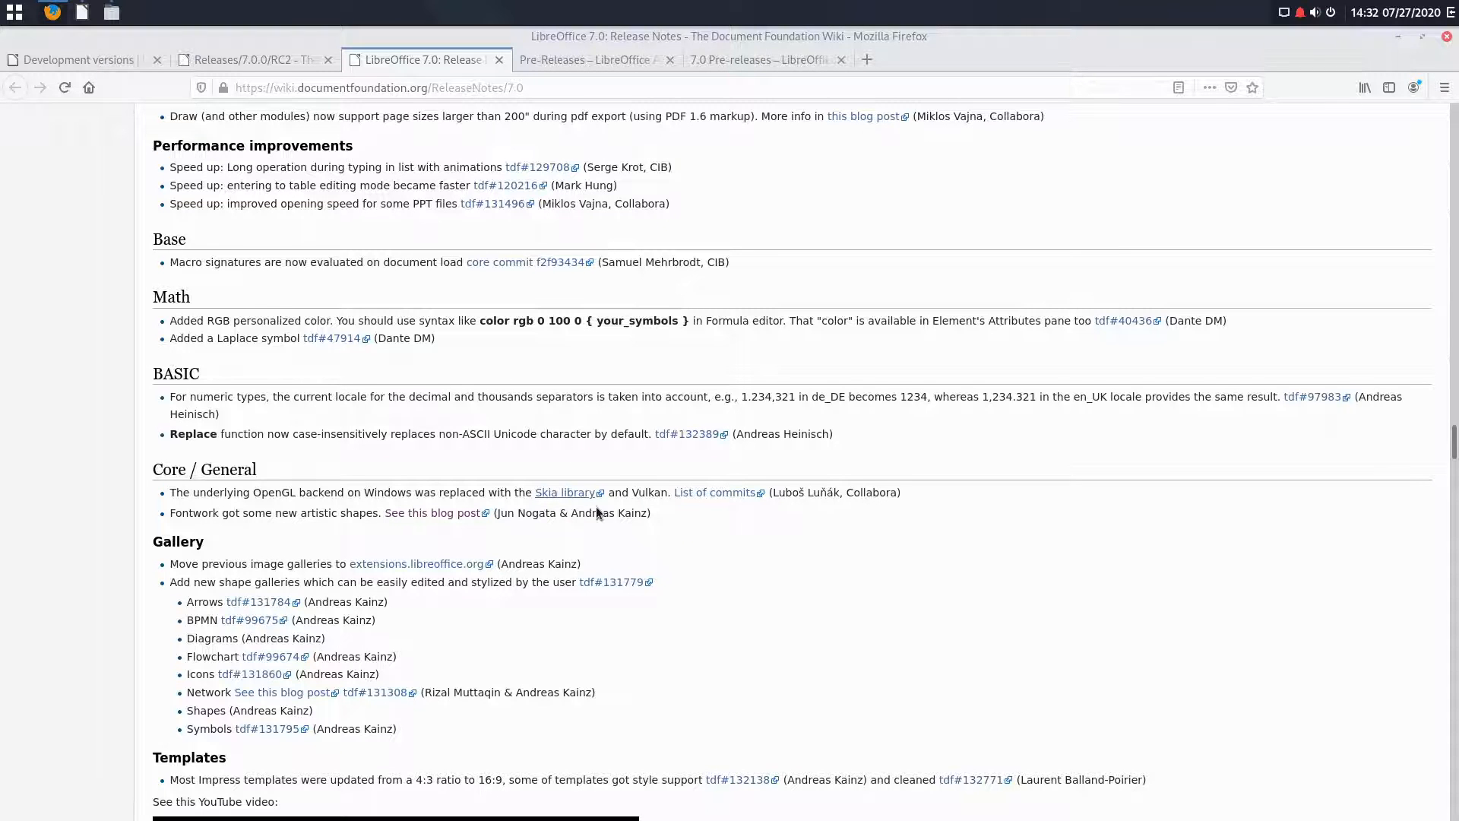
scroll(down, 3)
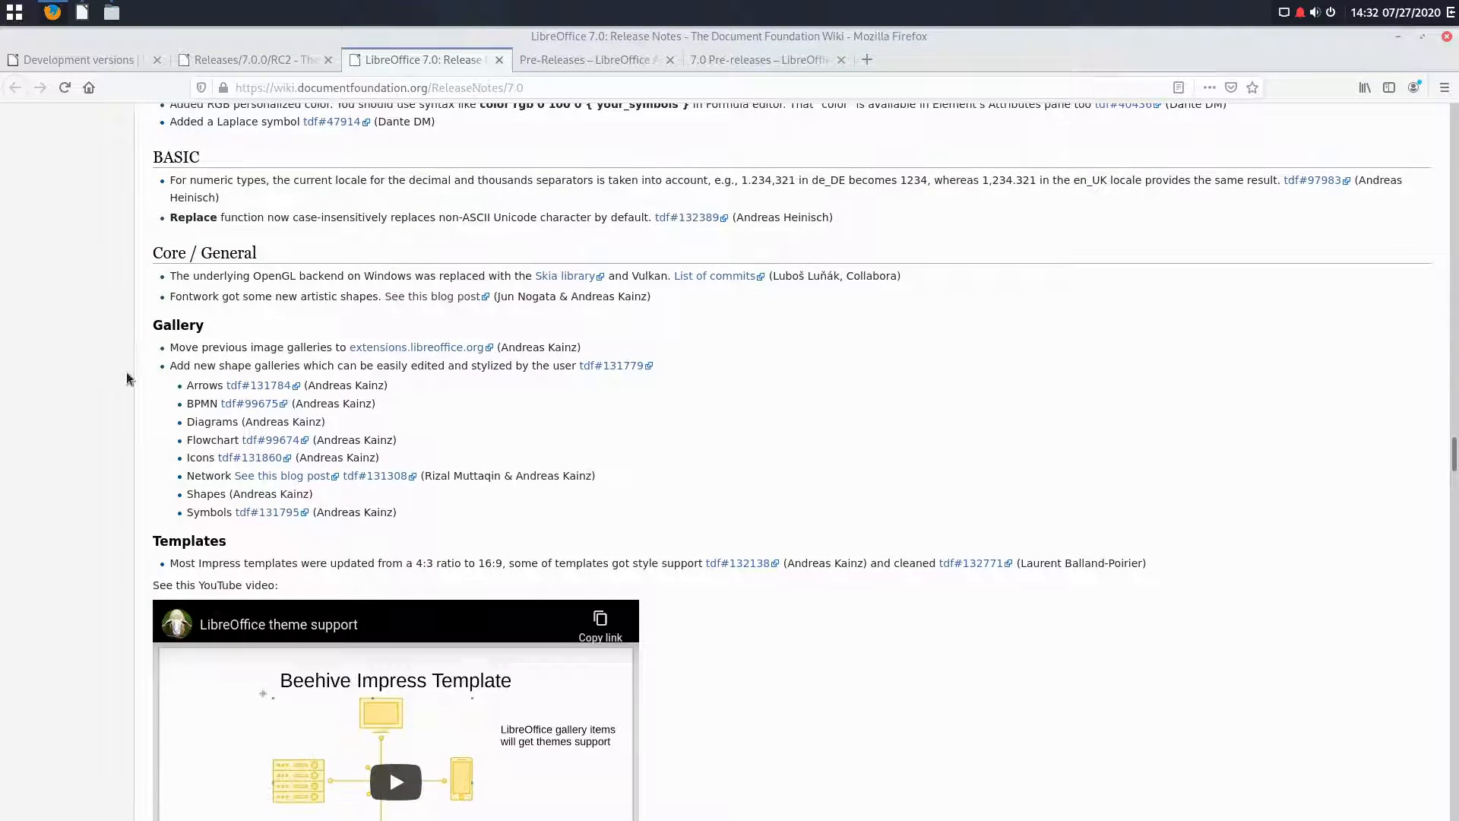
mouse_move(141, 353)
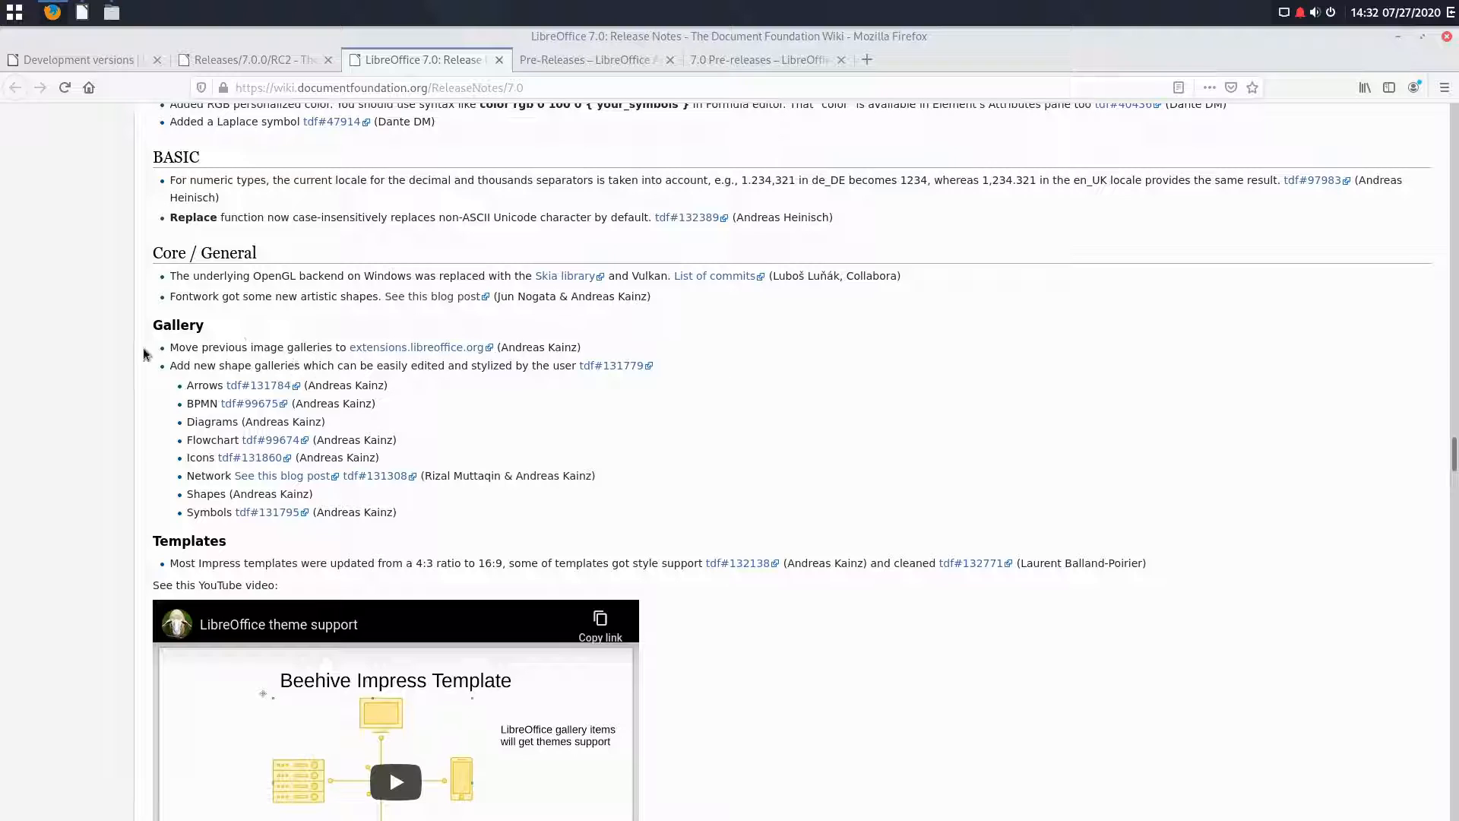
scroll(down, 3)
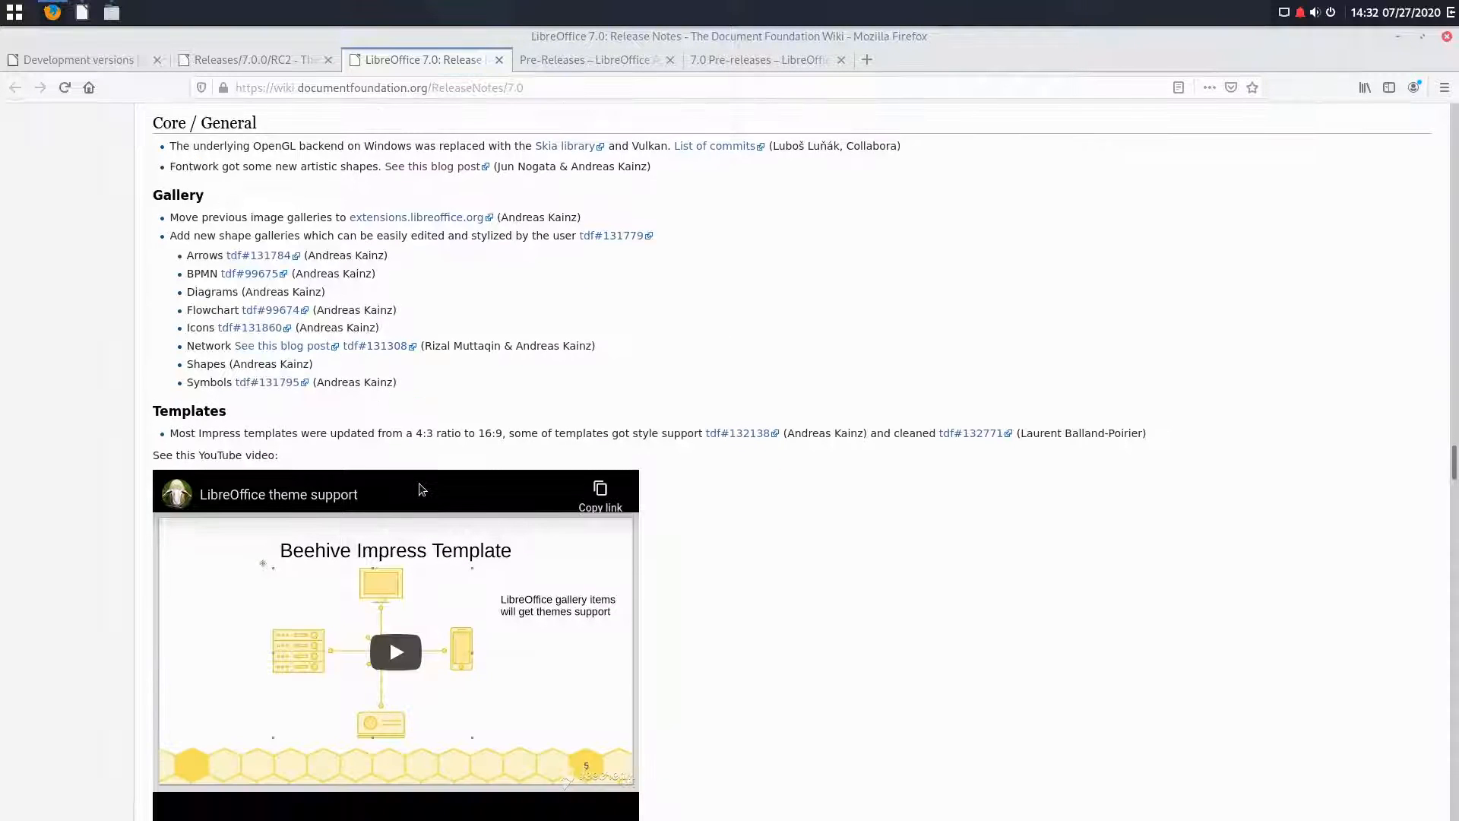
scroll(down, 3)
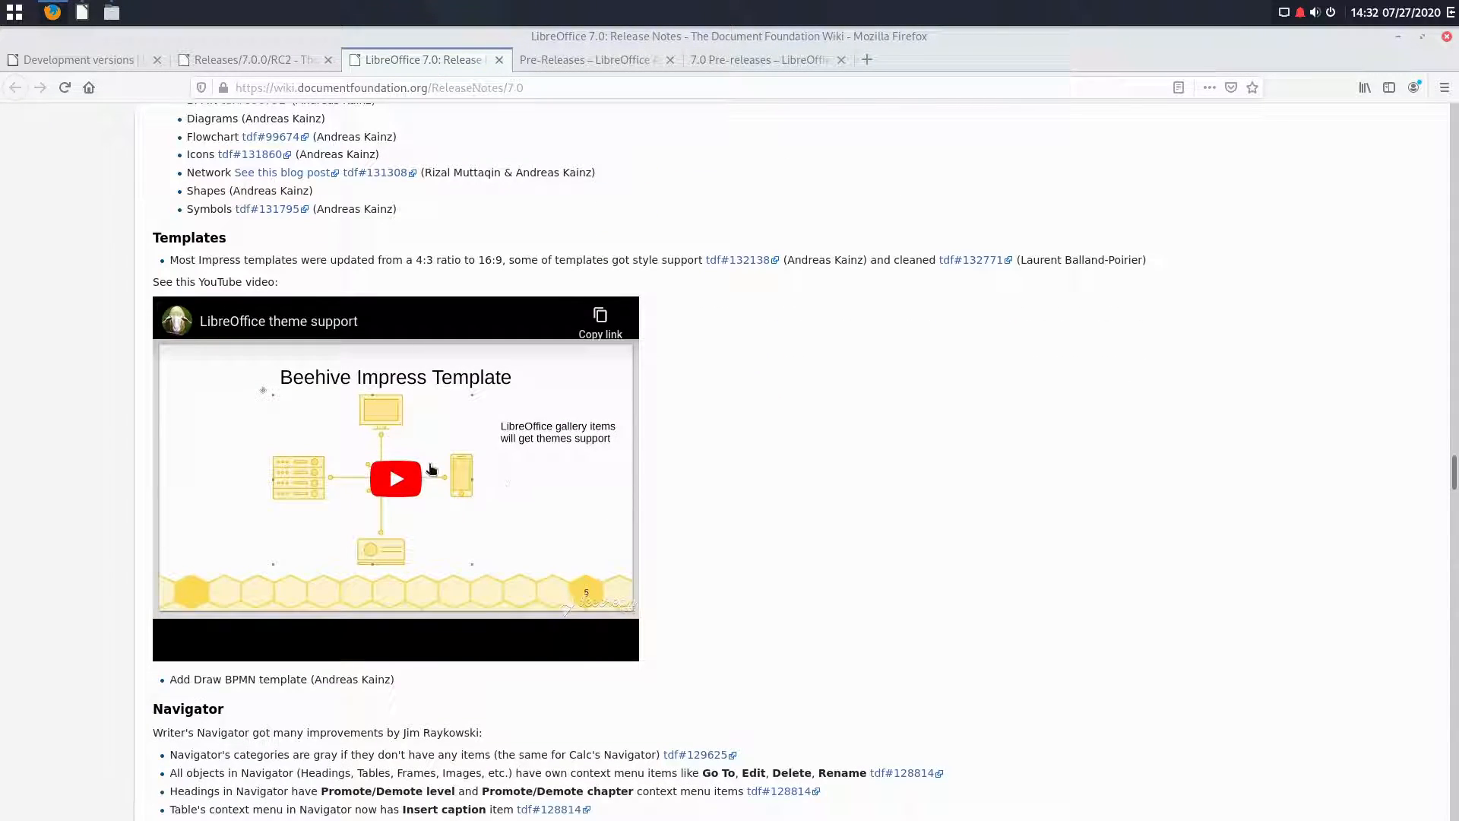
mouse_move(645, 511)
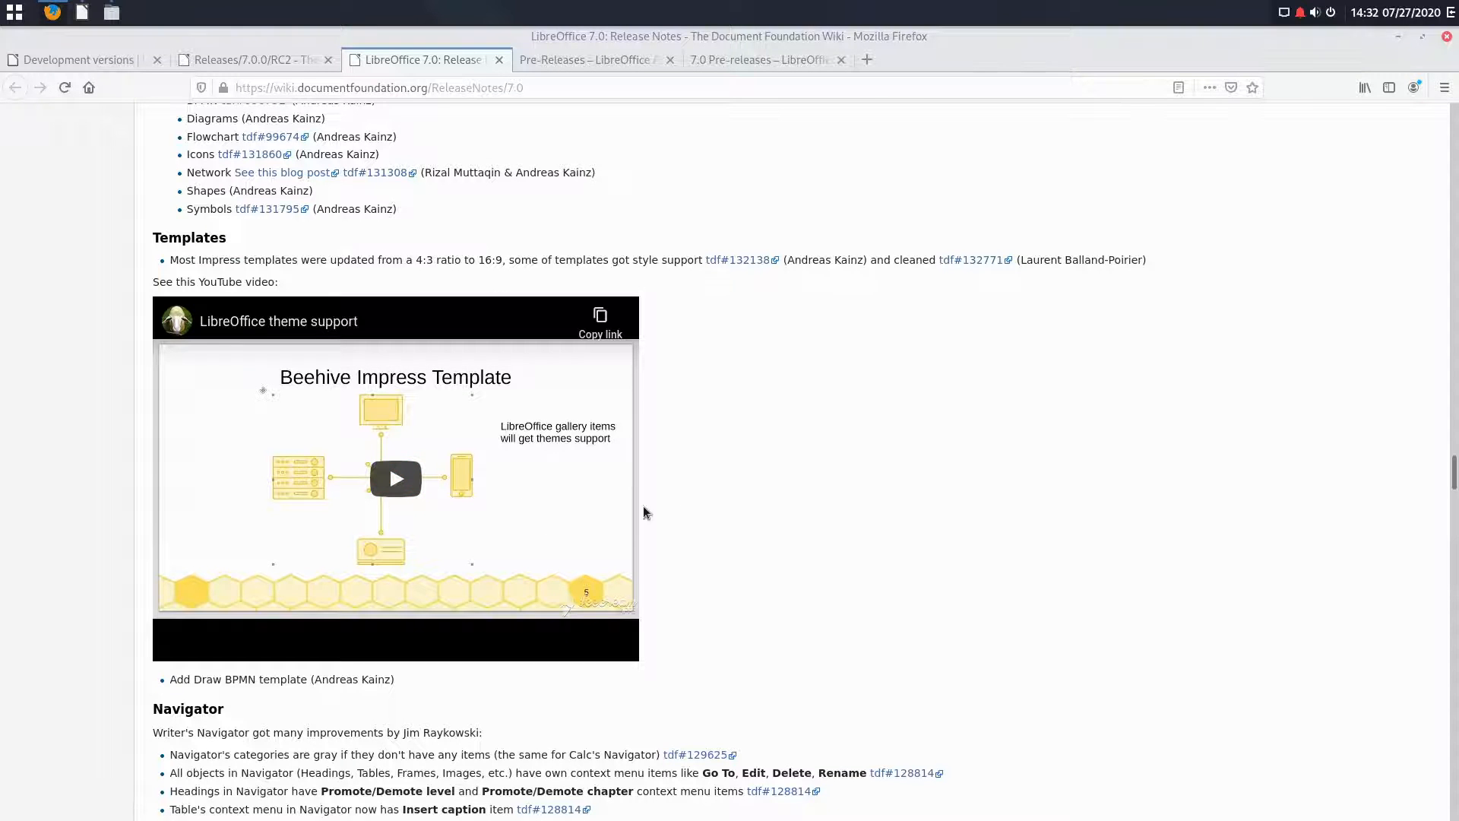
scroll(down, 3)
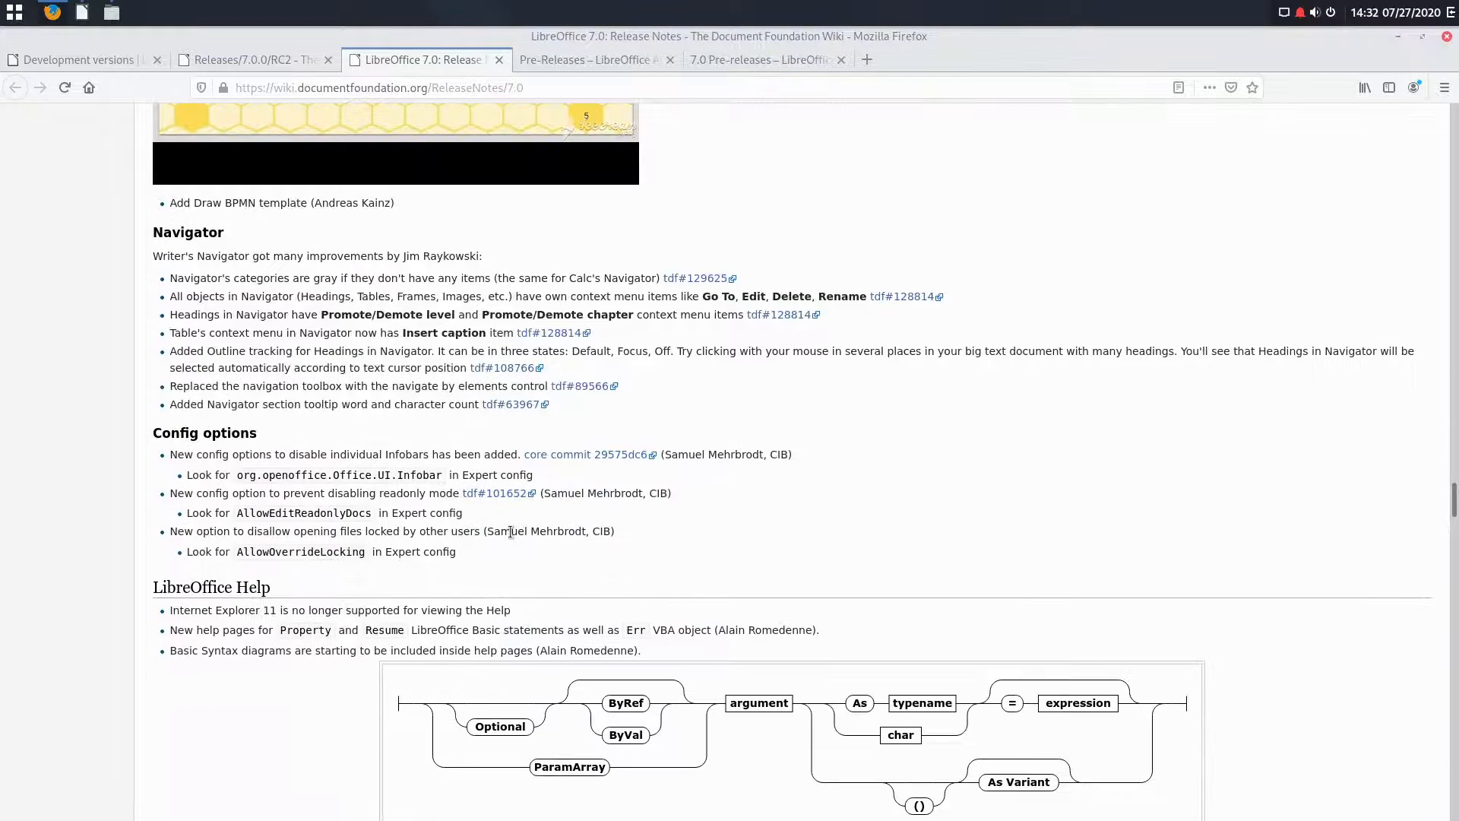
Step: Scroll past LibreOffice Help to the ODF 1.3 Filters notes and the DOCX glow illustration
scroll(down, 3)
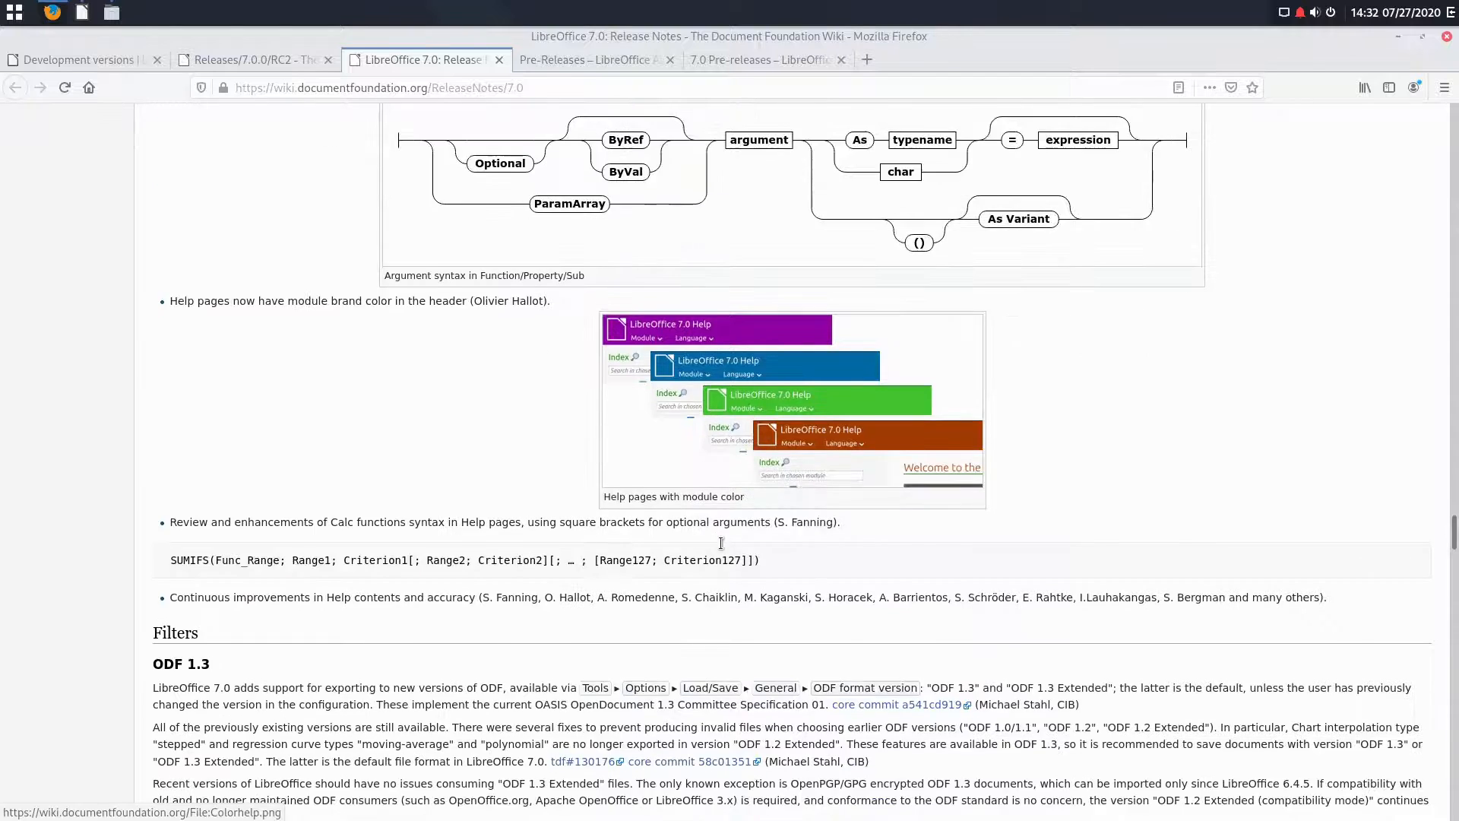
scroll(down, 3)
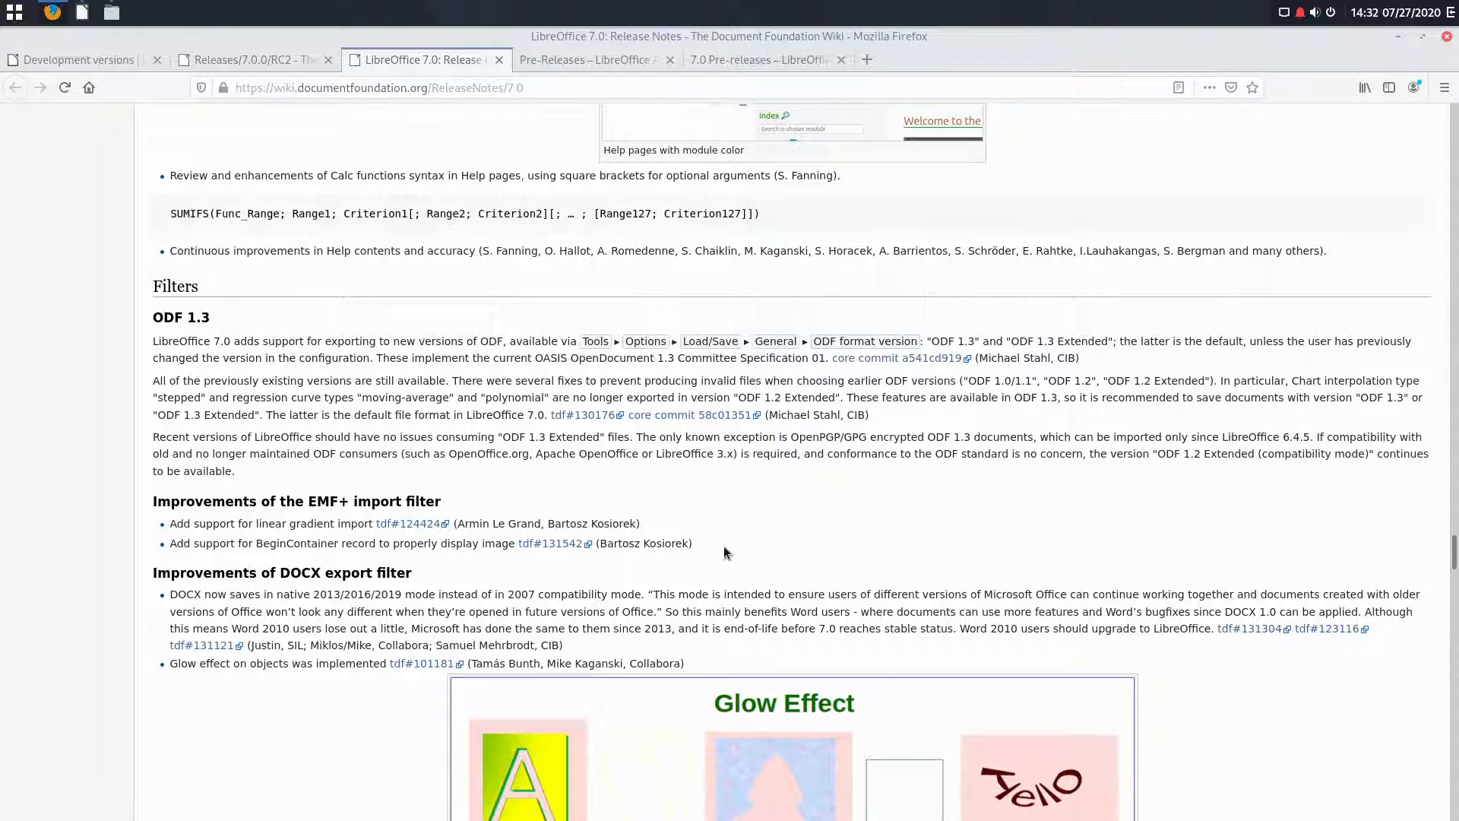
mouse_move(284, 287)
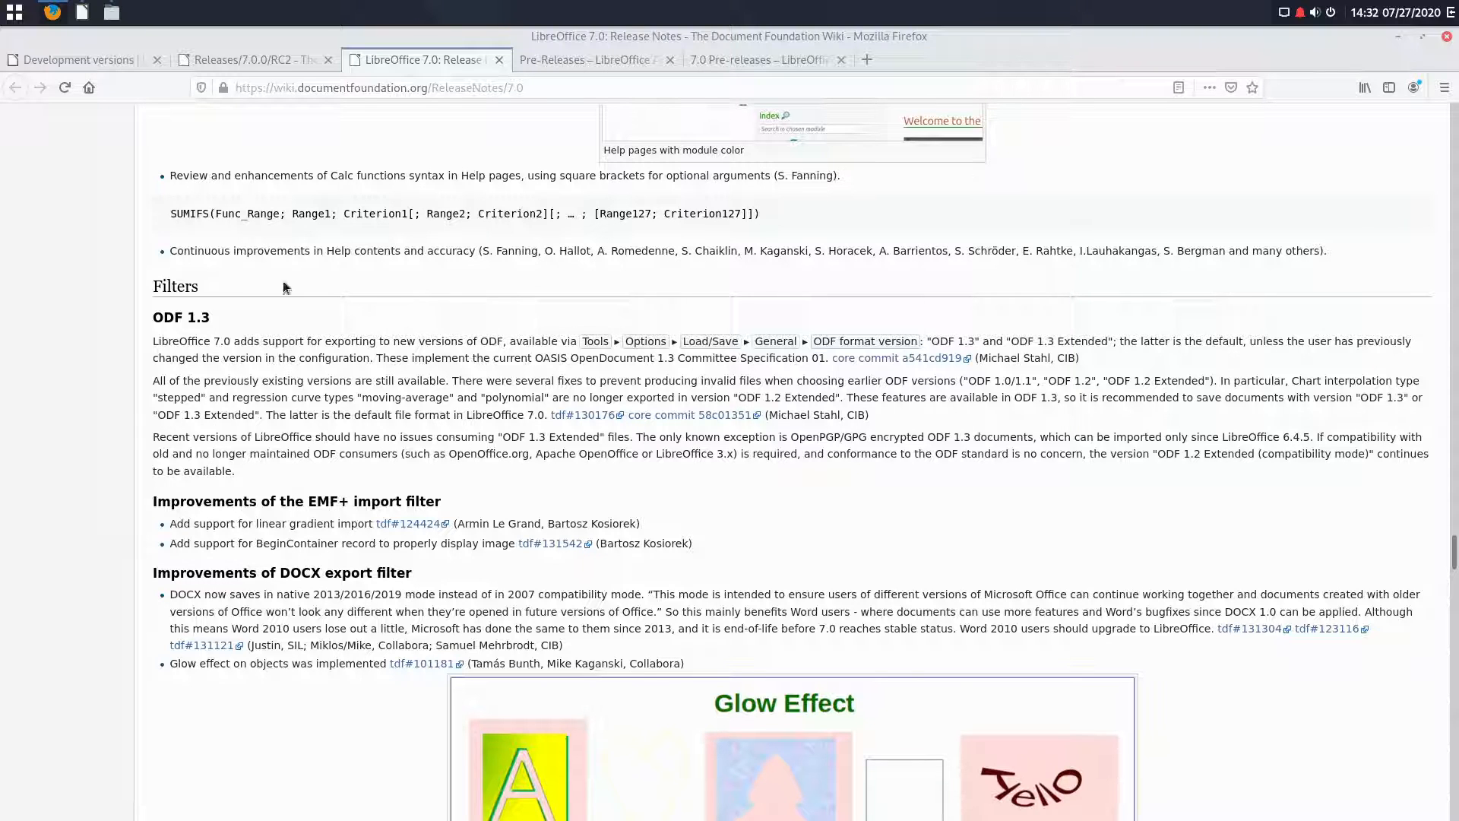
mouse_move(692, 414)
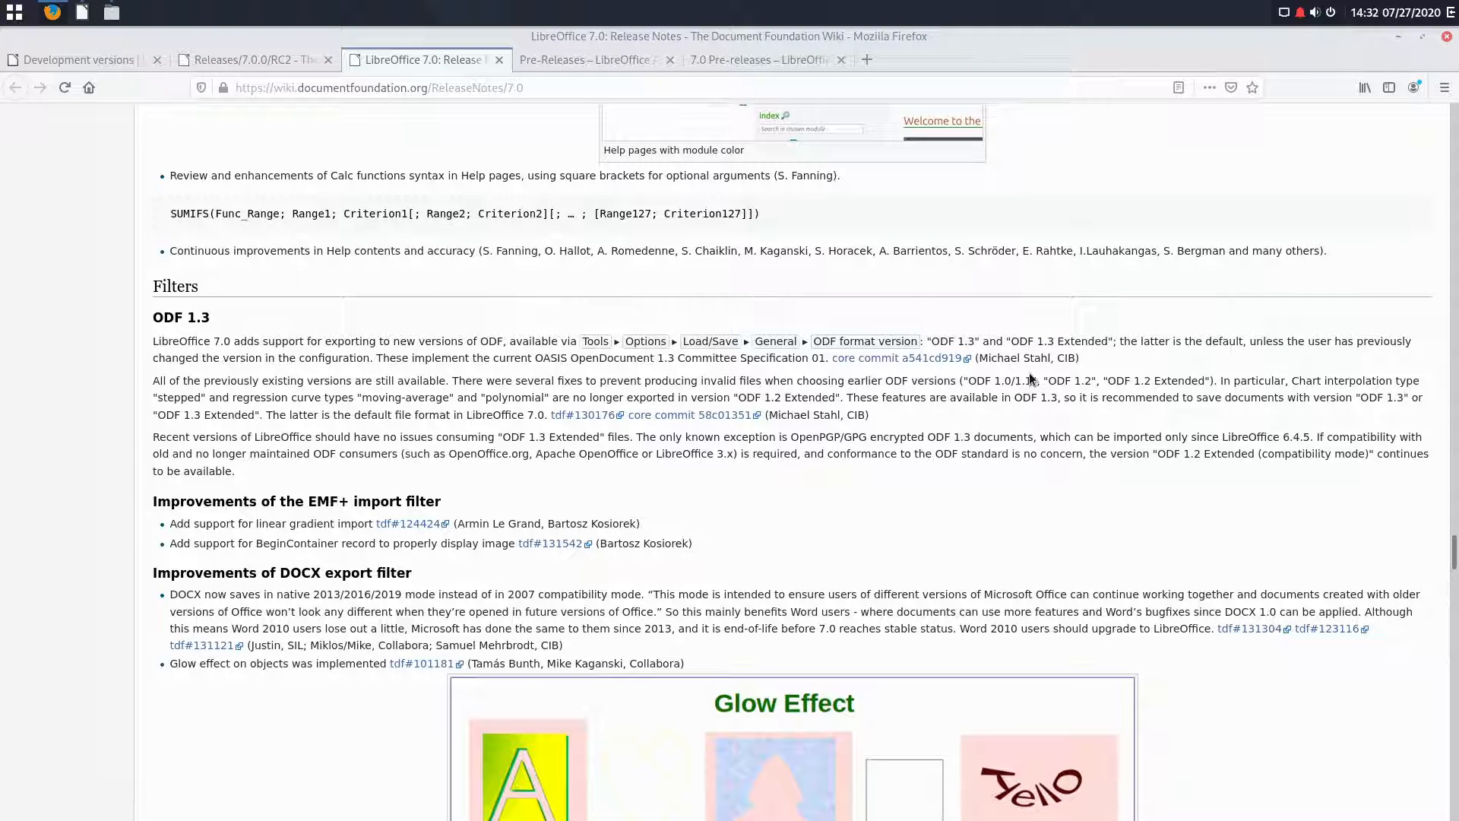
mouse_move(900, 505)
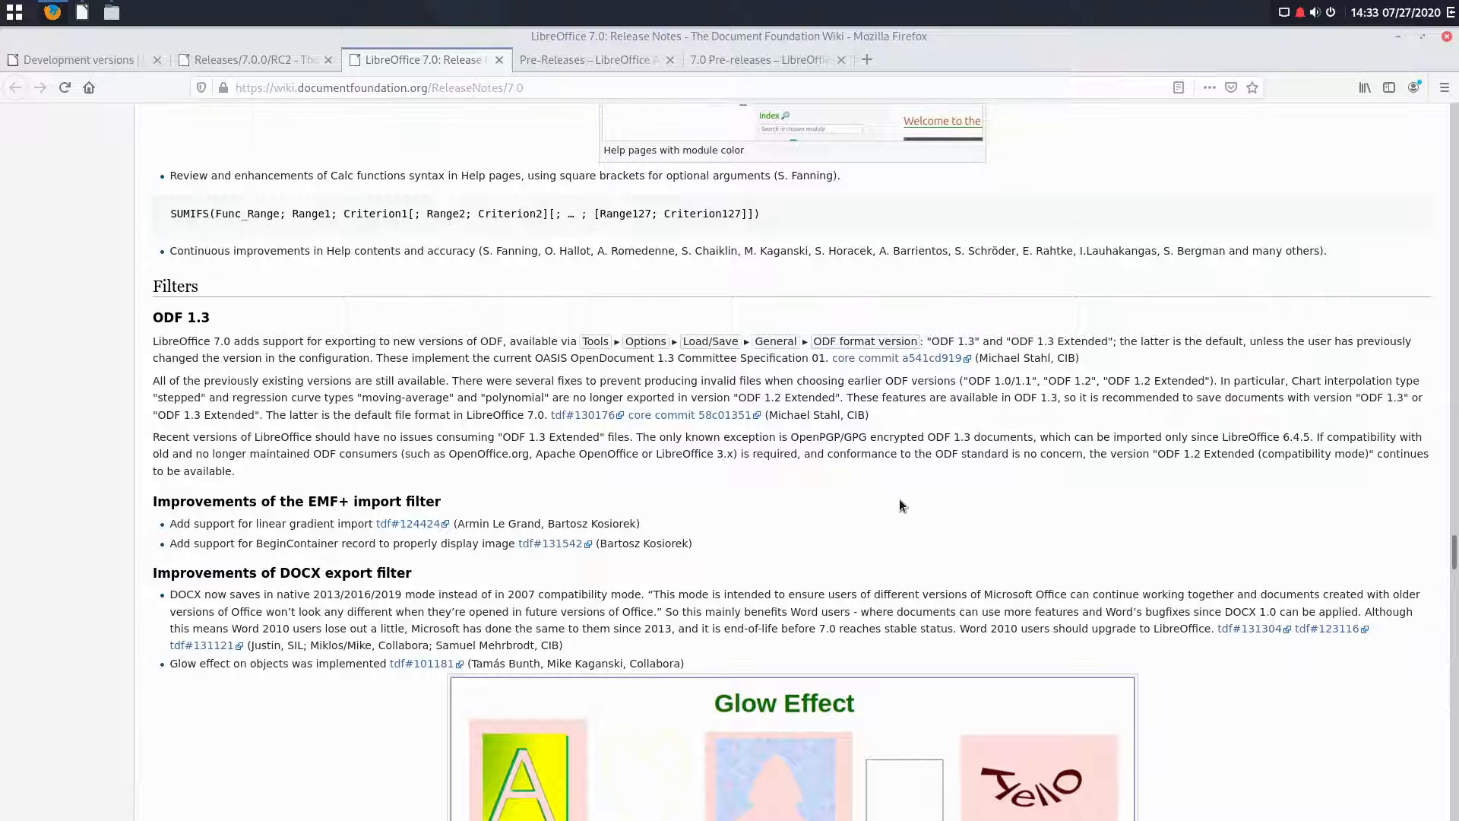
scroll(down, 3)
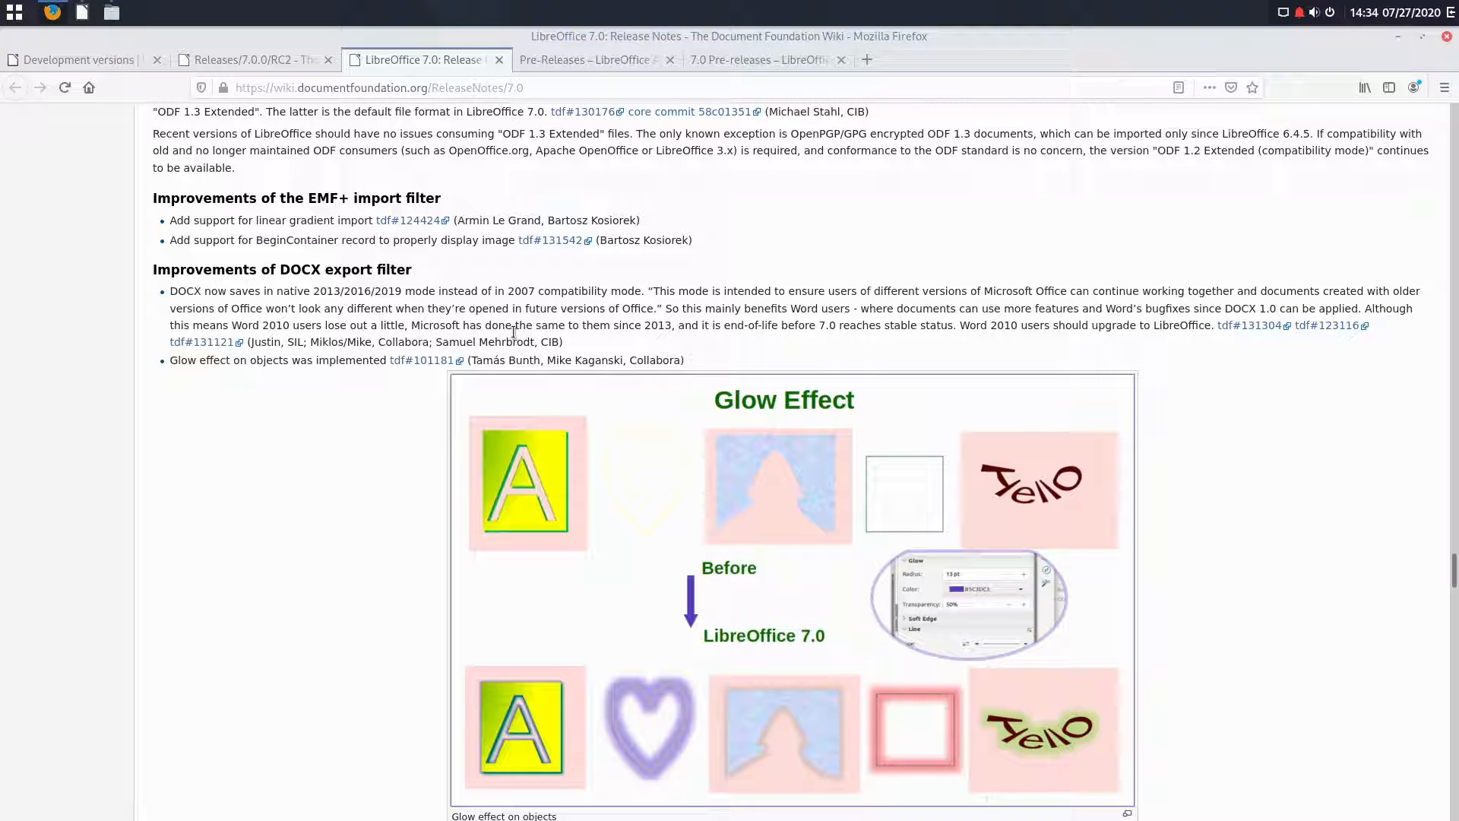
mouse_move(846, 427)
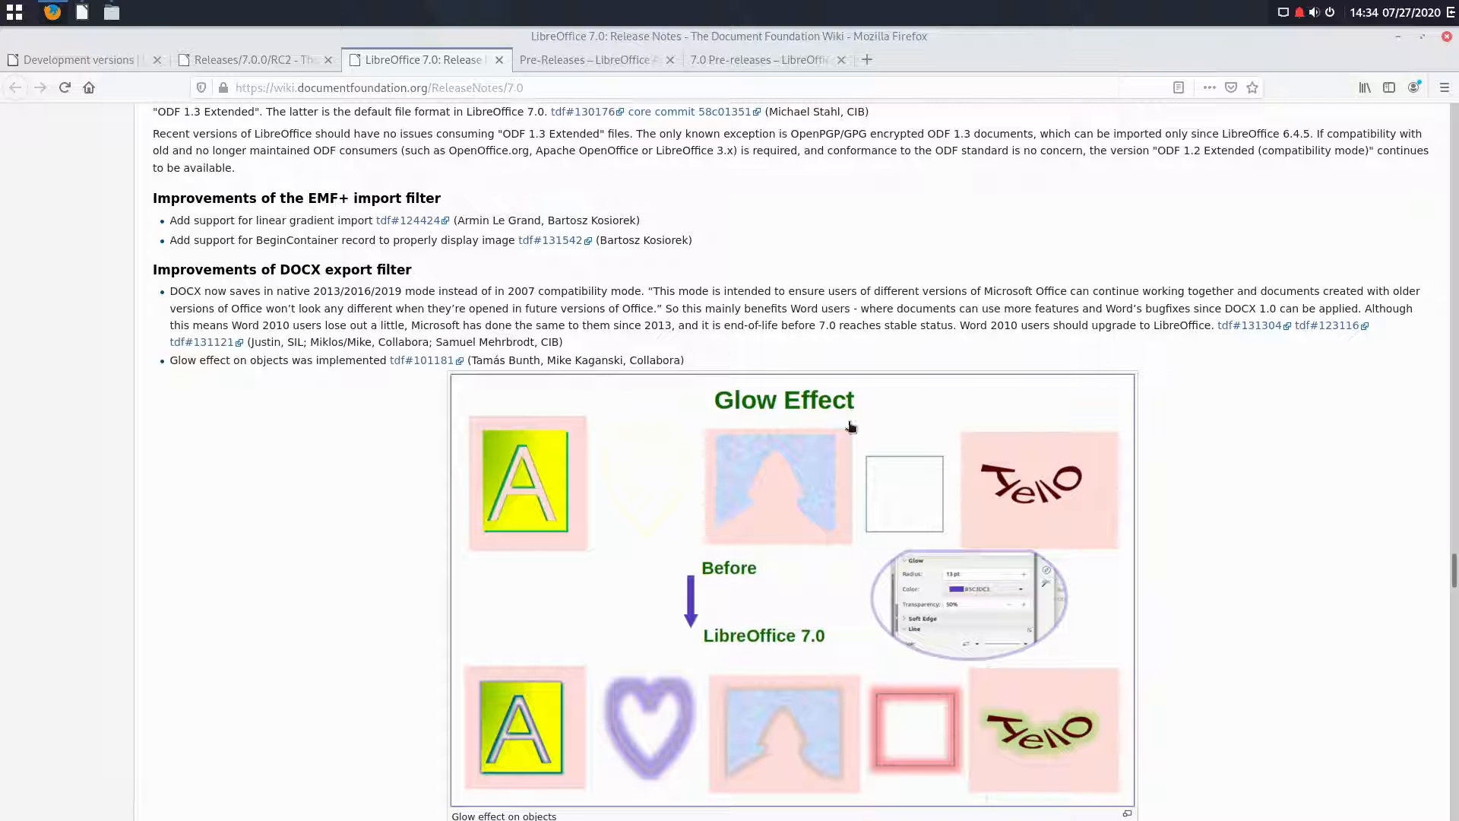
Step: Scroll through the DOCX and XLSX glow and soft edges examples to the Sukapura screenshot
scroll(down, 3)
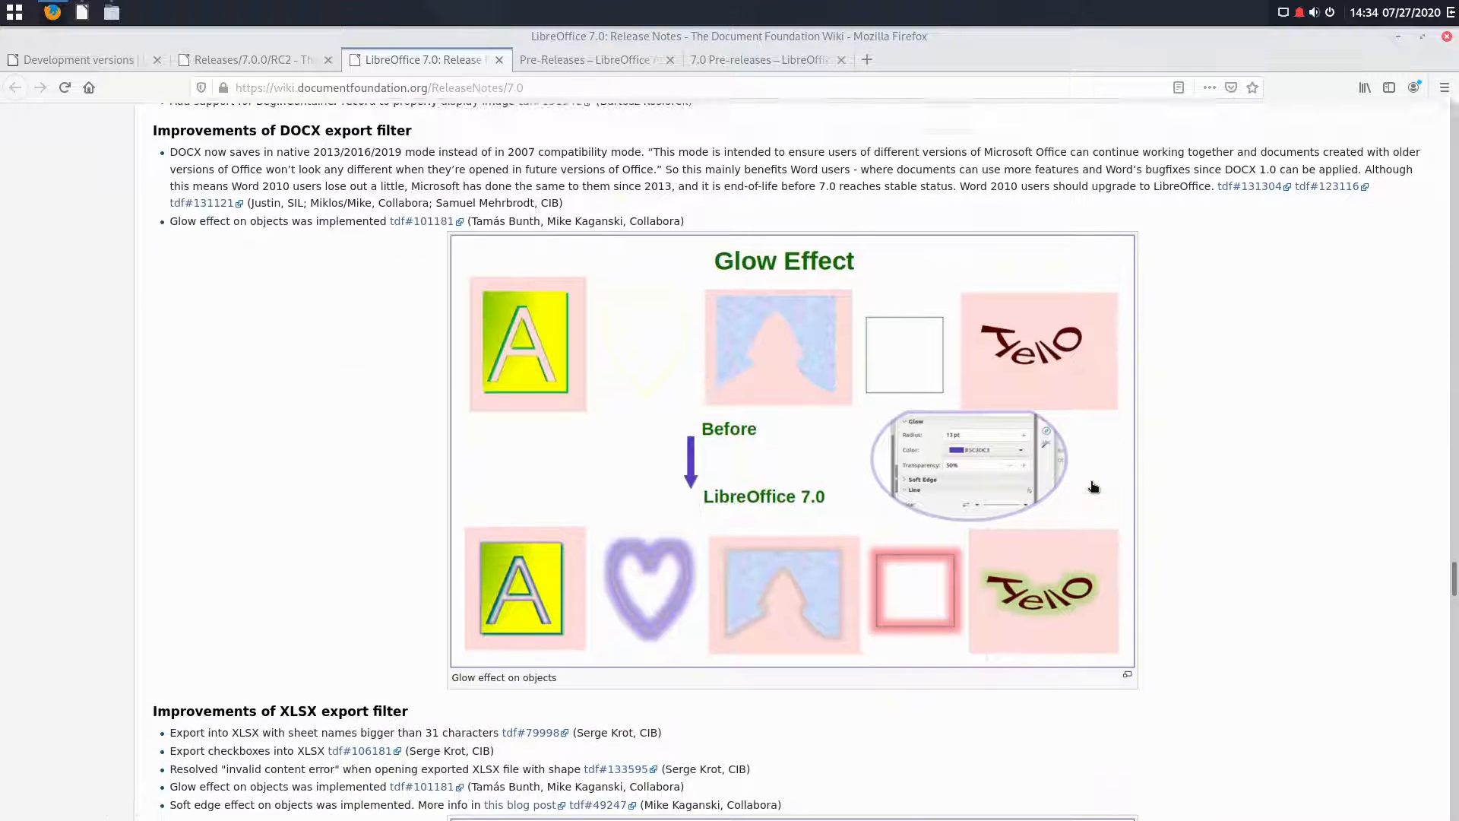
scroll(down, 3)
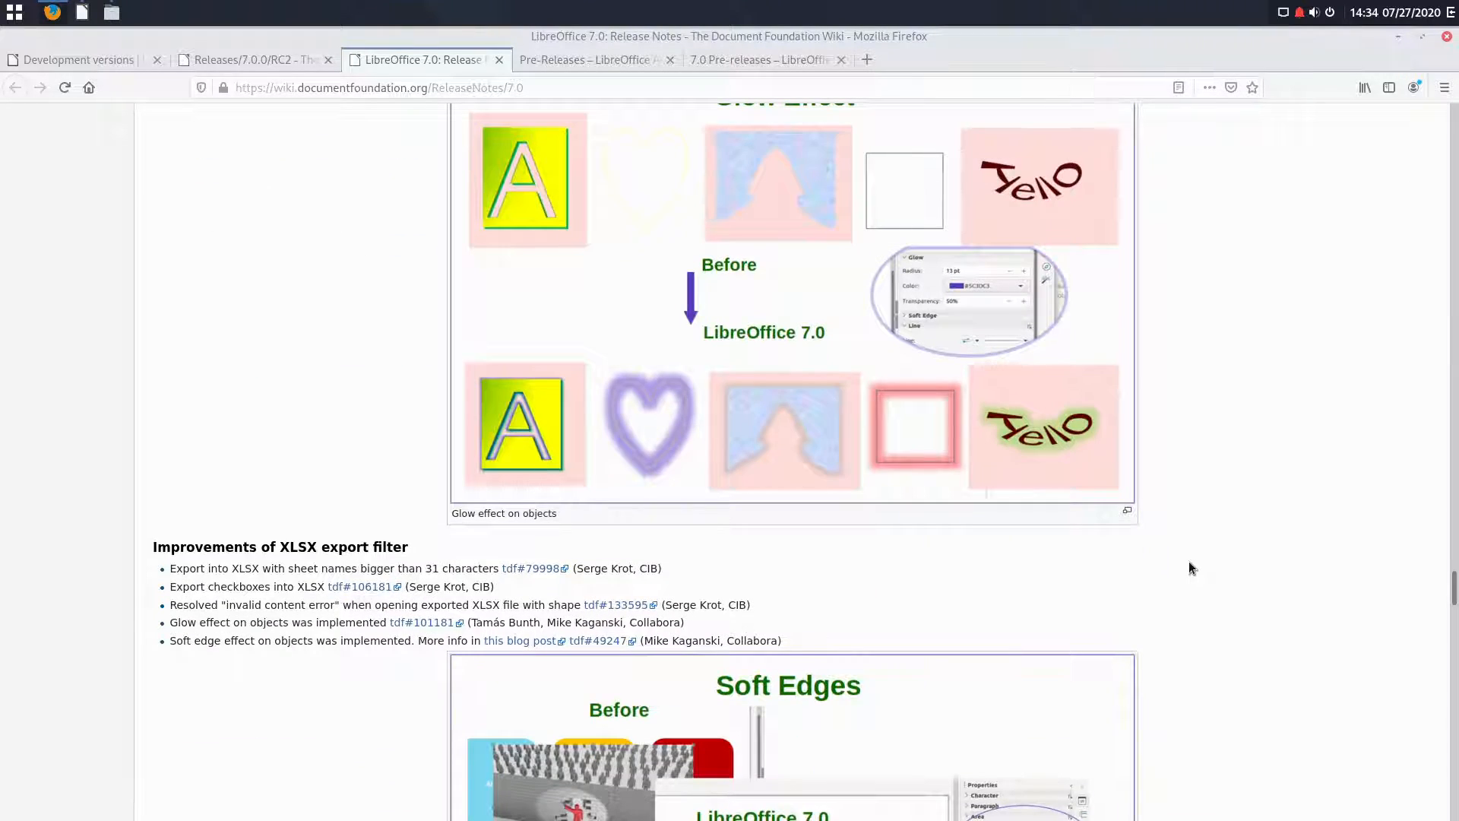
mouse_move(1201, 569)
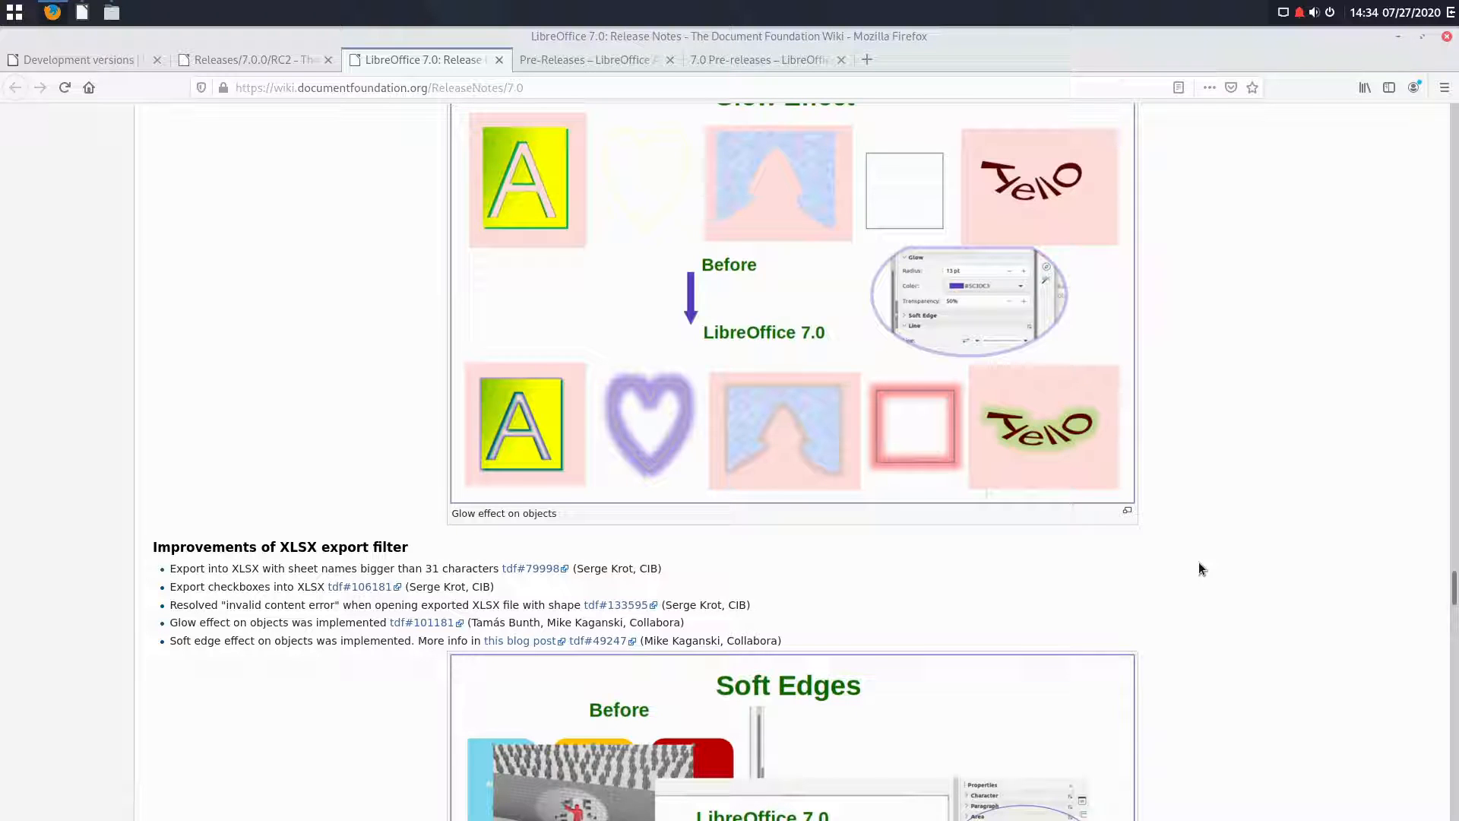
mouse_move(1159, 546)
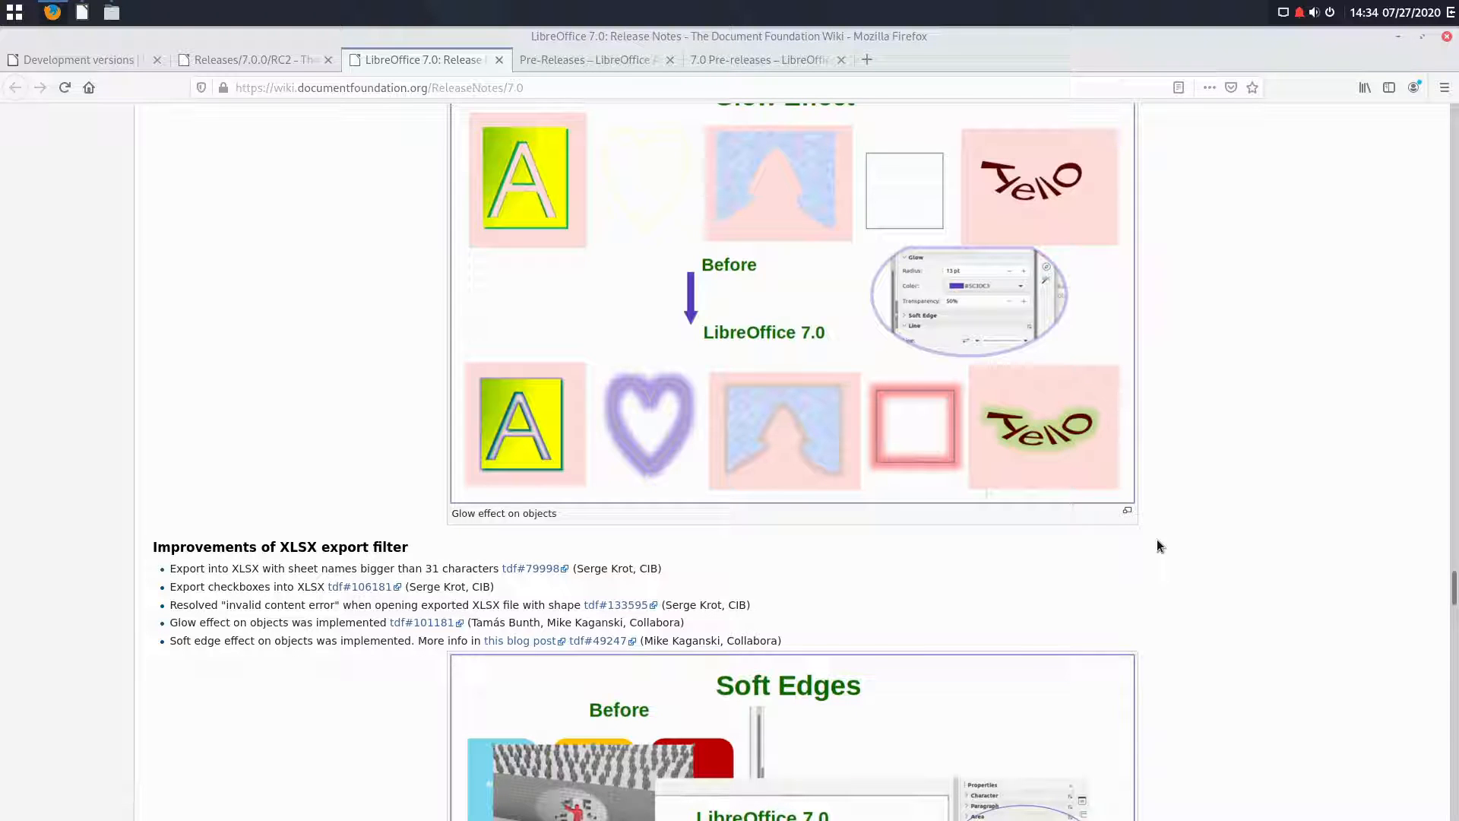
scroll(down, 3)
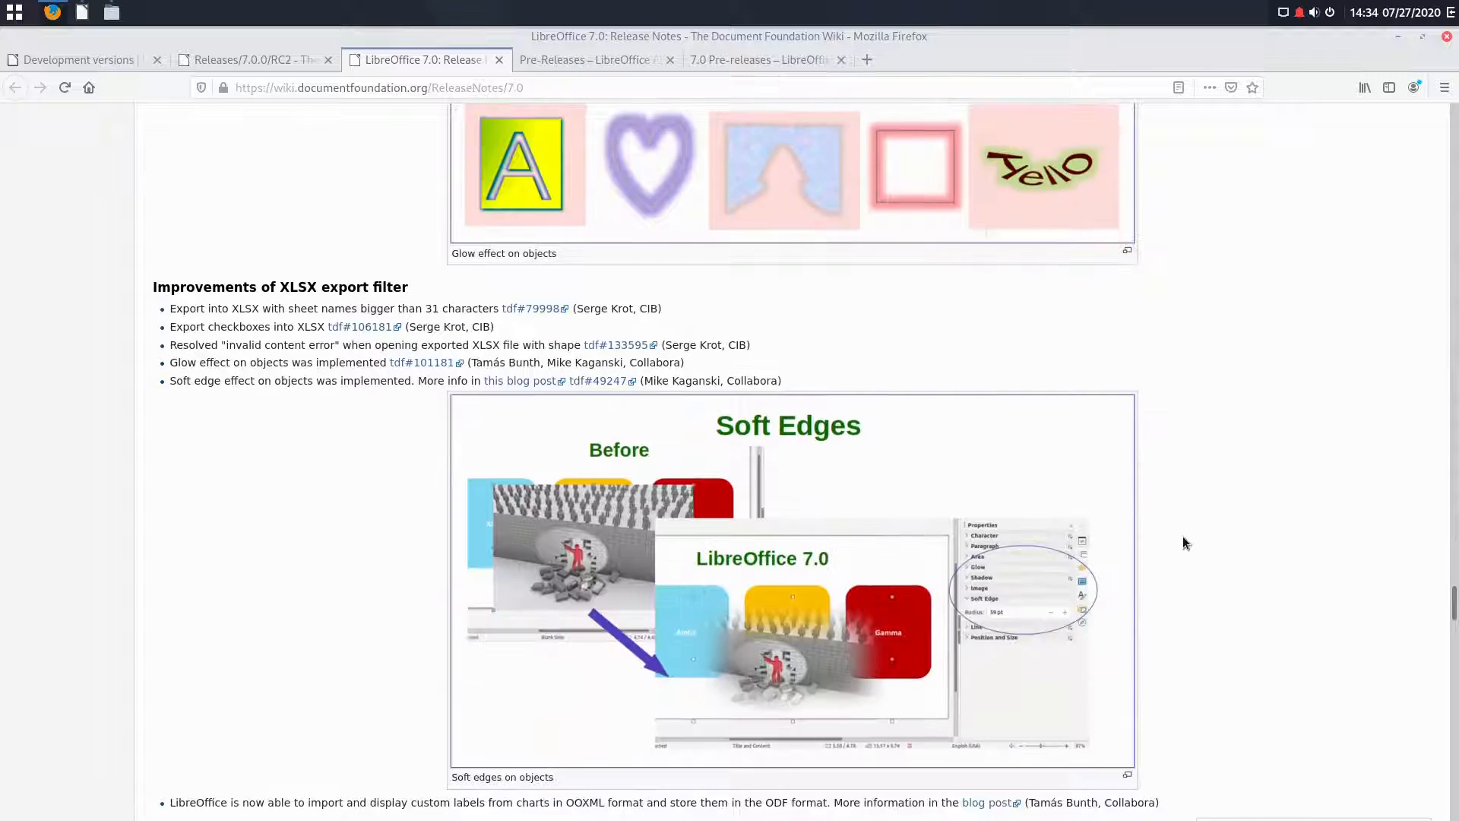
scroll(down, 3)
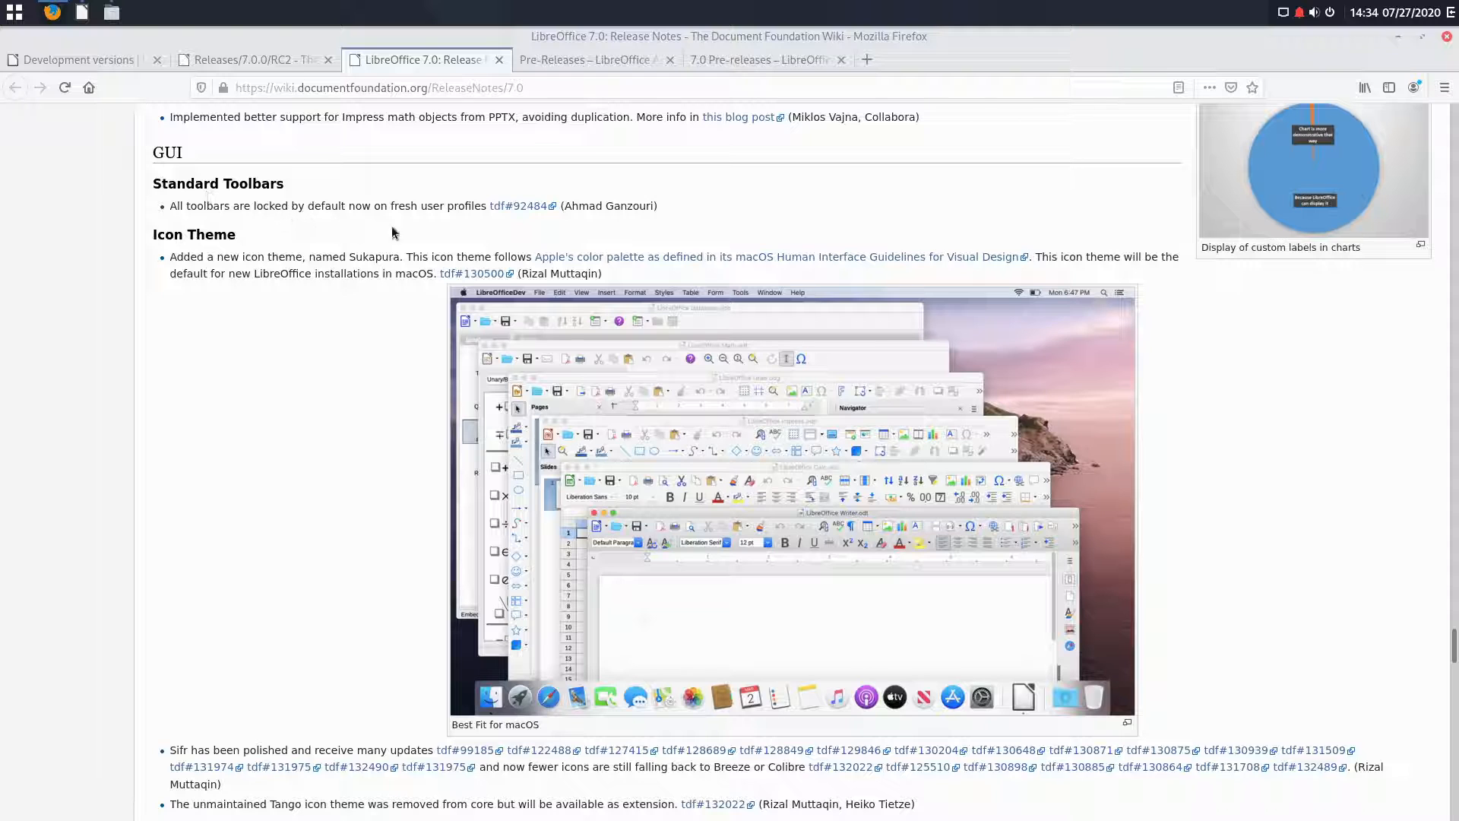
mouse_move(477, 220)
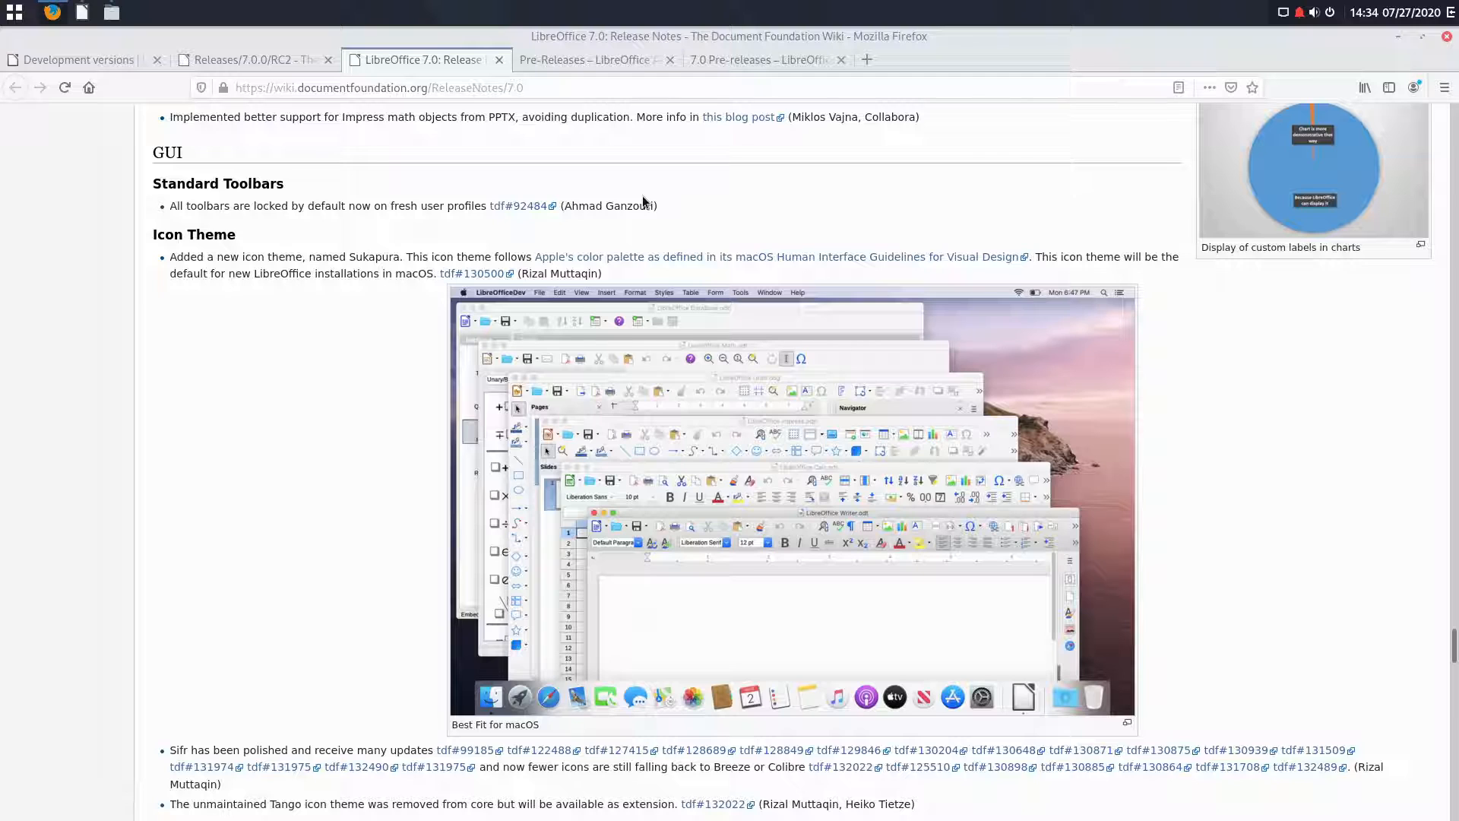
mouse_move(665, 217)
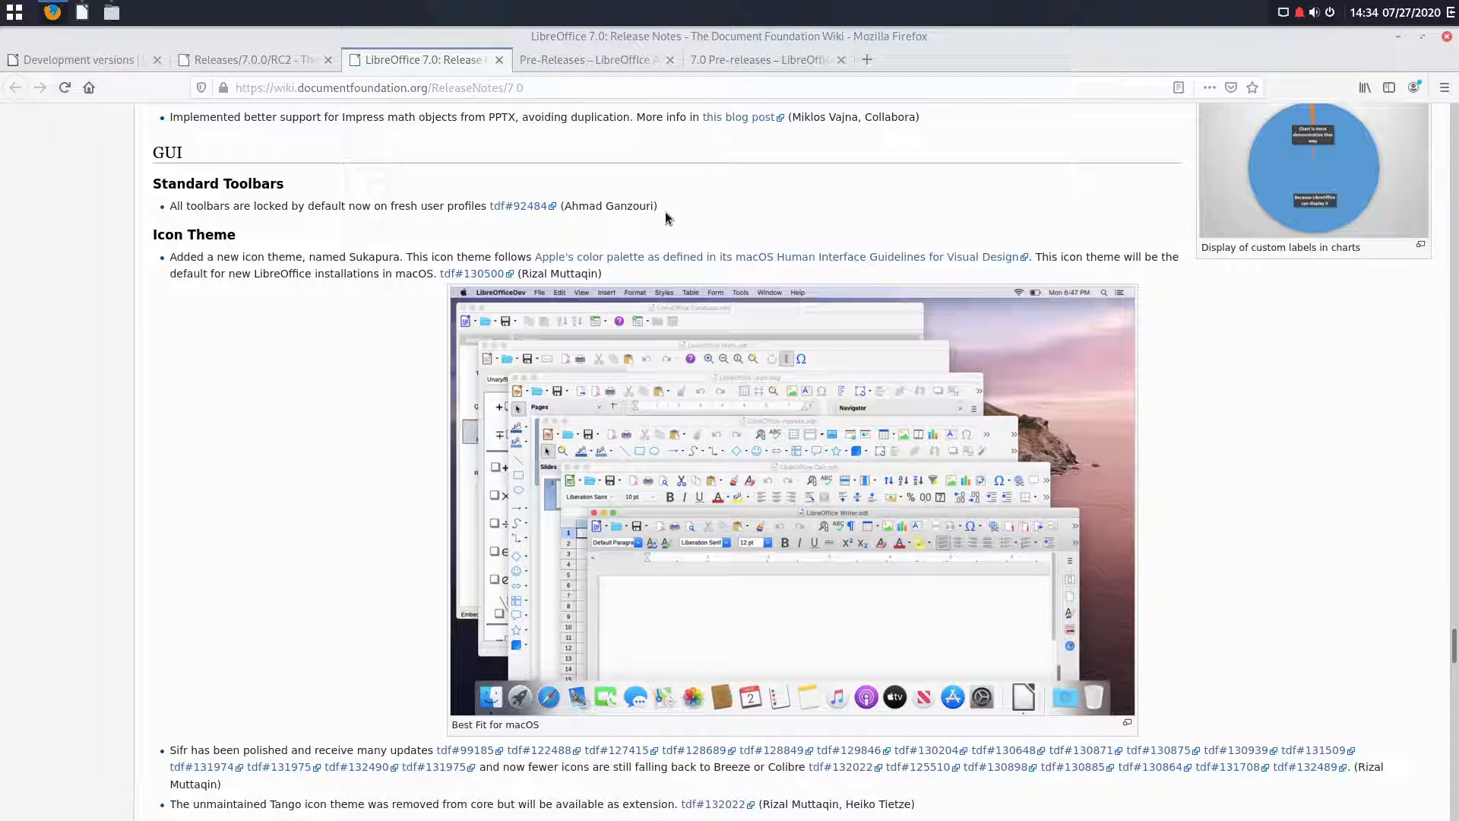
mouse_move(676, 258)
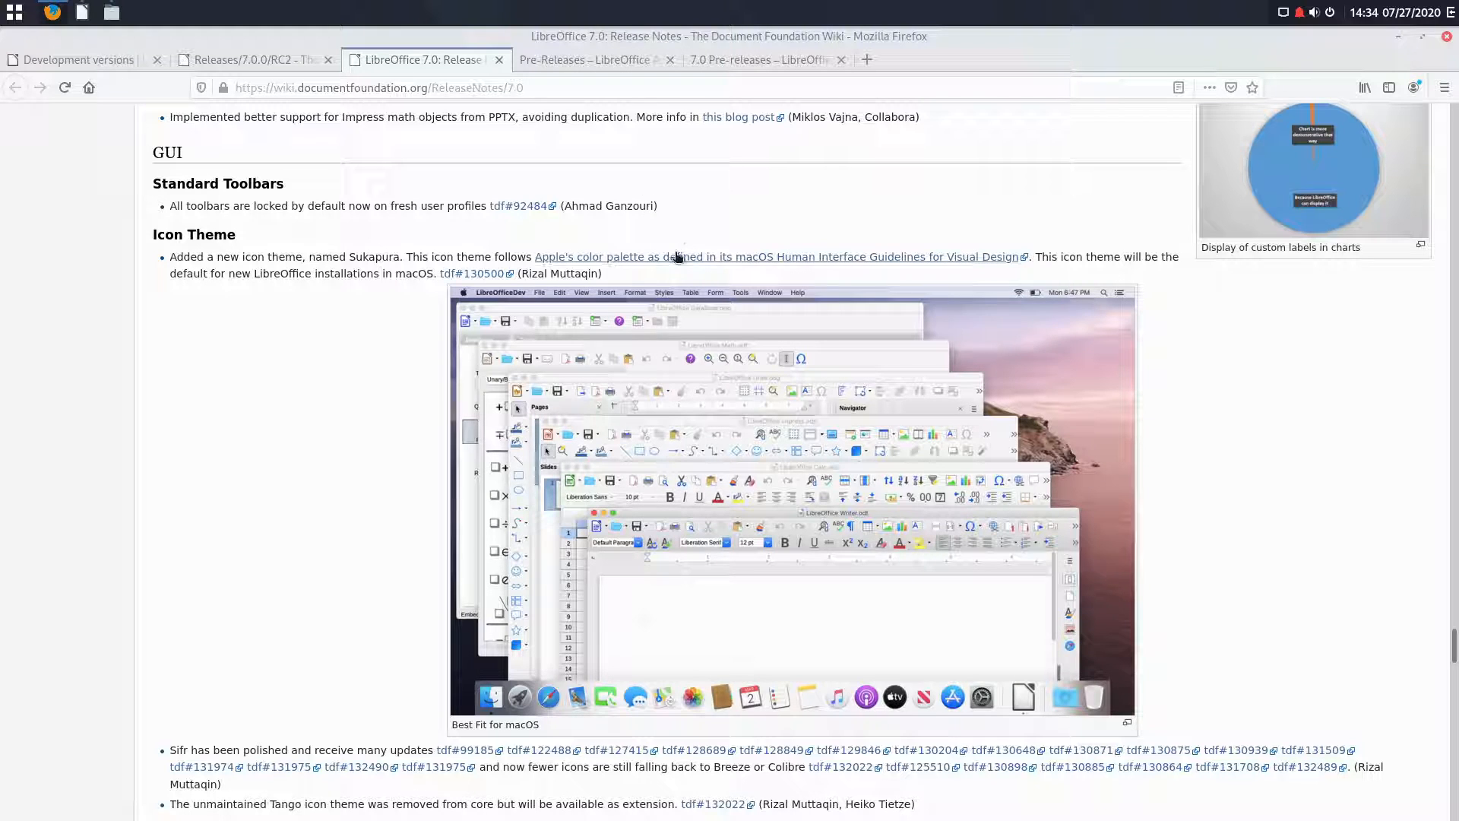
mouse_move(247, 285)
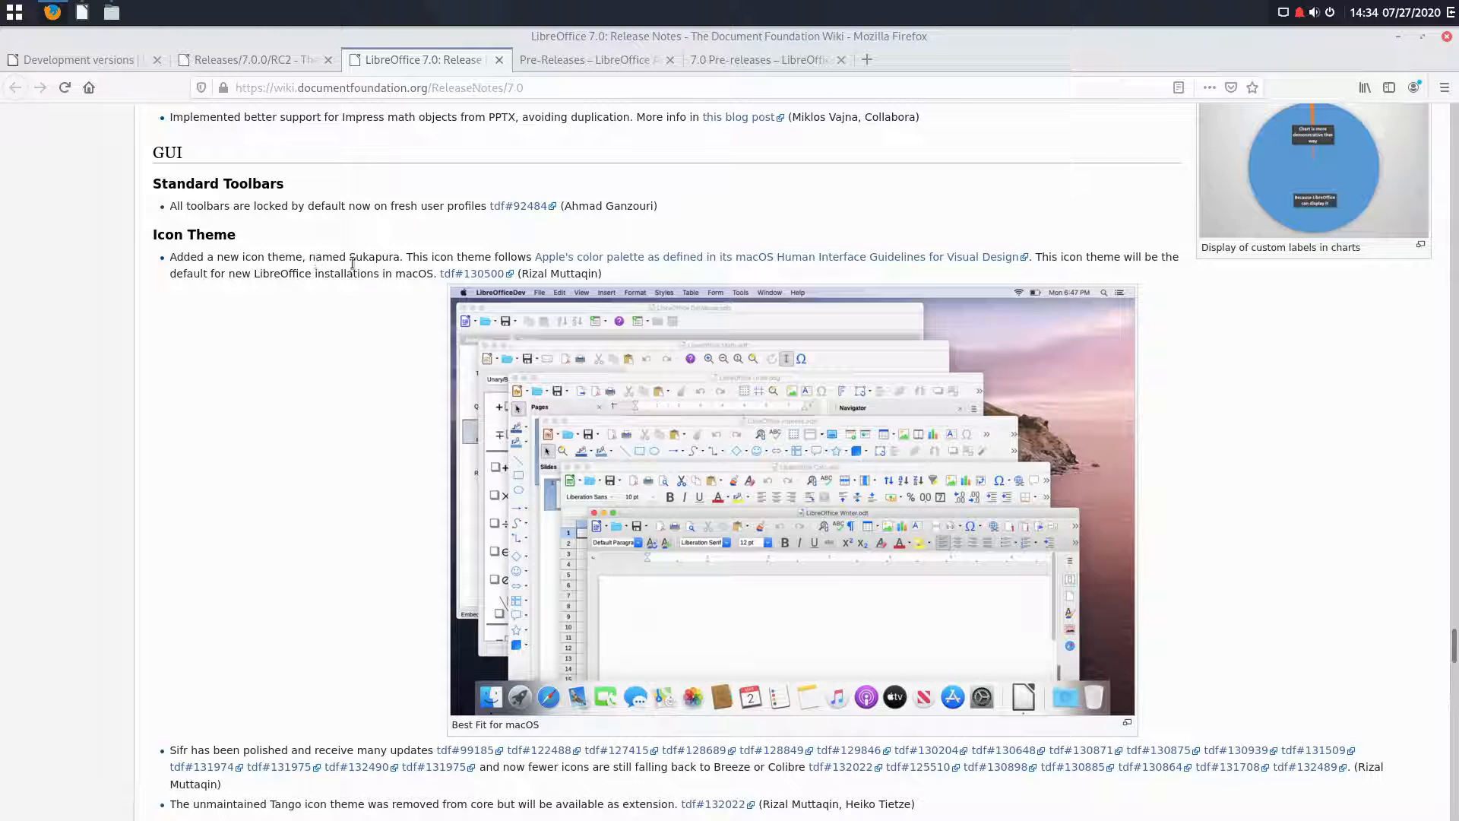
mouse_move(646, 269)
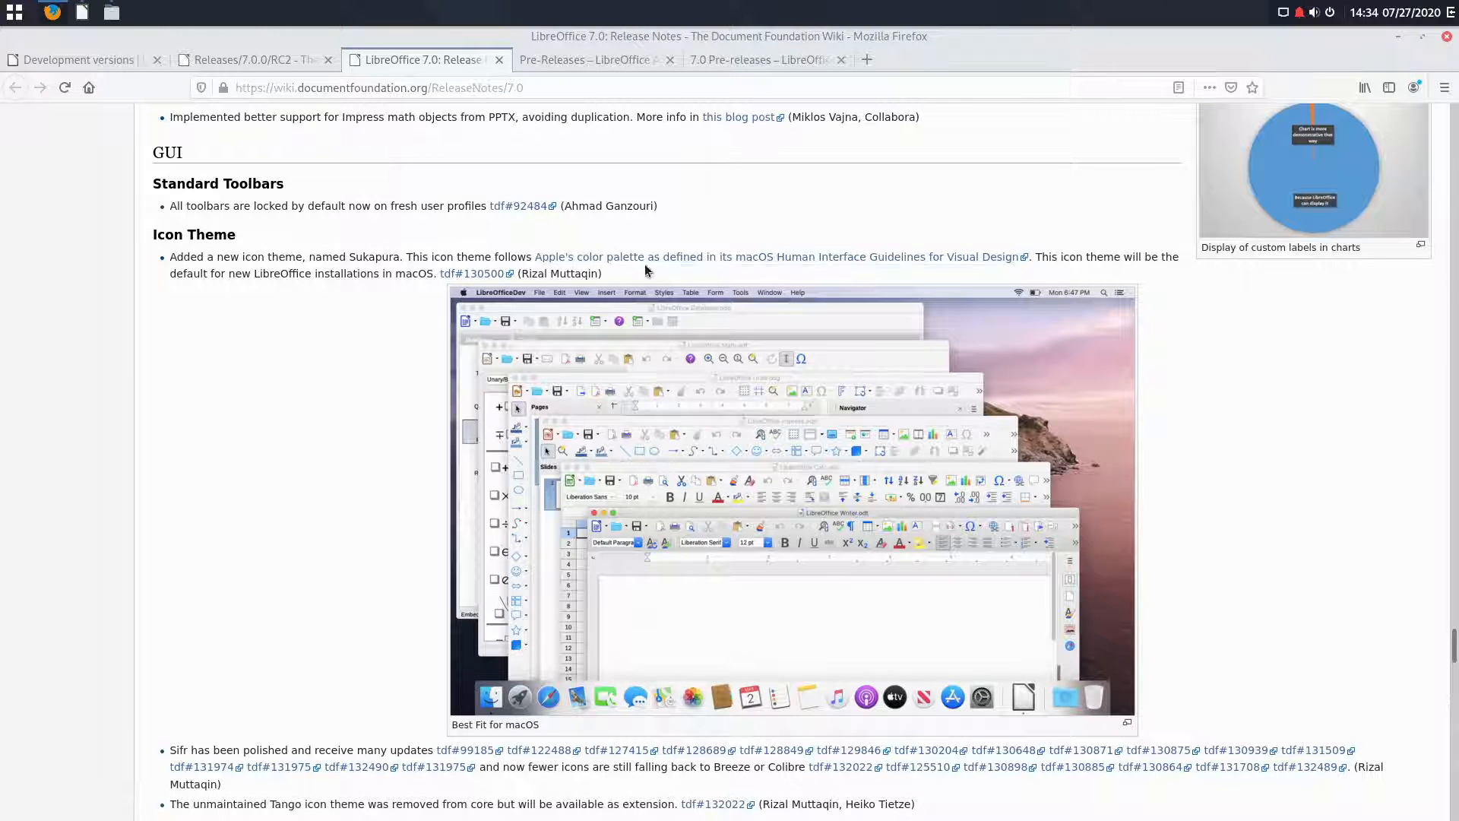
mouse_move(1166, 308)
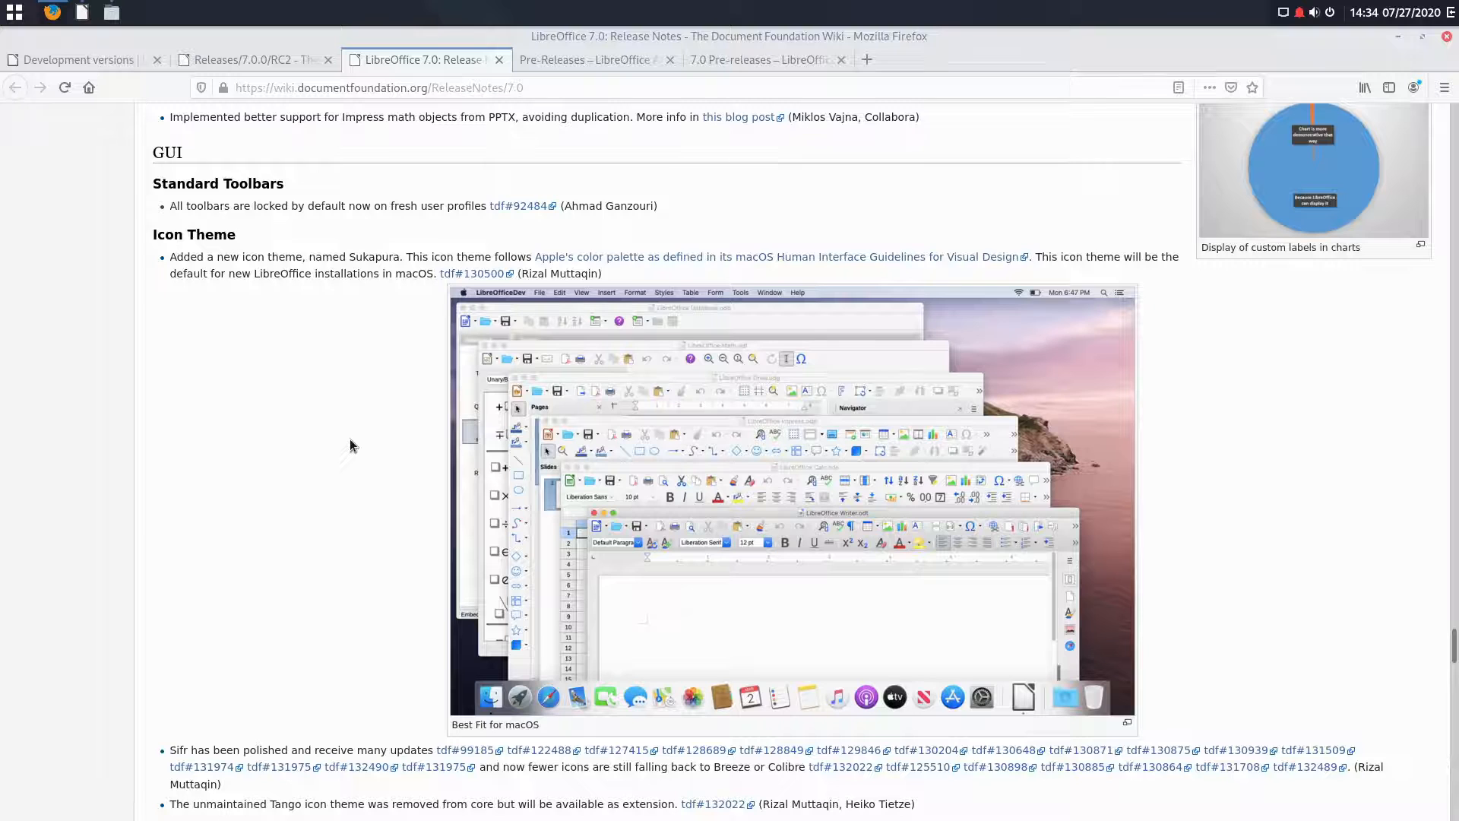
Step: Read the Sukapura icon theme note, scroll to the page end, and return to Development versions
scroll(down, 3)
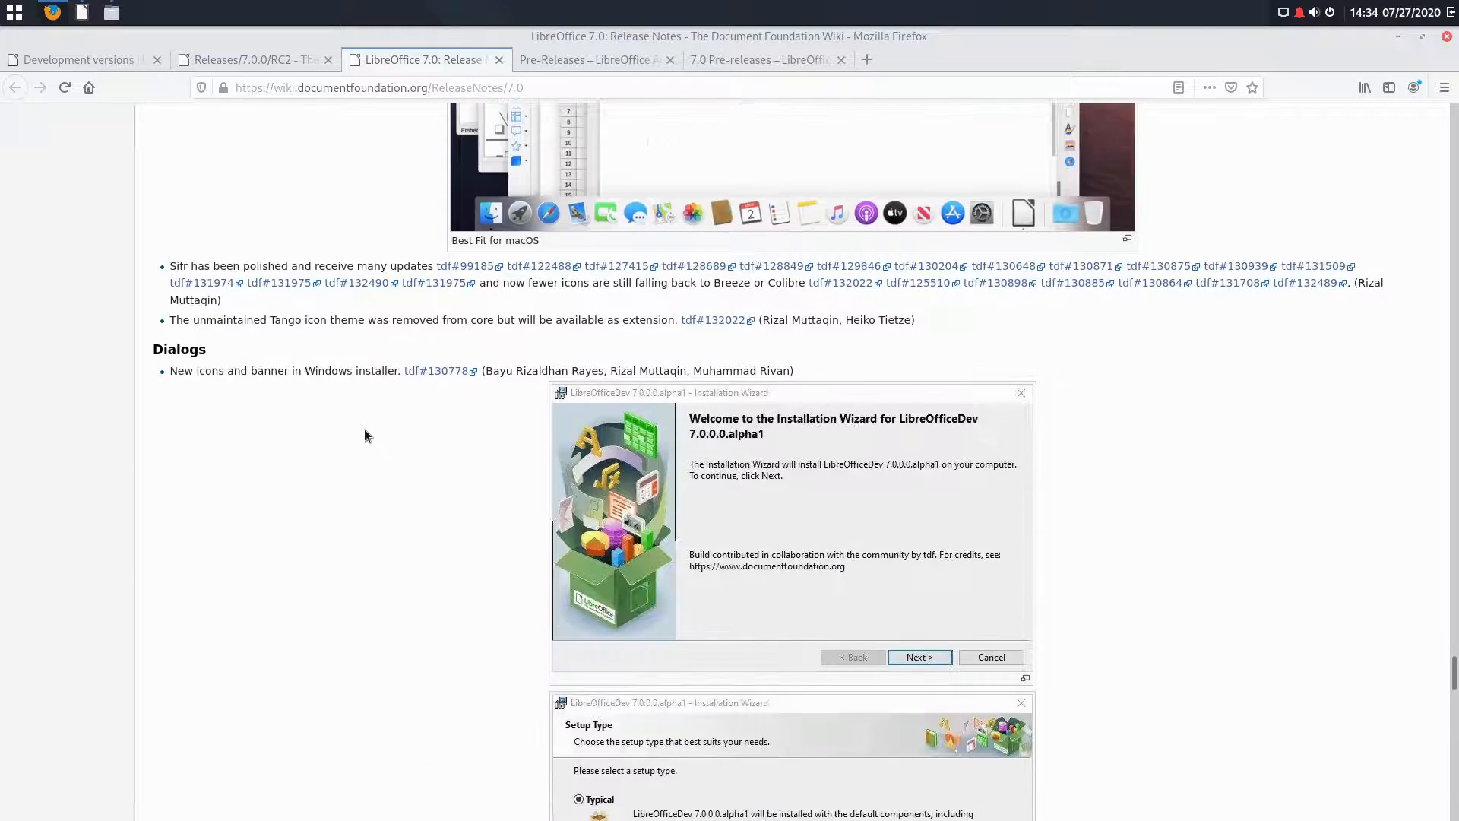
scroll(down, 3)
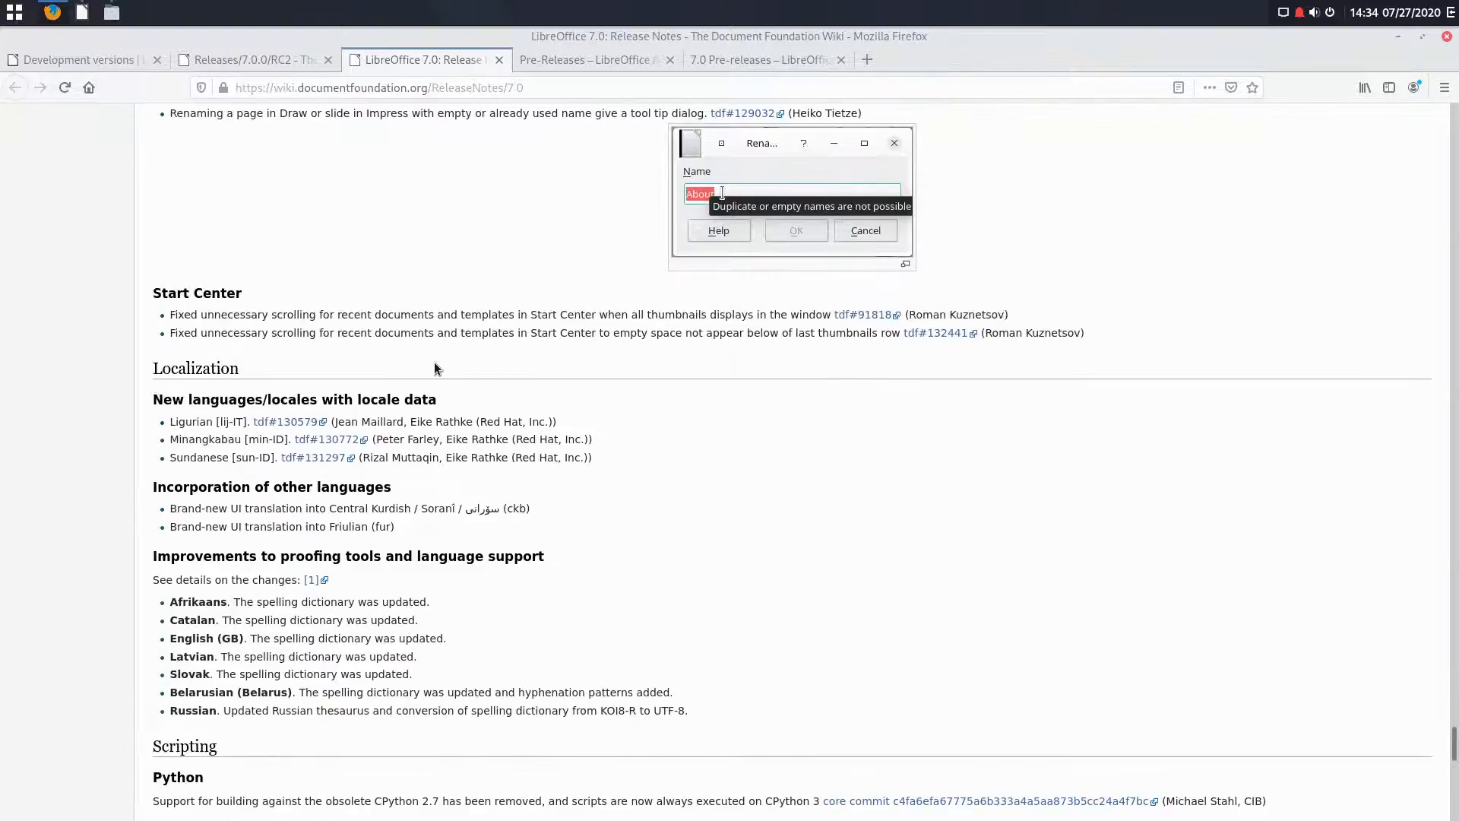
scroll(down, 3)
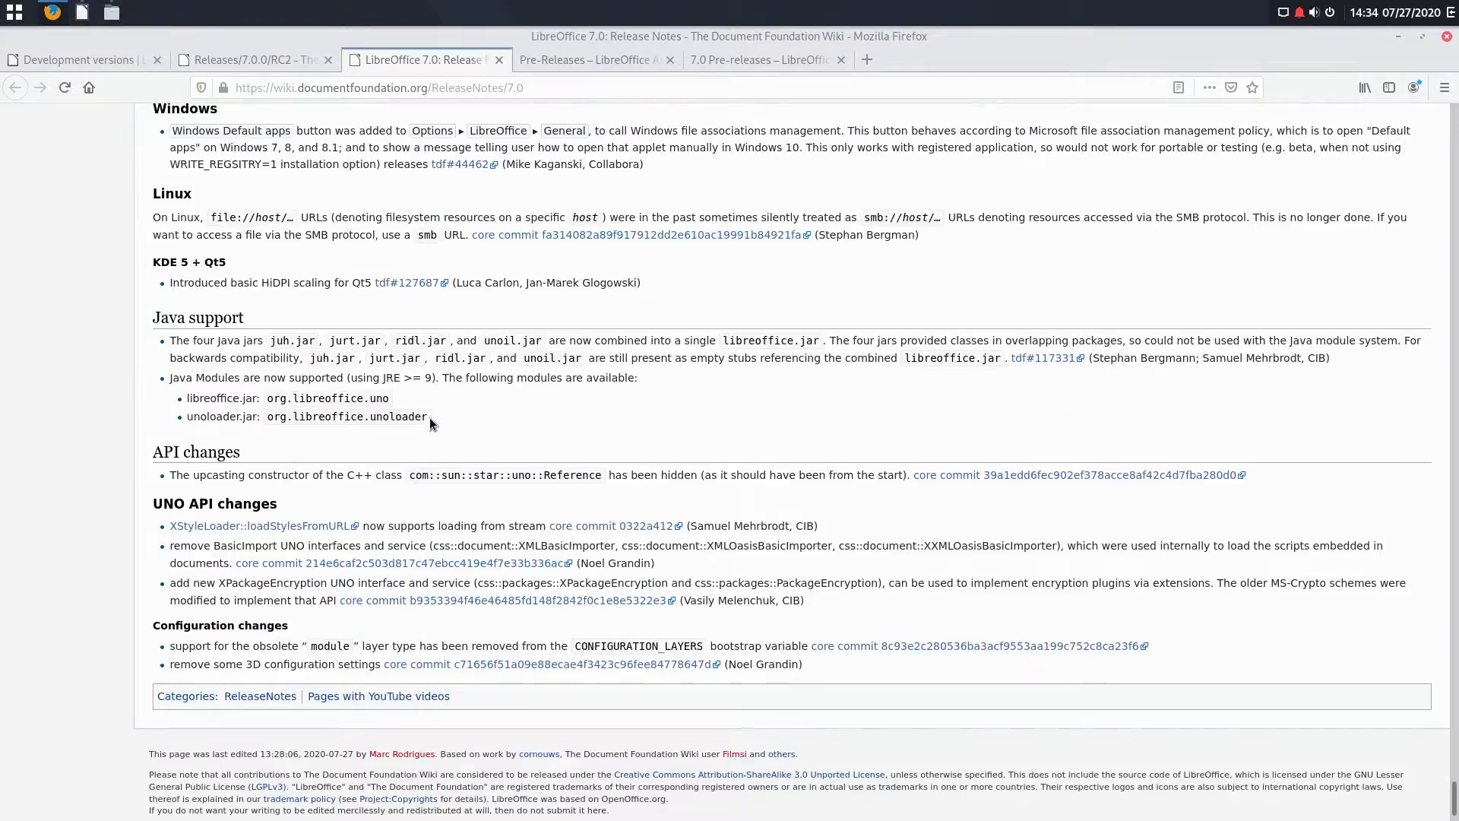
click(79, 60)
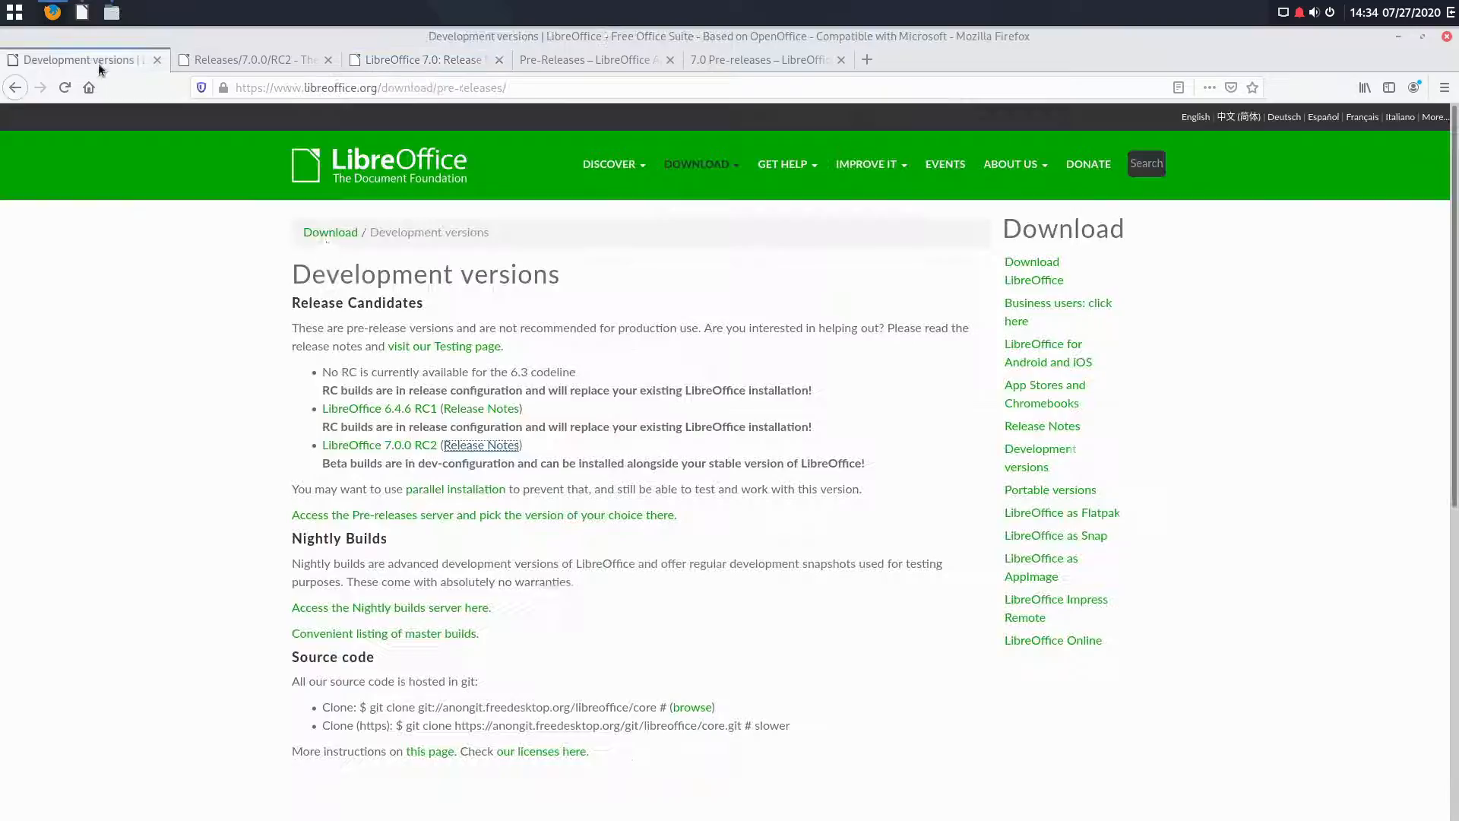
mouse_move(472, 171)
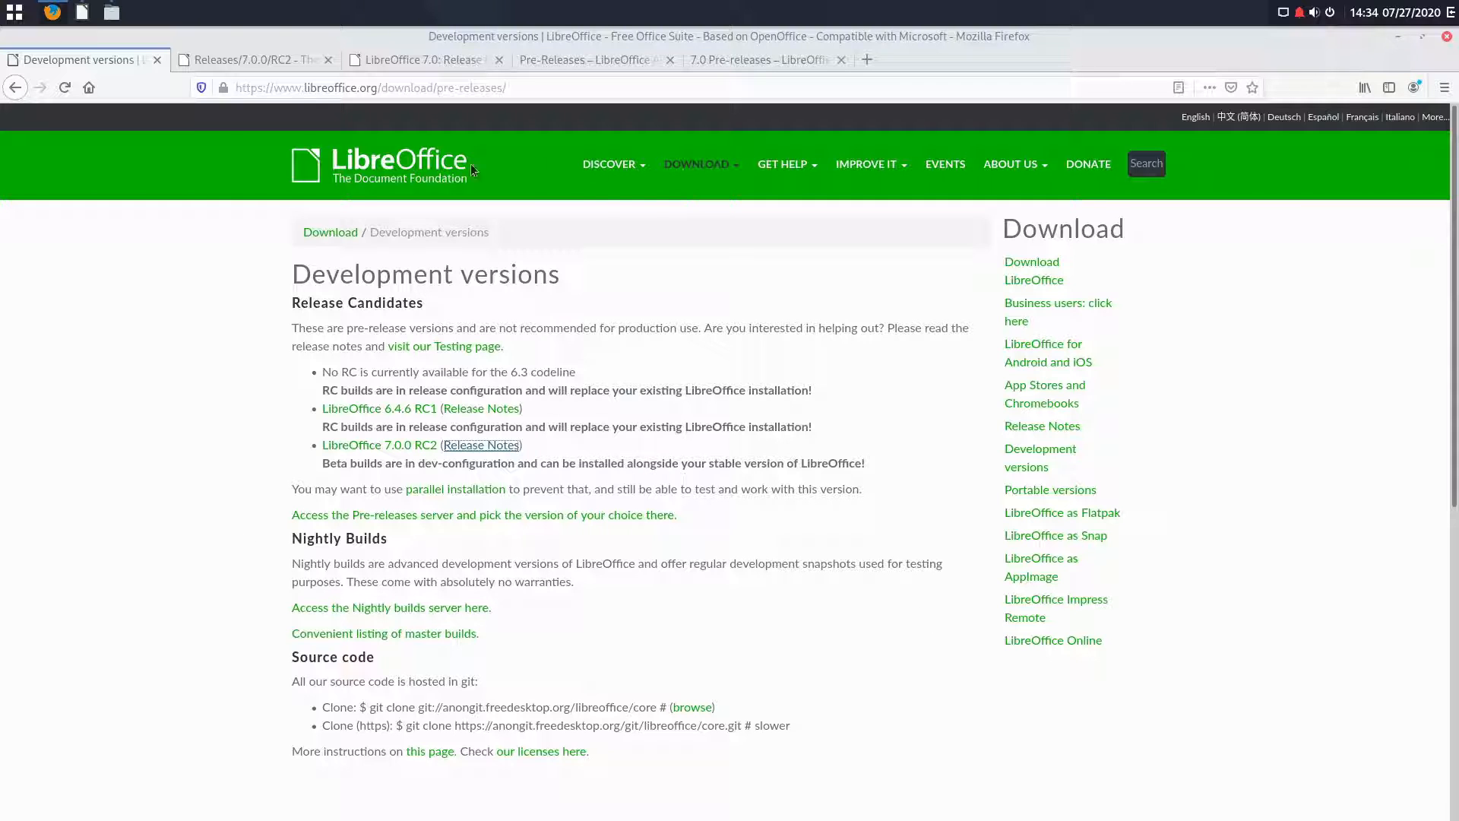
Step: Open the LibreOffice 7.0.0 RC2 download page and browse its rpm, help, SDK and source packages
click(381, 164)
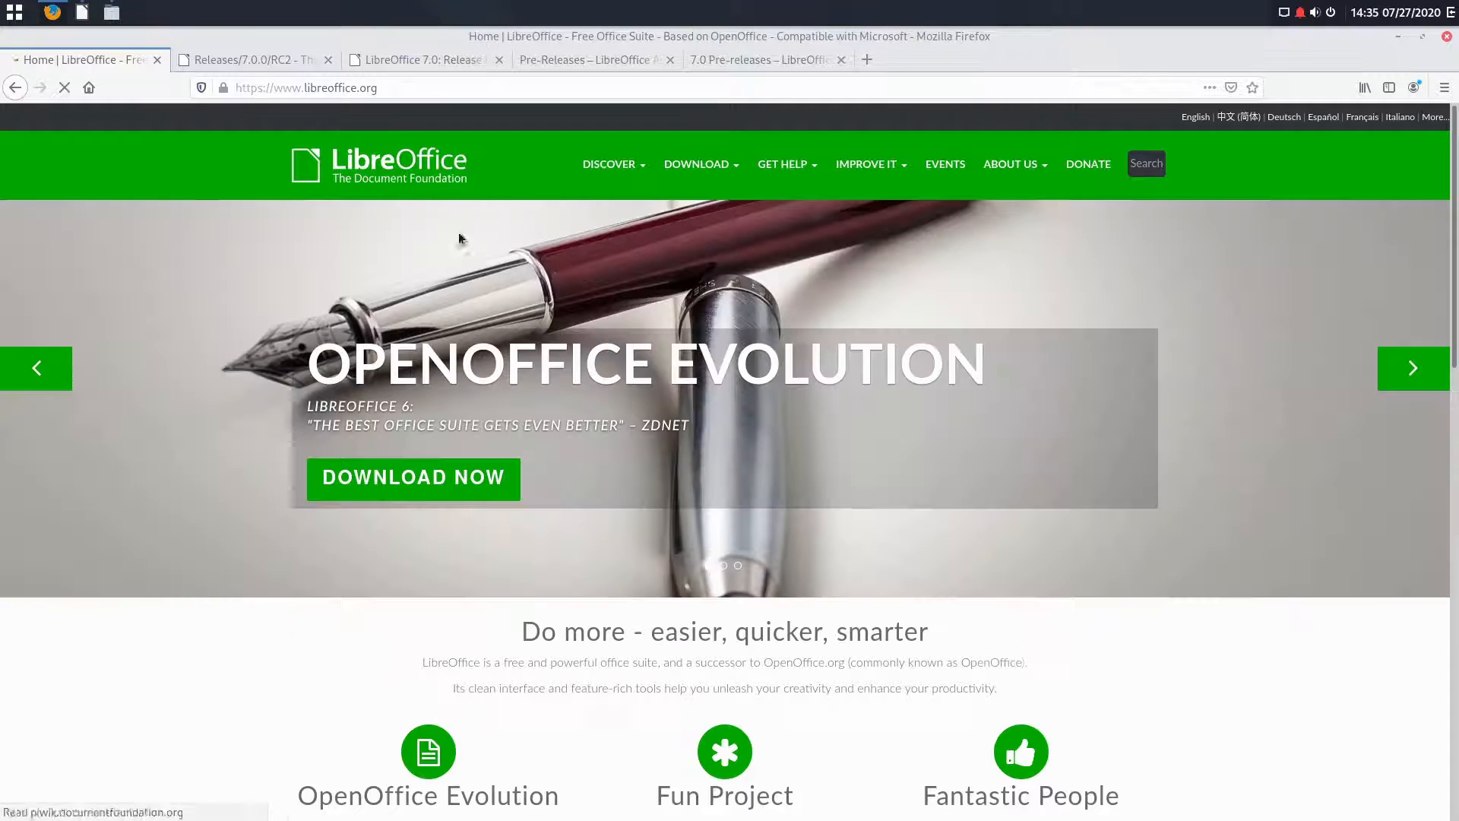
click(697, 164)
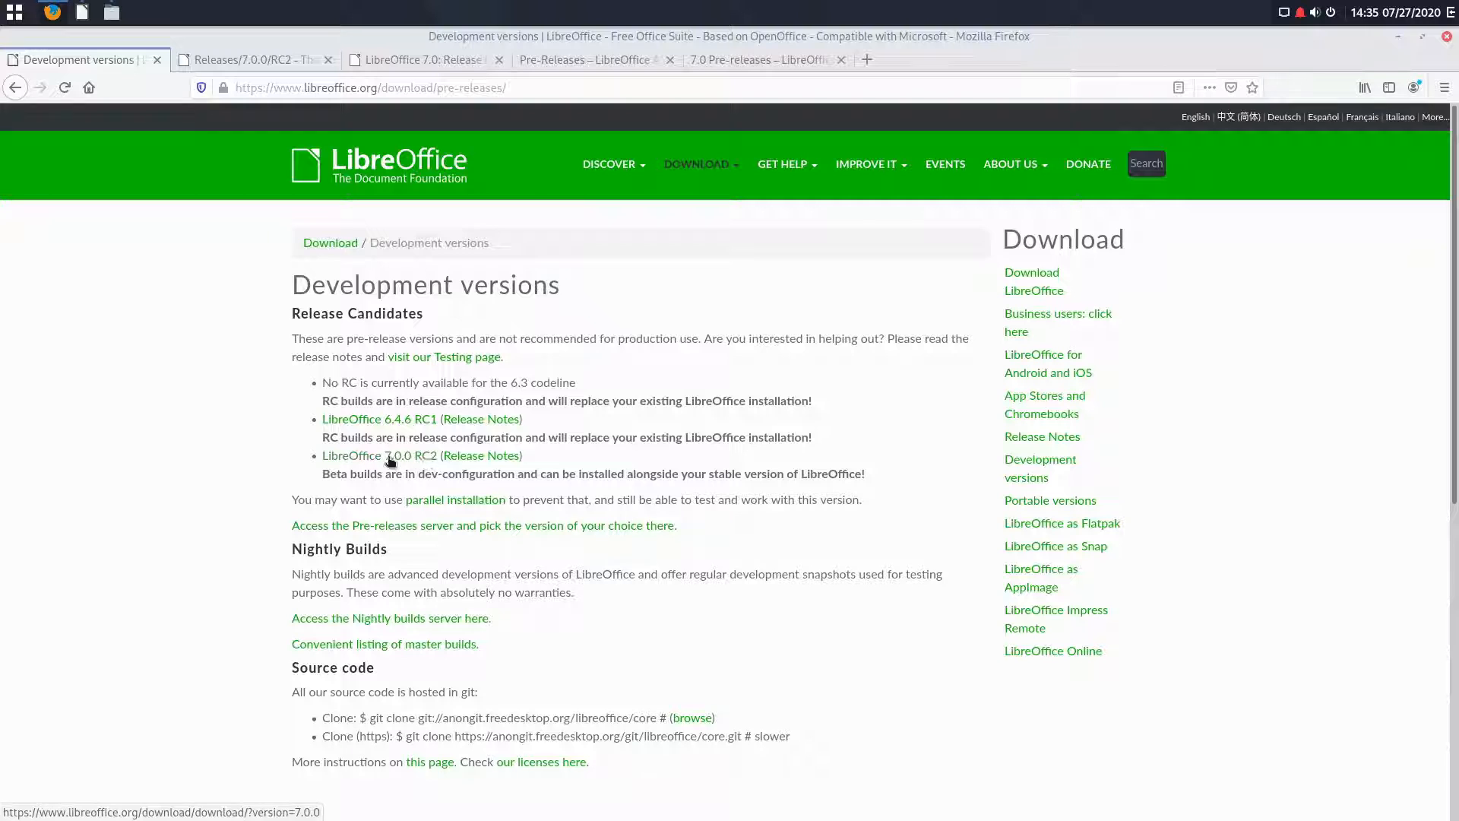
click(377, 455)
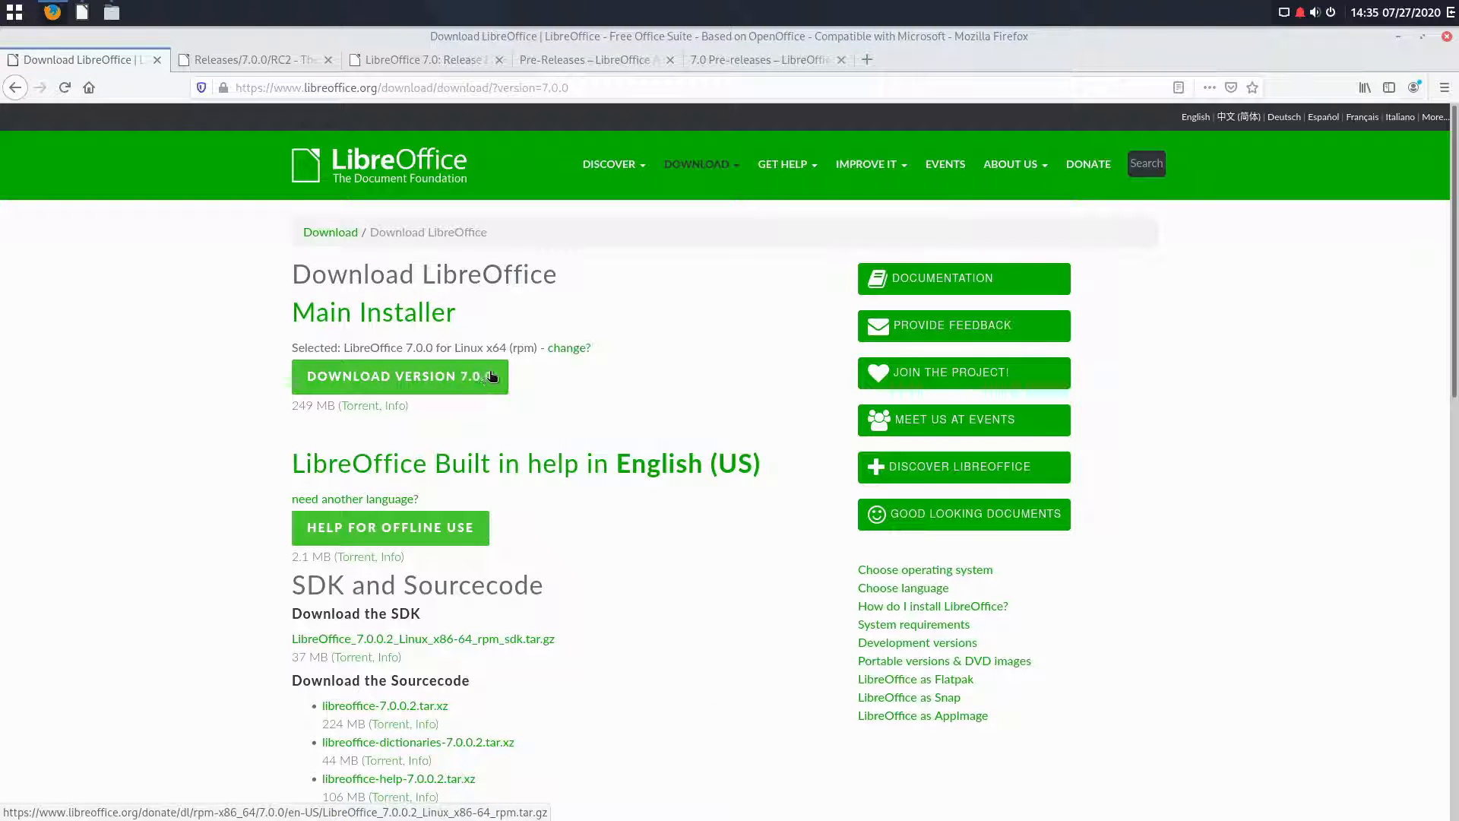
mouse_move(451, 366)
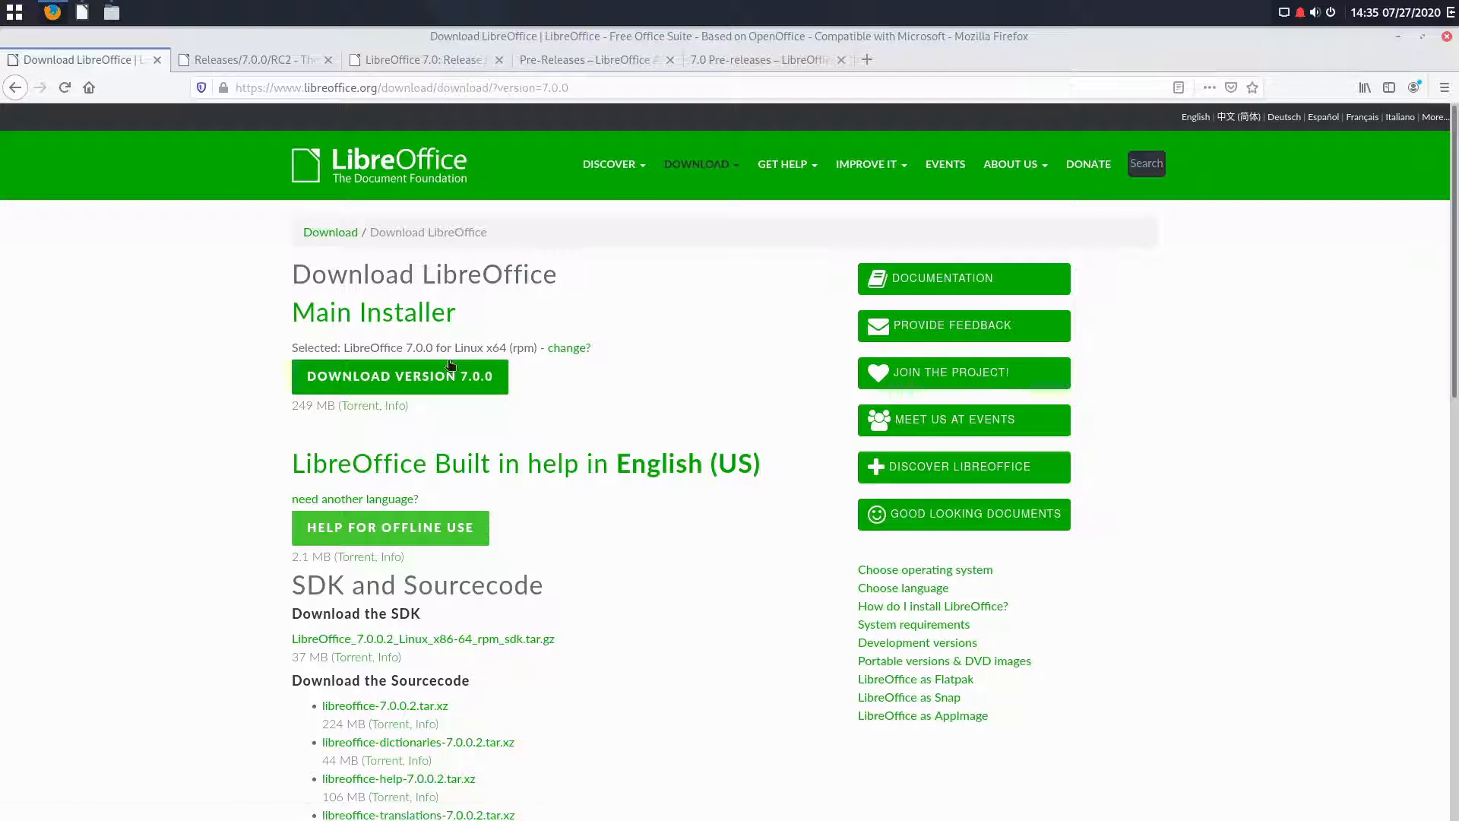
scroll(down, 3)
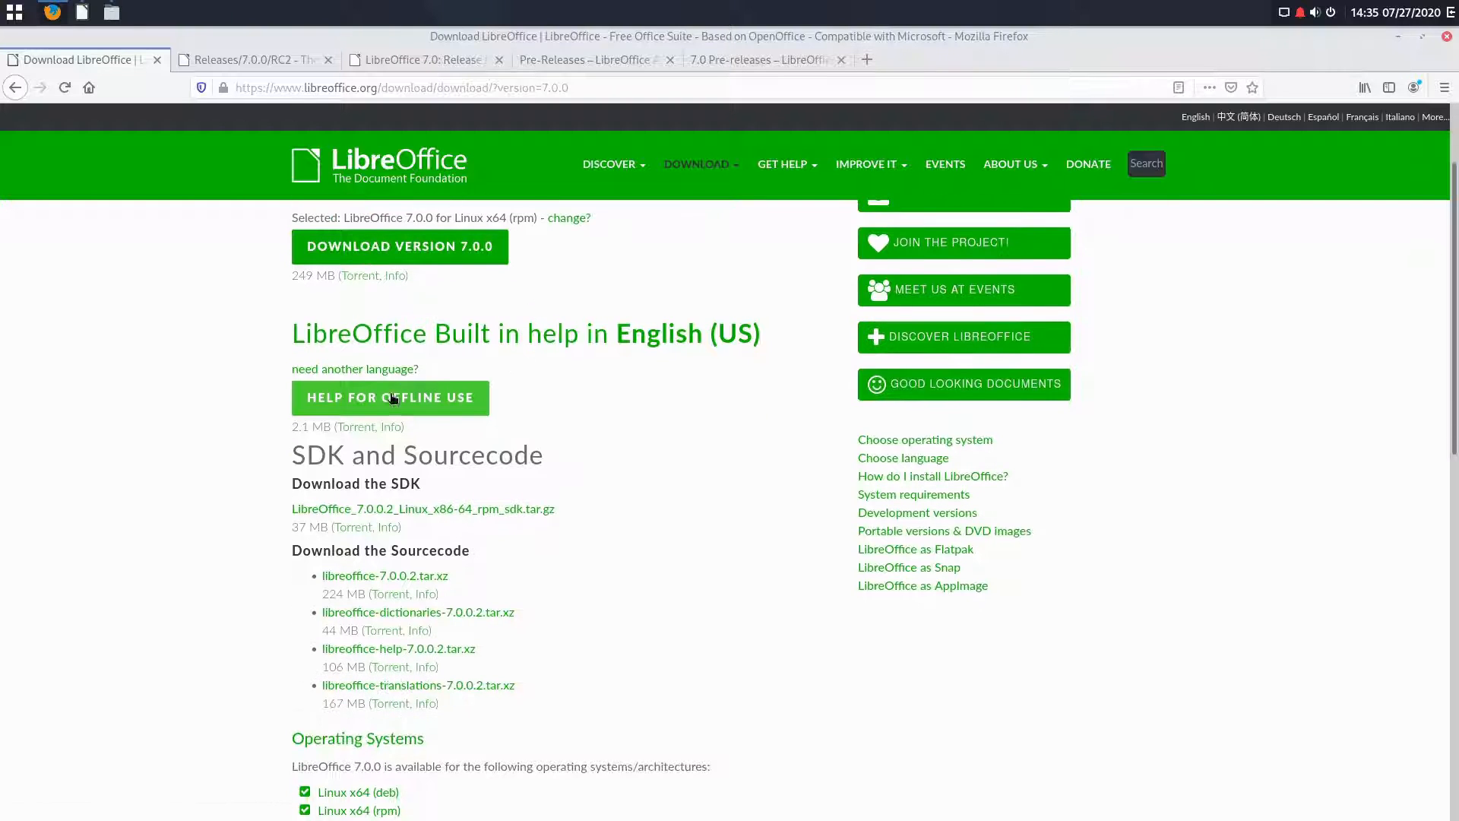
scroll(down, 3)
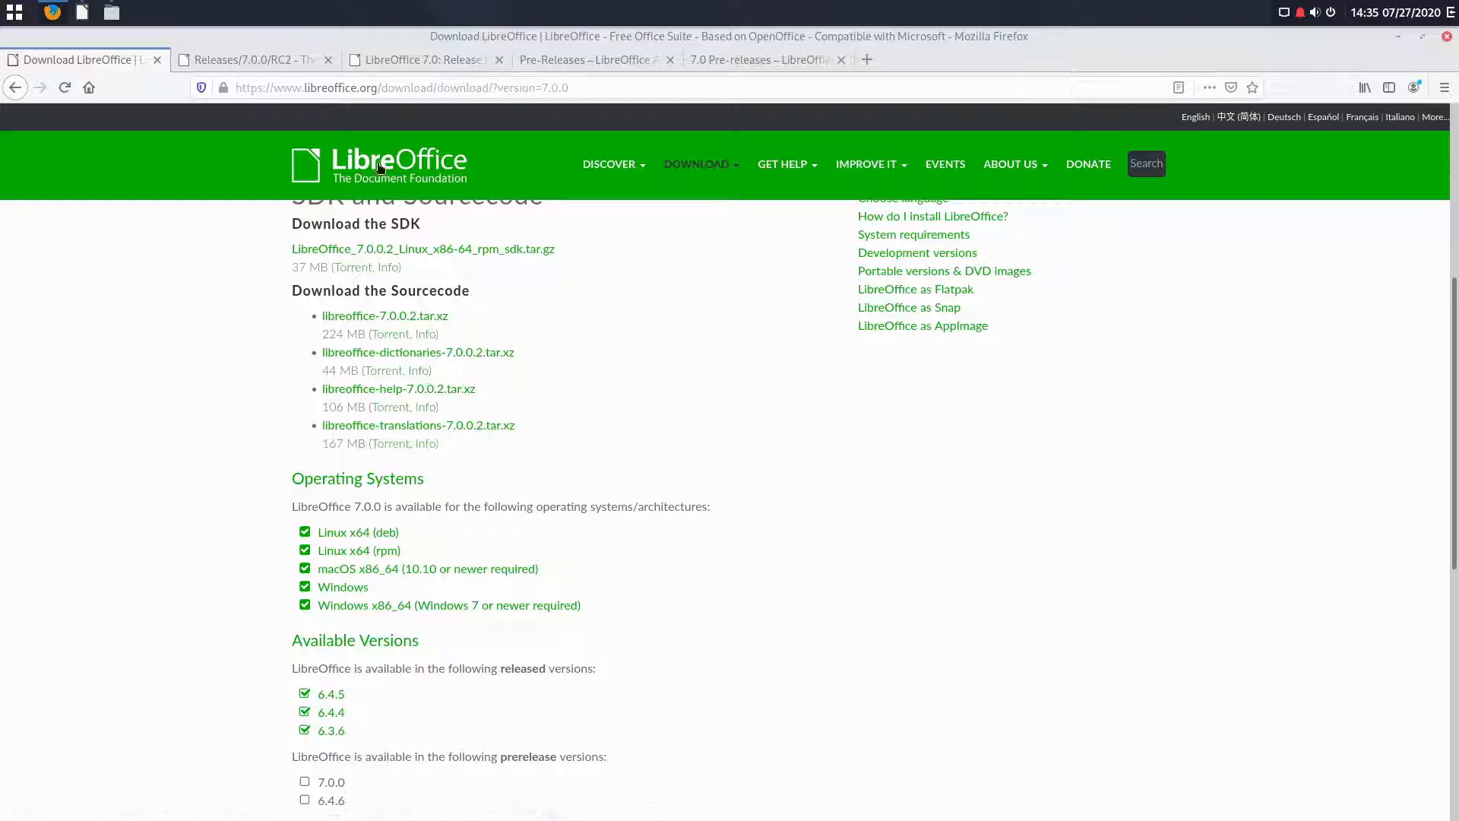
mouse_move(405, 388)
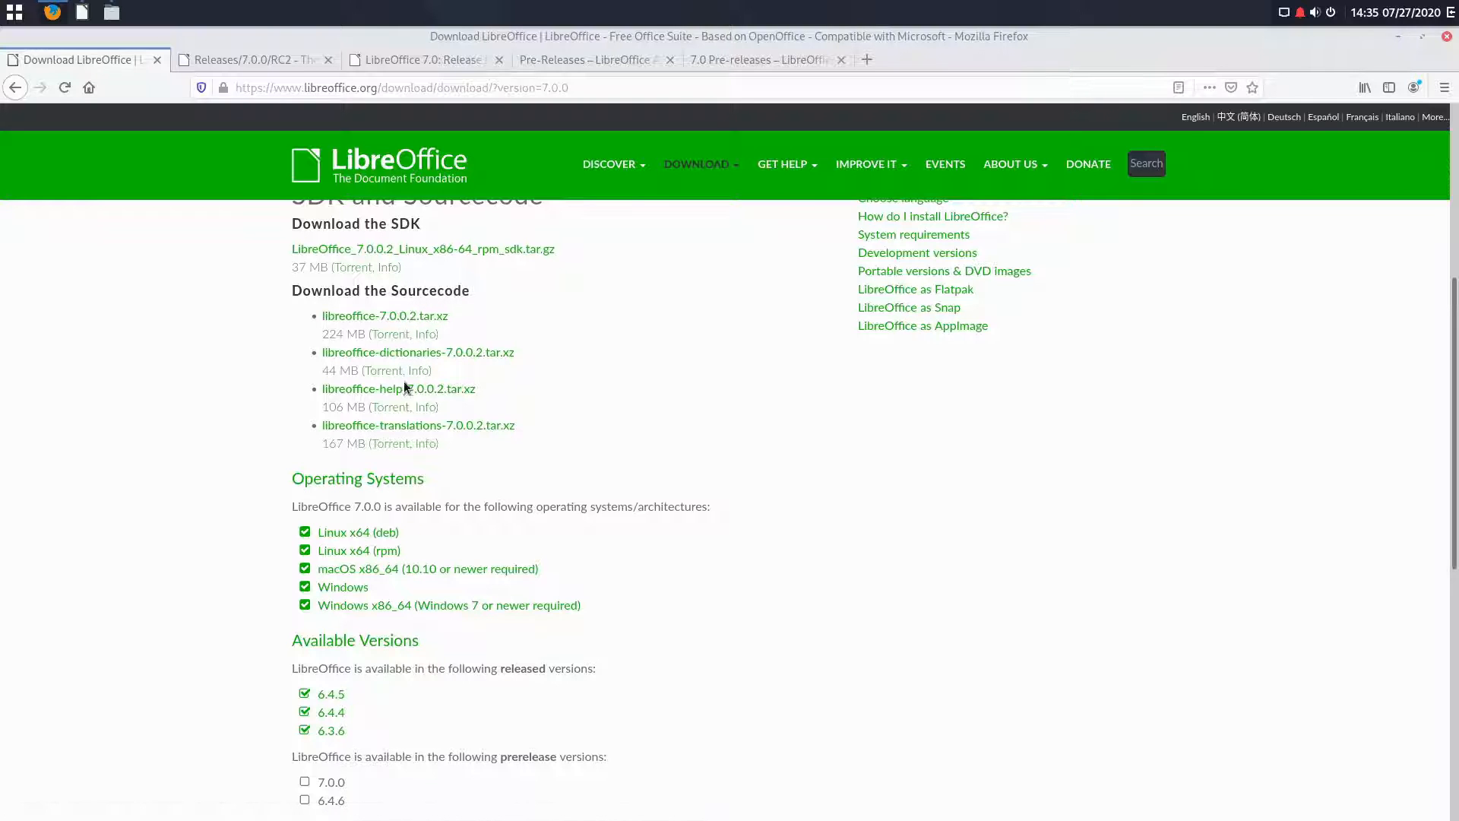
scroll(up, 3)
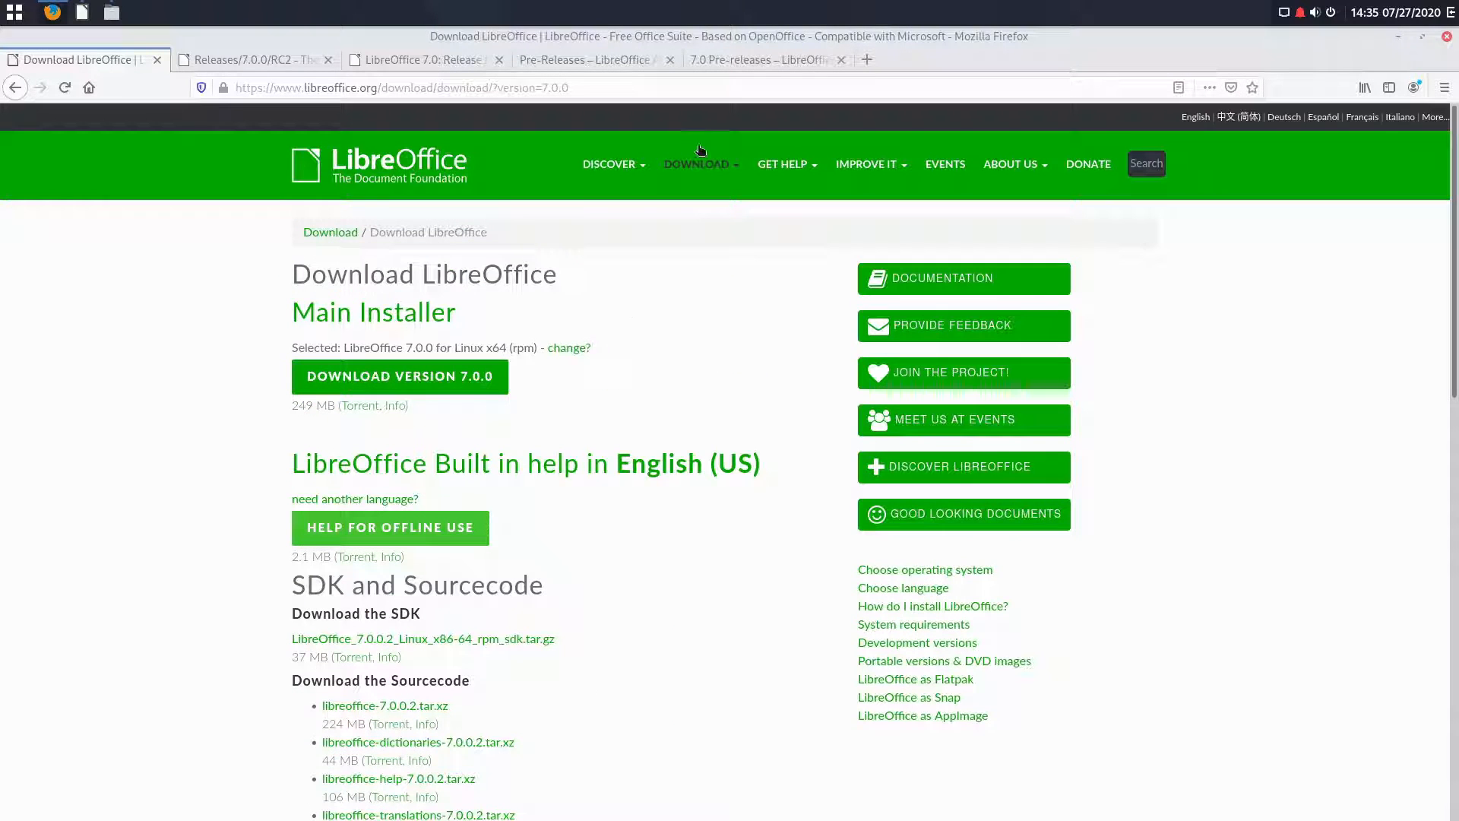
click(699, 164)
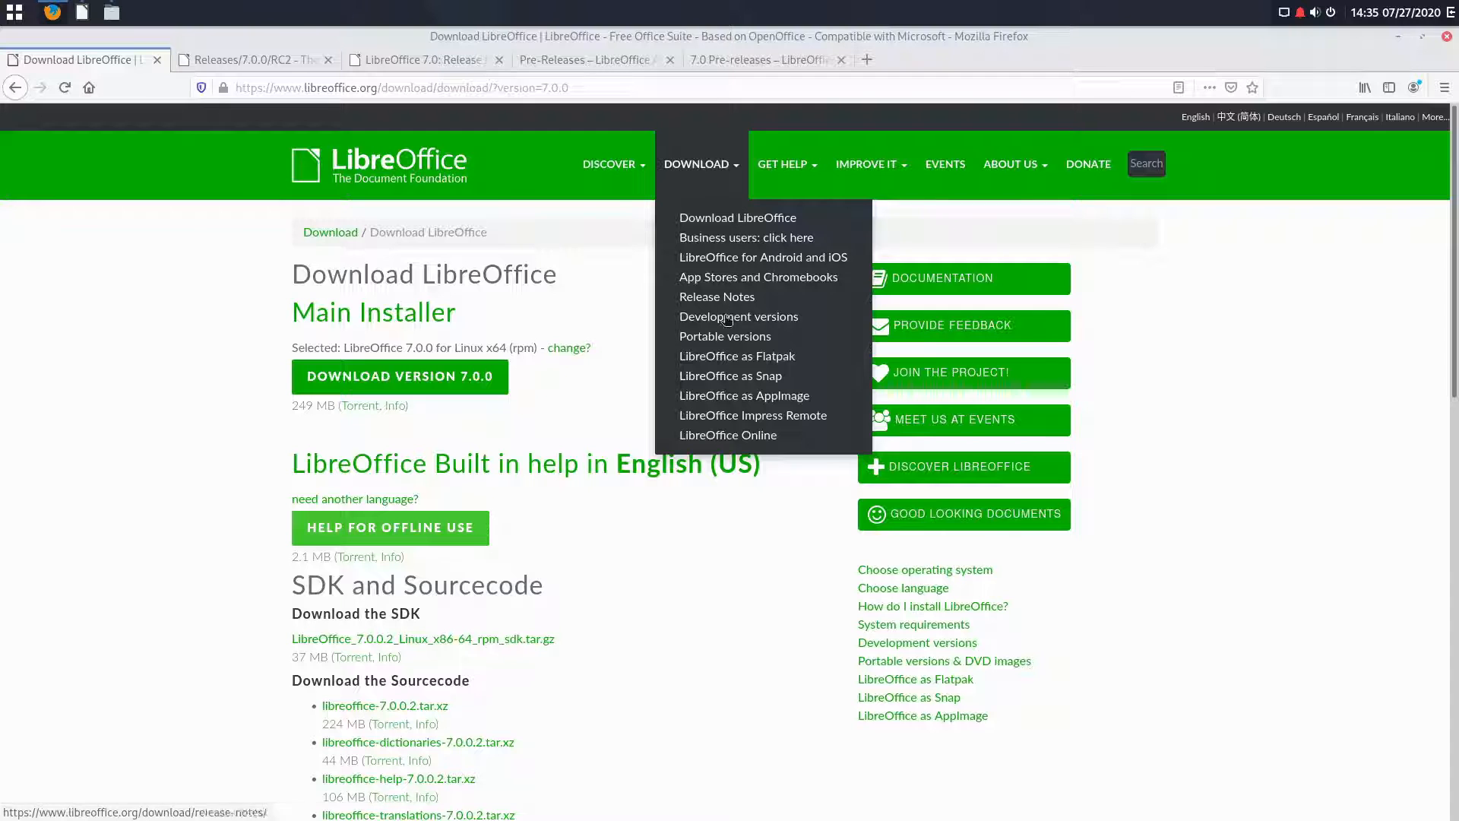
mouse_move(731, 375)
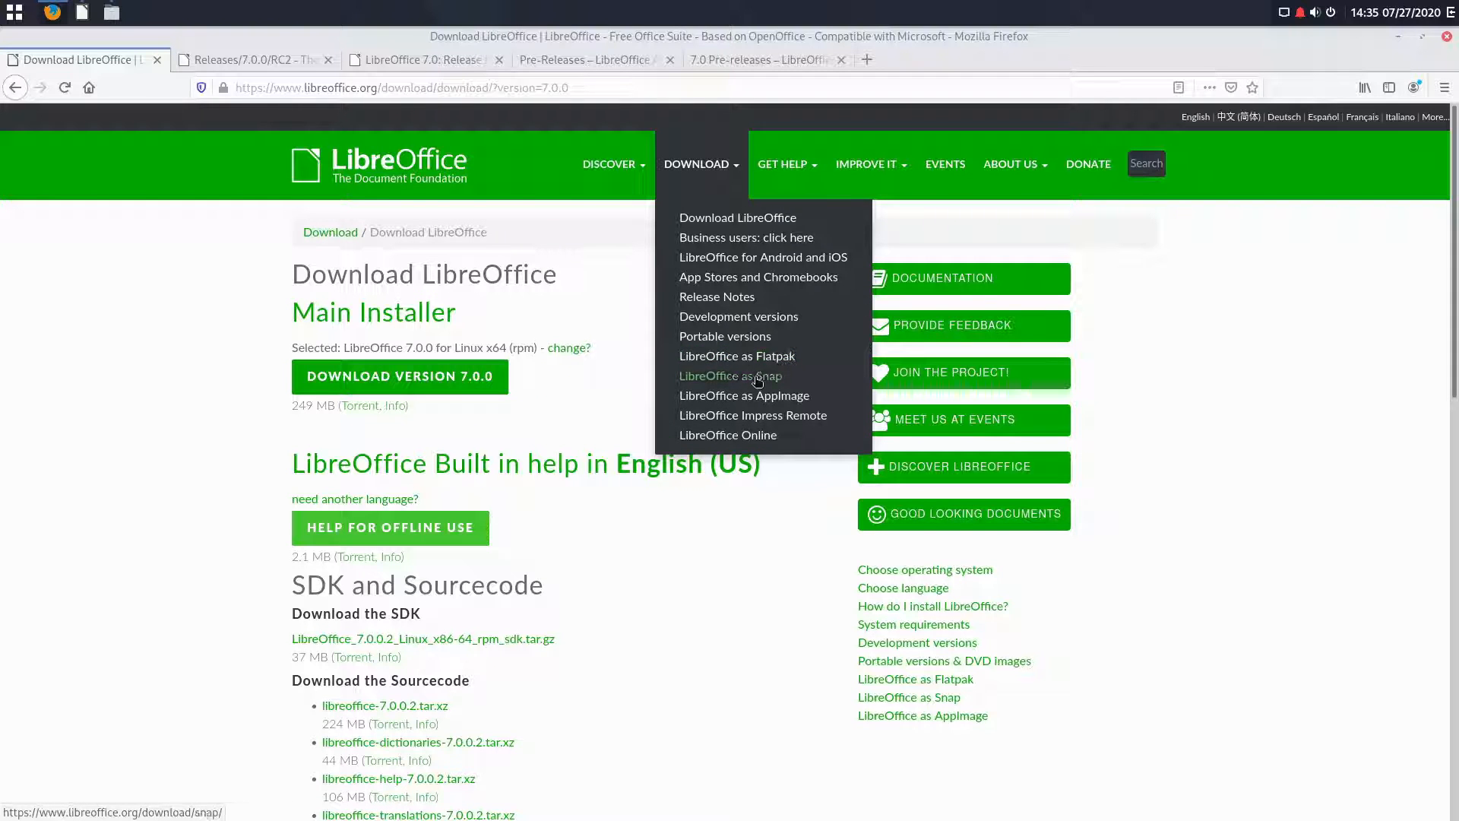
Step: Go to the LibreOffice as AppImage page and scroll past its Basic, Standard and Full downloads
click(743, 394)
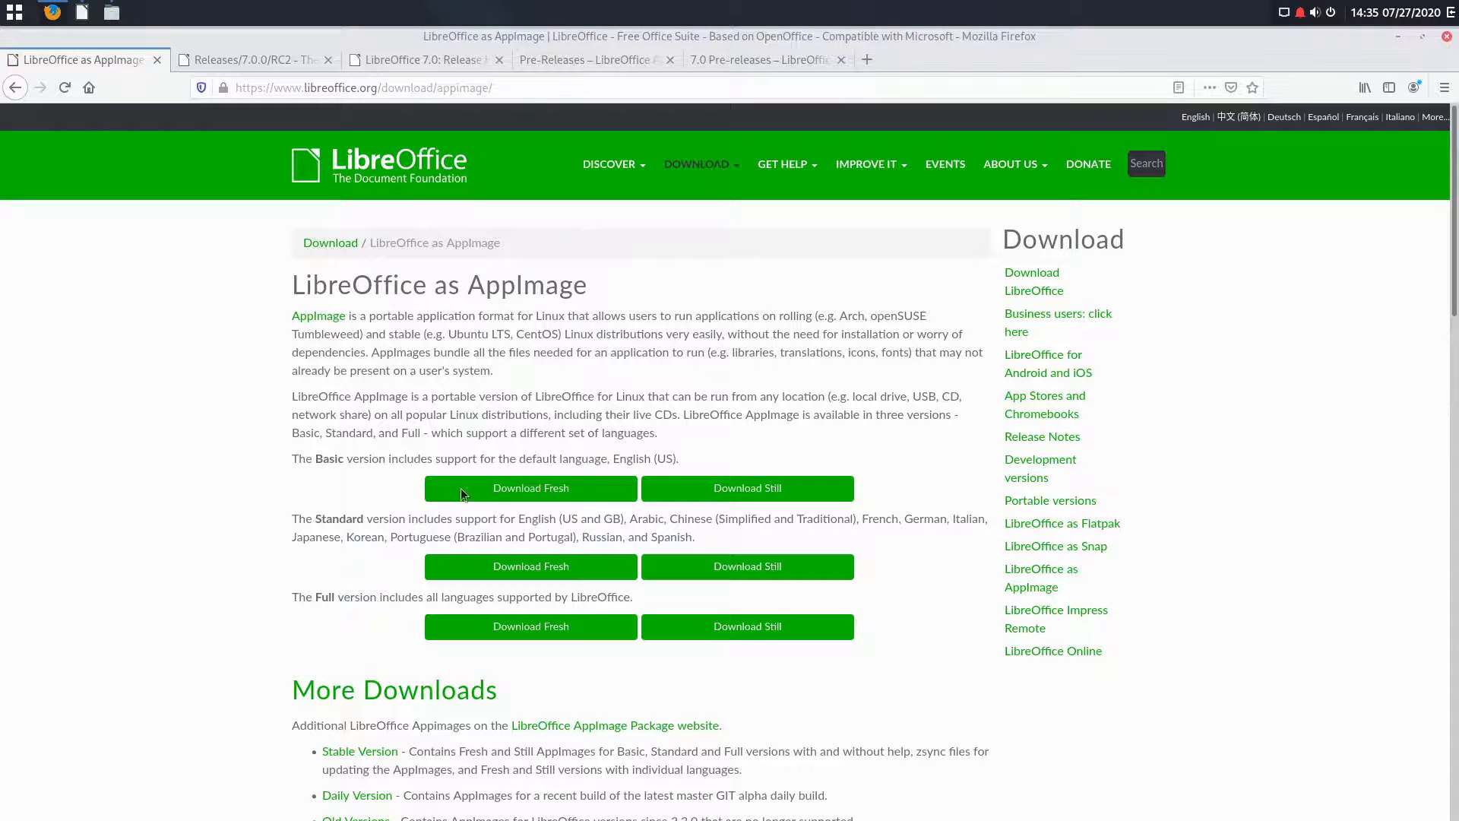
scroll(down, 3)
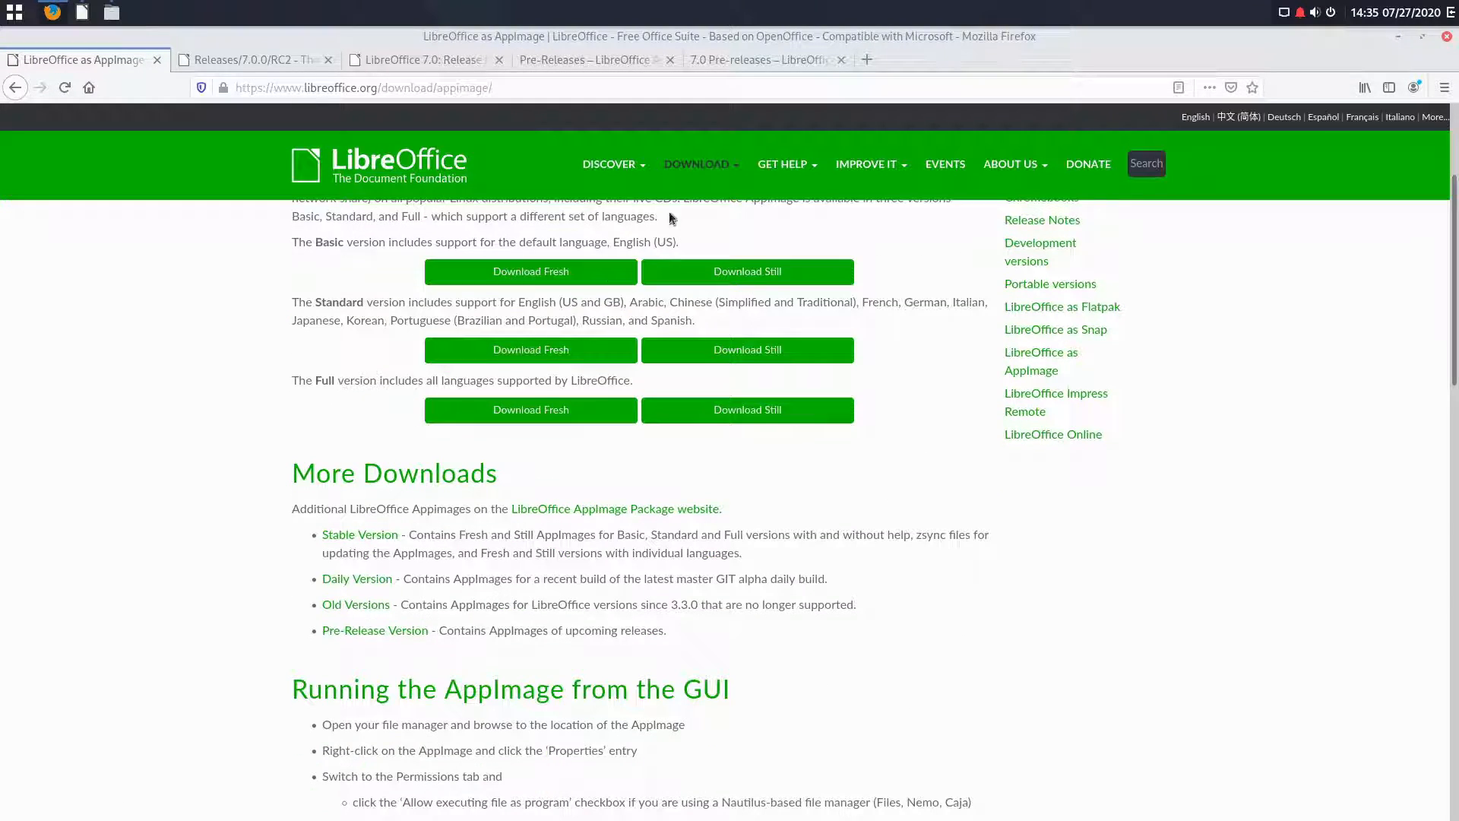
mouse_move(771, 256)
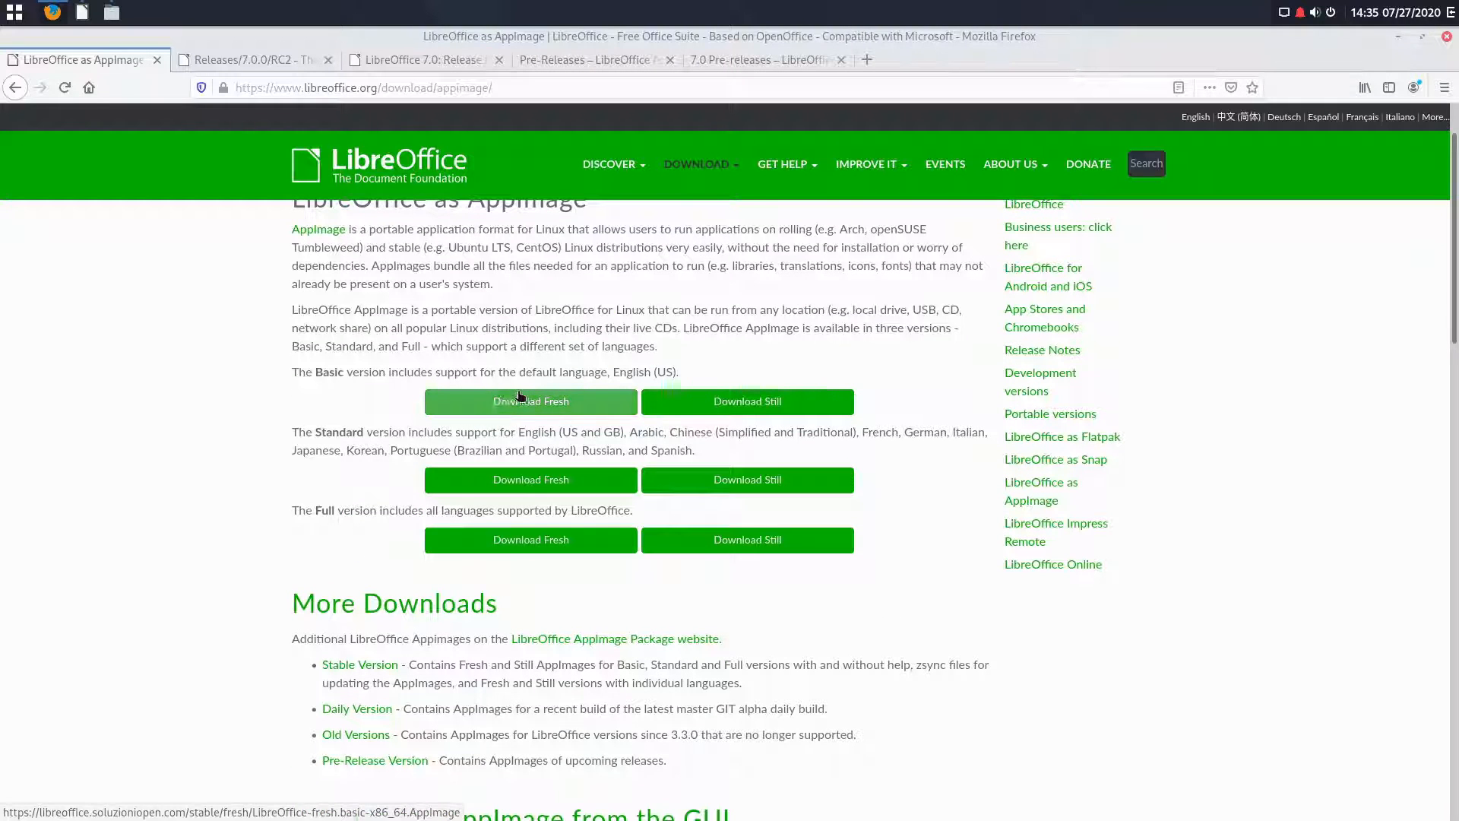
mouse_move(357, 505)
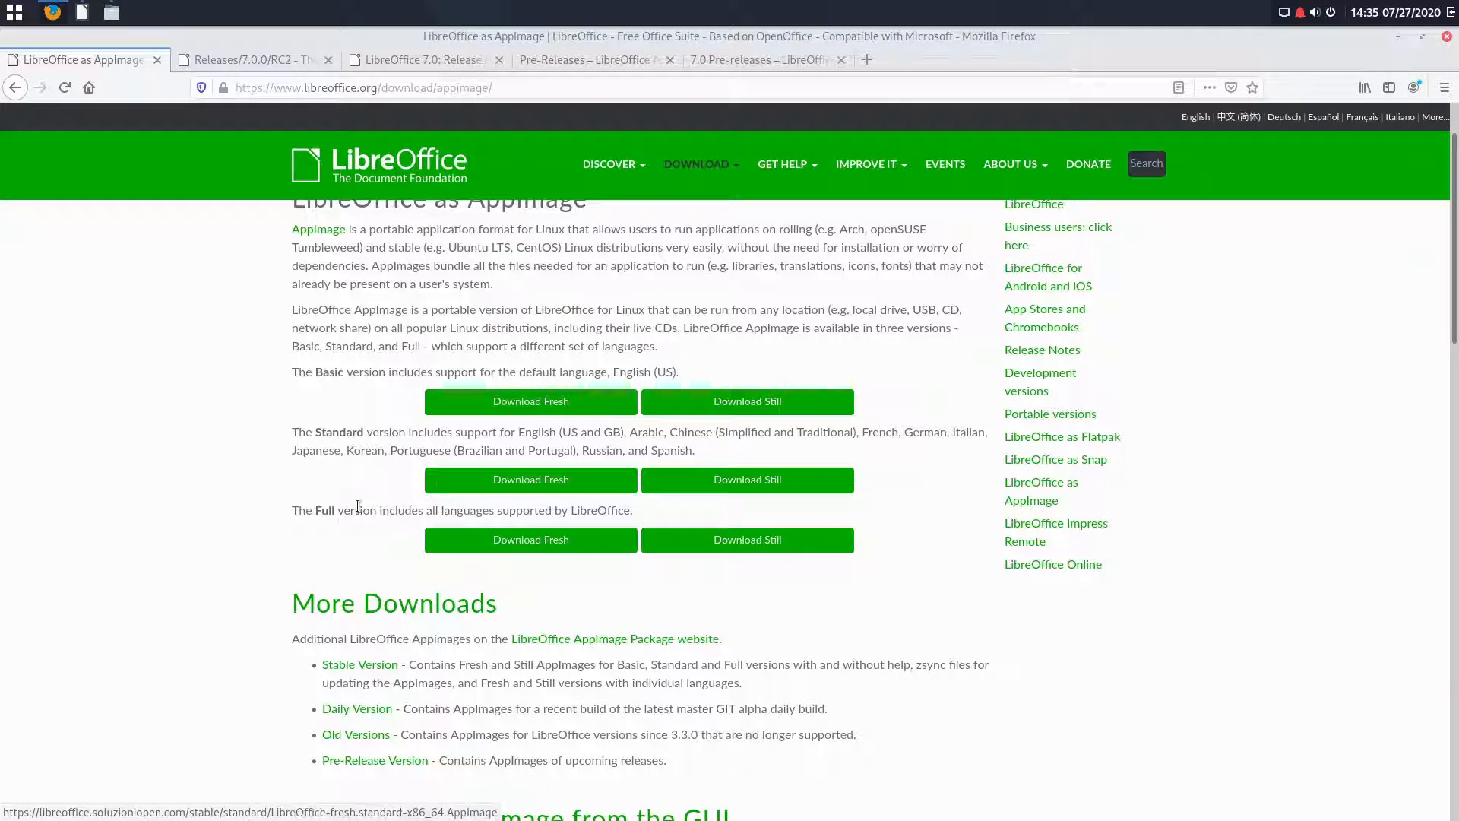
scroll(down, 3)
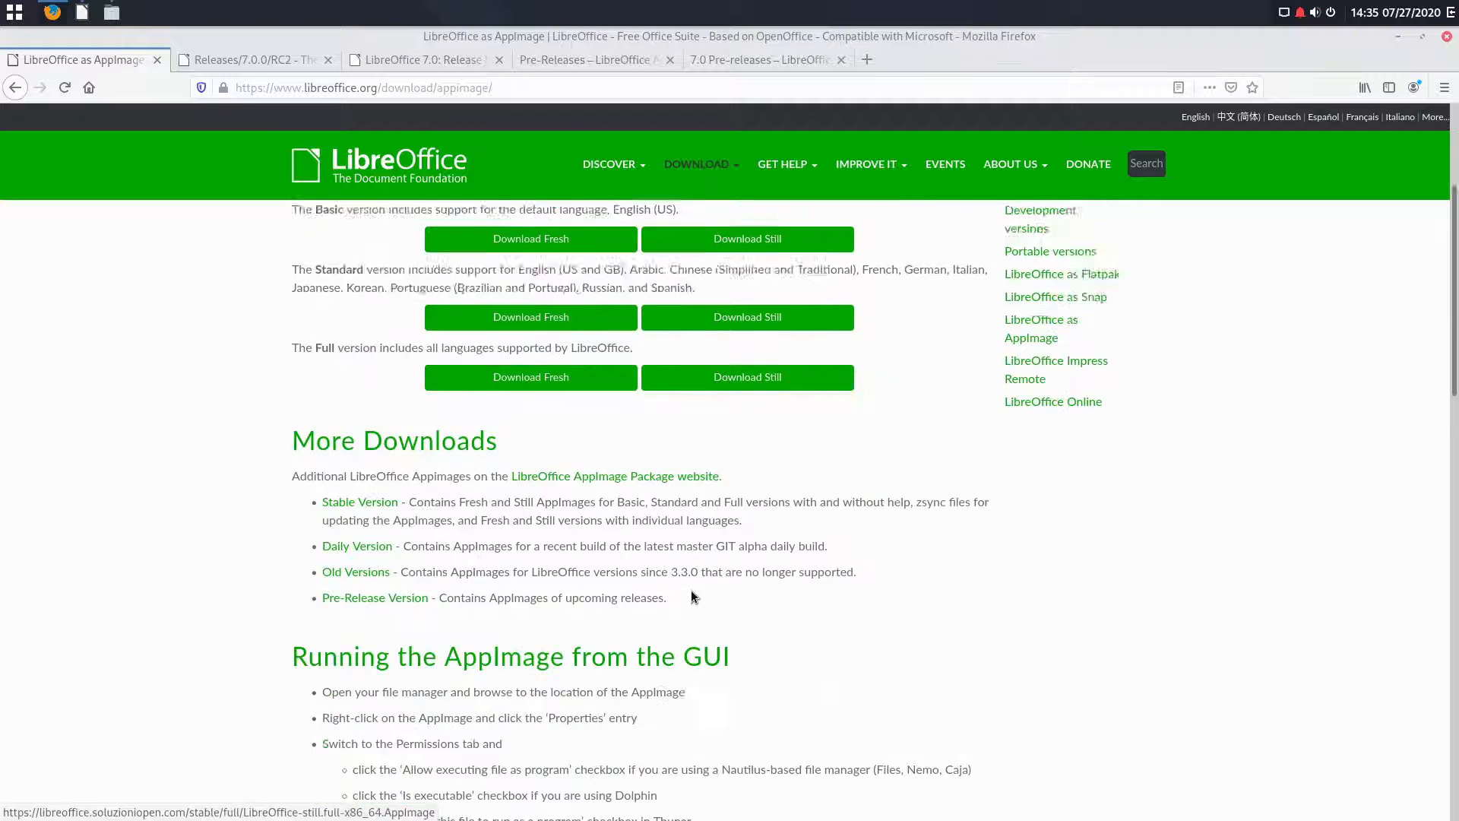
scroll(up, 3)
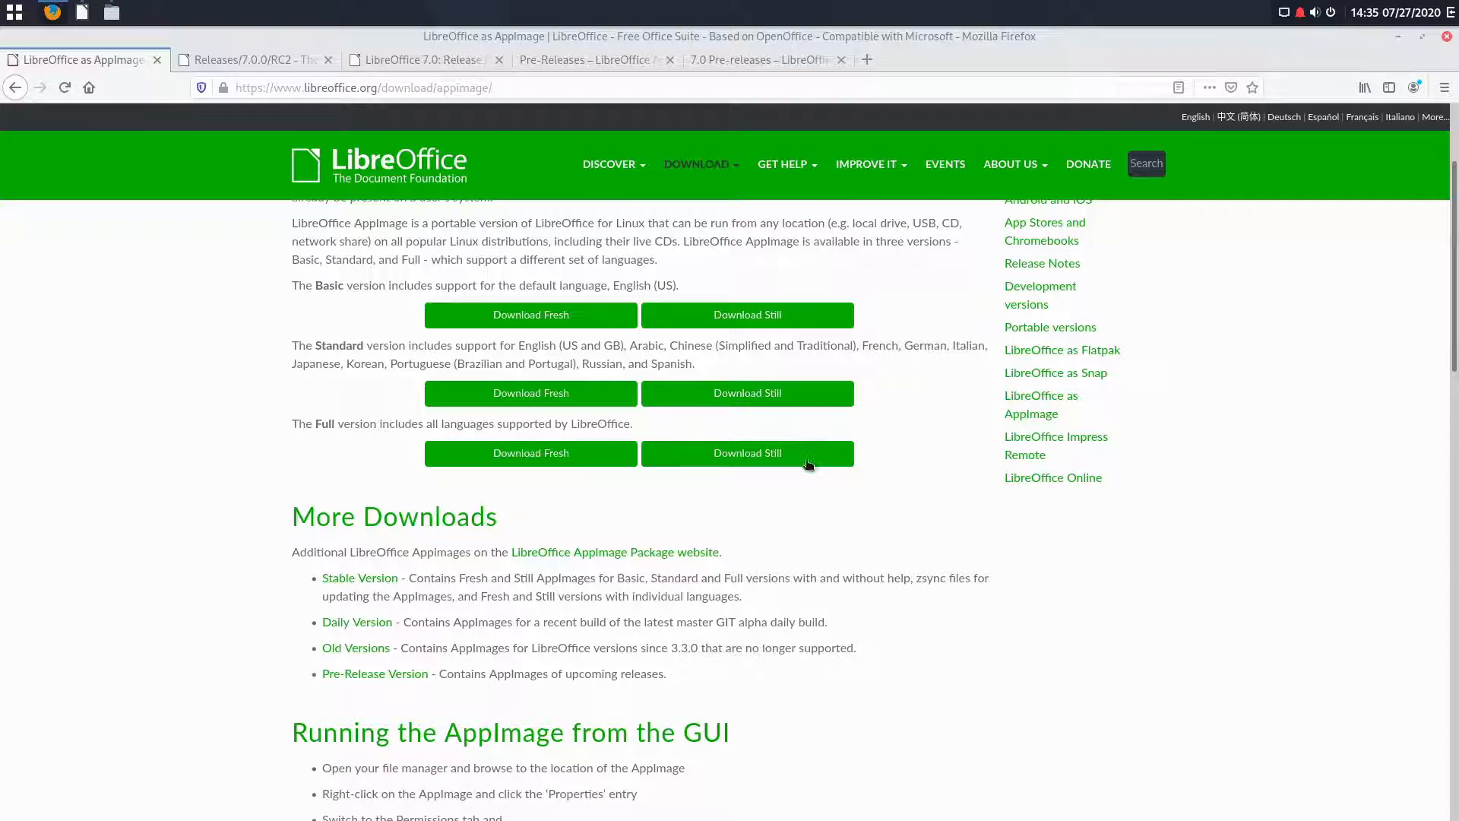
mouse_move(803, 472)
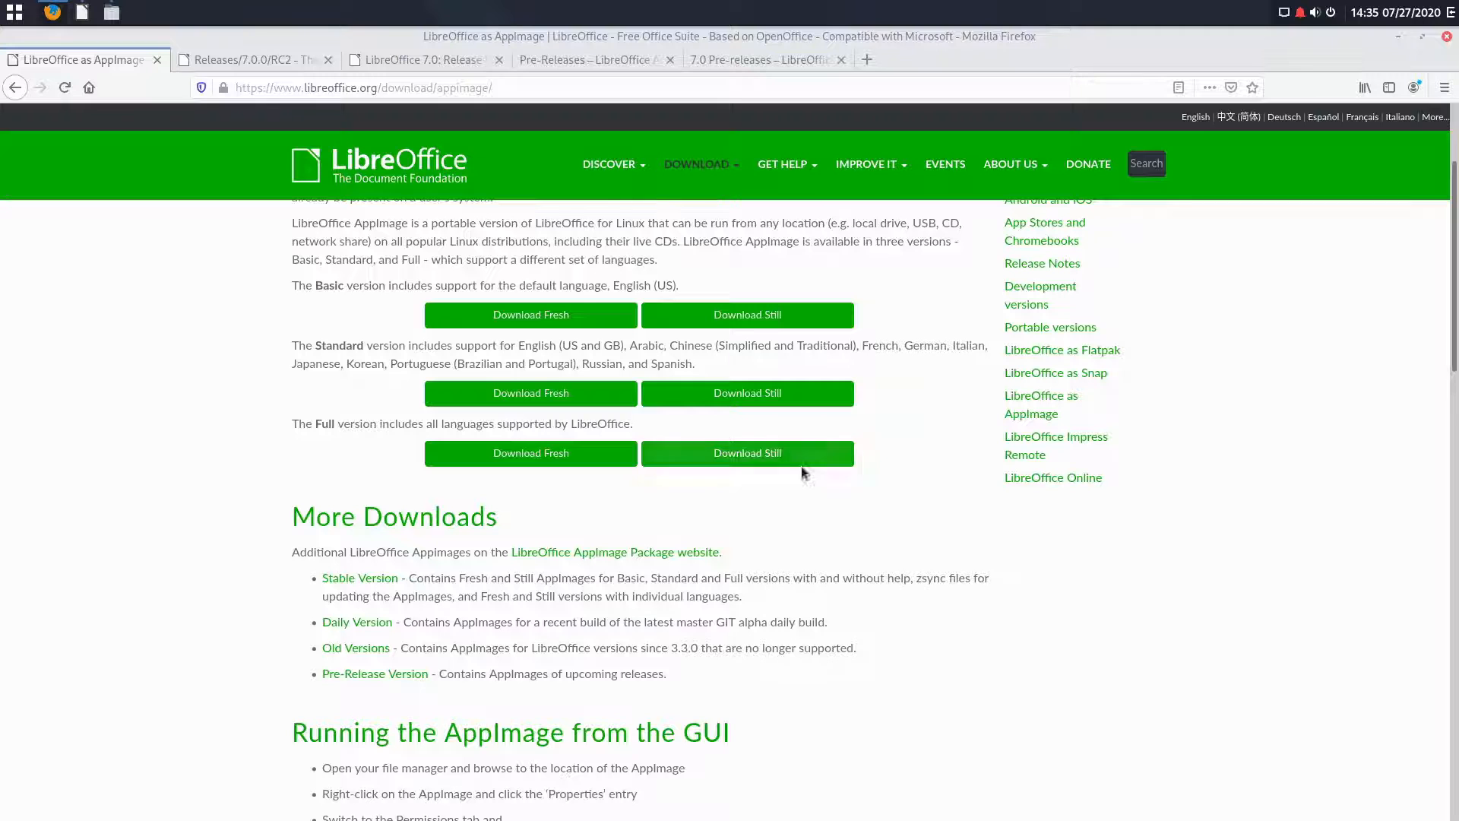
scroll(down, 3)
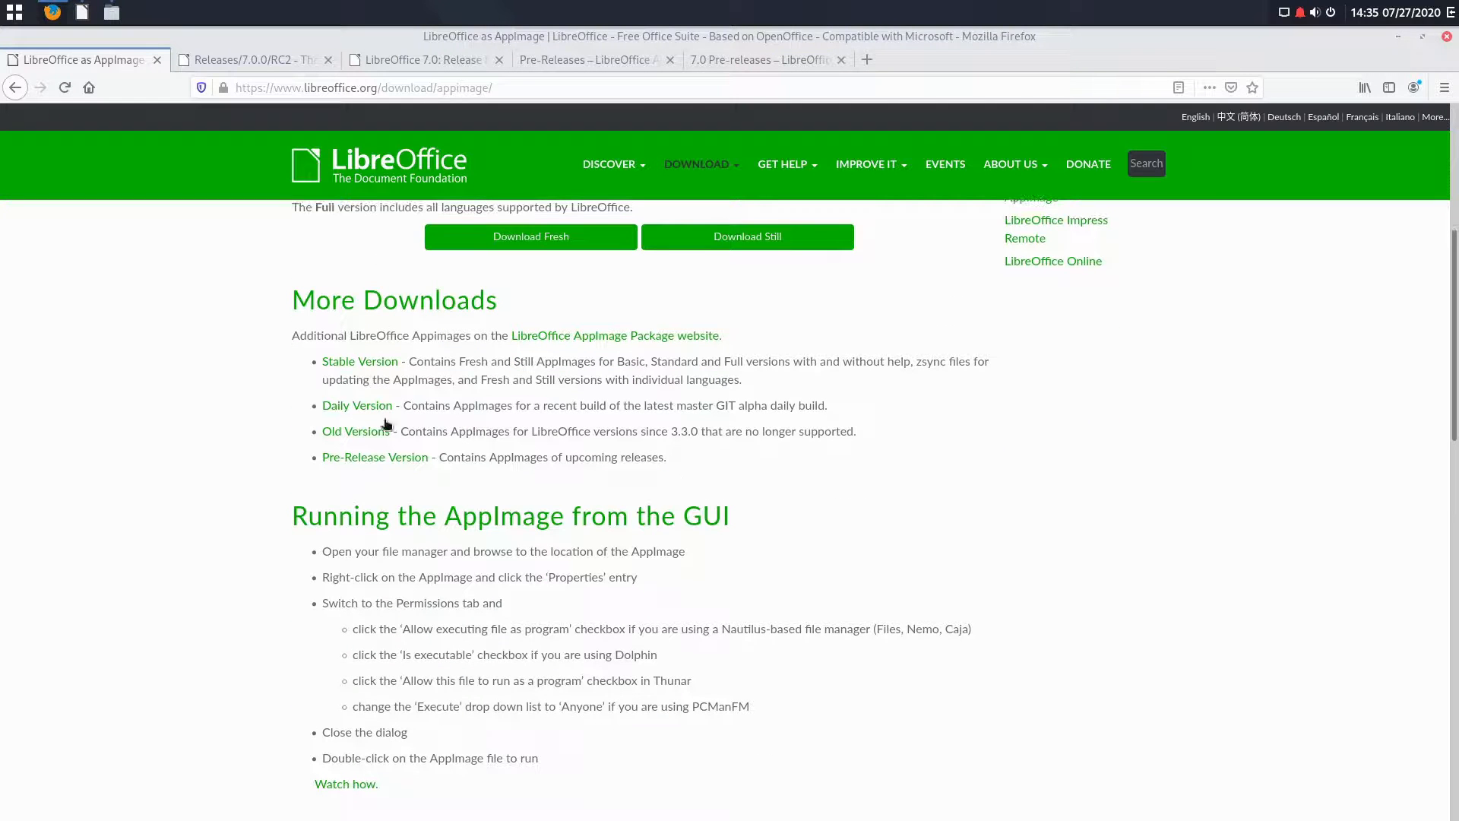
mouse_move(342, 407)
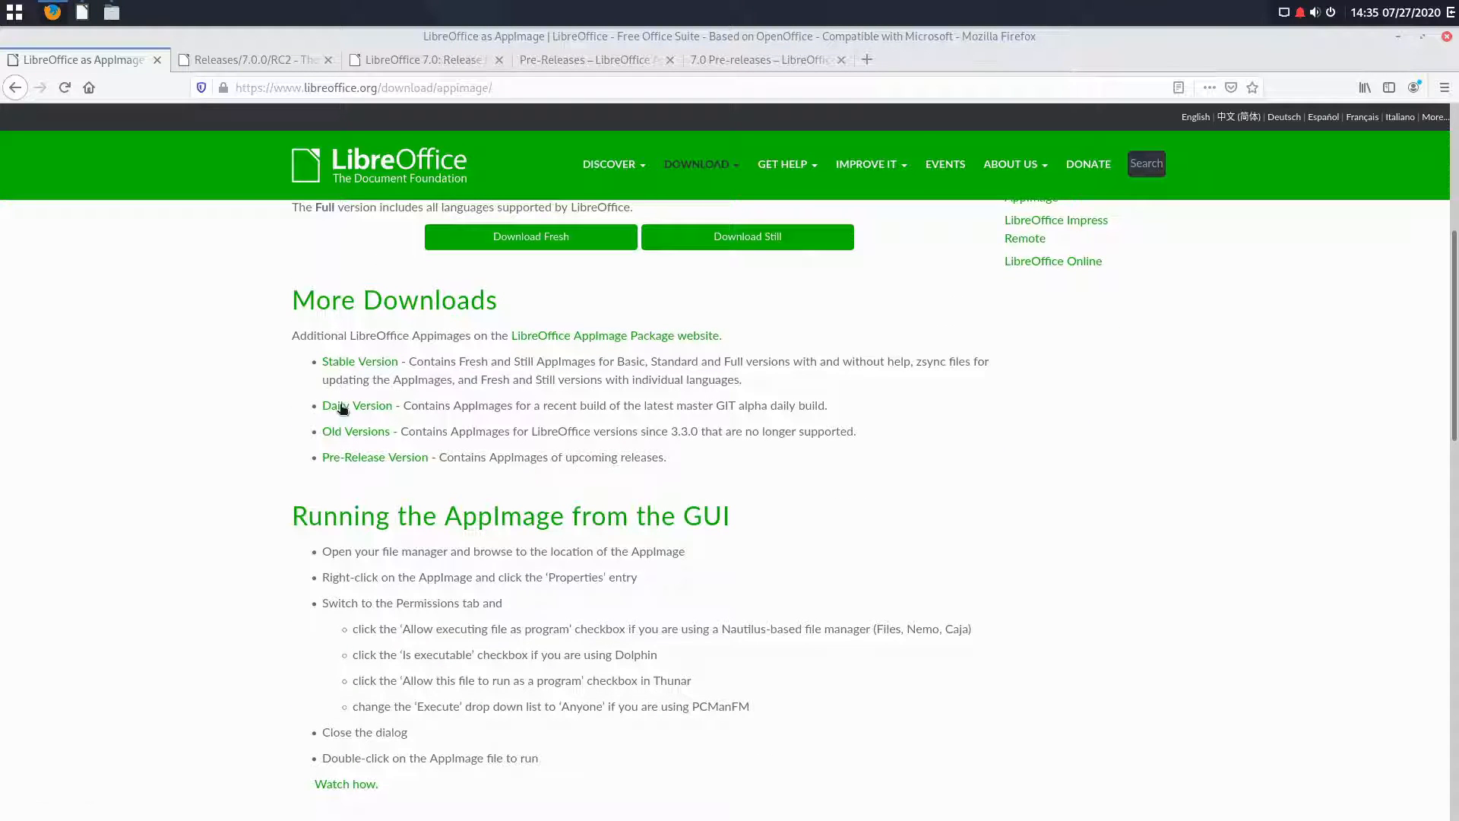
mouse_move(352, 464)
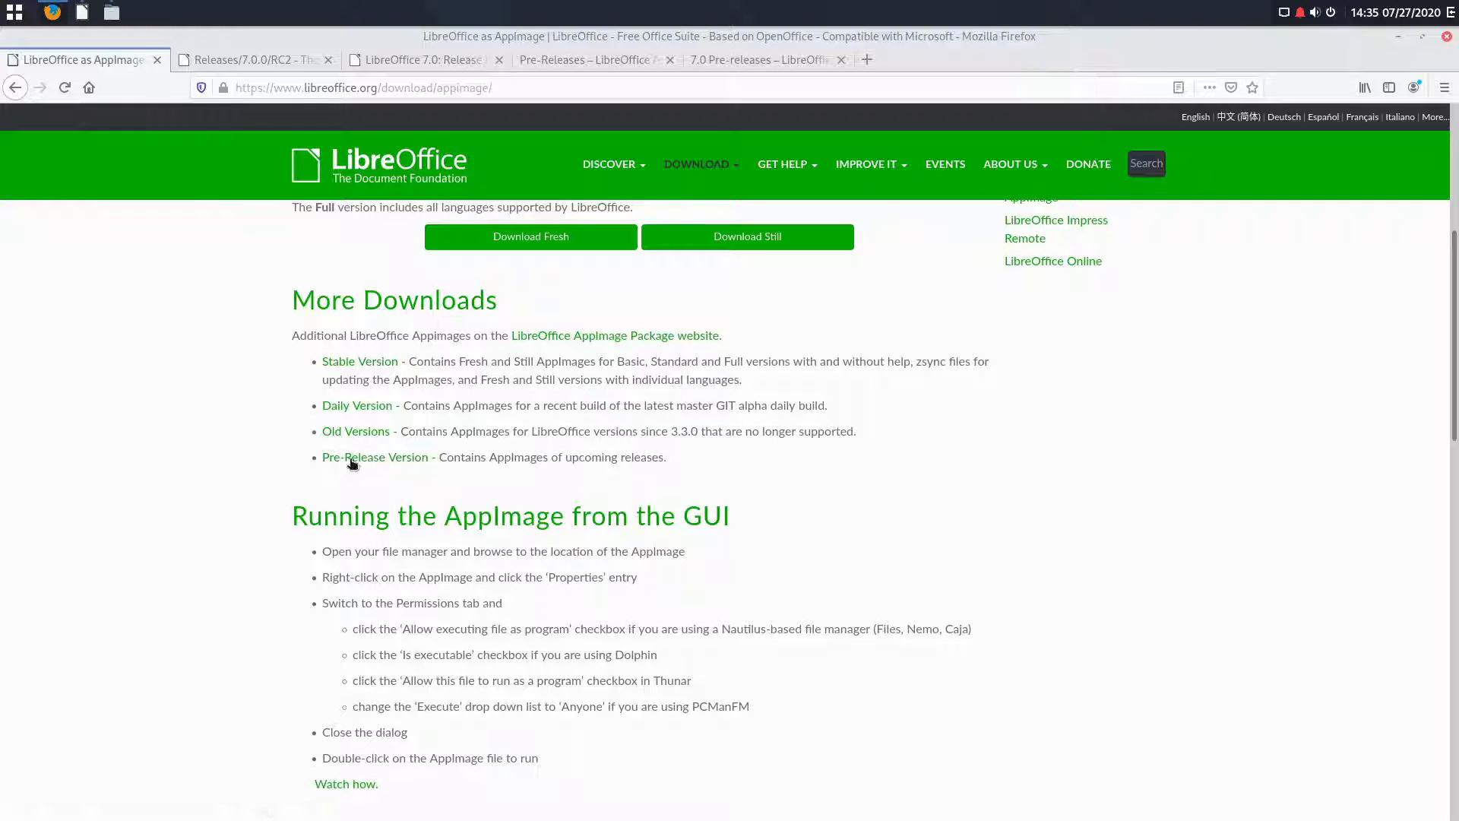
Step: Browse the LibreOffice 7.0 pre-release AppImage files on the download page
click(374, 456)
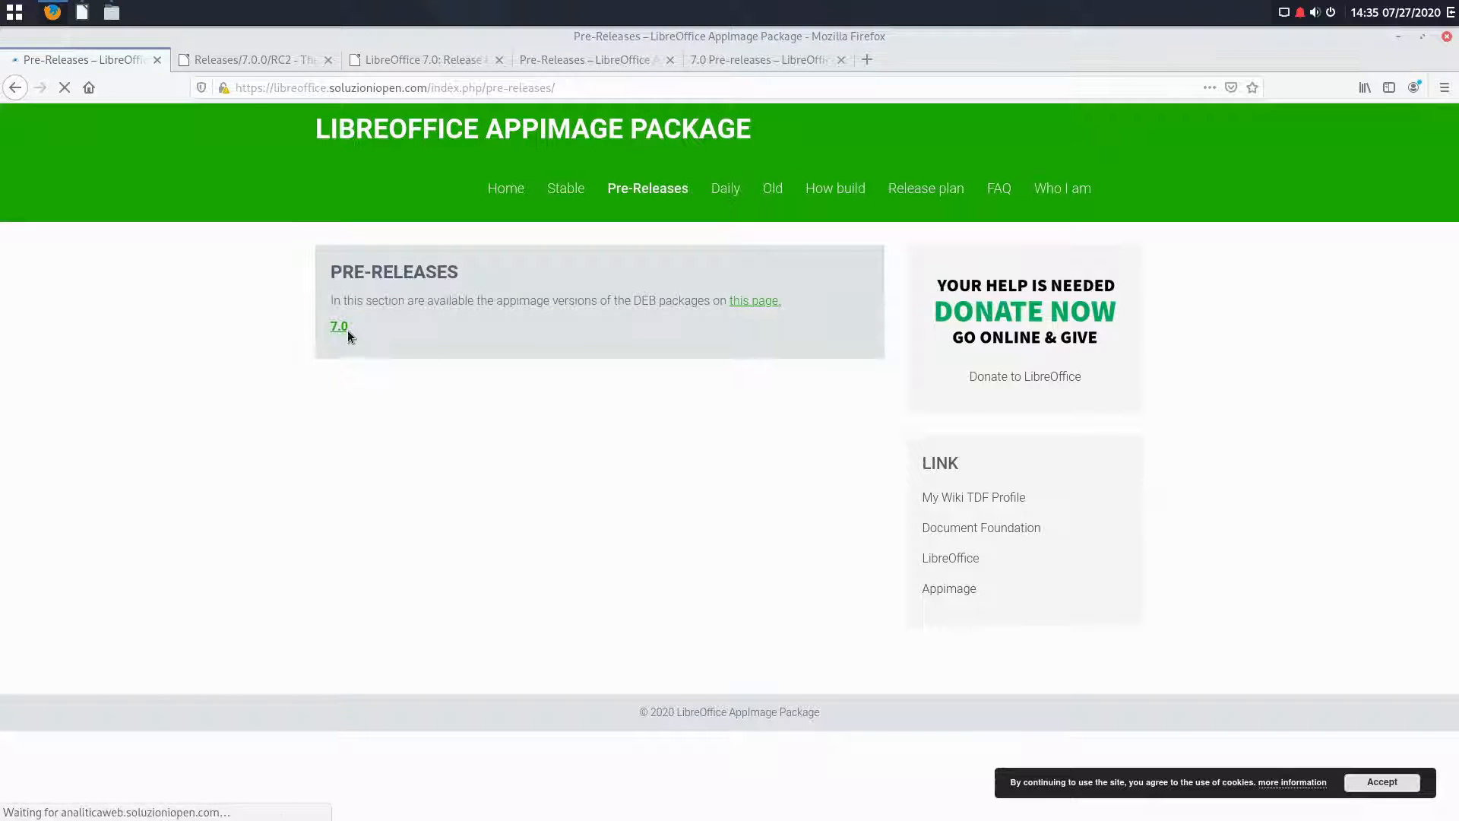
click(339, 326)
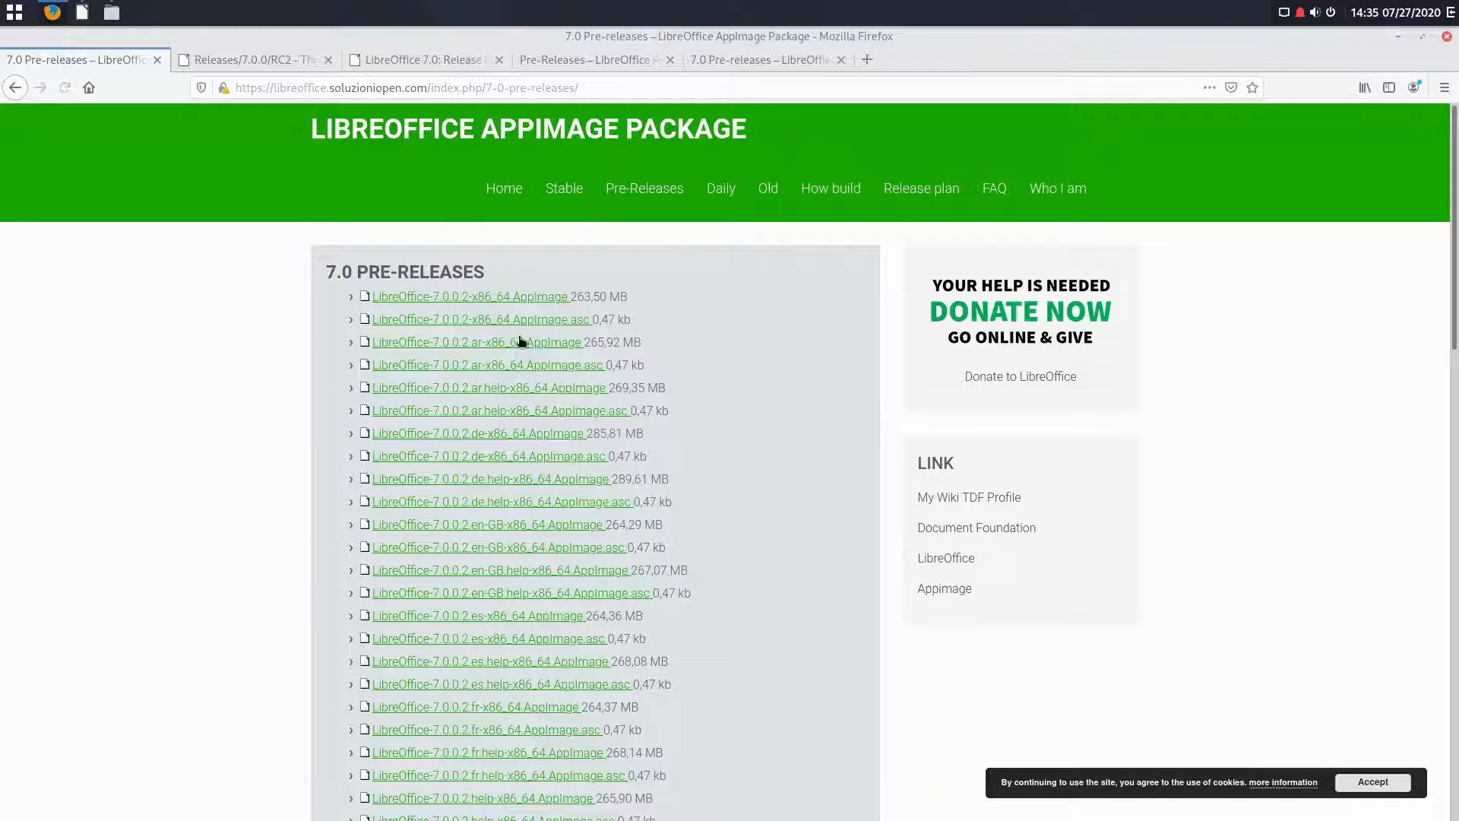
mouse_move(480, 380)
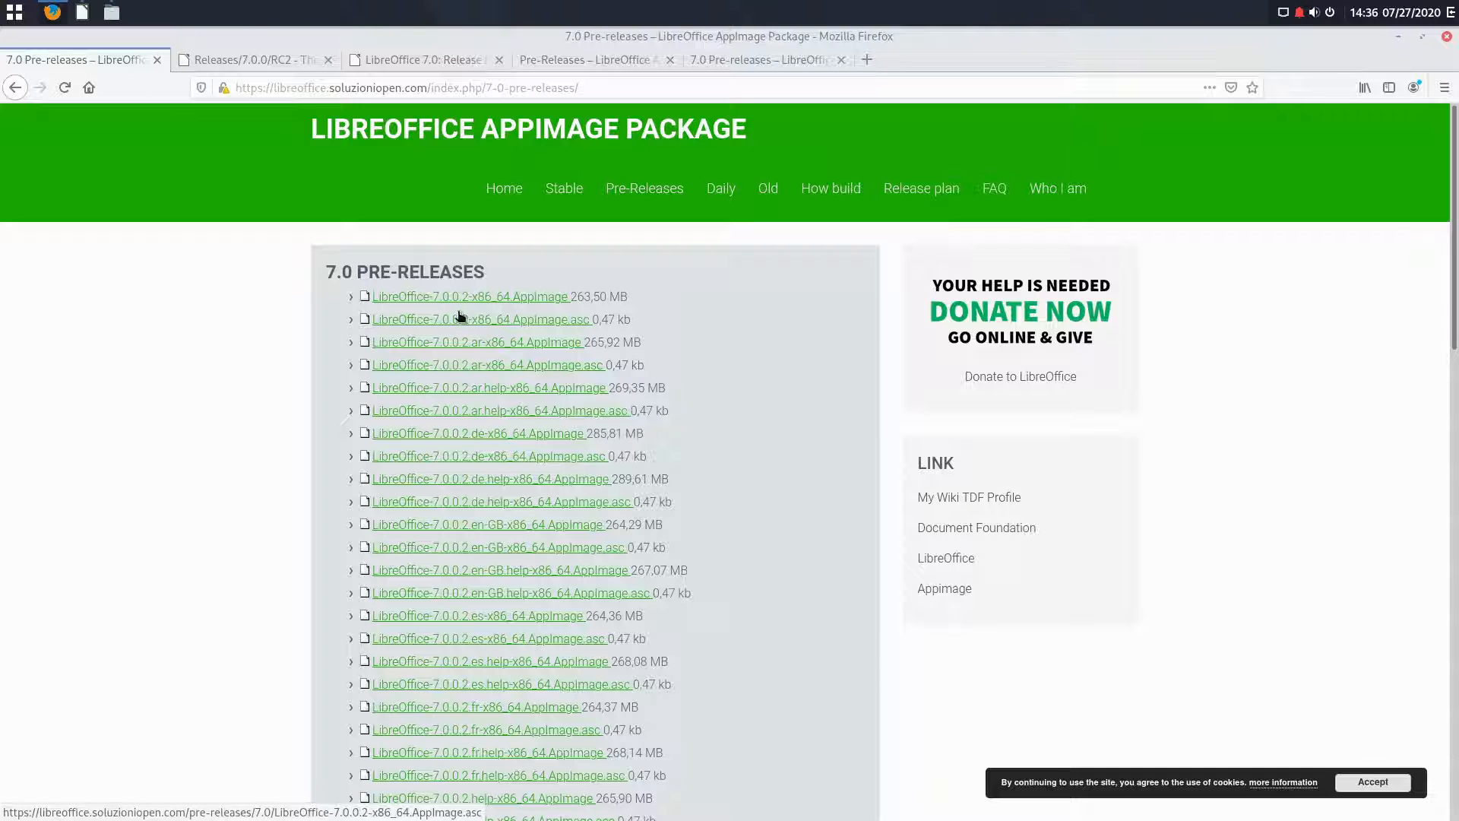
mouse_move(448, 312)
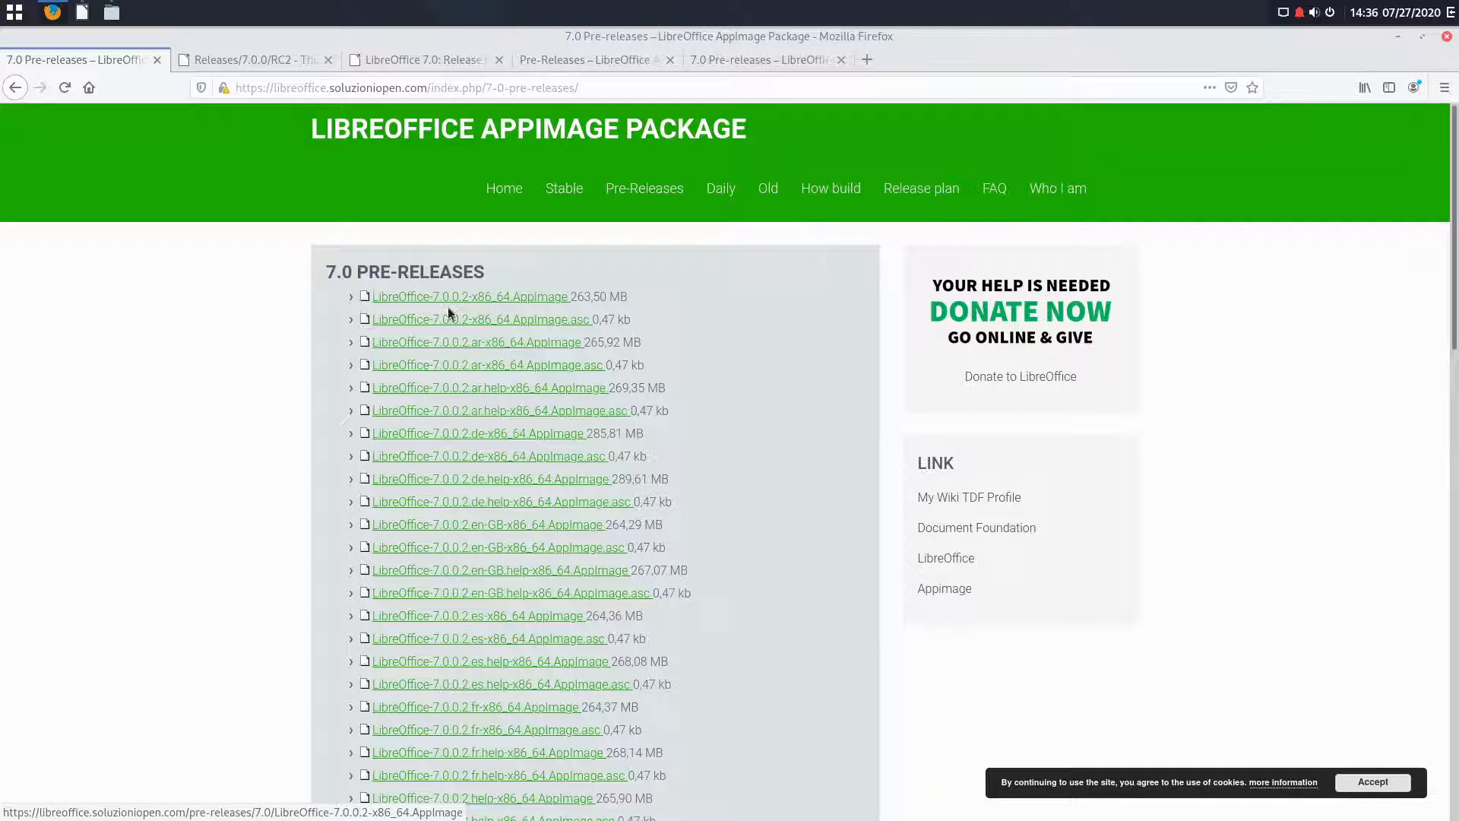
mouse_move(484, 320)
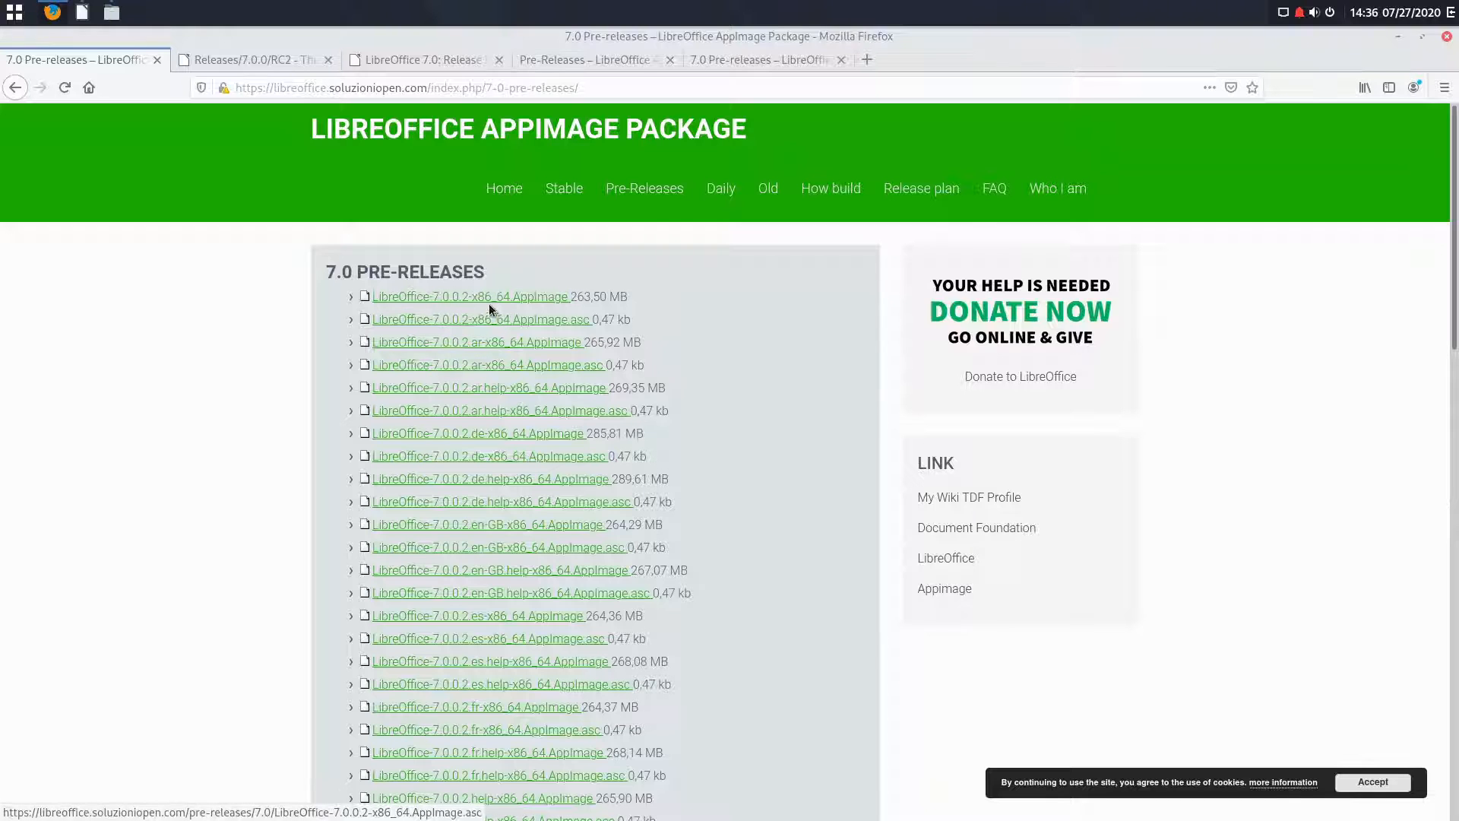
mouse_move(514, 316)
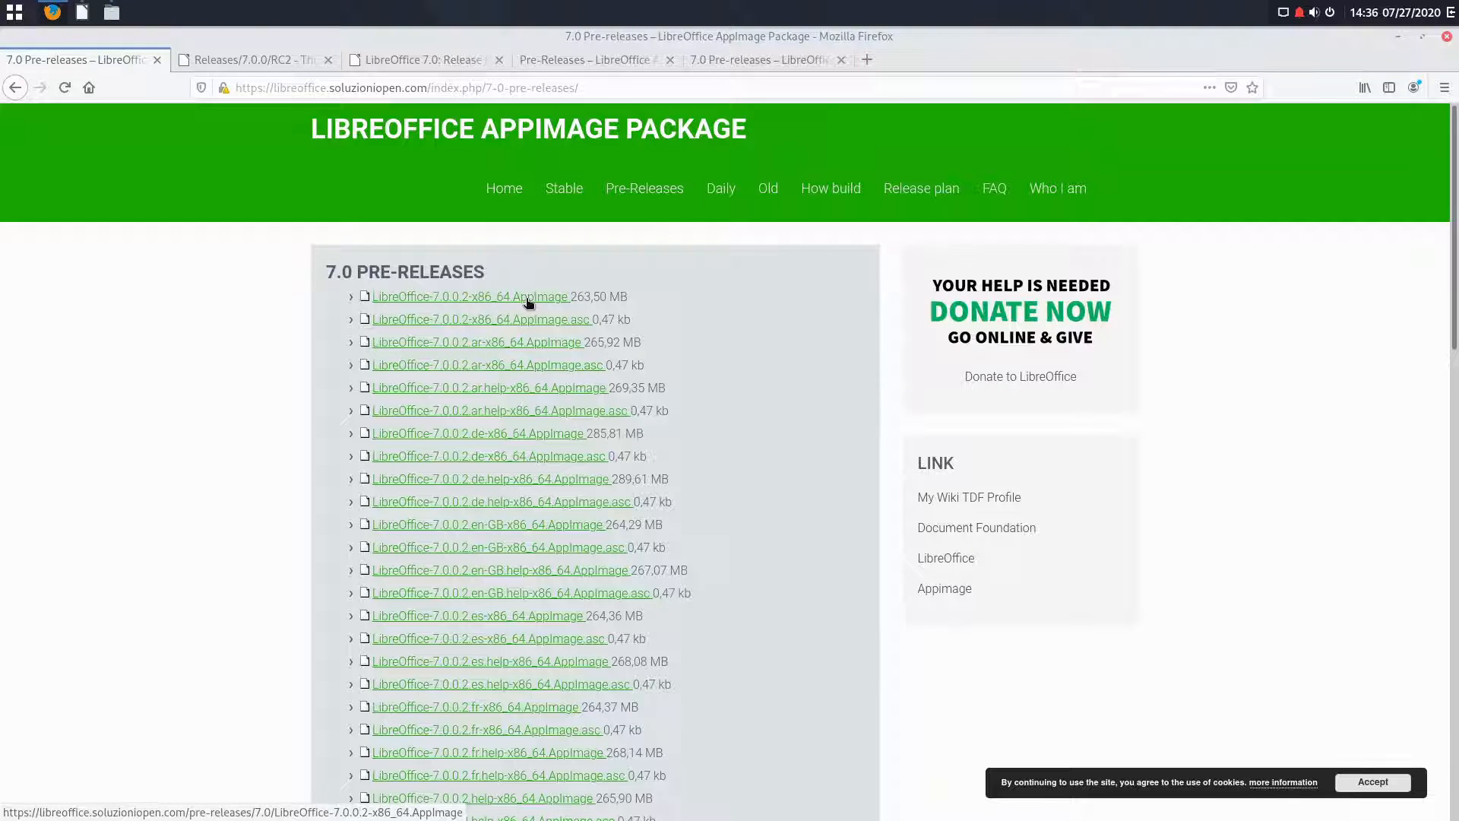
mouse_move(472, 337)
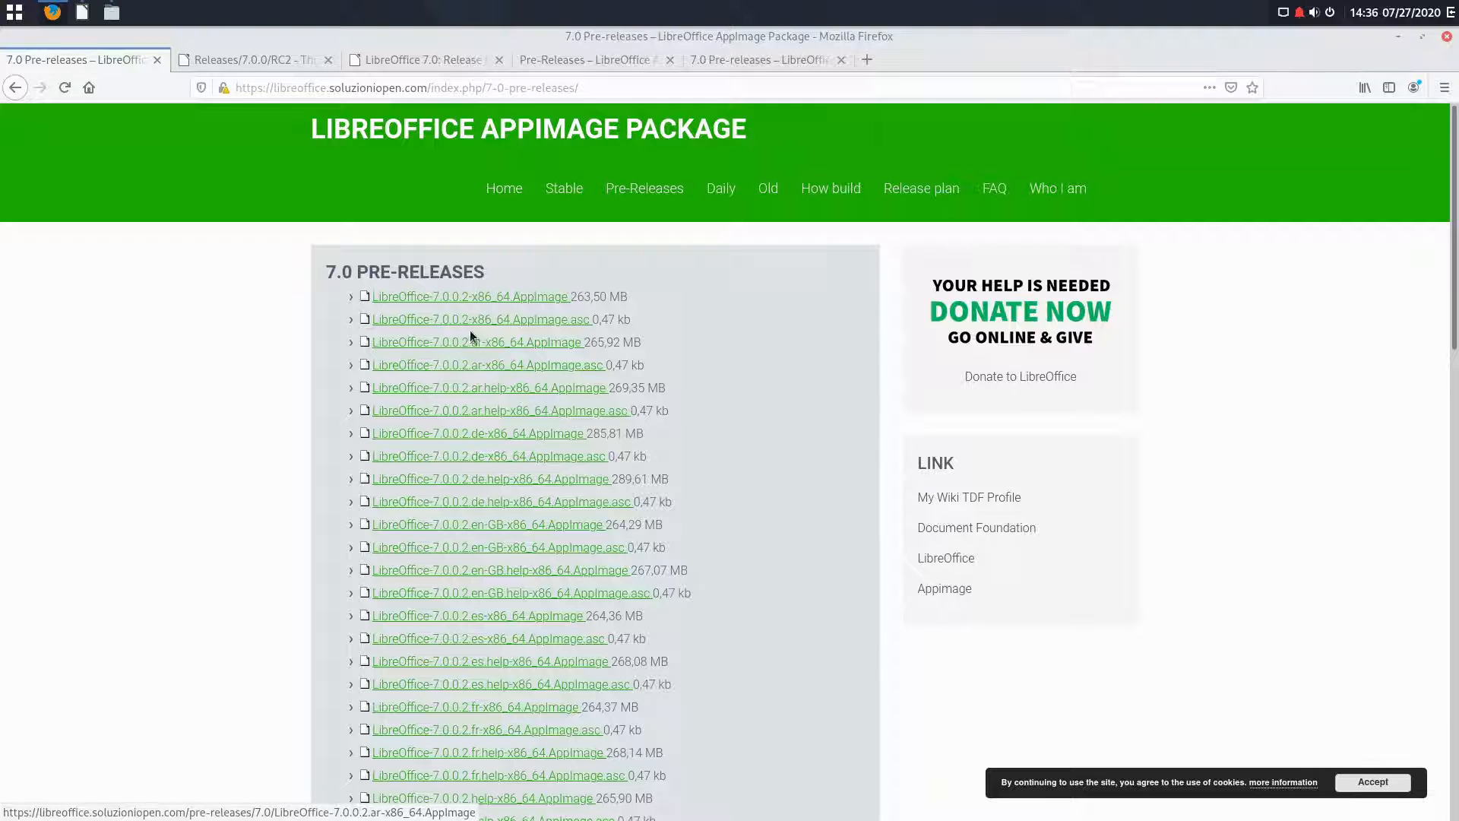
mouse_move(502, 533)
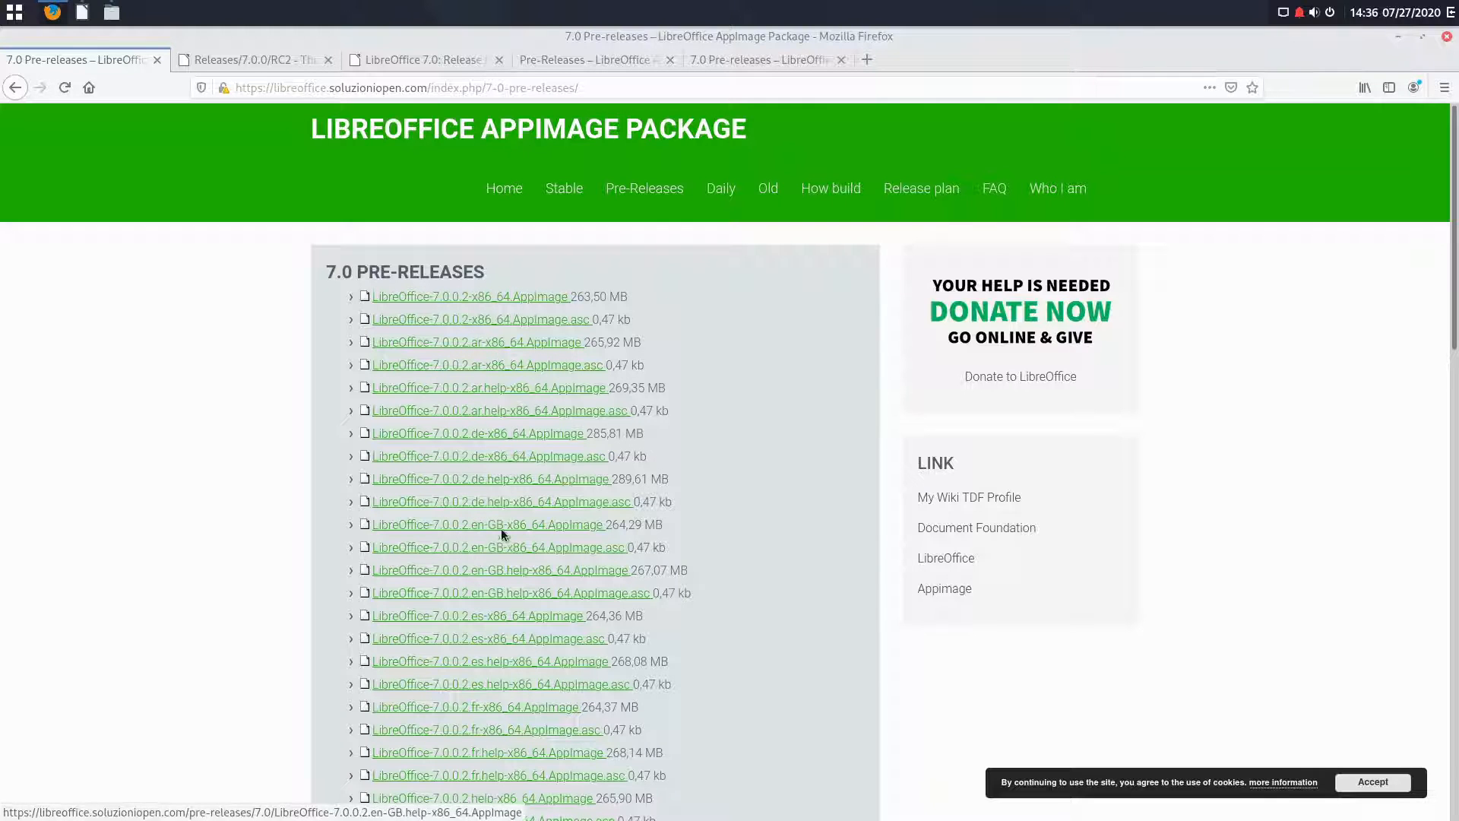
scroll(down, 3)
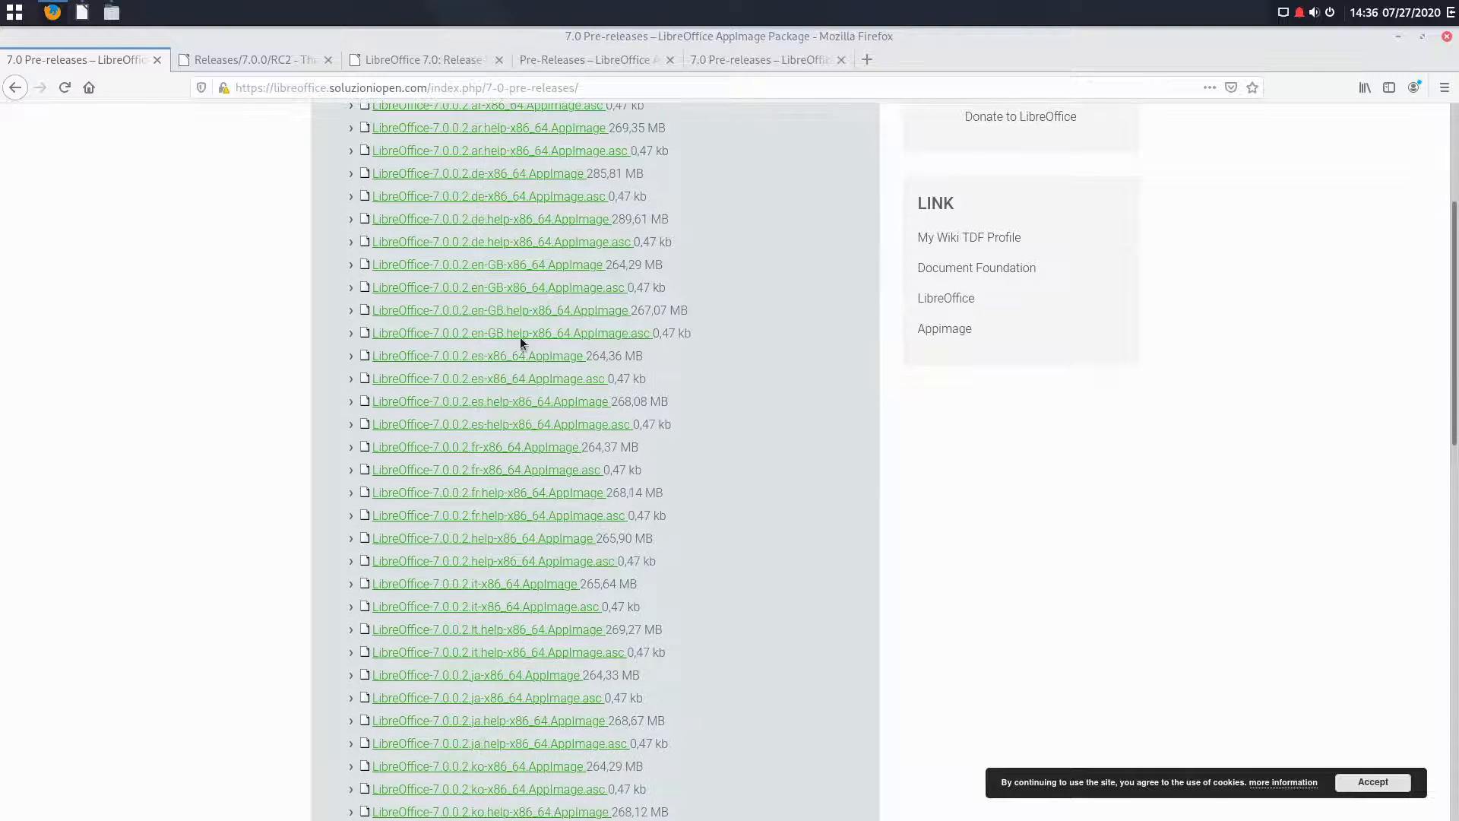
scroll(up, 3)
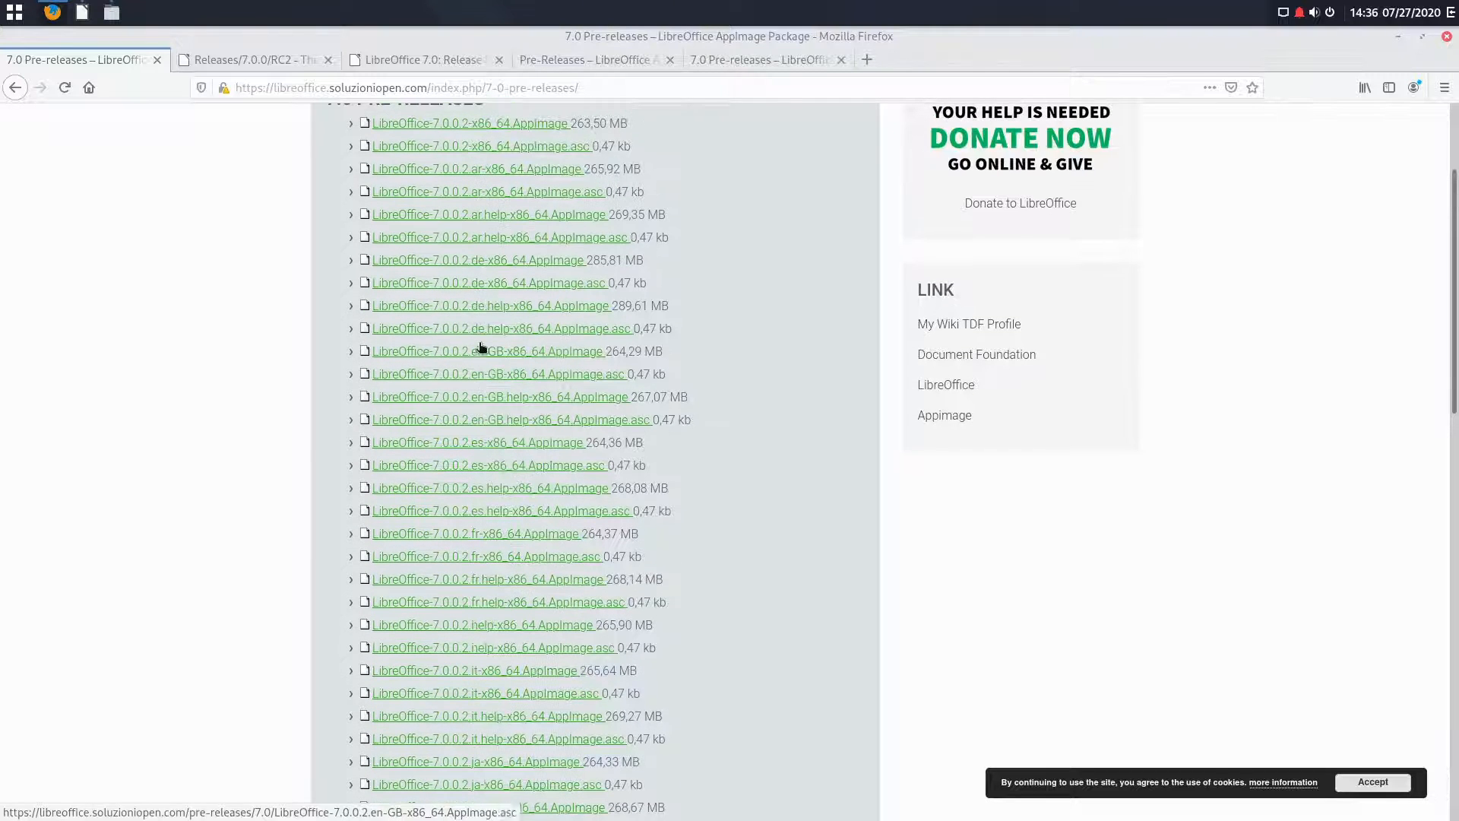
mouse_move(484, 306)
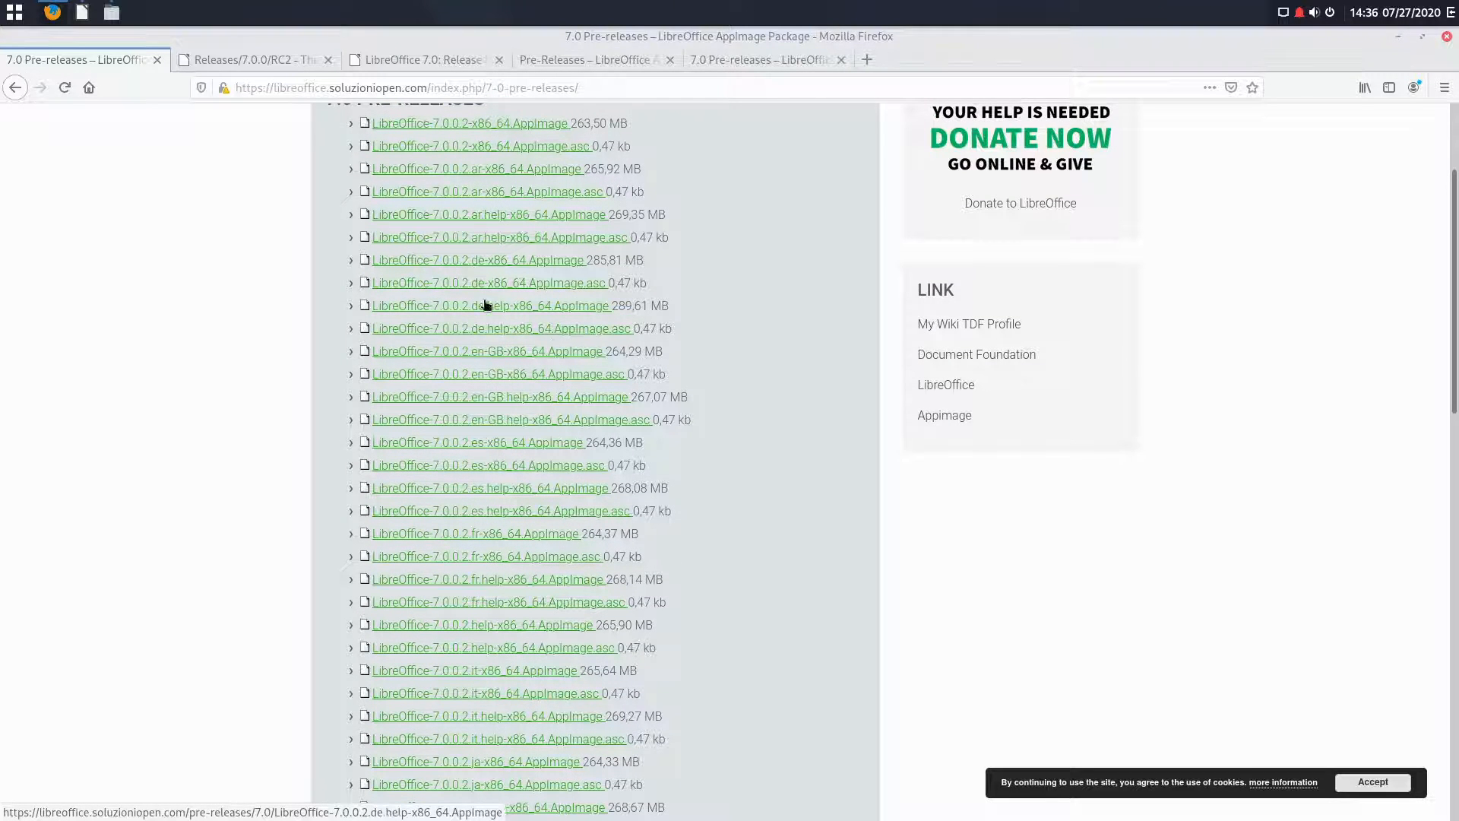
scroll(up, 3)
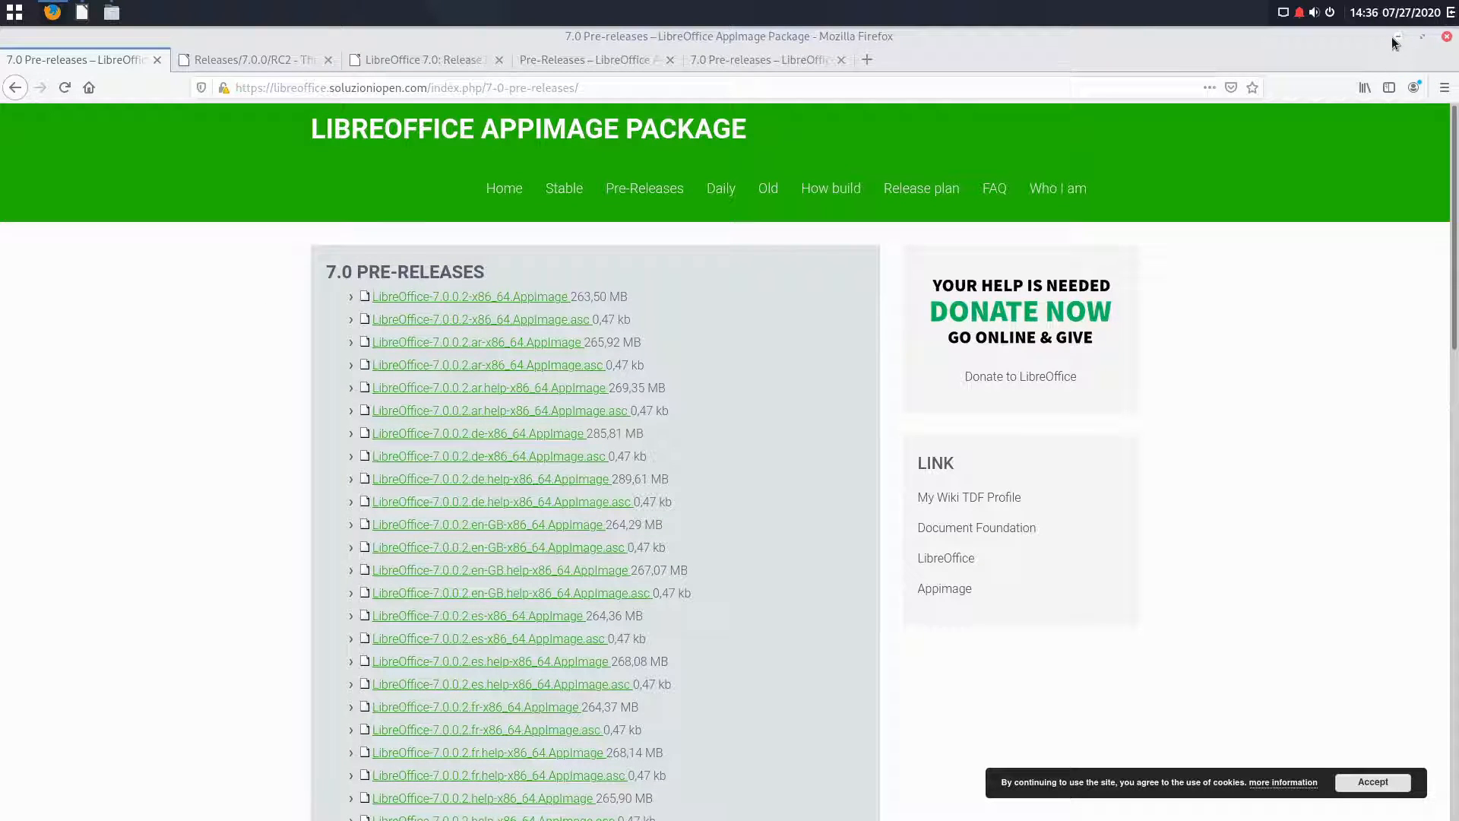
Step: Minimize Firefox, launch the installed LibreOffice and show its About version 6.4.5.2
click(1394, 37)
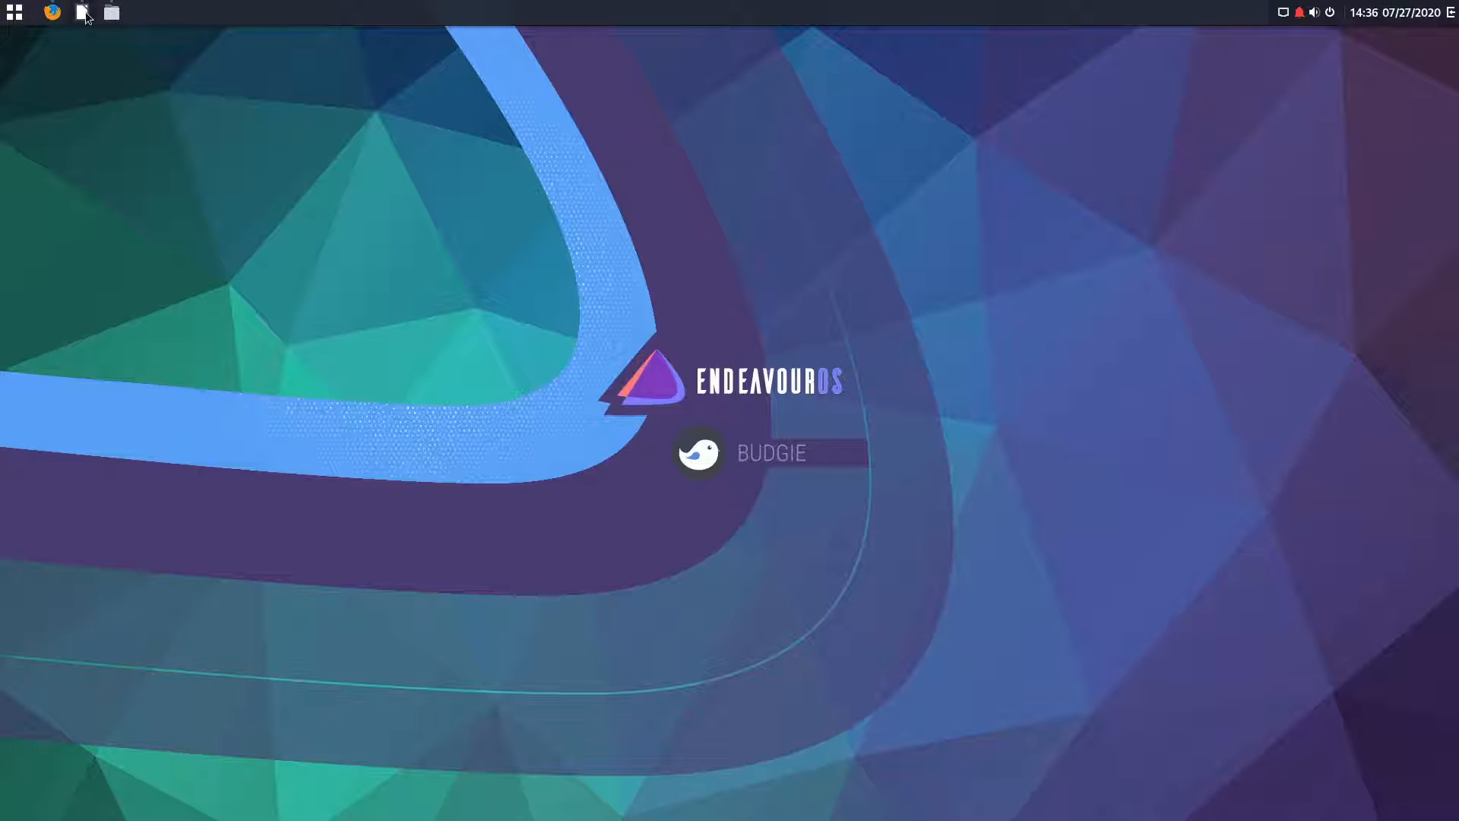
click(111, 12)
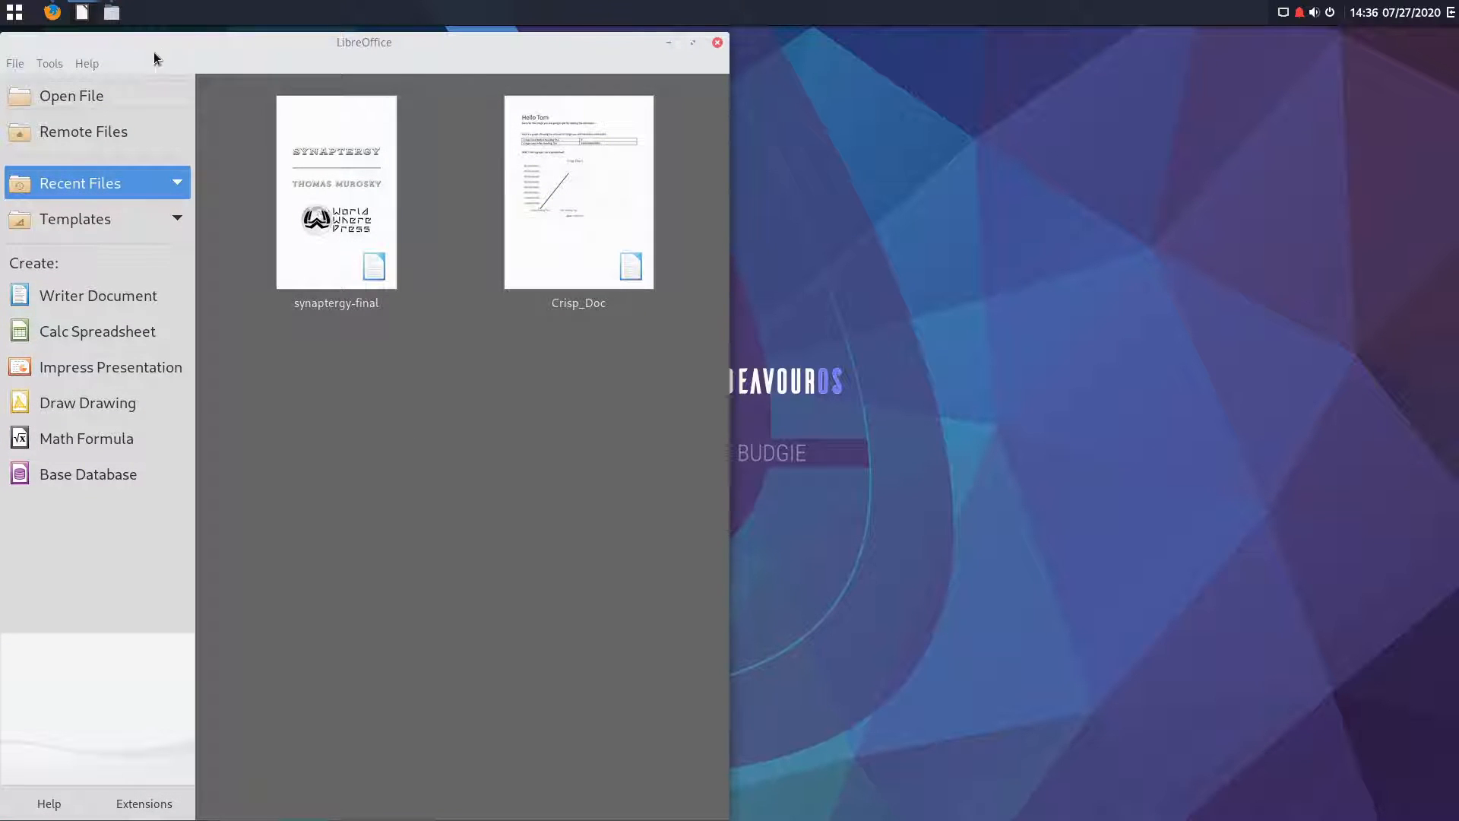
click(86, 63)
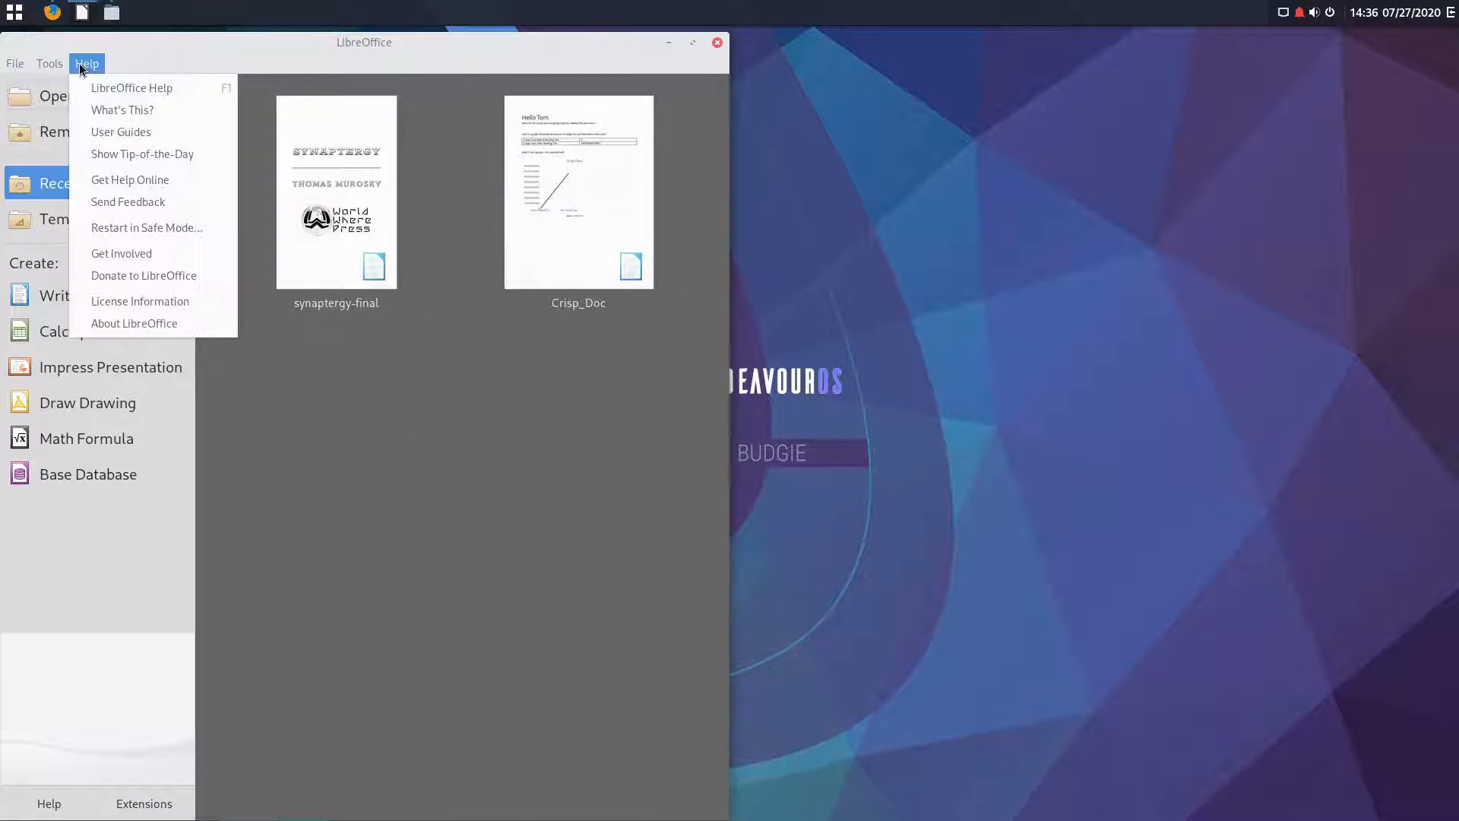
click(134, 323)
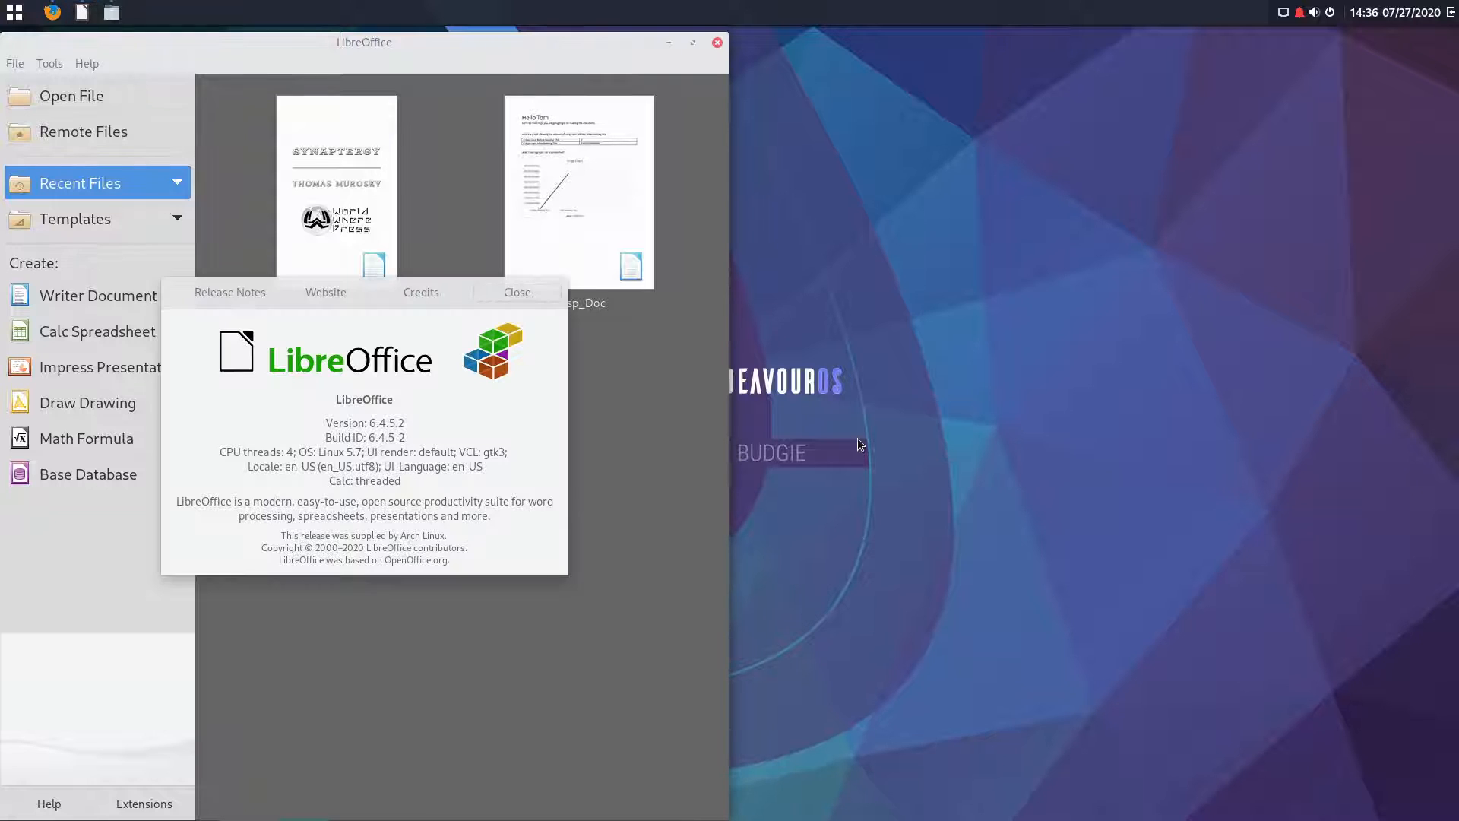
mouse_move(517, 292)
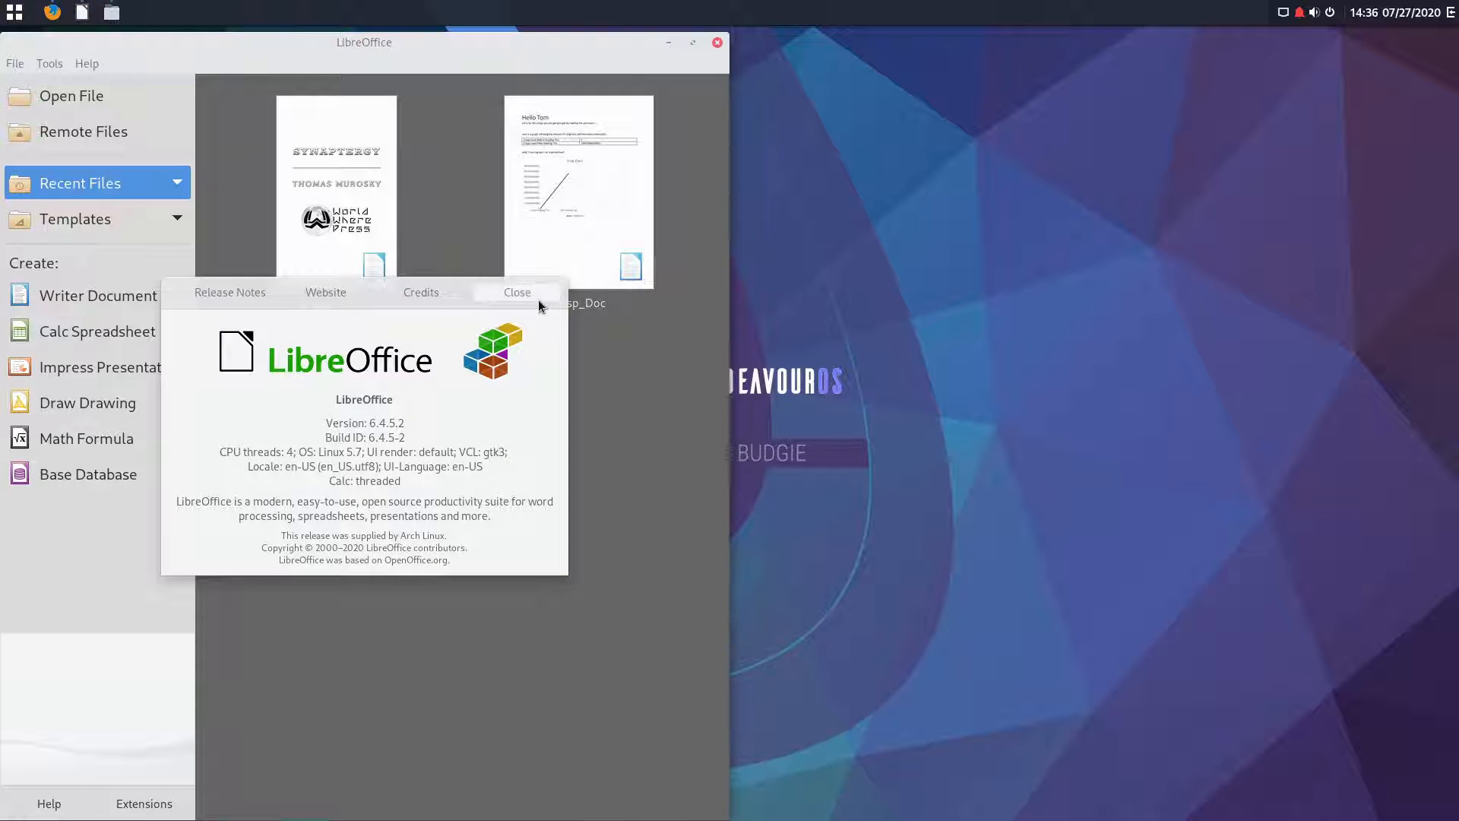
Step: Close the About dialog and run LibreOffice-7.0.0.2-x86_64.AppImage from Downloads
click(517, 291)
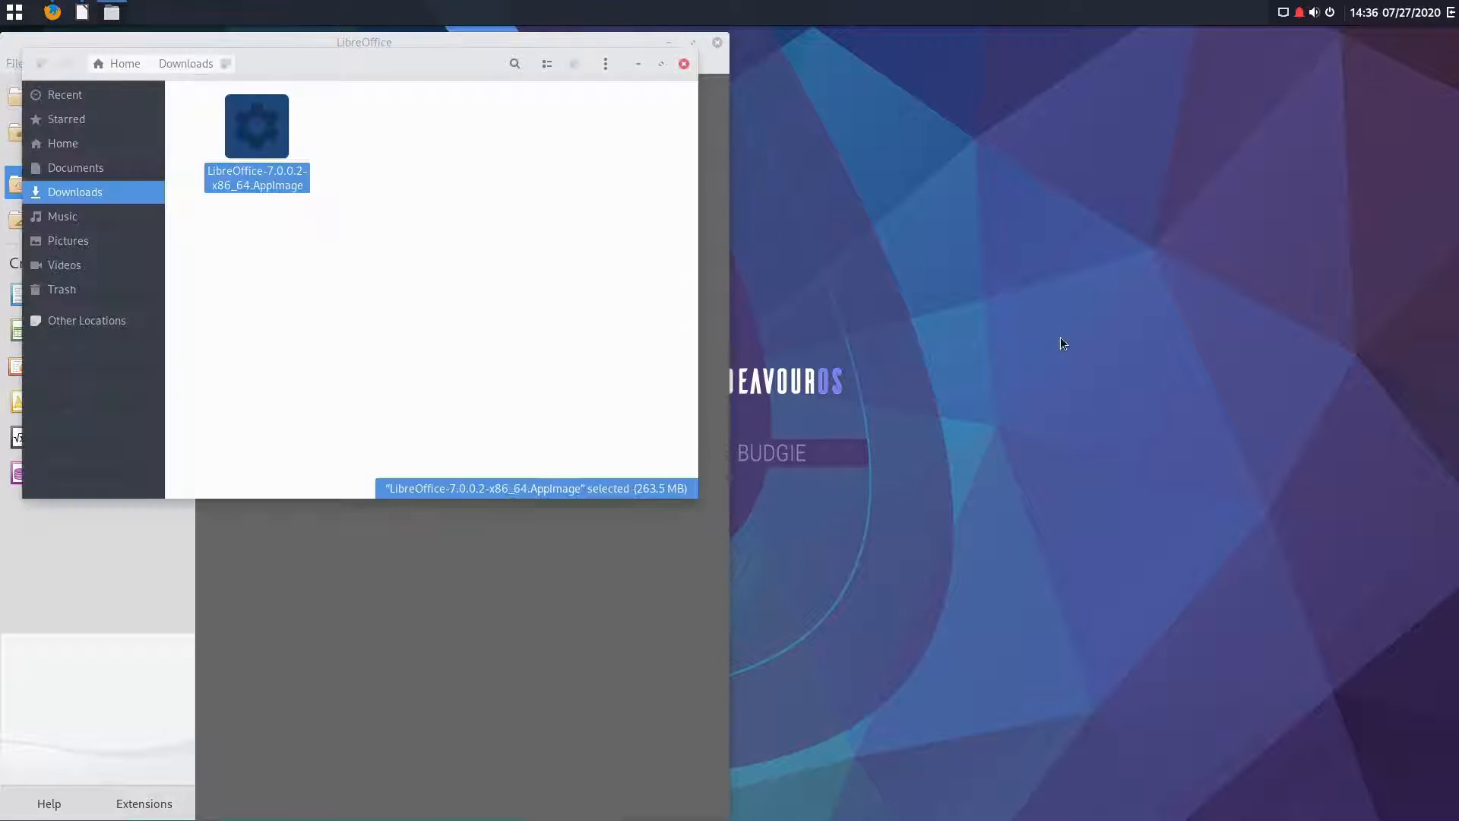
double_click(256, 125)
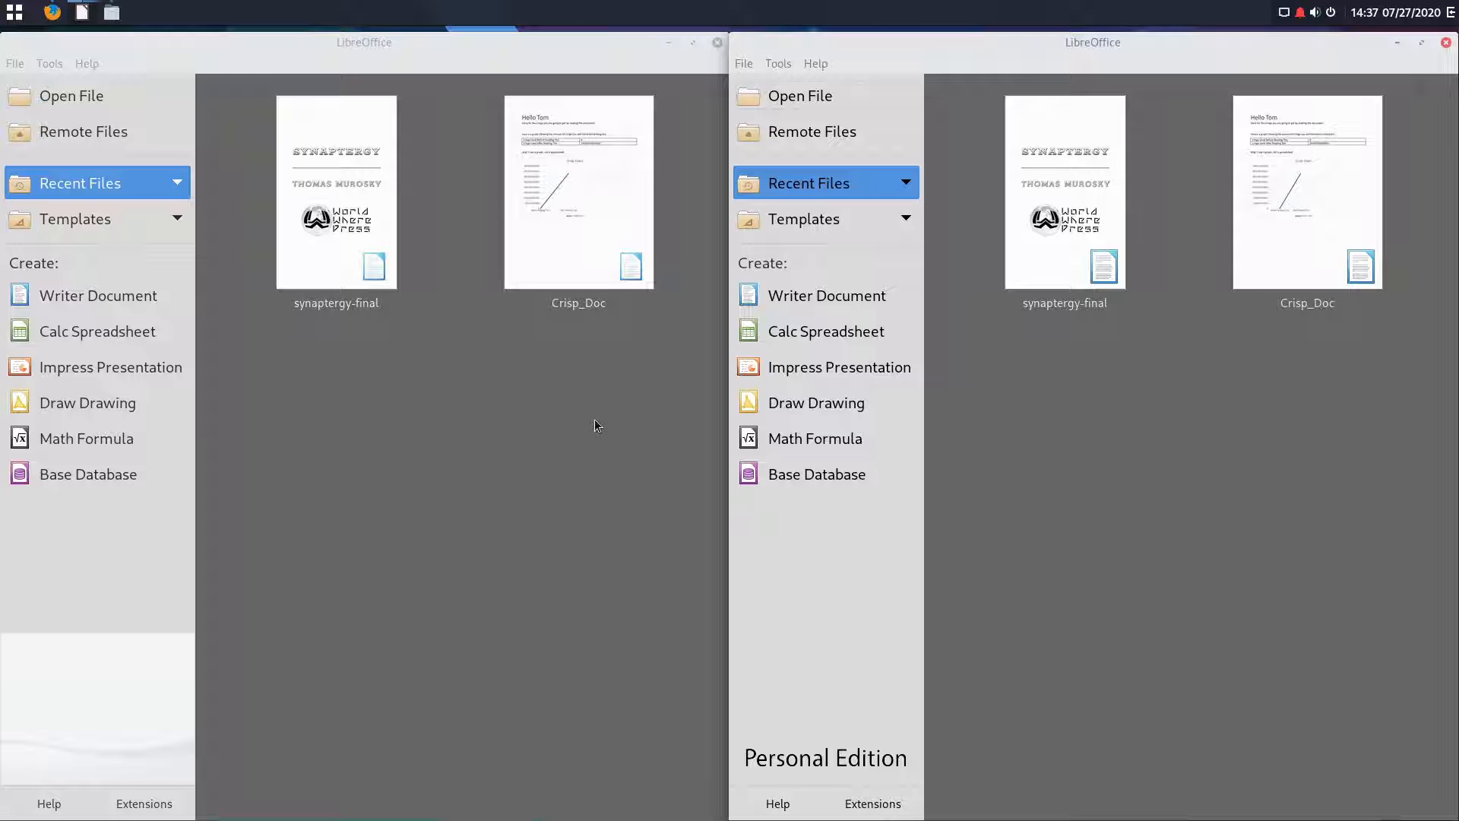
mouse_move(798, 95)
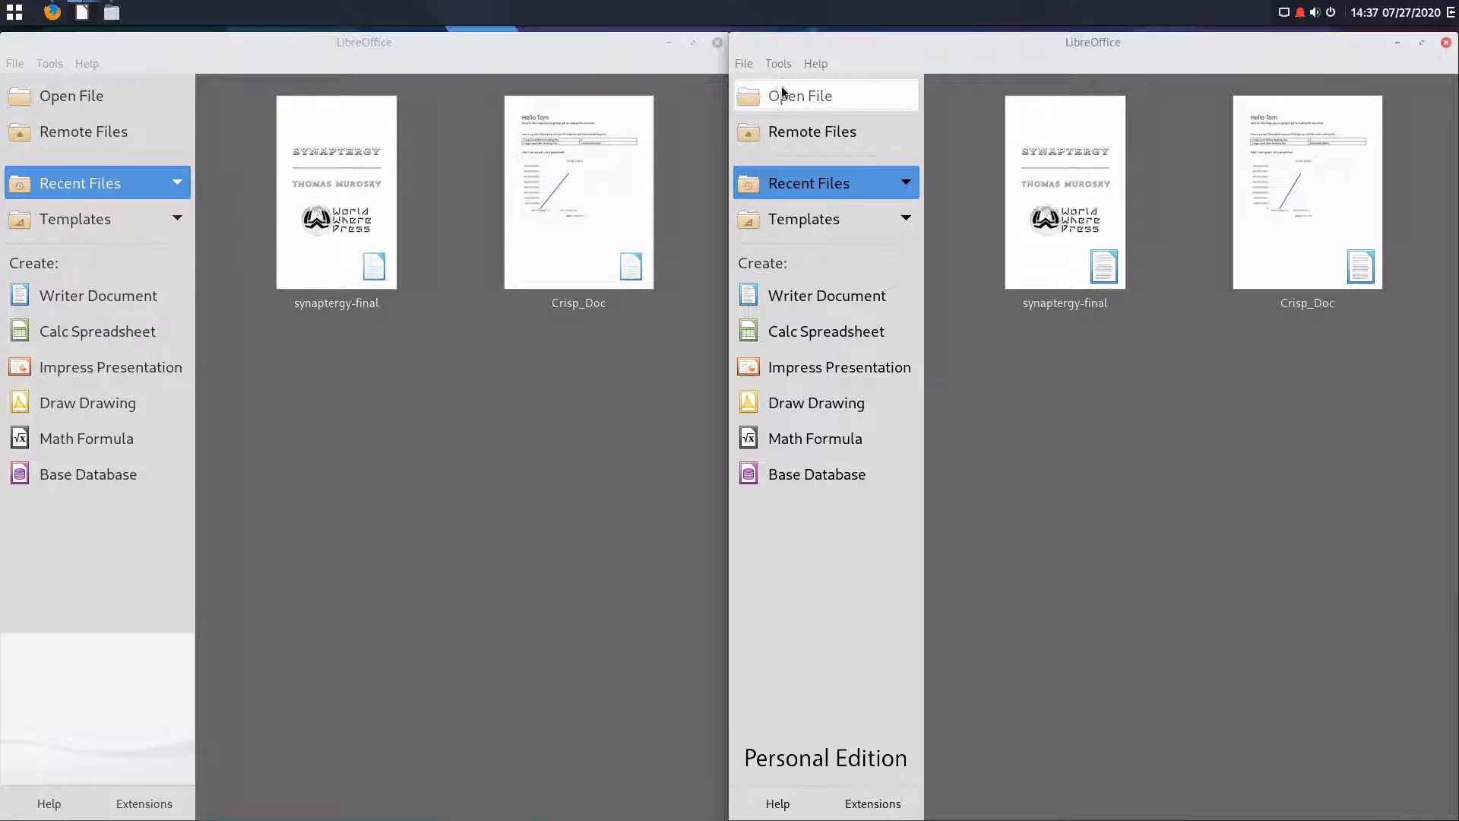
mouse_move(1423, 327)
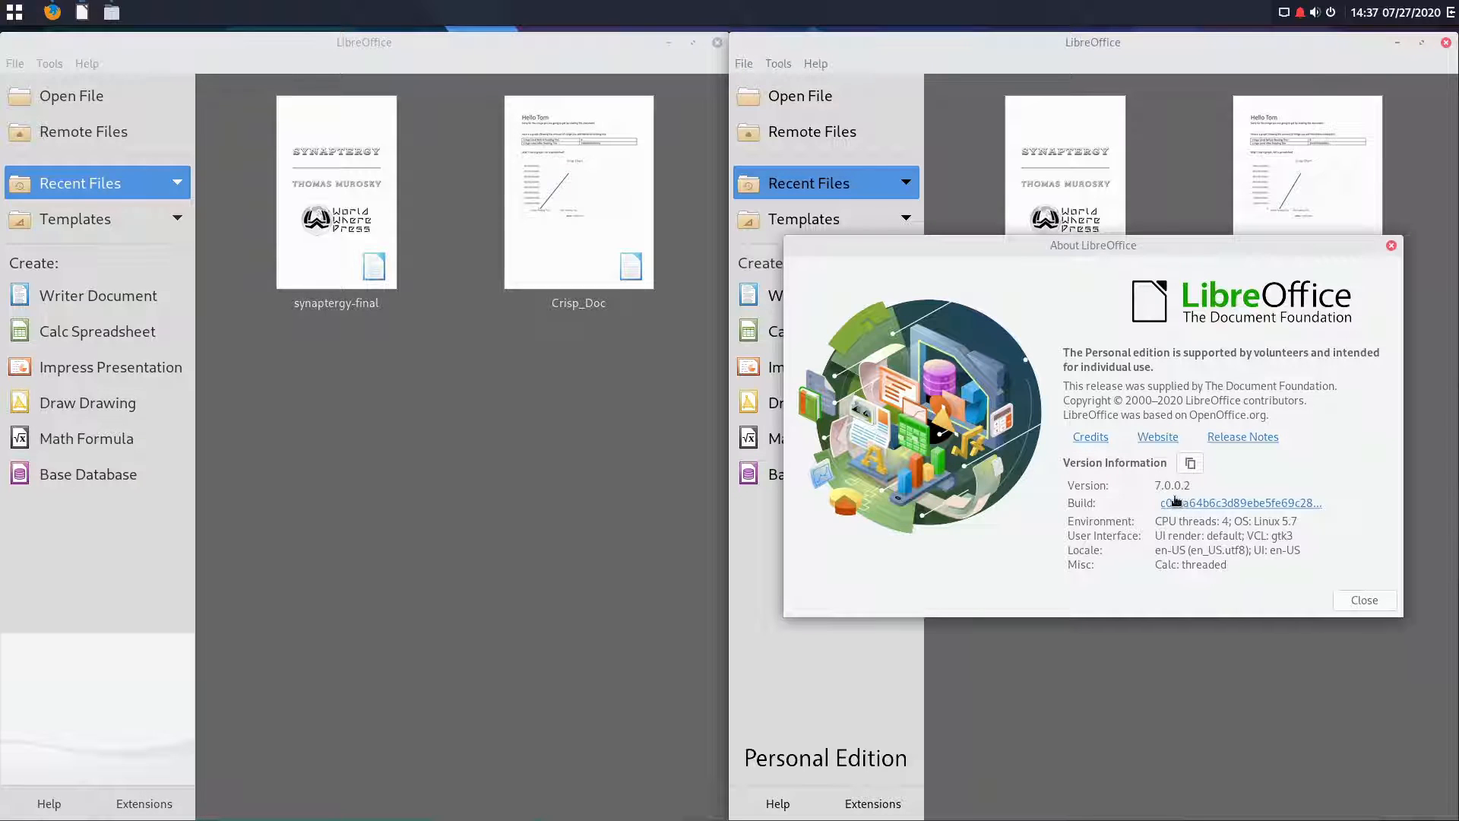
mouse_move(1261, 488)
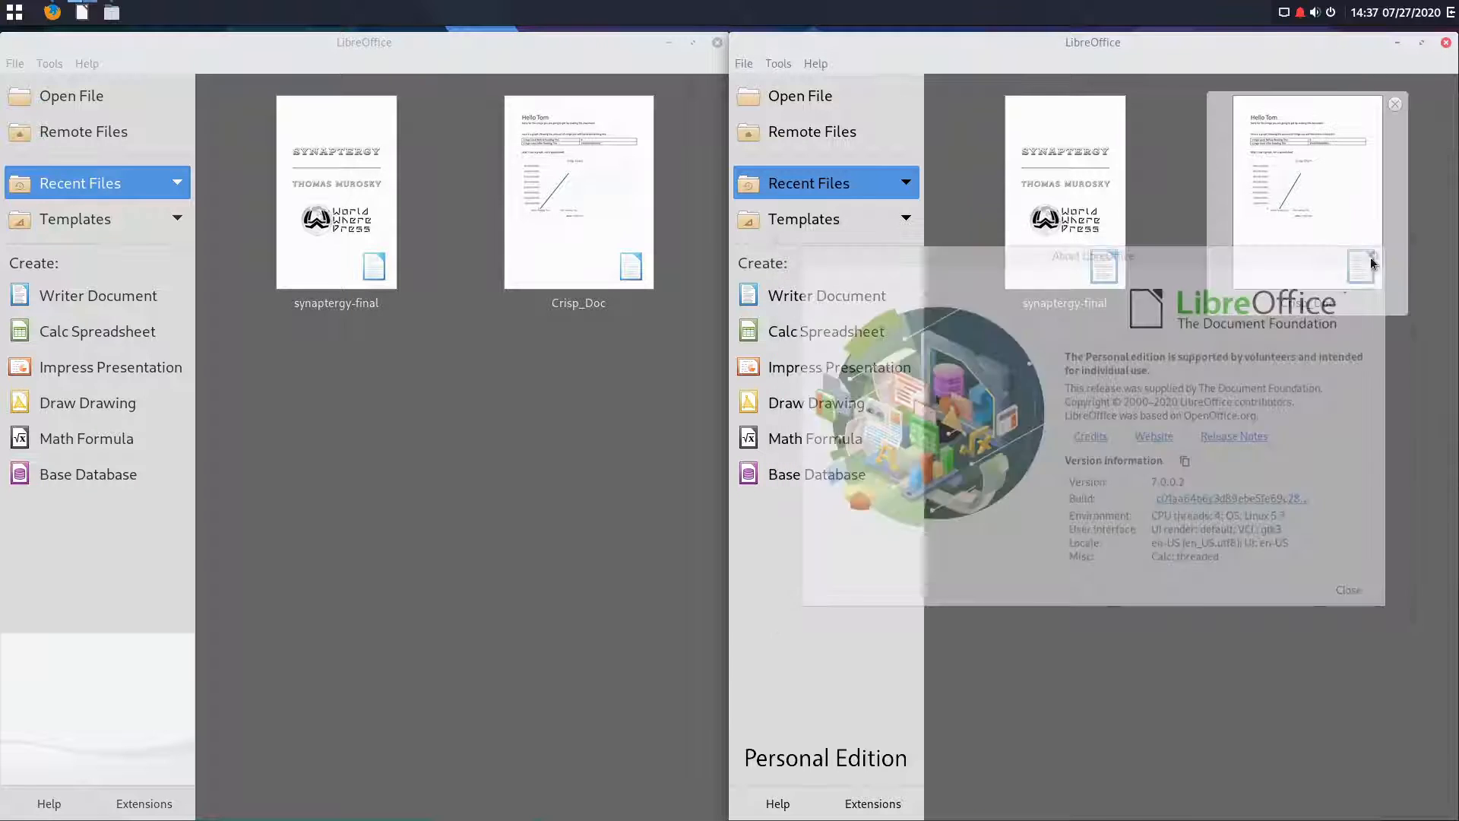
click(1348, 590)
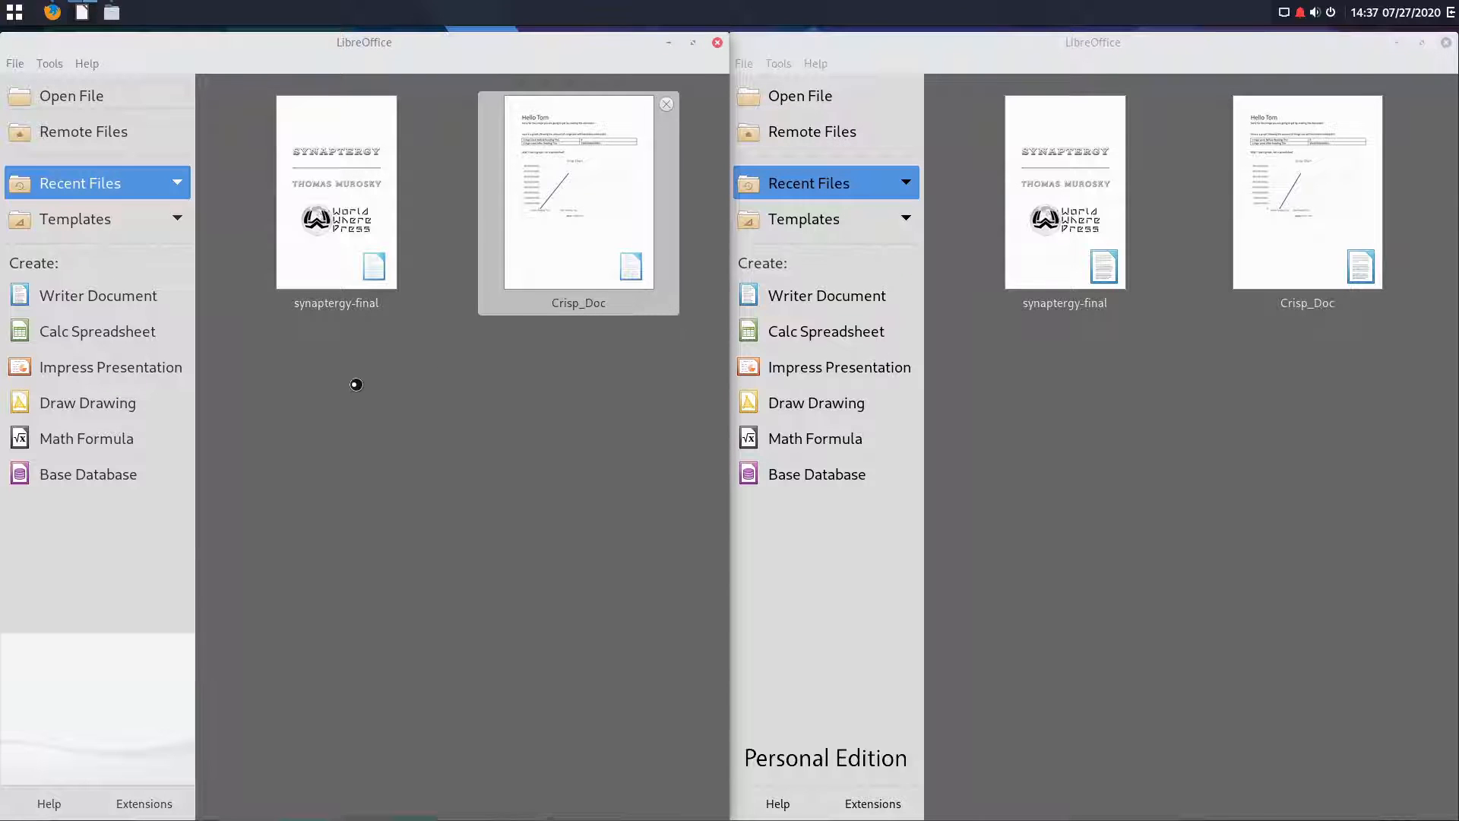
Step: Open Crisp_Doc in 6.4 normally and in 7.0 as read-only
double_click(577, 192)
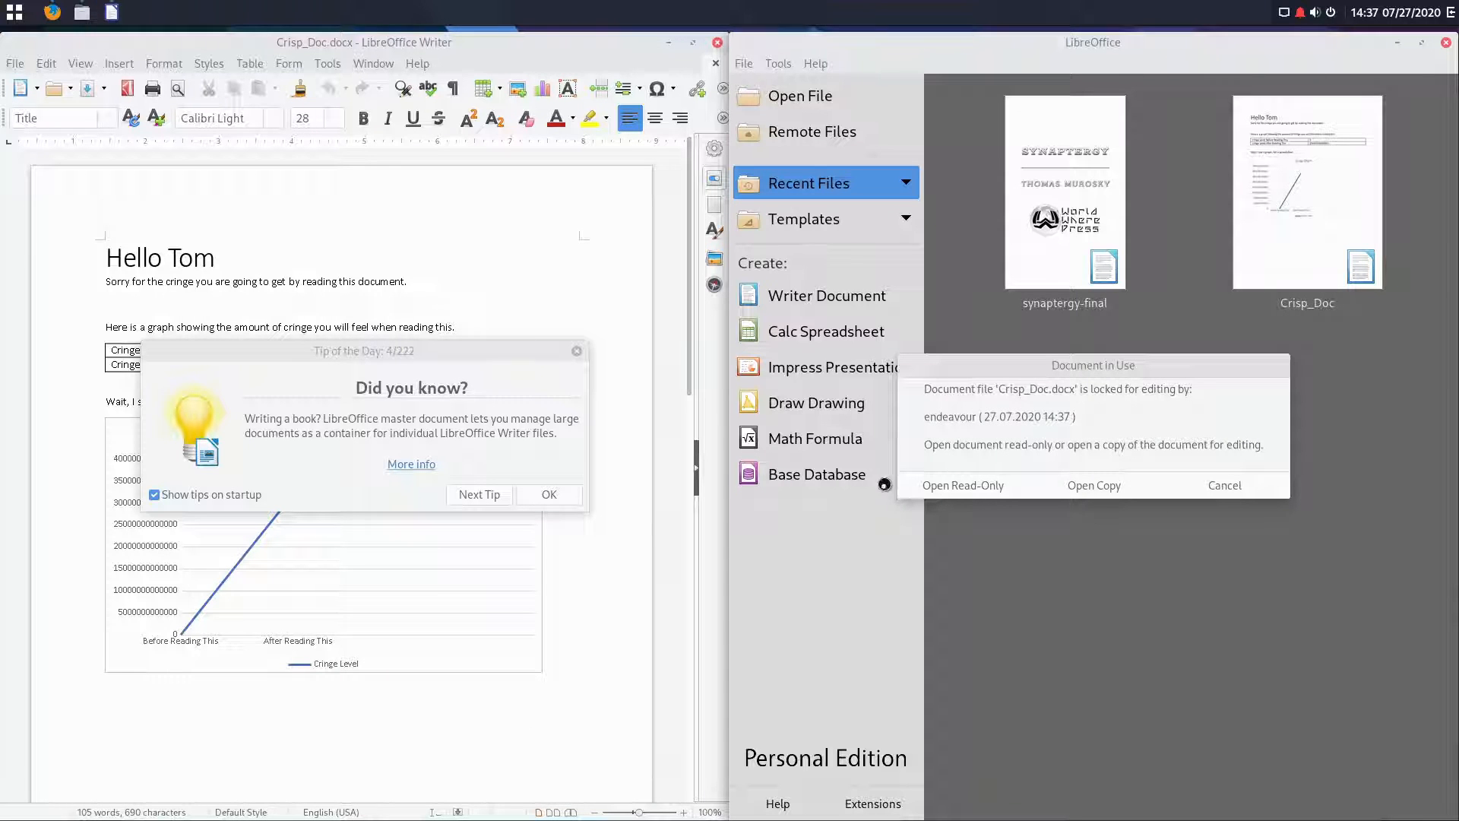
click(1224, 485)
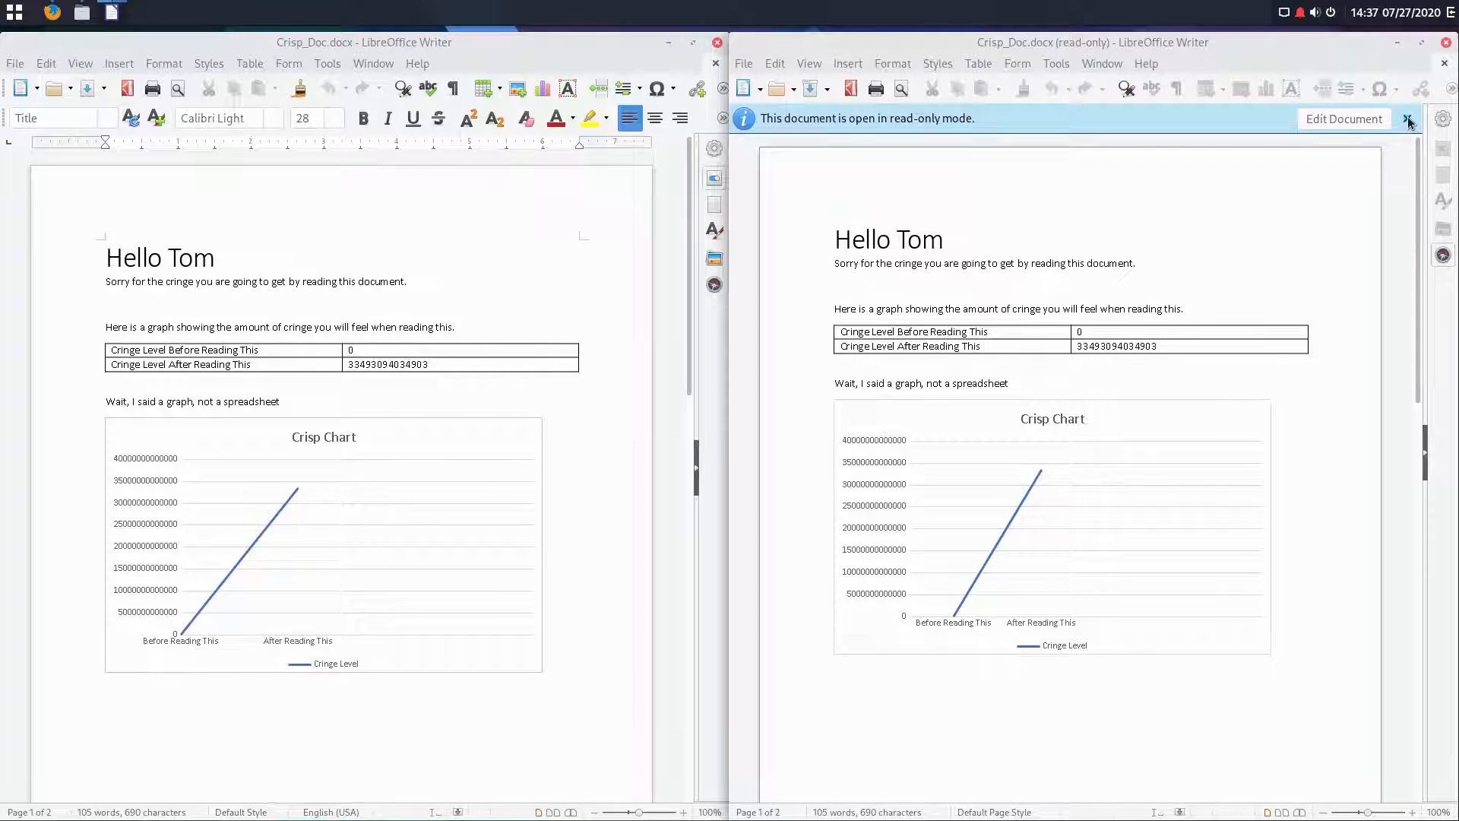
Step: Dismiss 7.0's read-only infobar, browse View, Format and Table, and keep Standard Toolbar
click(1409, 118)
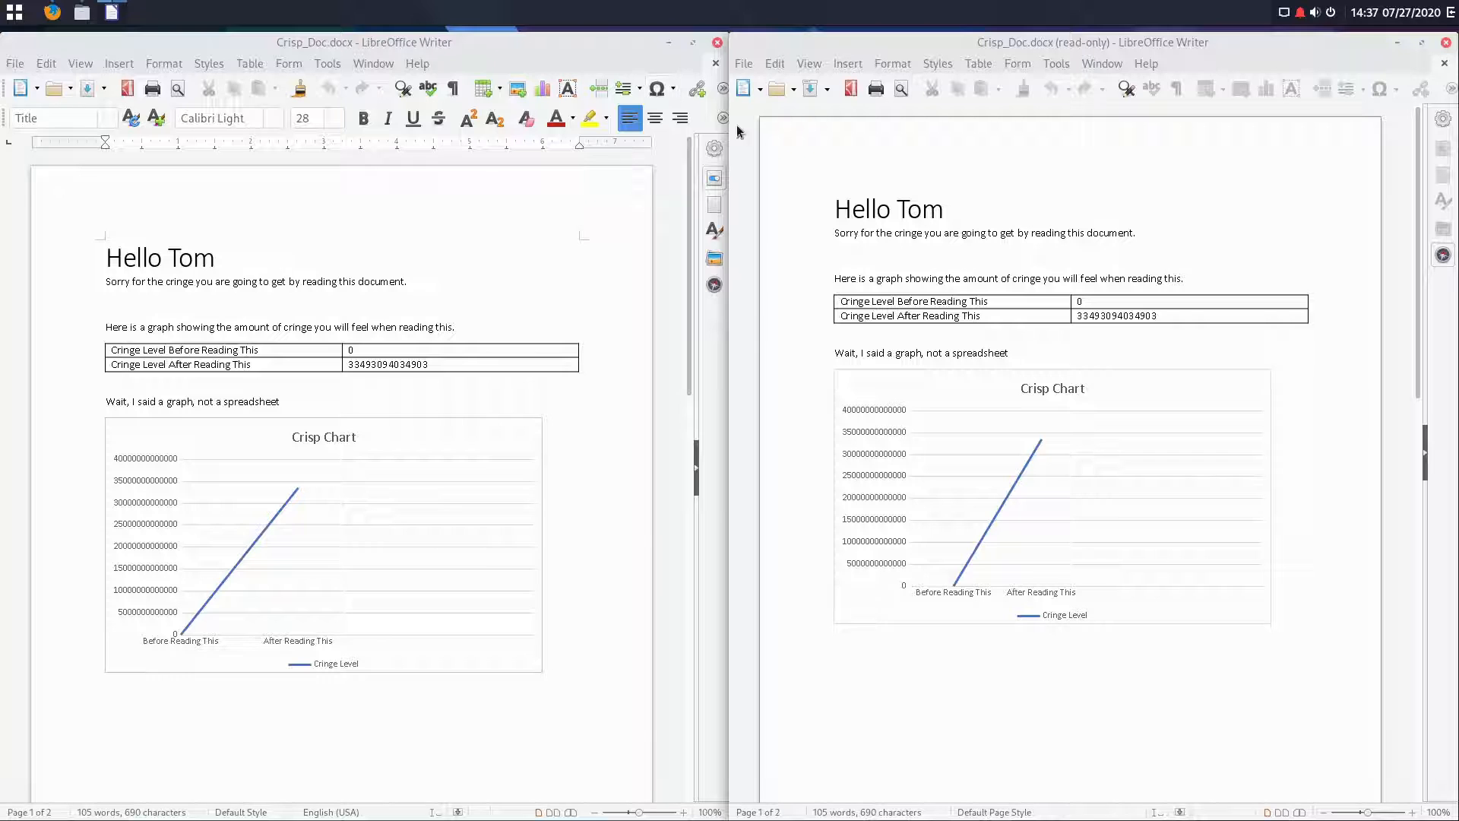
mouse_move(1368, 174)
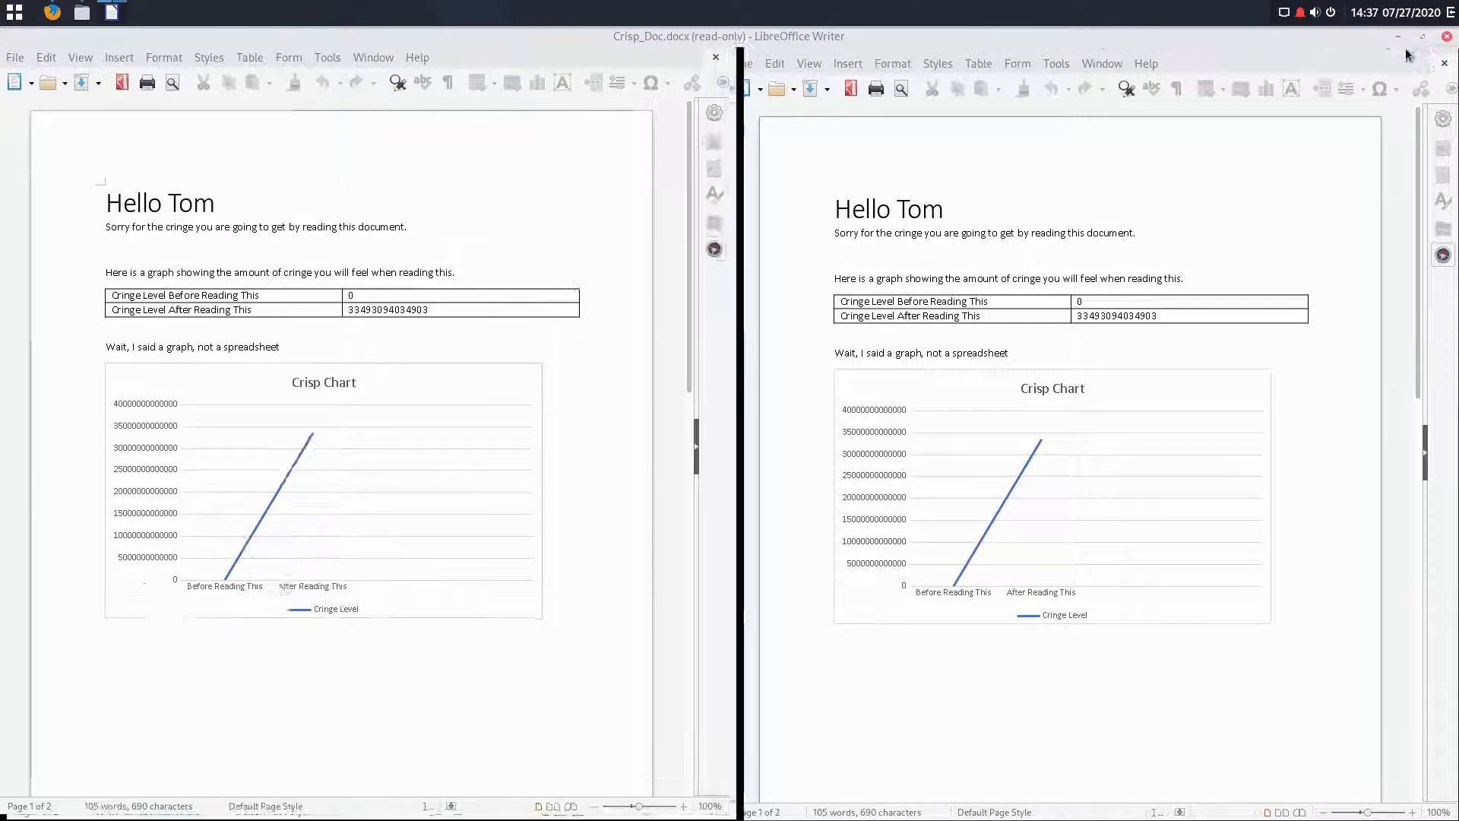
click(714, 56)
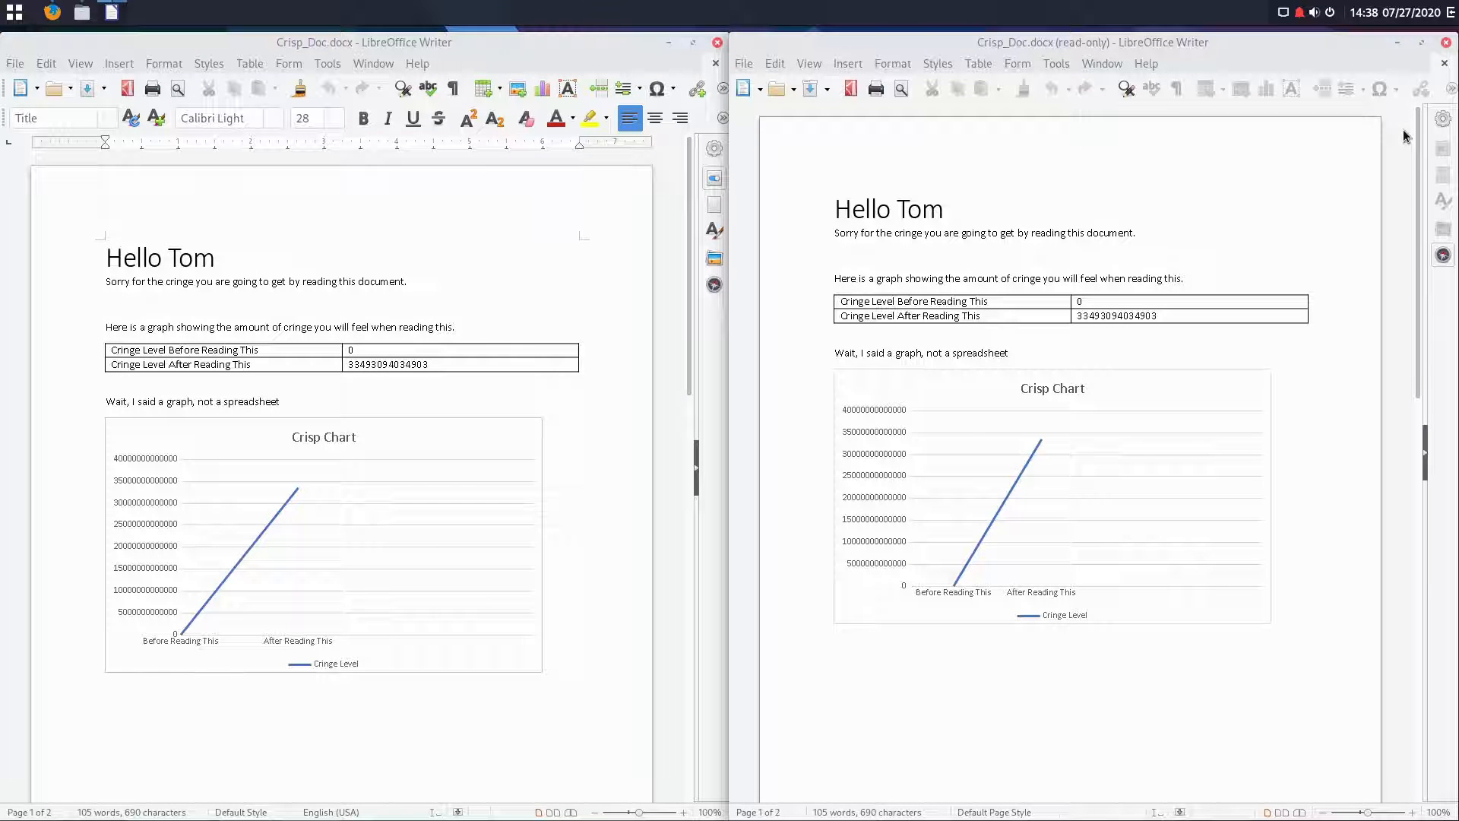
mouse_move(1067, 50)
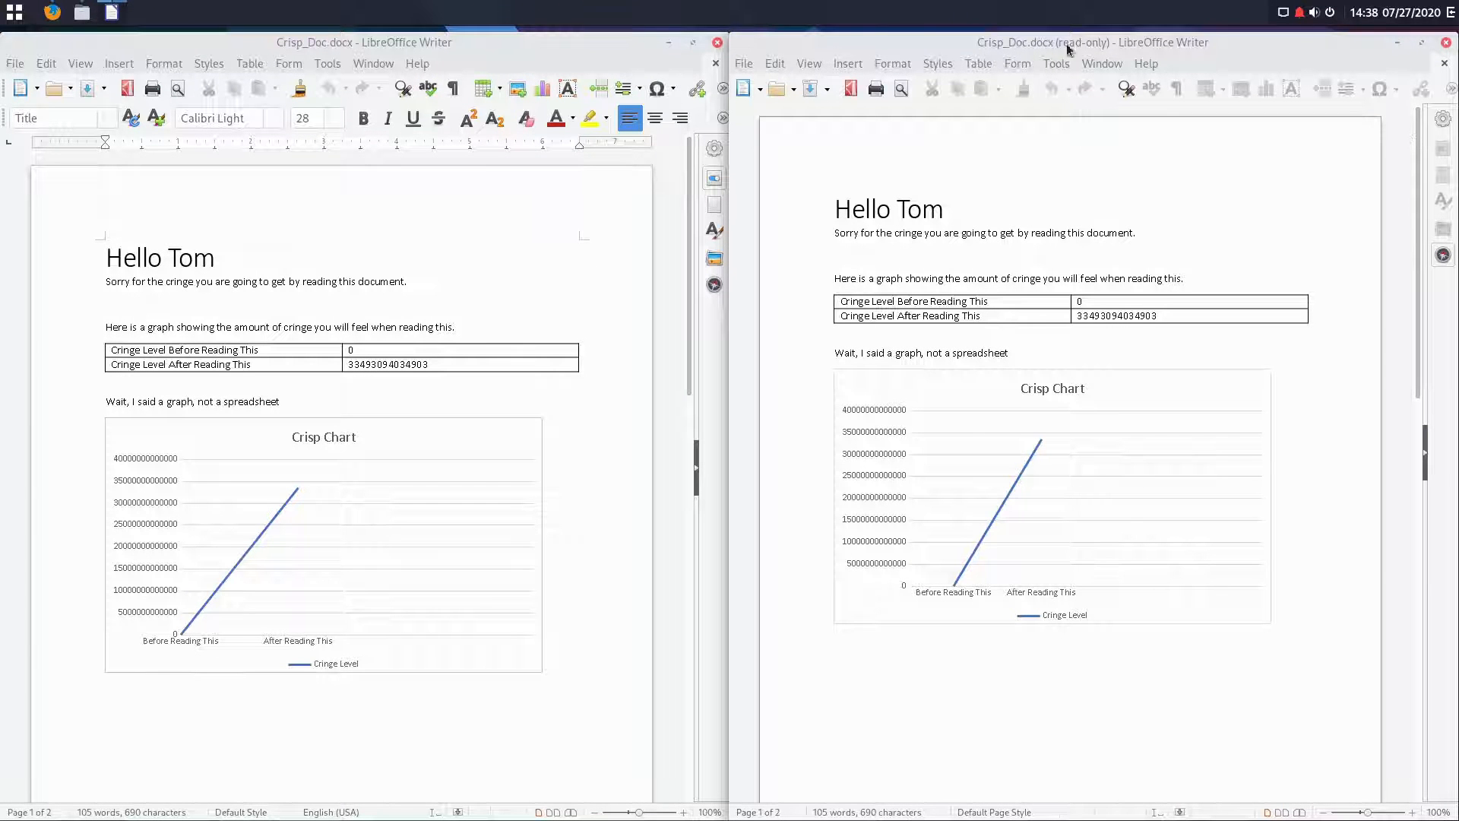
click(846, 63)
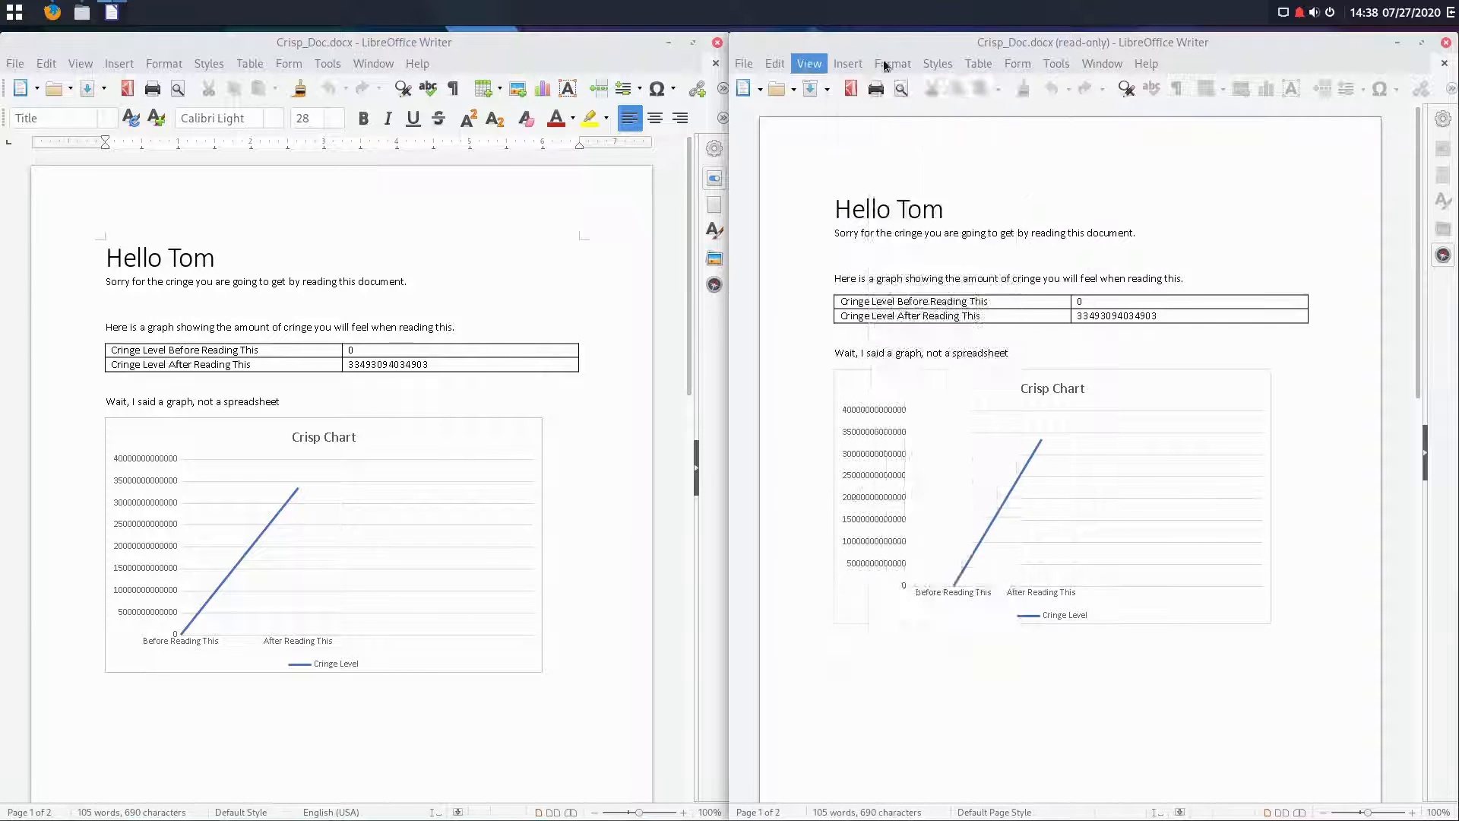
click(808, 63)
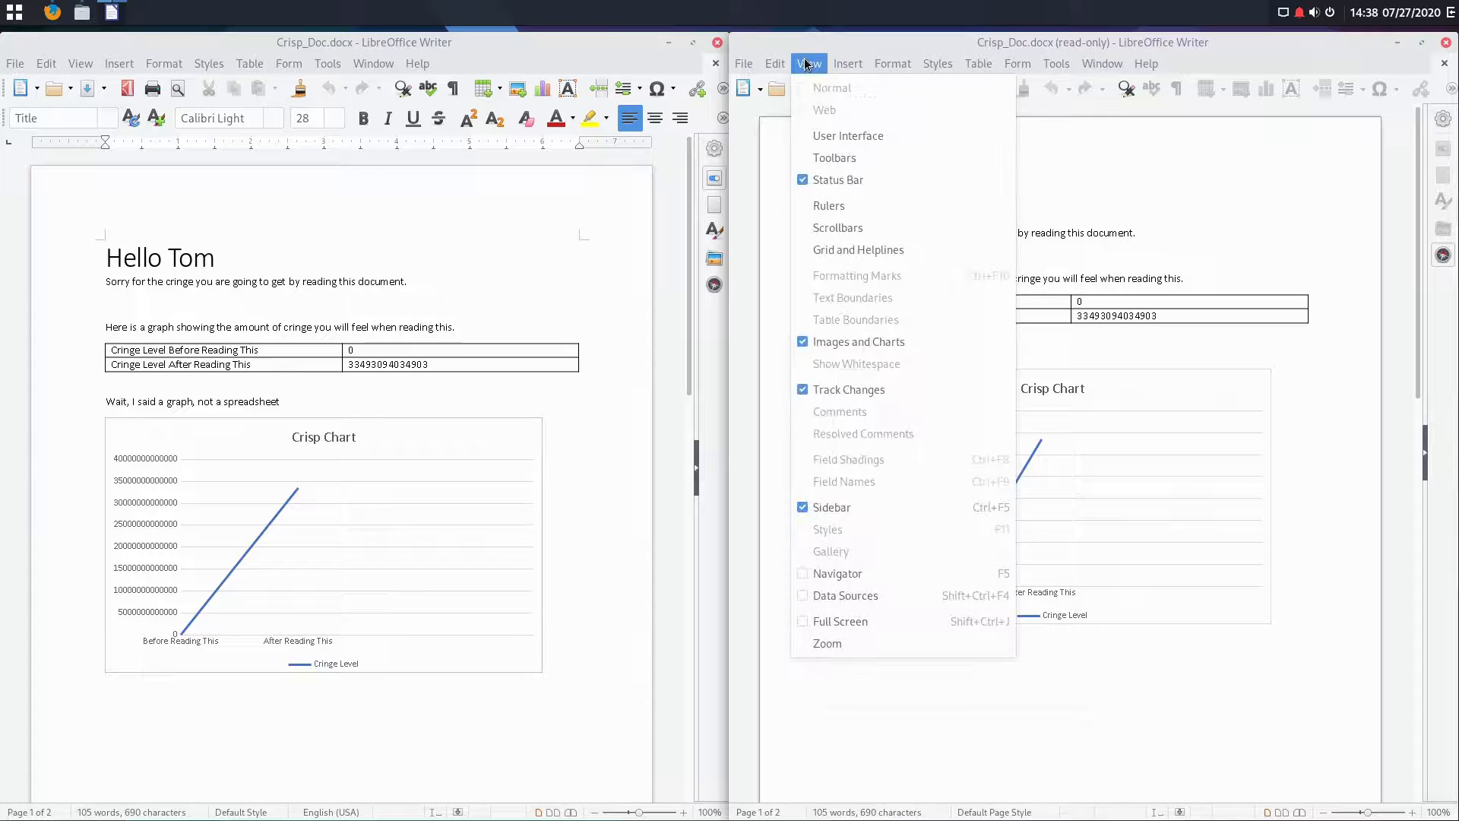
click(891, 63)
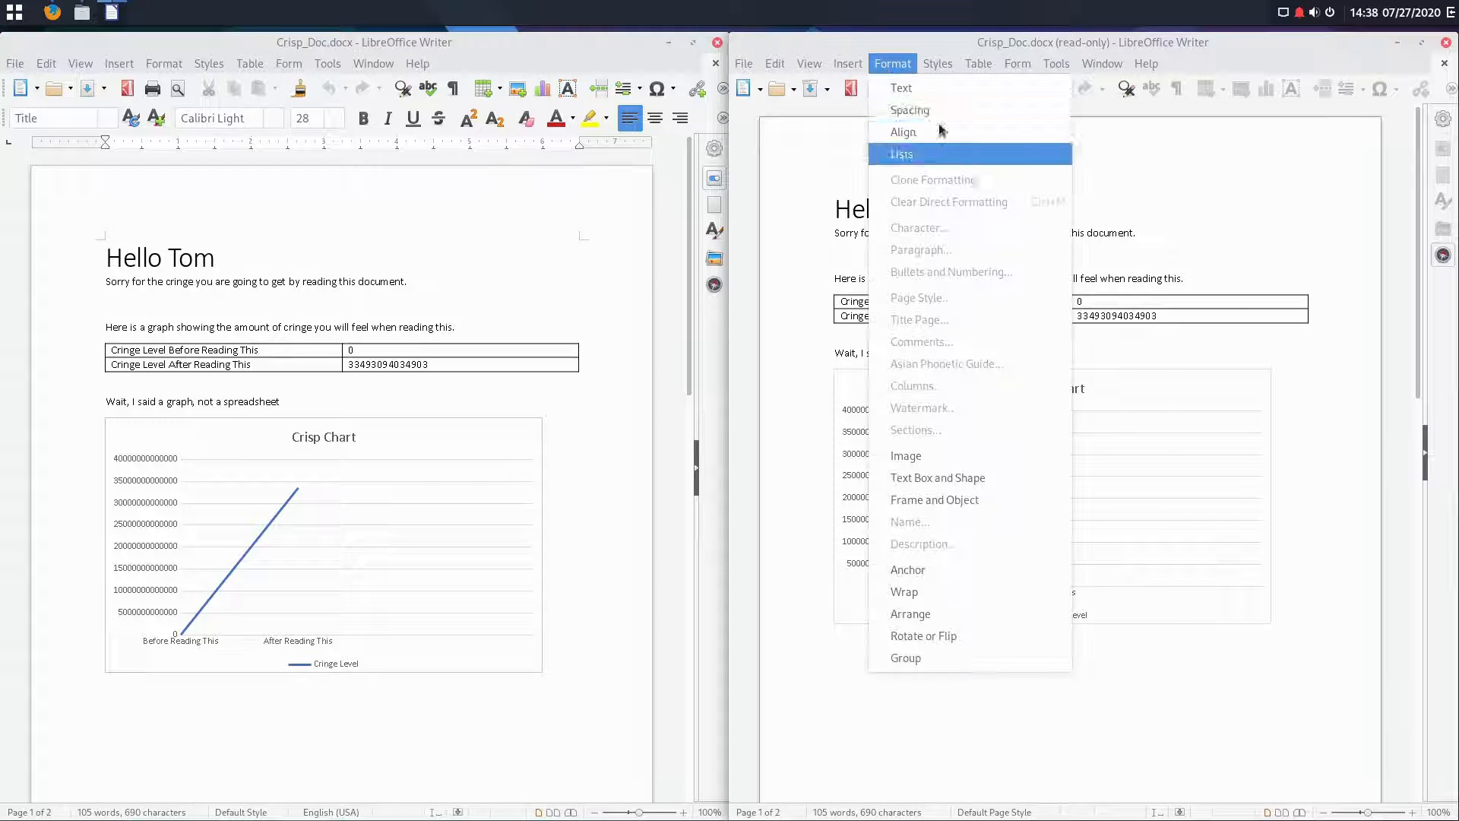
click(978, 63)
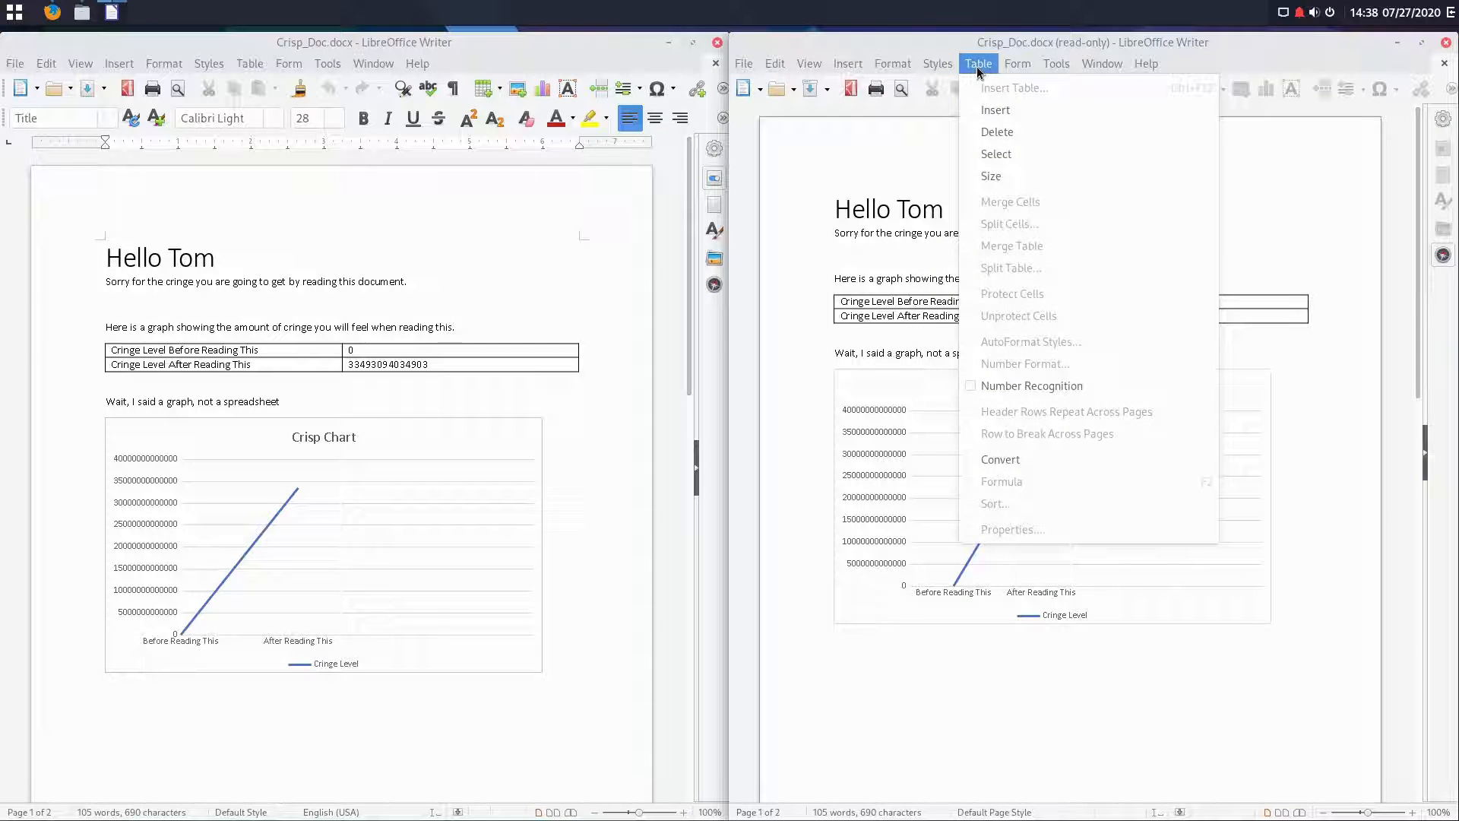
click(808, 63)
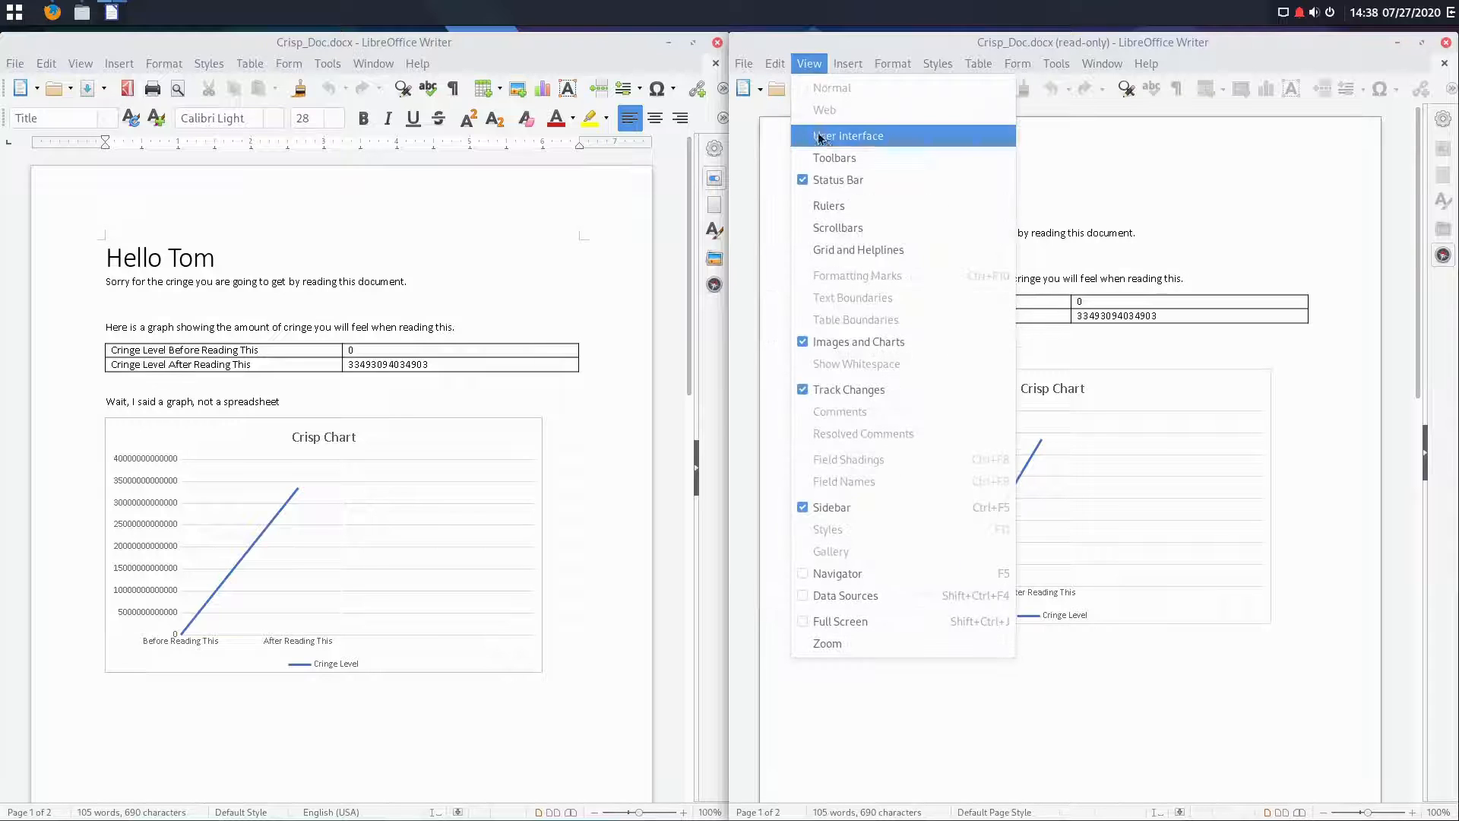
mouse_move(846, 135)
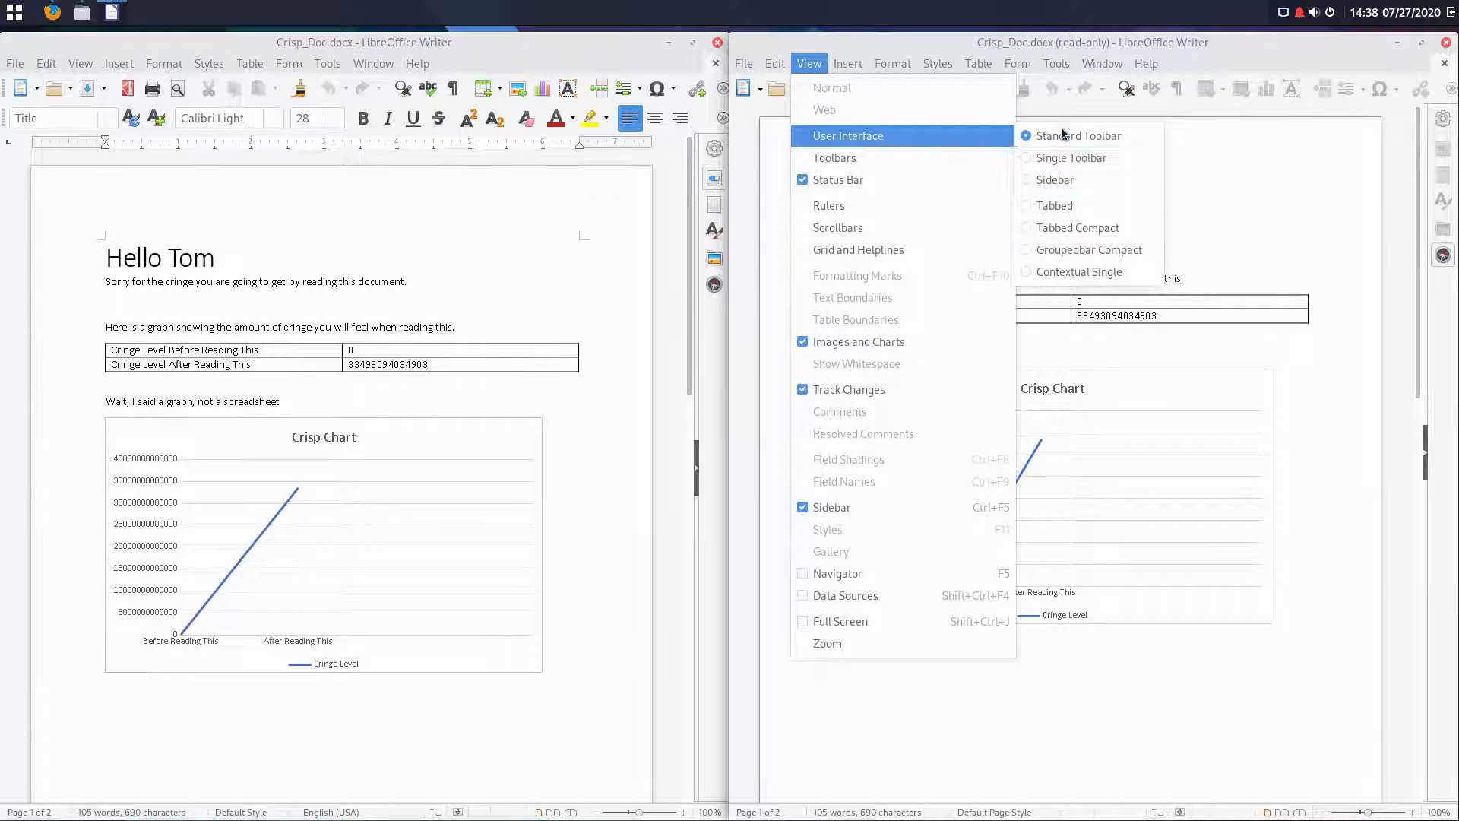
click(79, 63)
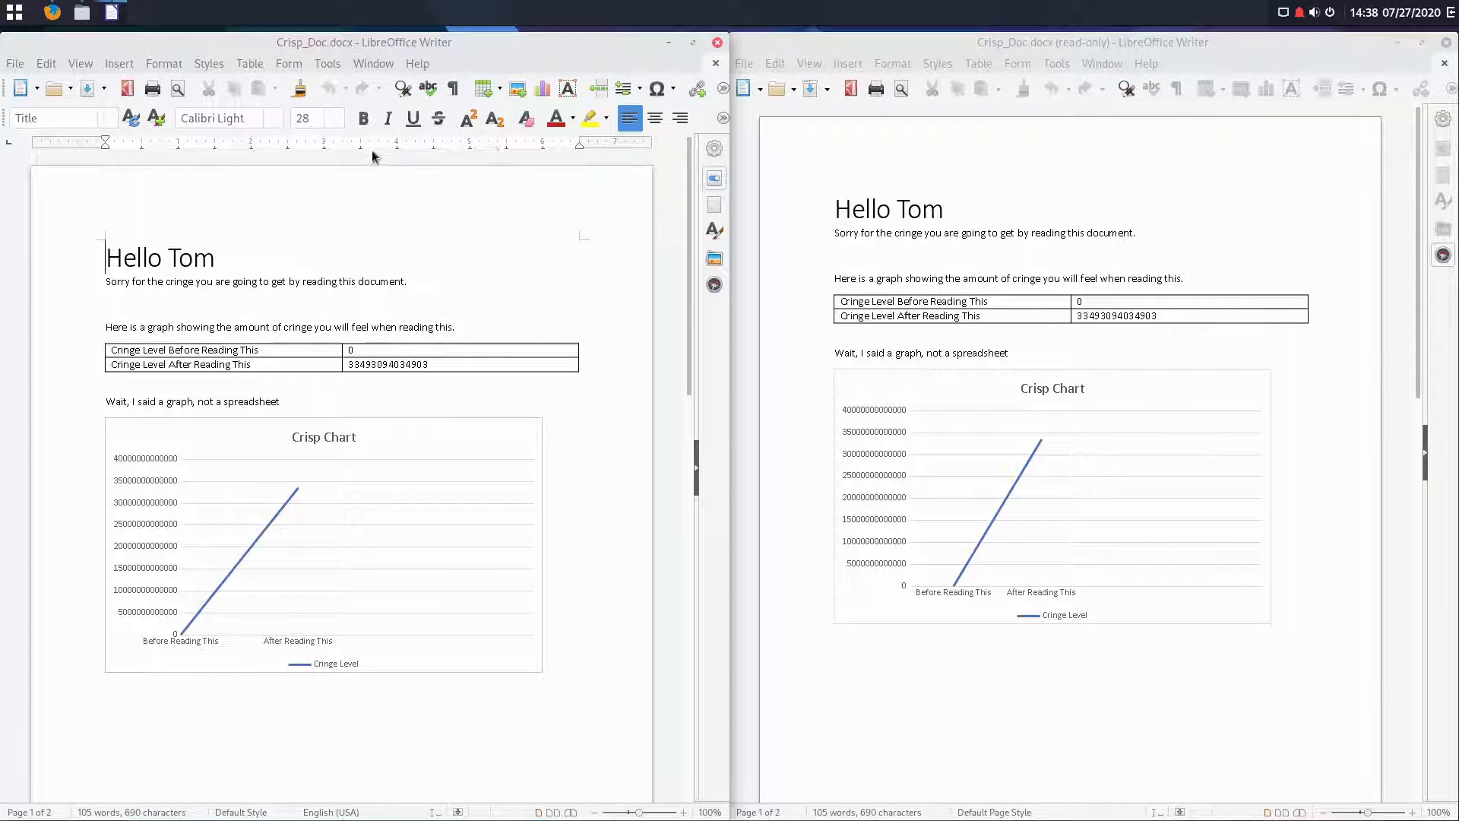
mouse_move(1112, 155)
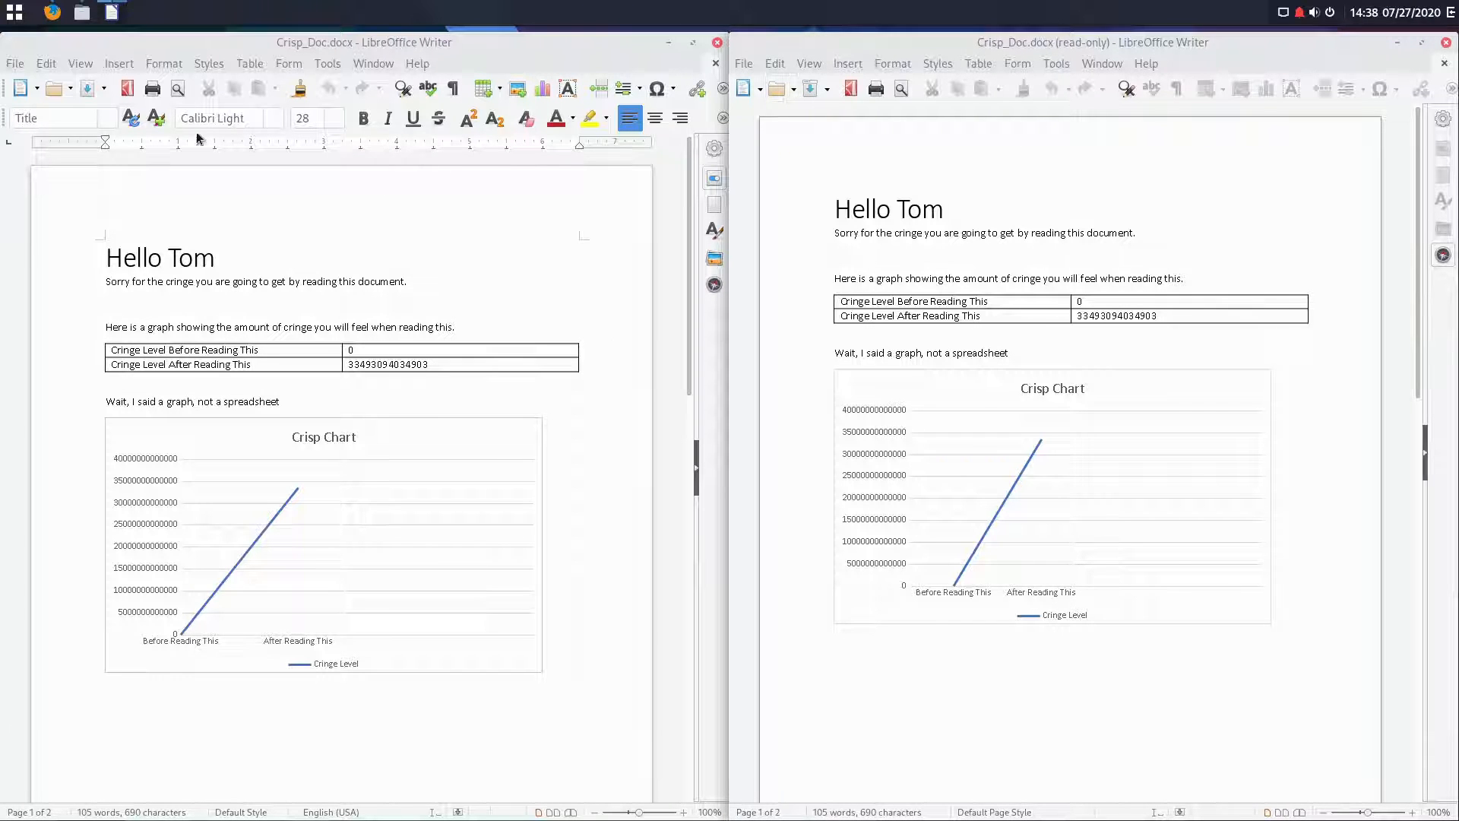
mouse_move(223, 117)
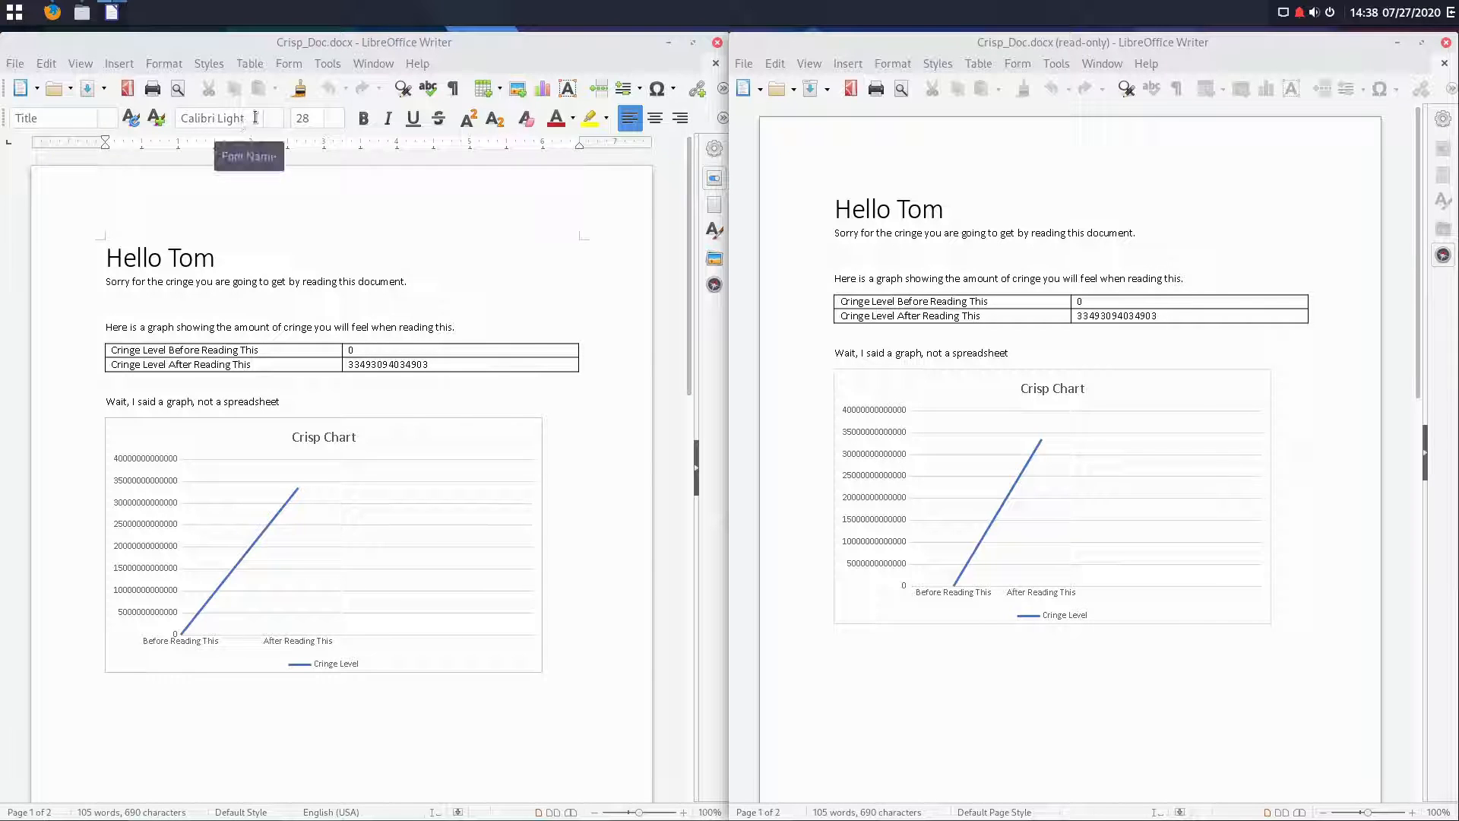
triple_click(216, 117)
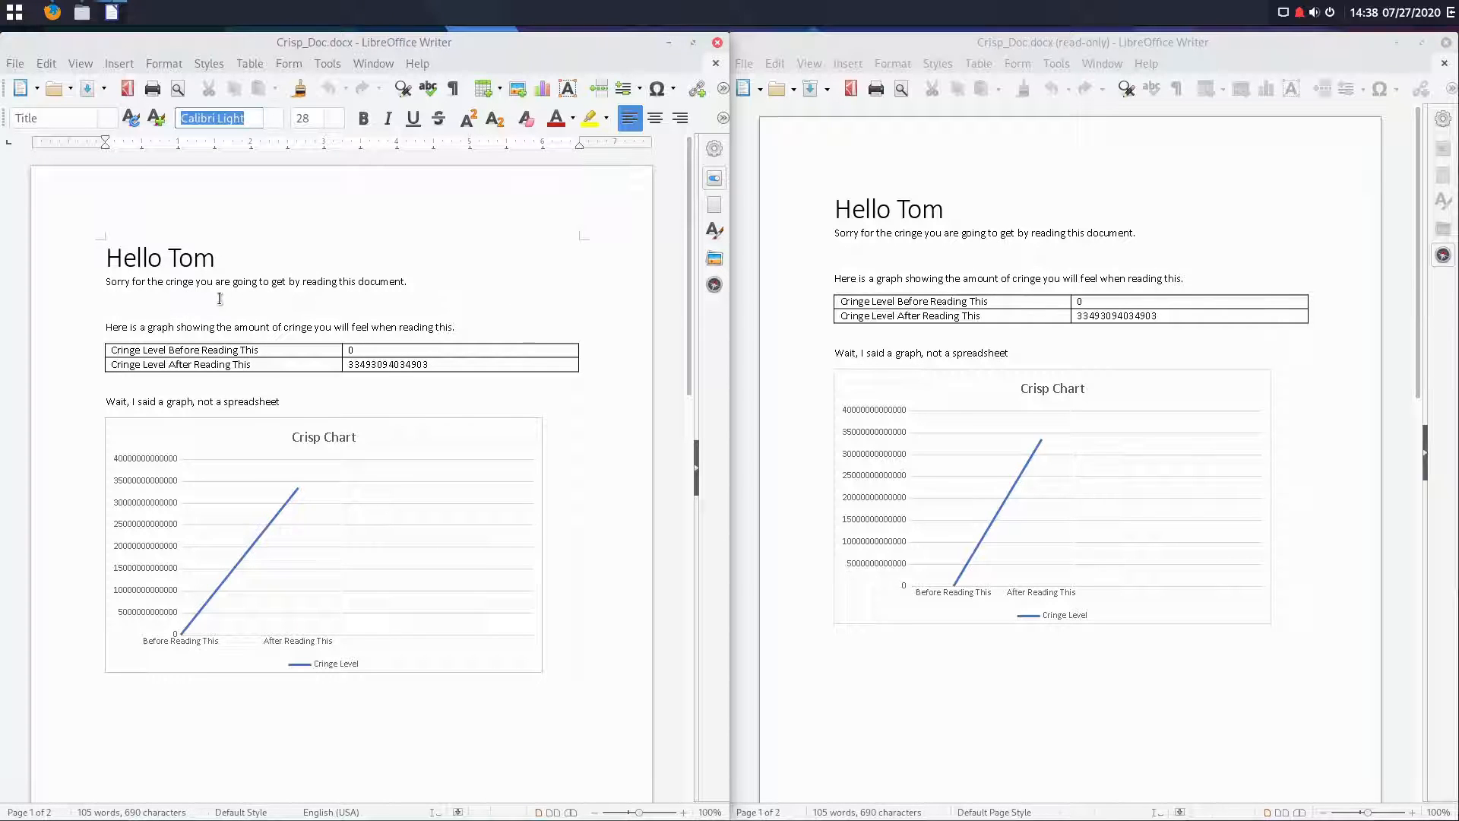
click(371, 355)
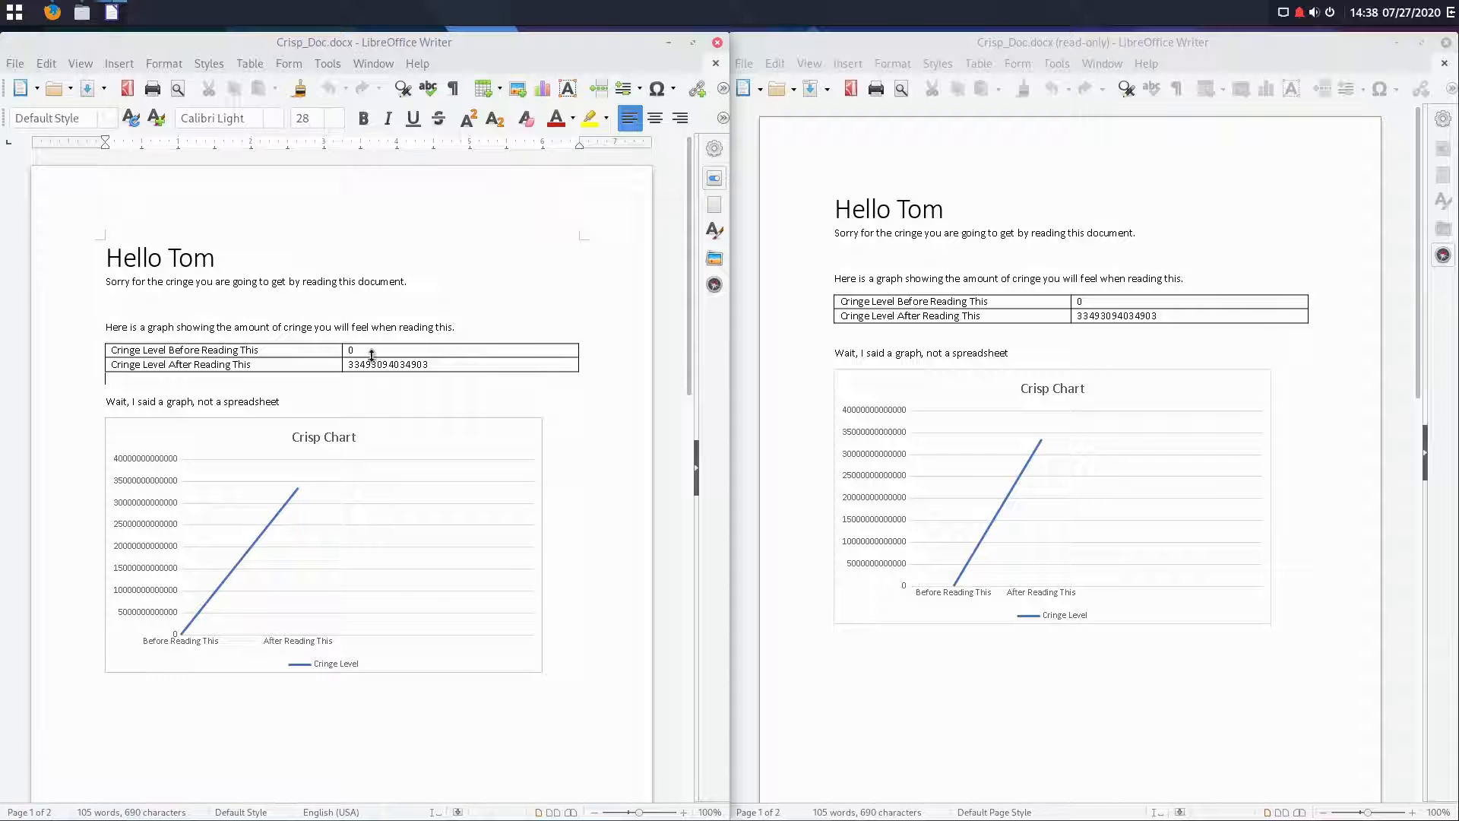
click(389, 364)
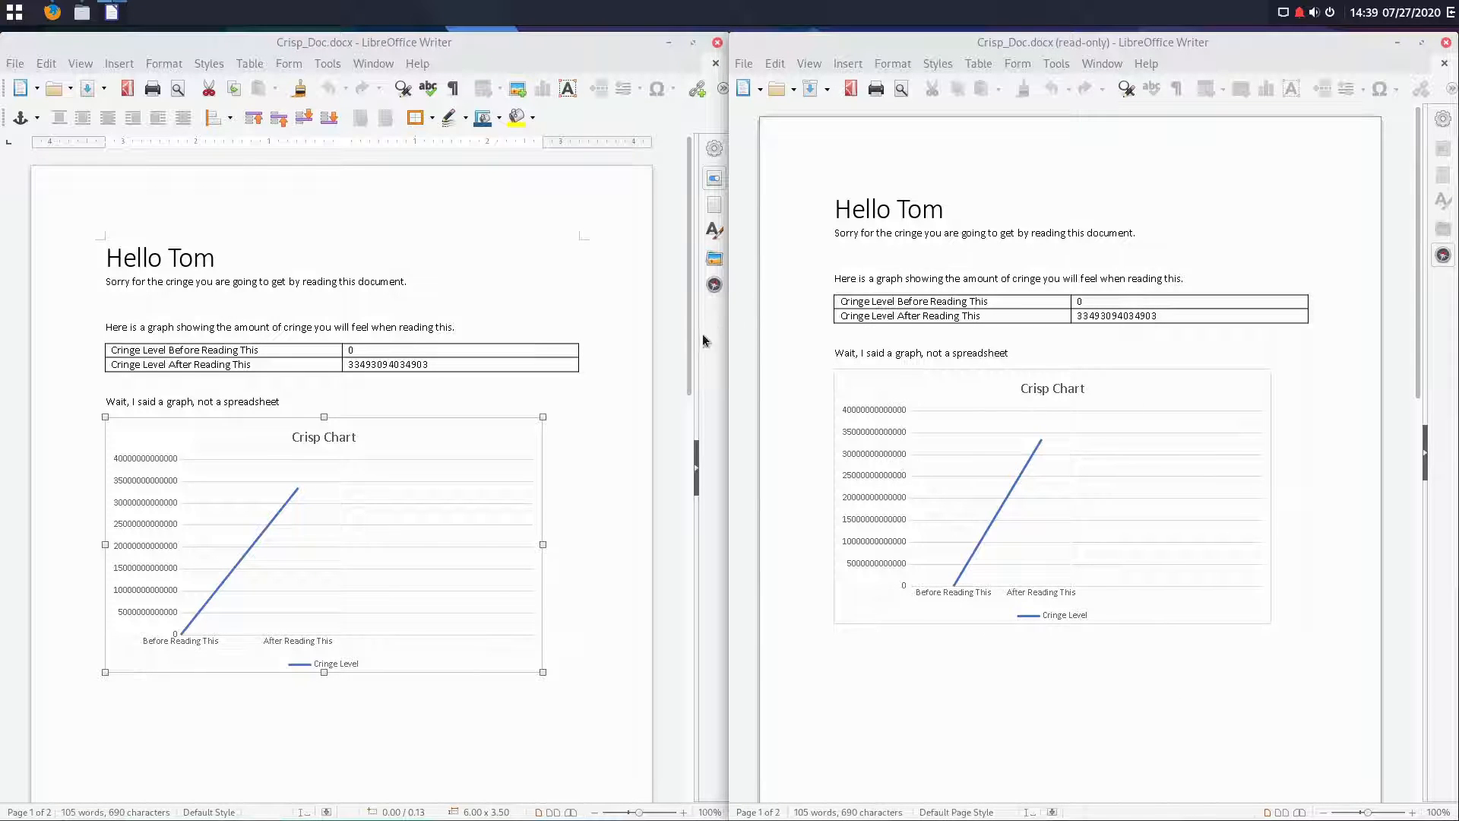
Step: Scroll to page 2, try the embedded Cairo Desktop video, then scroll to the WordArt
scroll(down, 3)
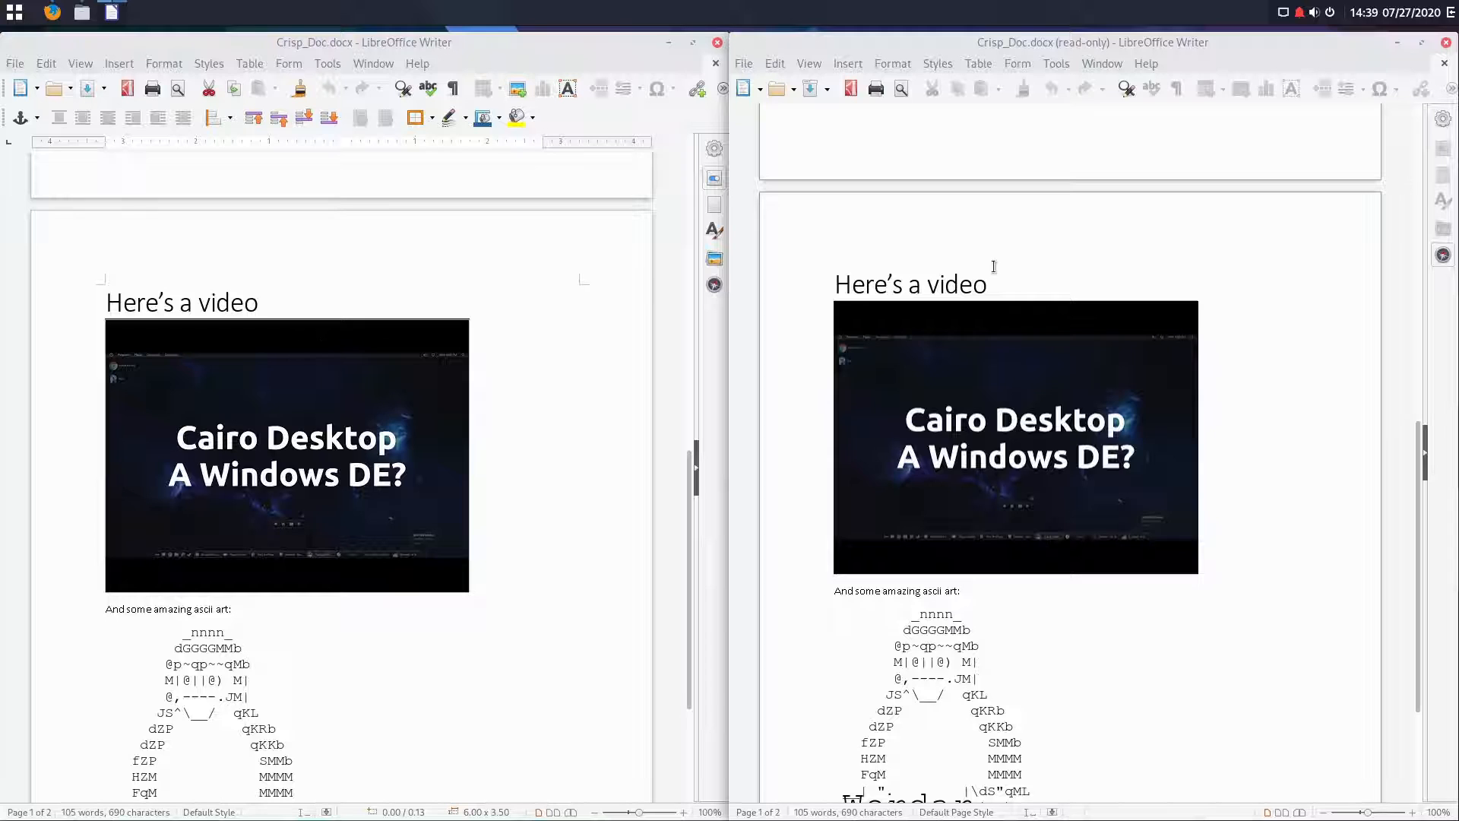
mouse_move(259, 415)
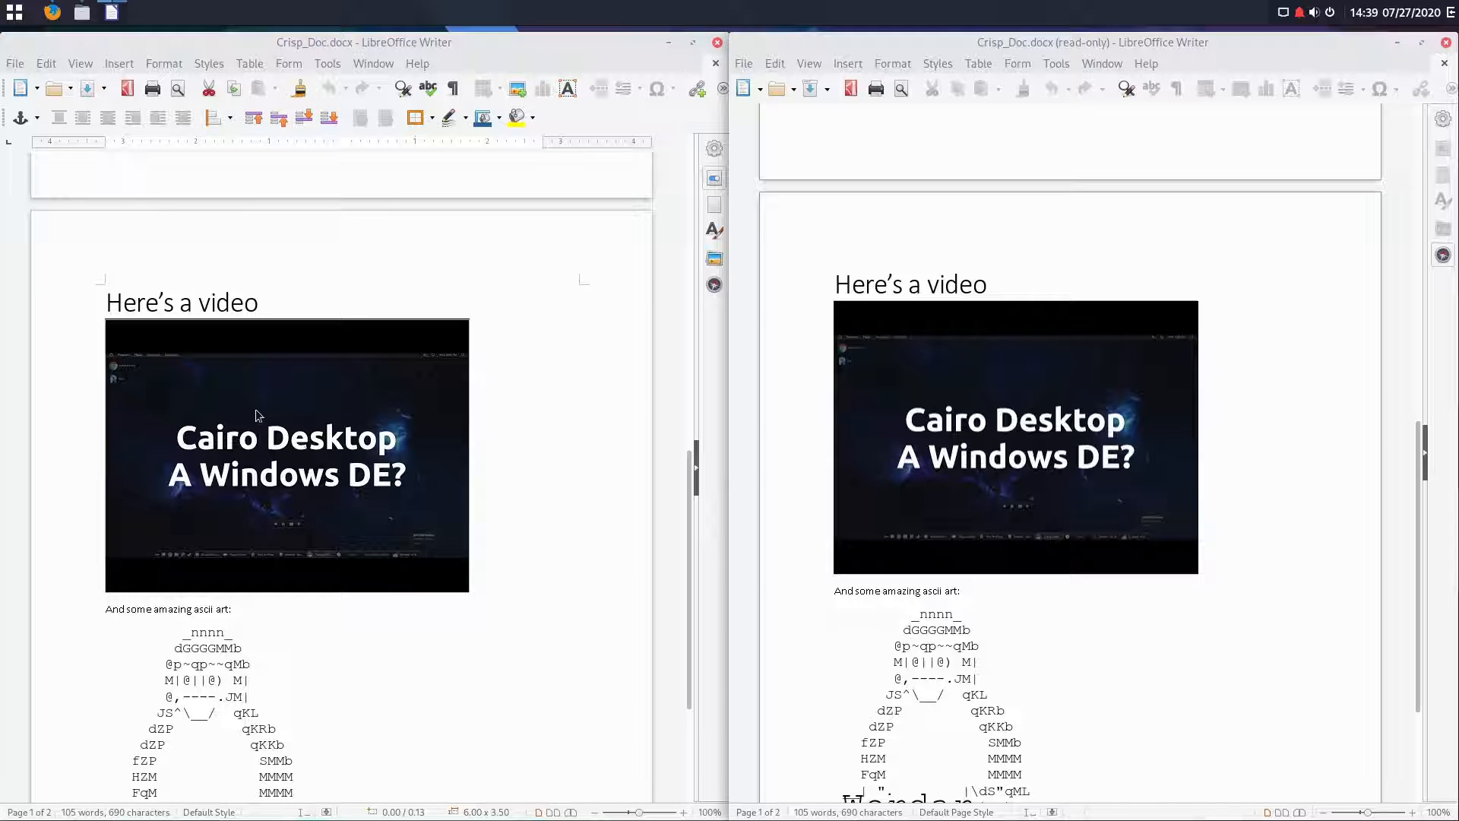
click(286, 455)
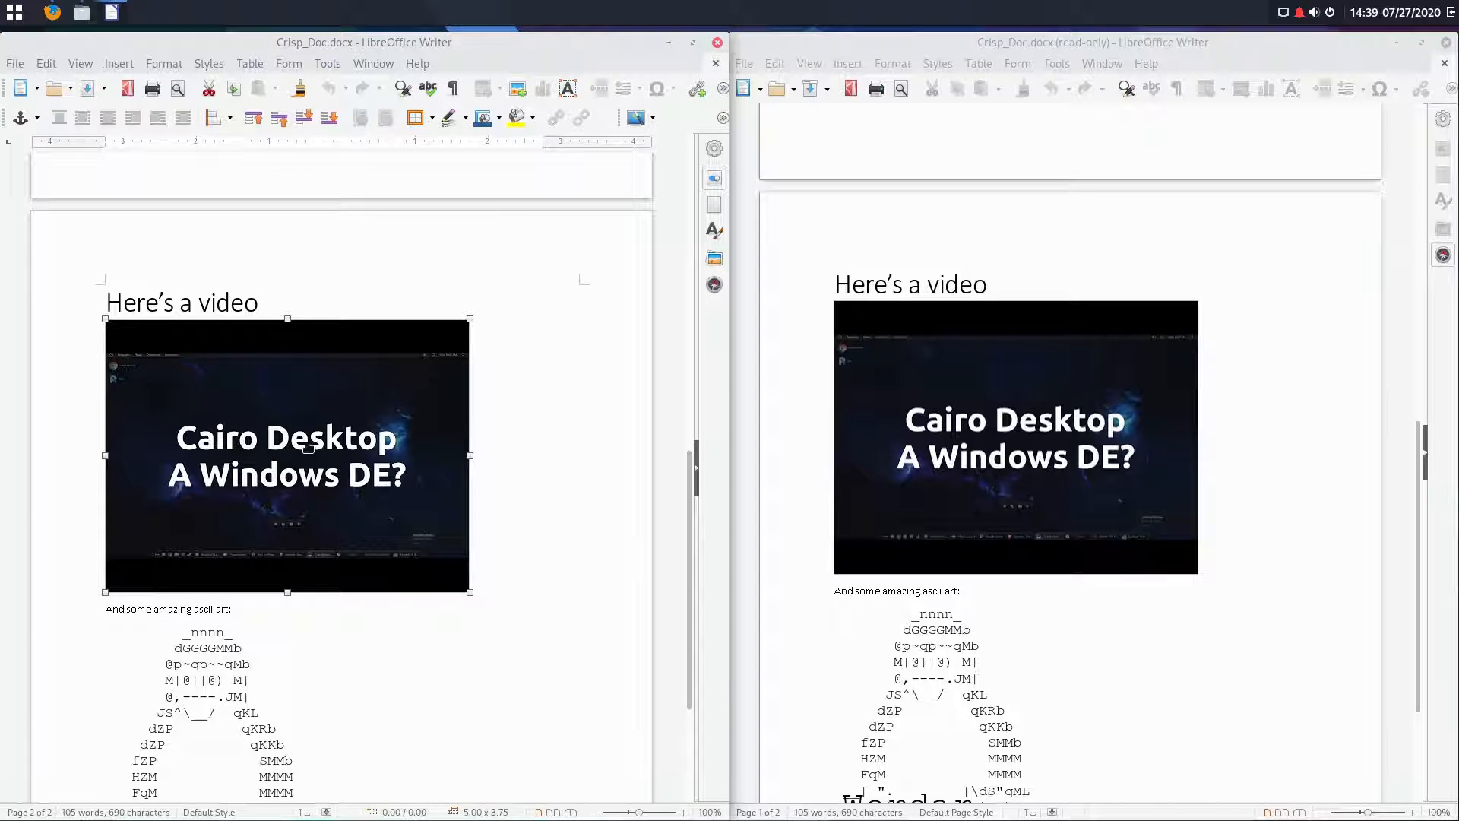
double_click(287, 456)
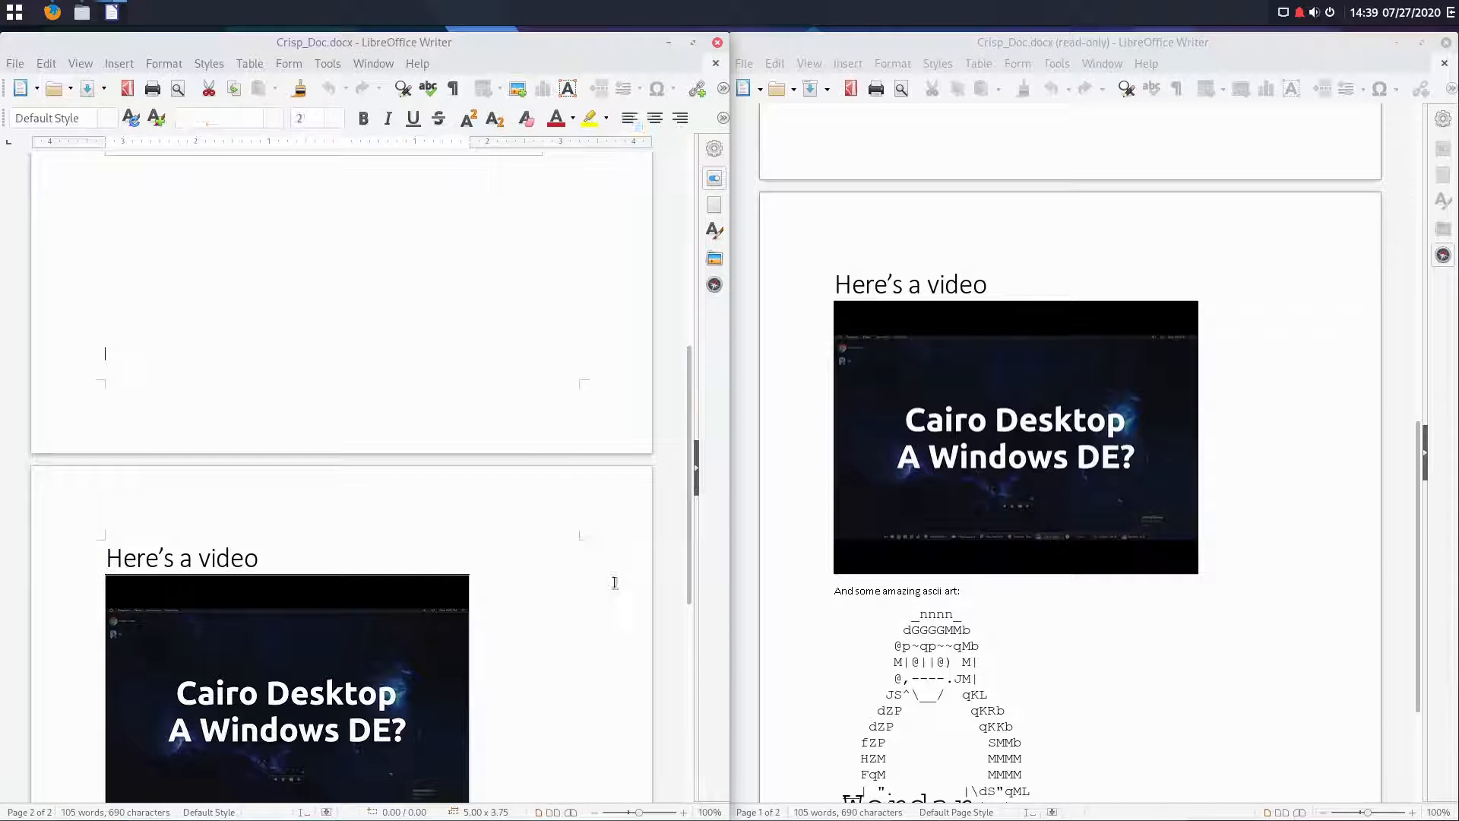
right_click(287, 484)
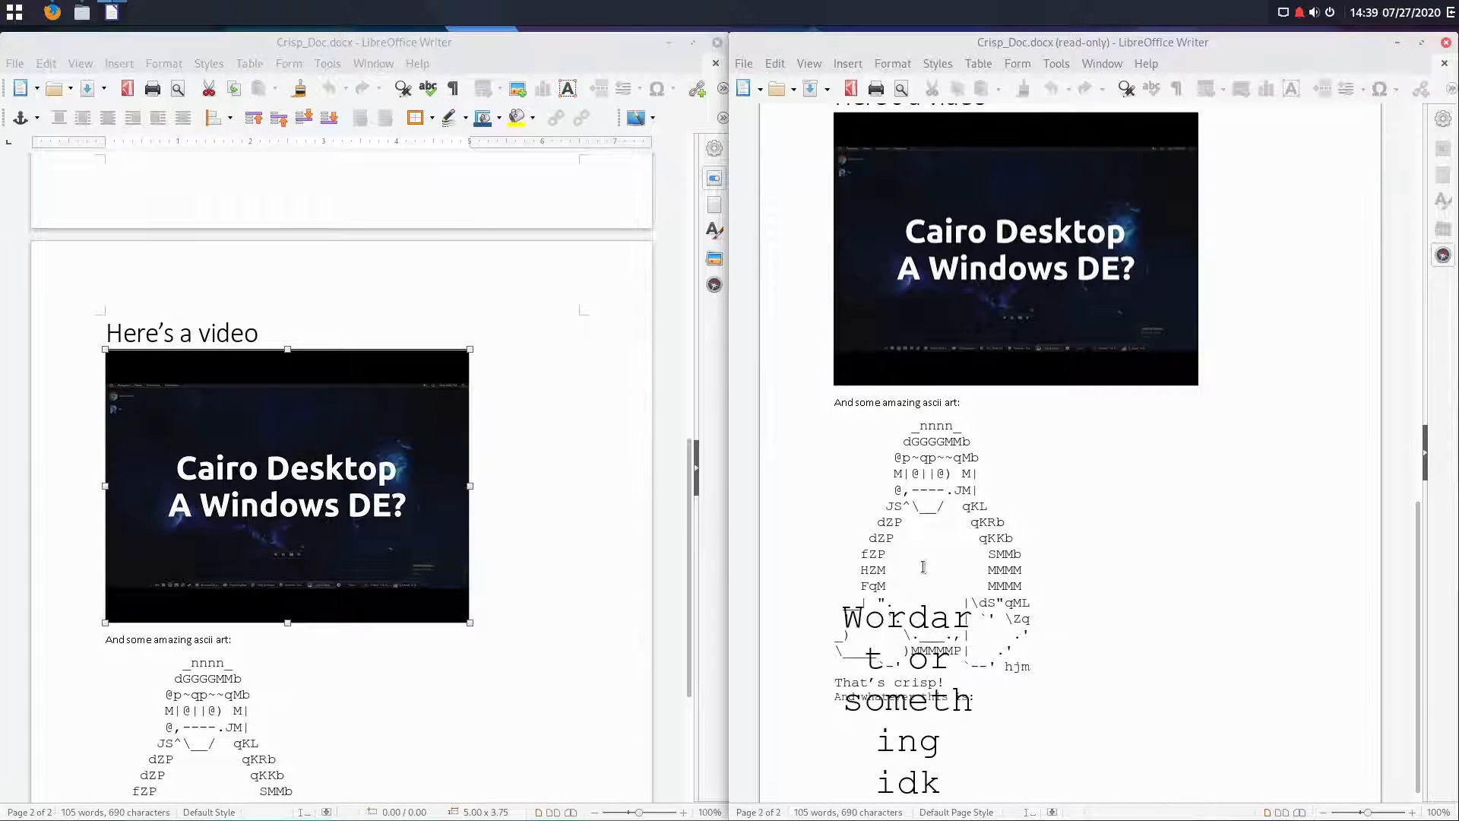
scroll(down, 3)
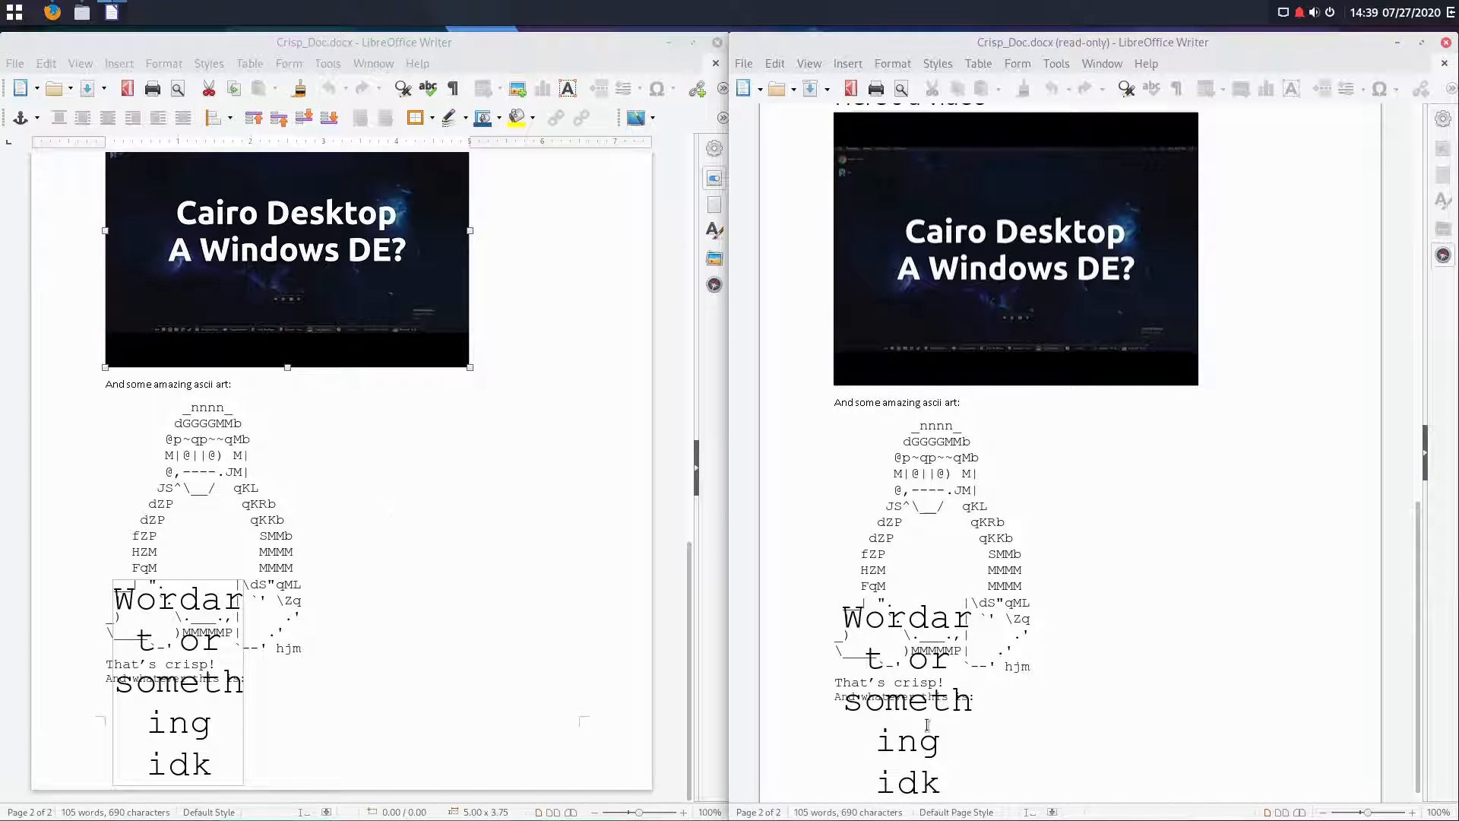
mouse_move(605, 713)
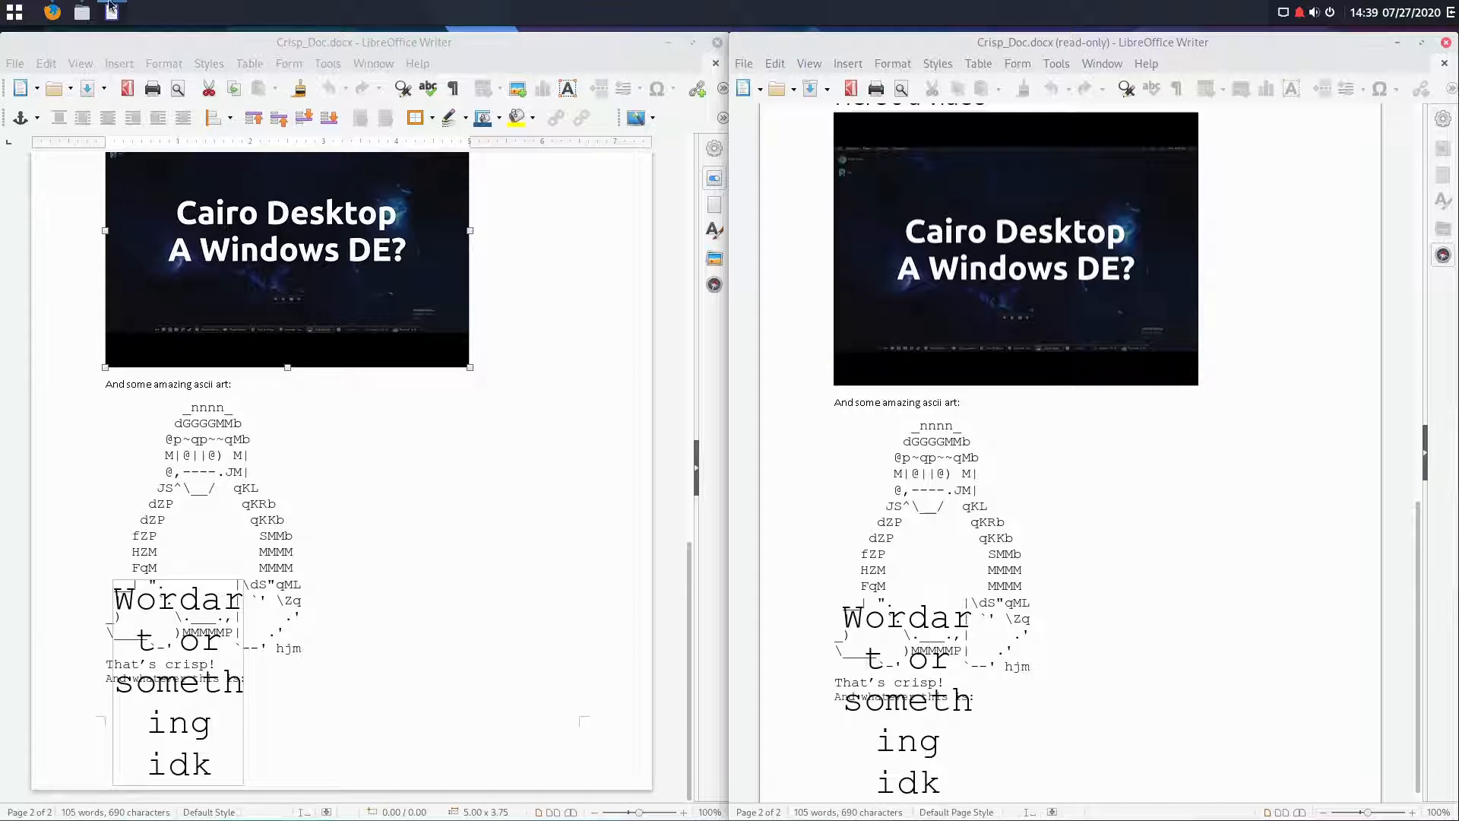
Step: View Crisp_Doc.pdf in Firefox, scrolling down to page 2's WordArt
click(16, 12)
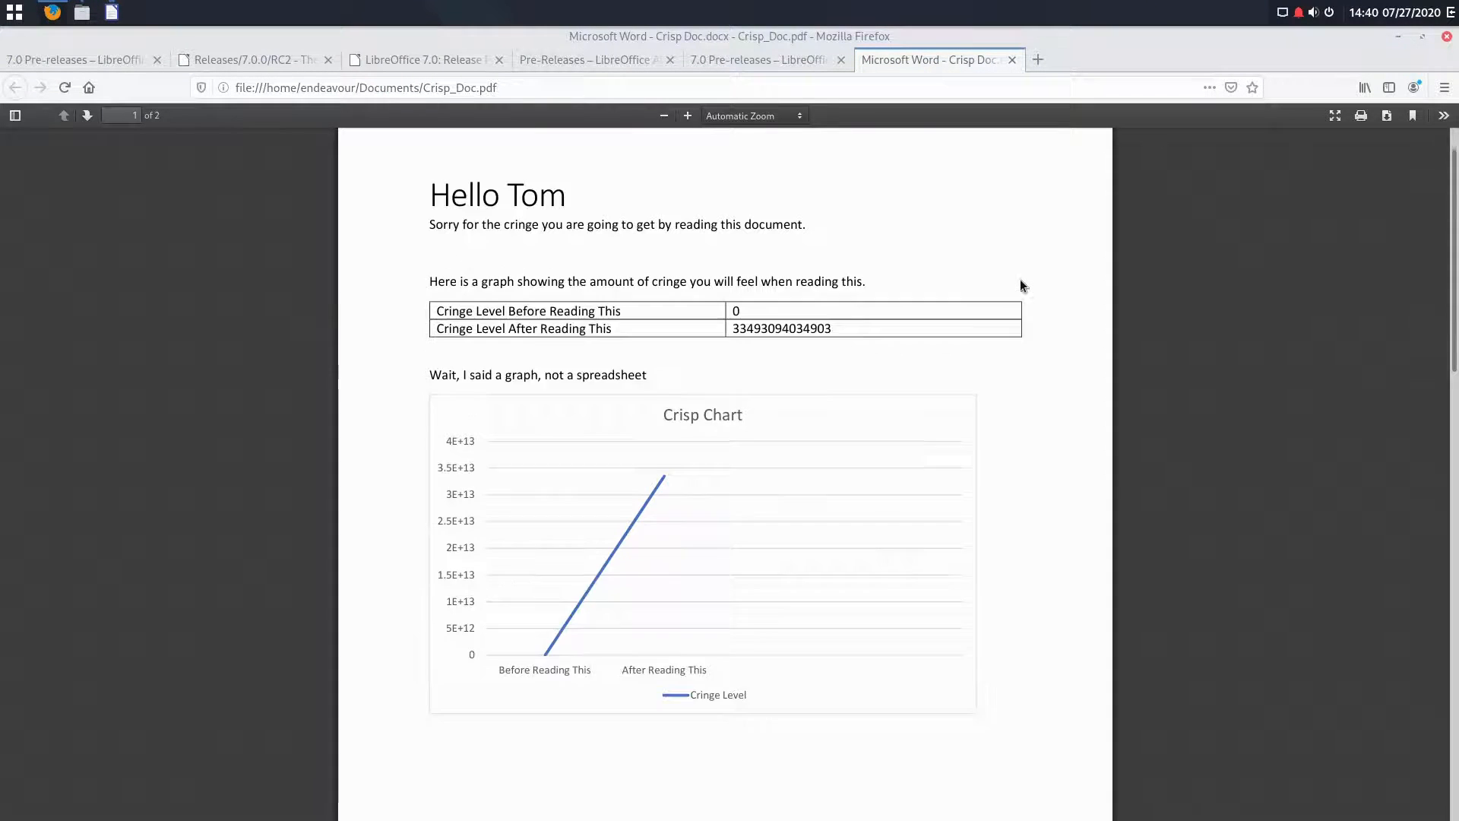
scroll(down, 3)
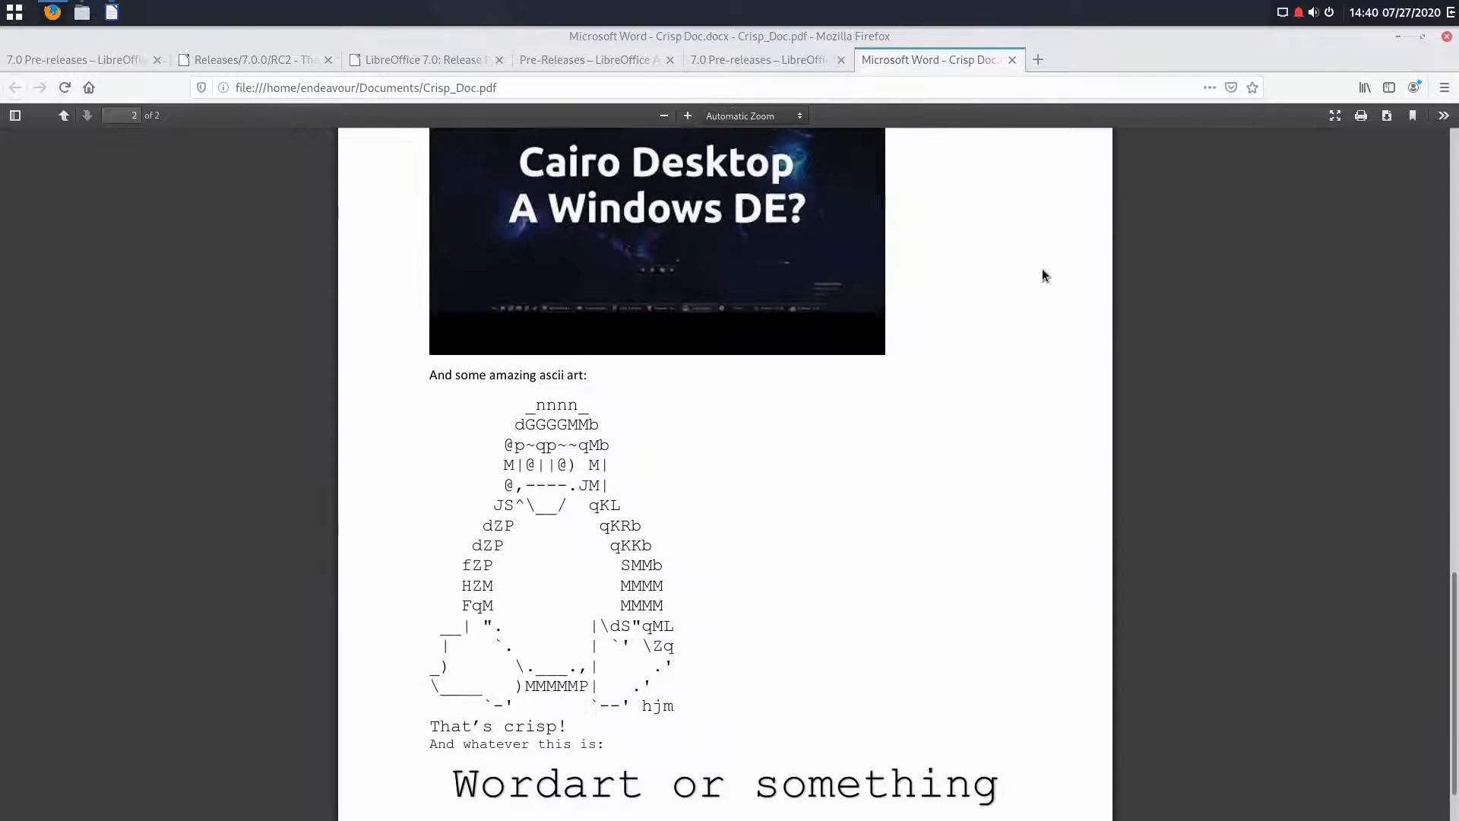
scroll(down, 3)
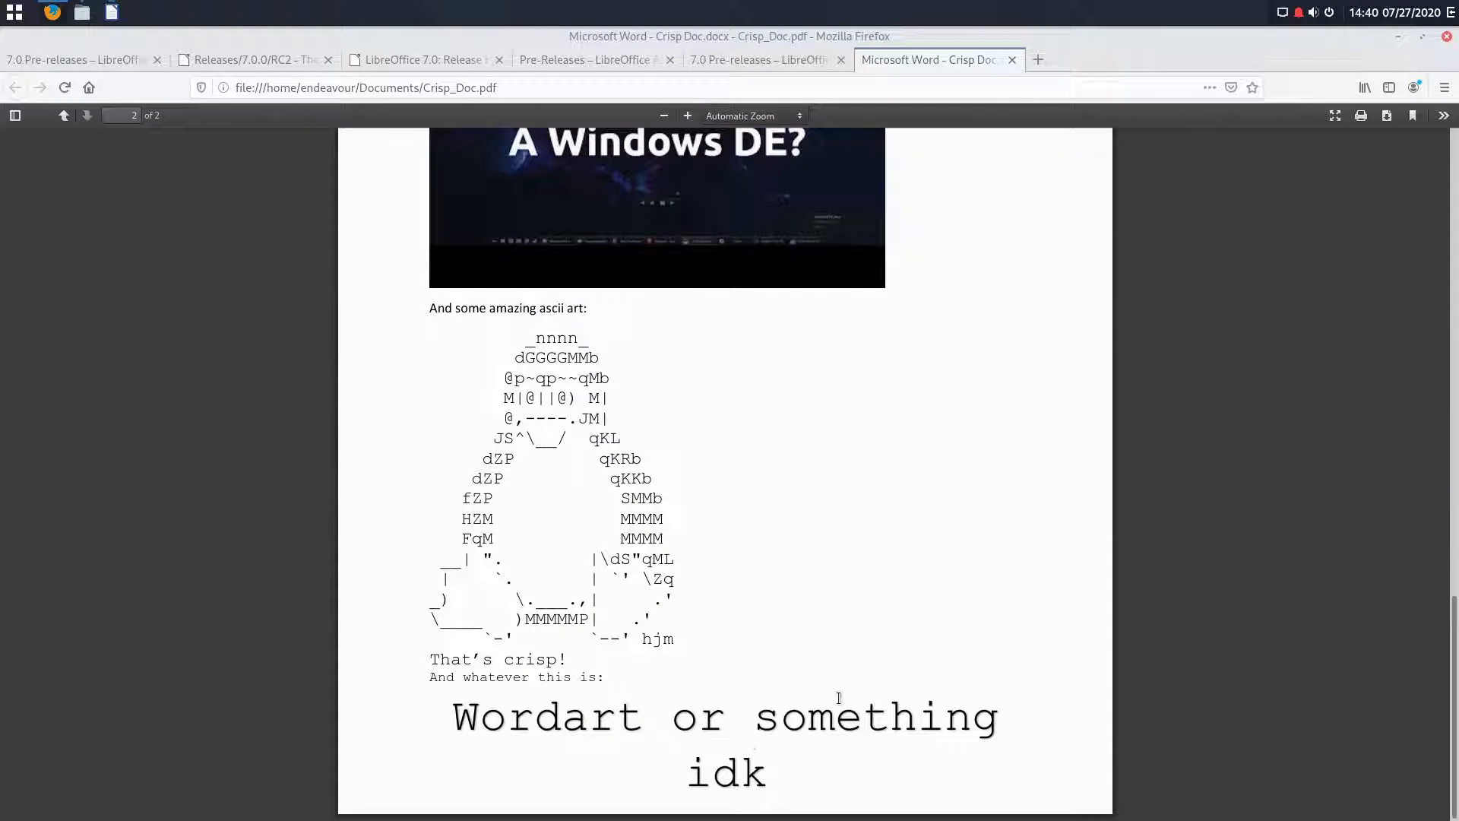
mouse_move(1409, 497)
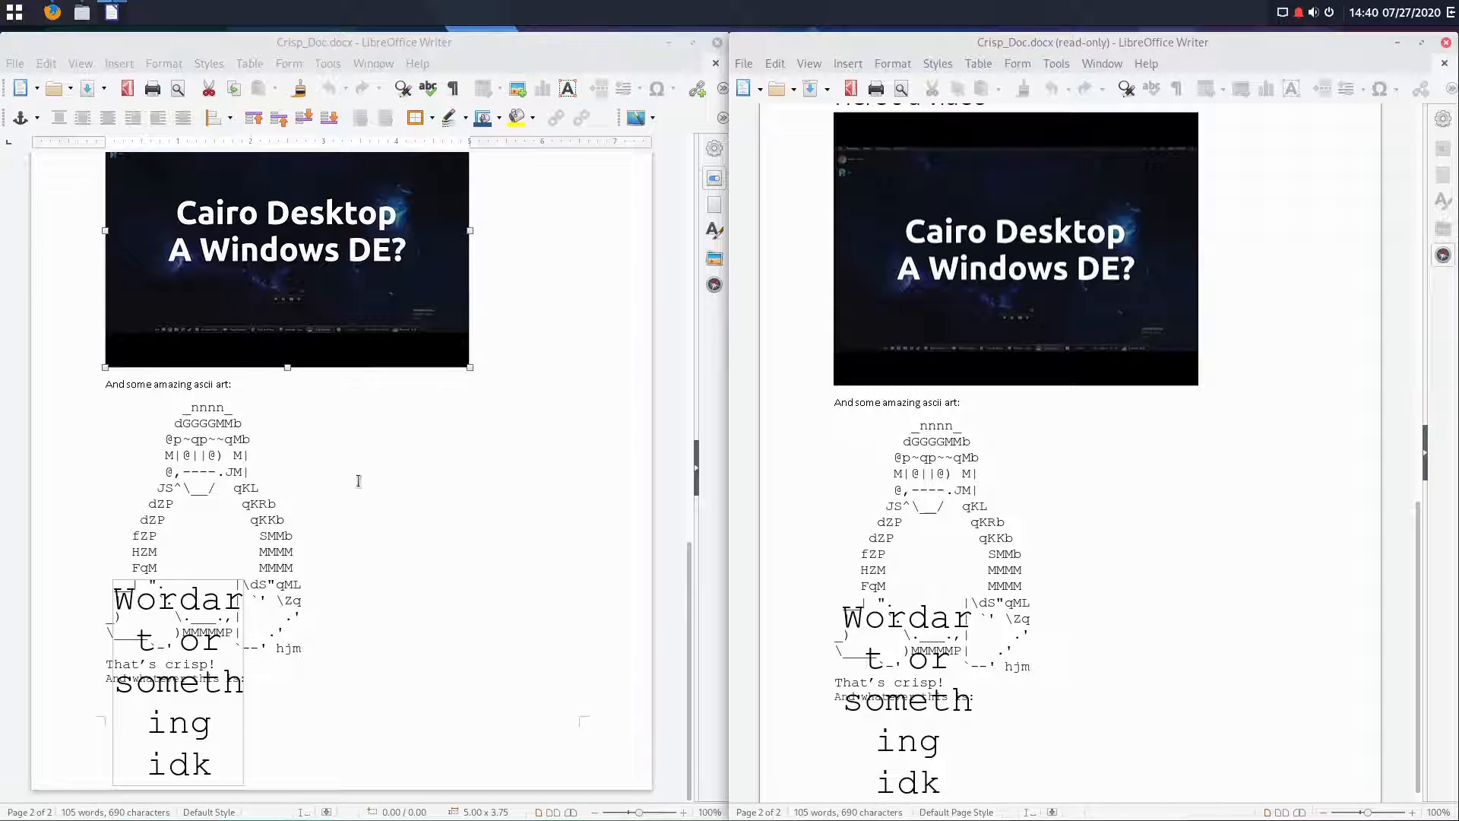
Step: Close Crisp_Doc in both Writer windows and start a new 7.0 text document
click(716, 42)
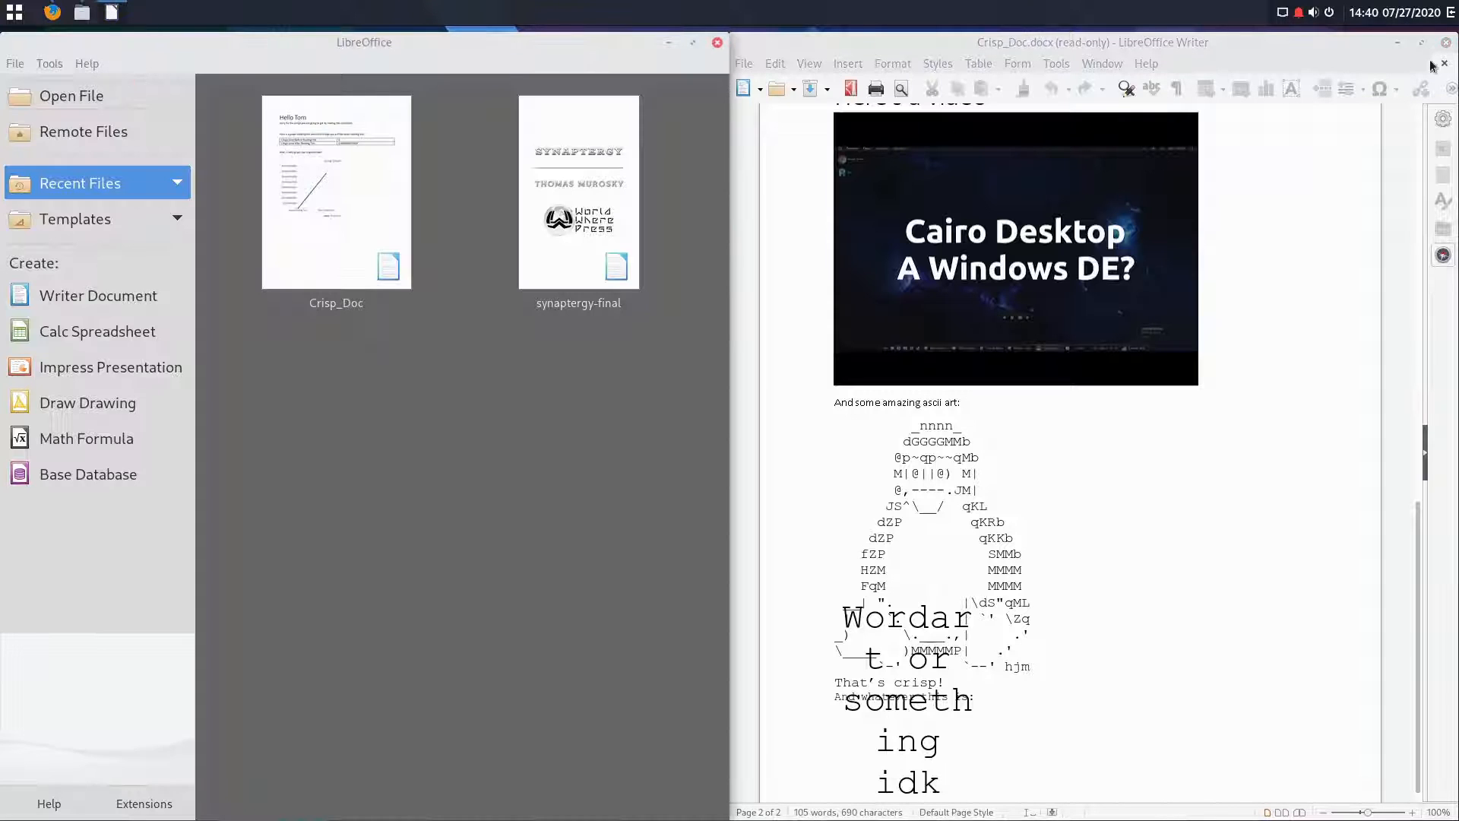
click(1446, 41)
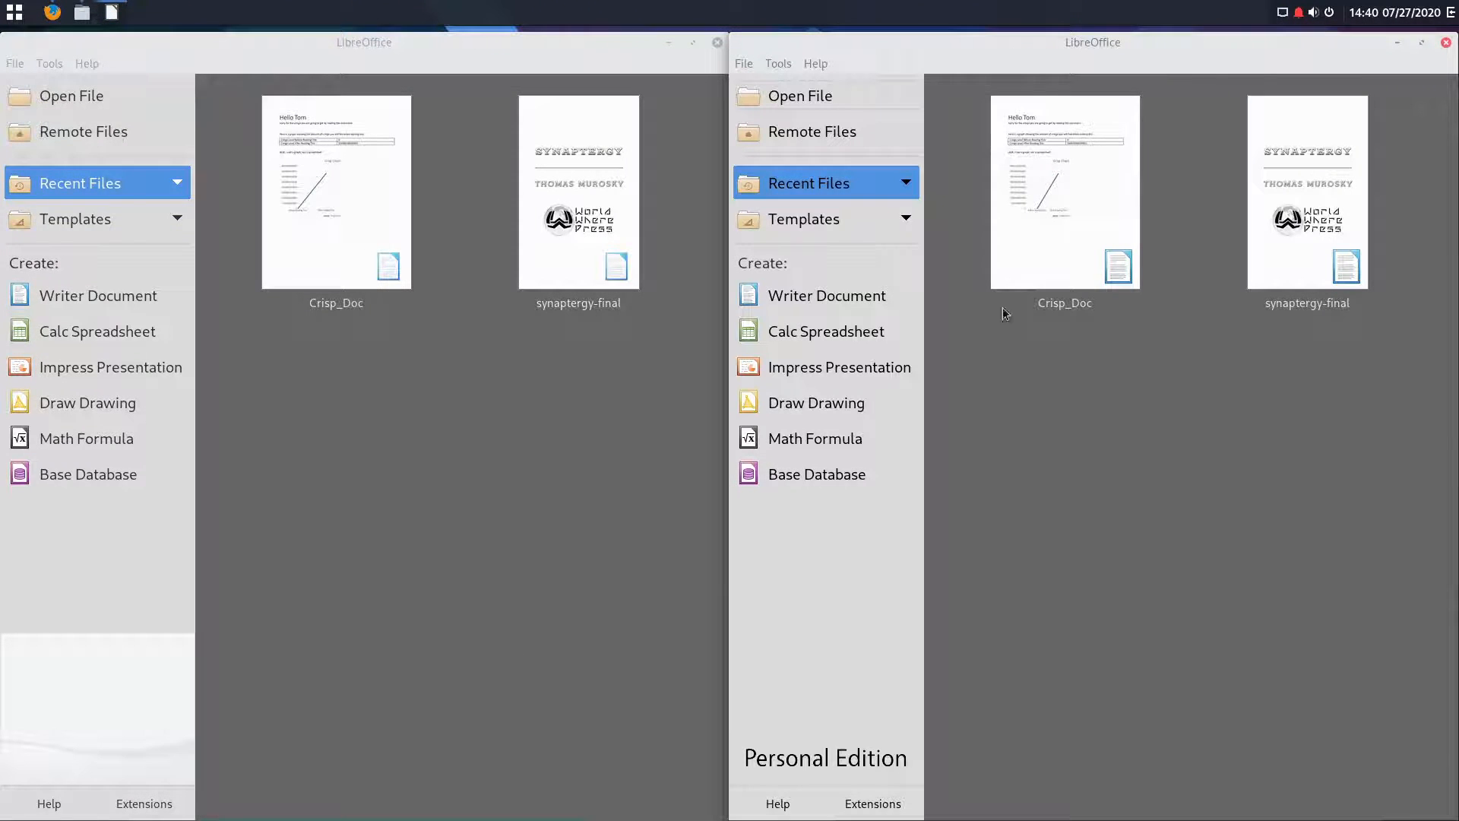
click(826, 295)
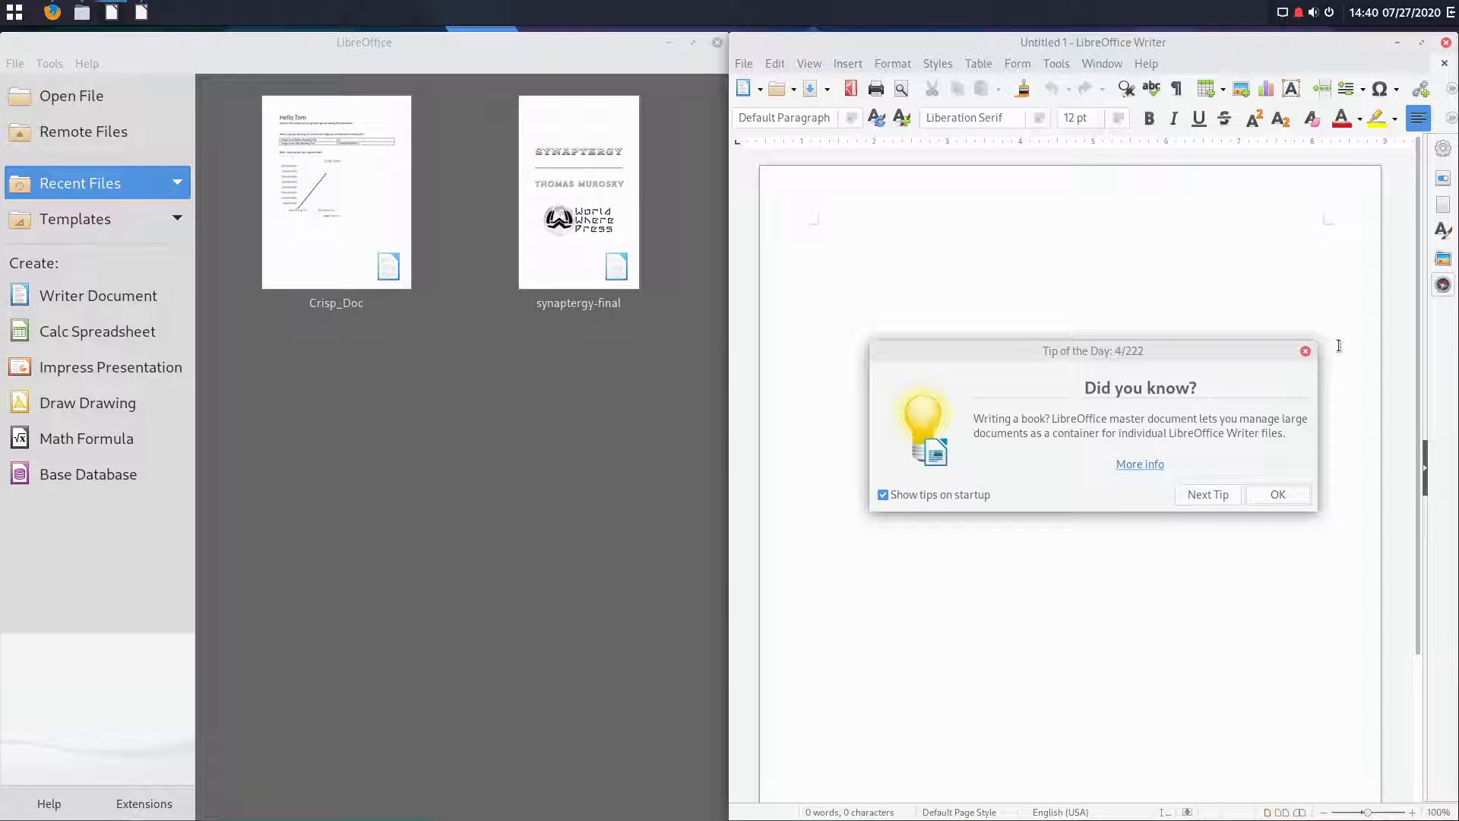
Step: Dismiss the Tip of the Day on the new 7.0 text document
click(1277, 494)
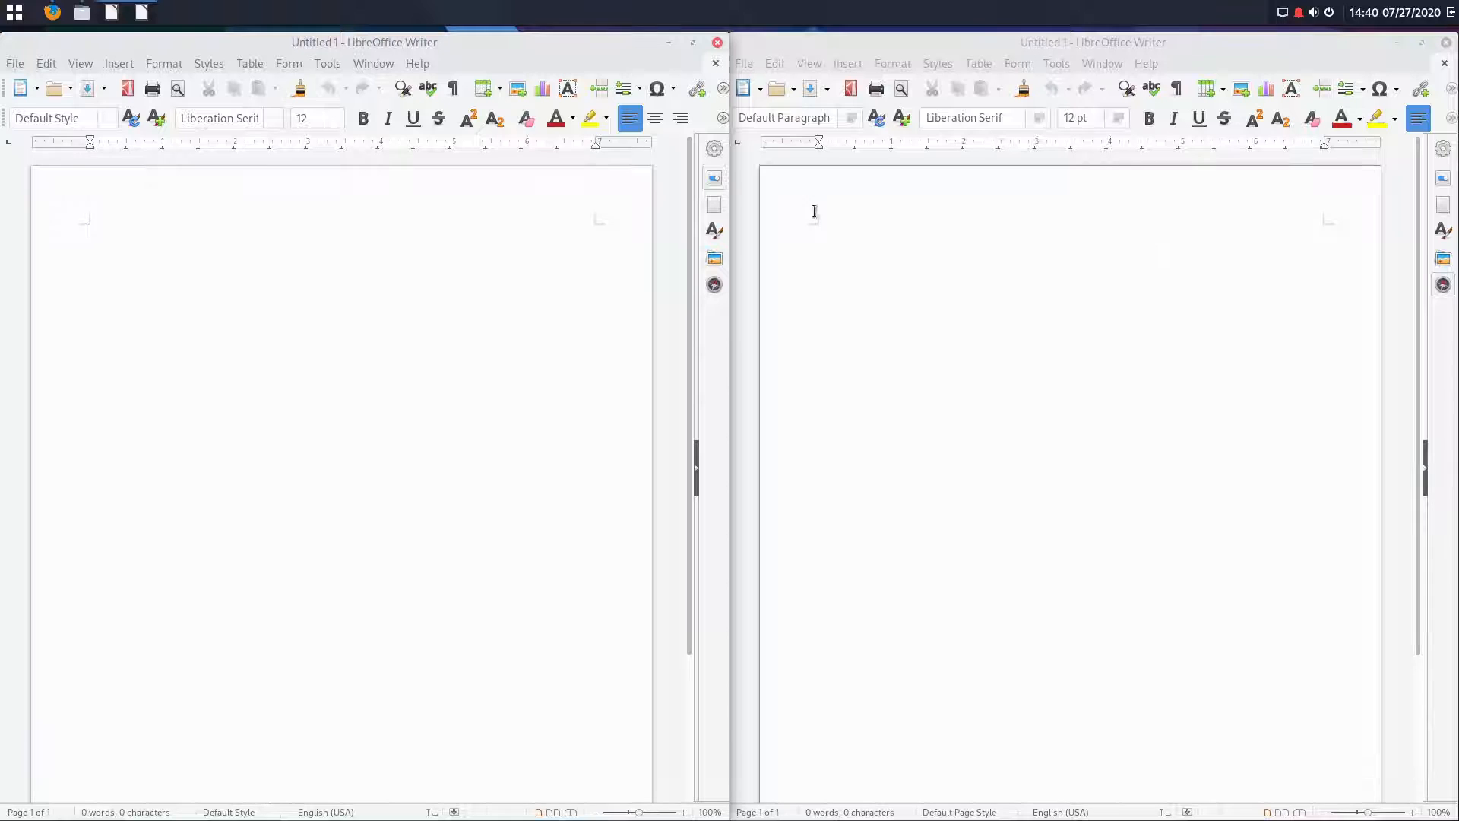
mouse_move(246, 373)
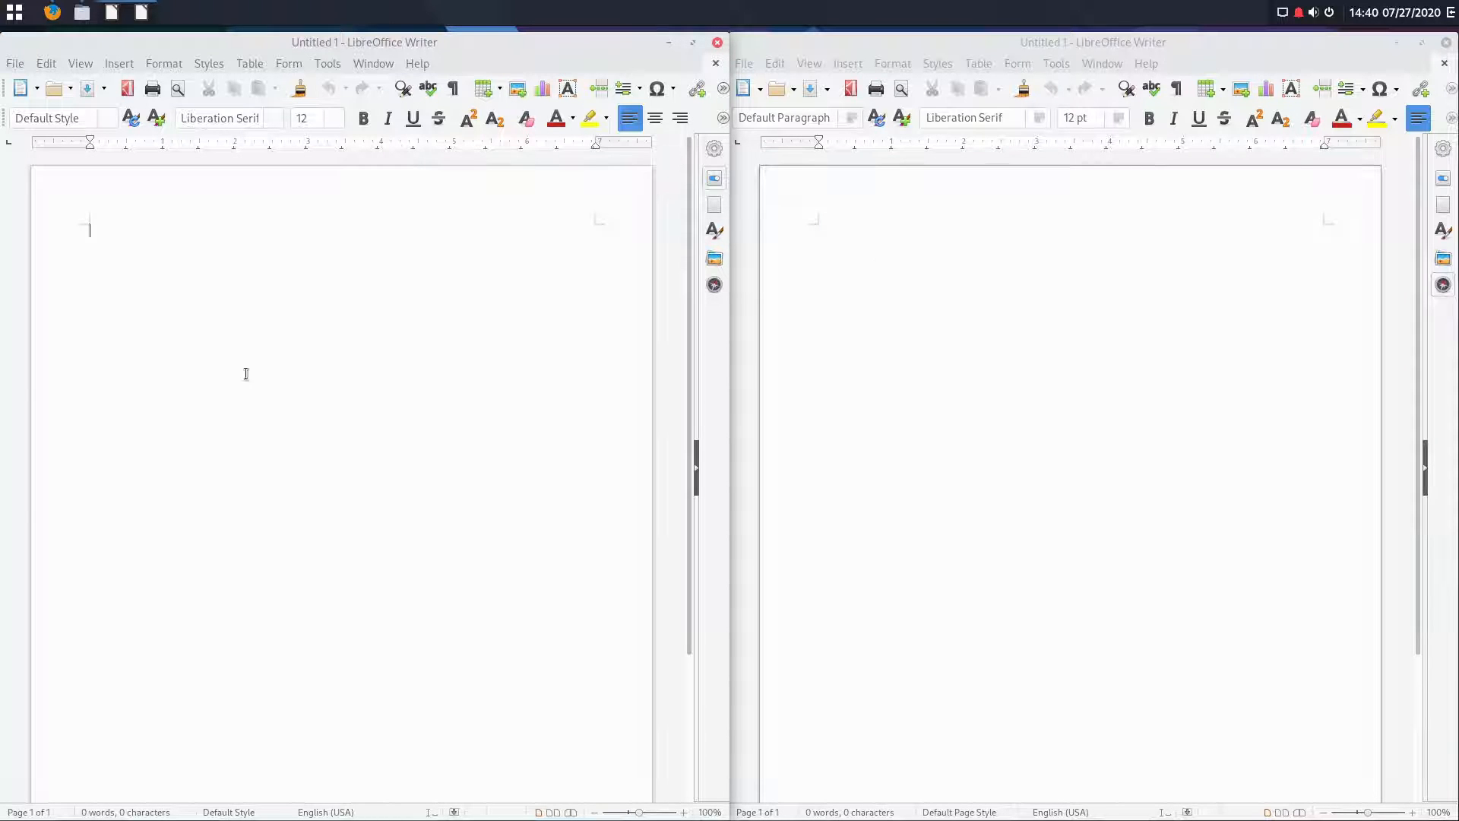
mouse_move(282, 586)
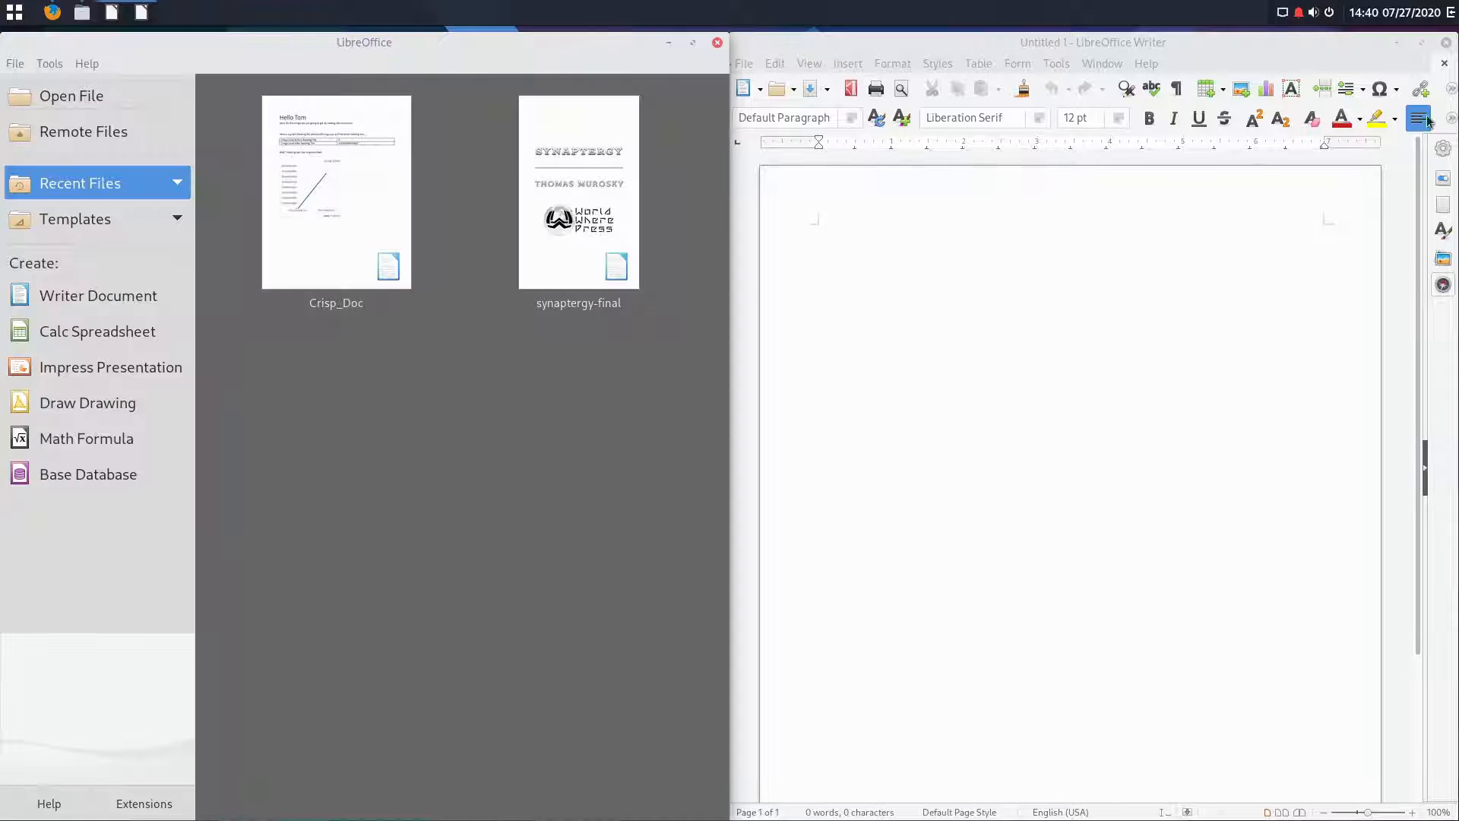
Step: Close the blank 7.0 Writer document and start new Calc spreadsheets in both versions
click(1445, 42)
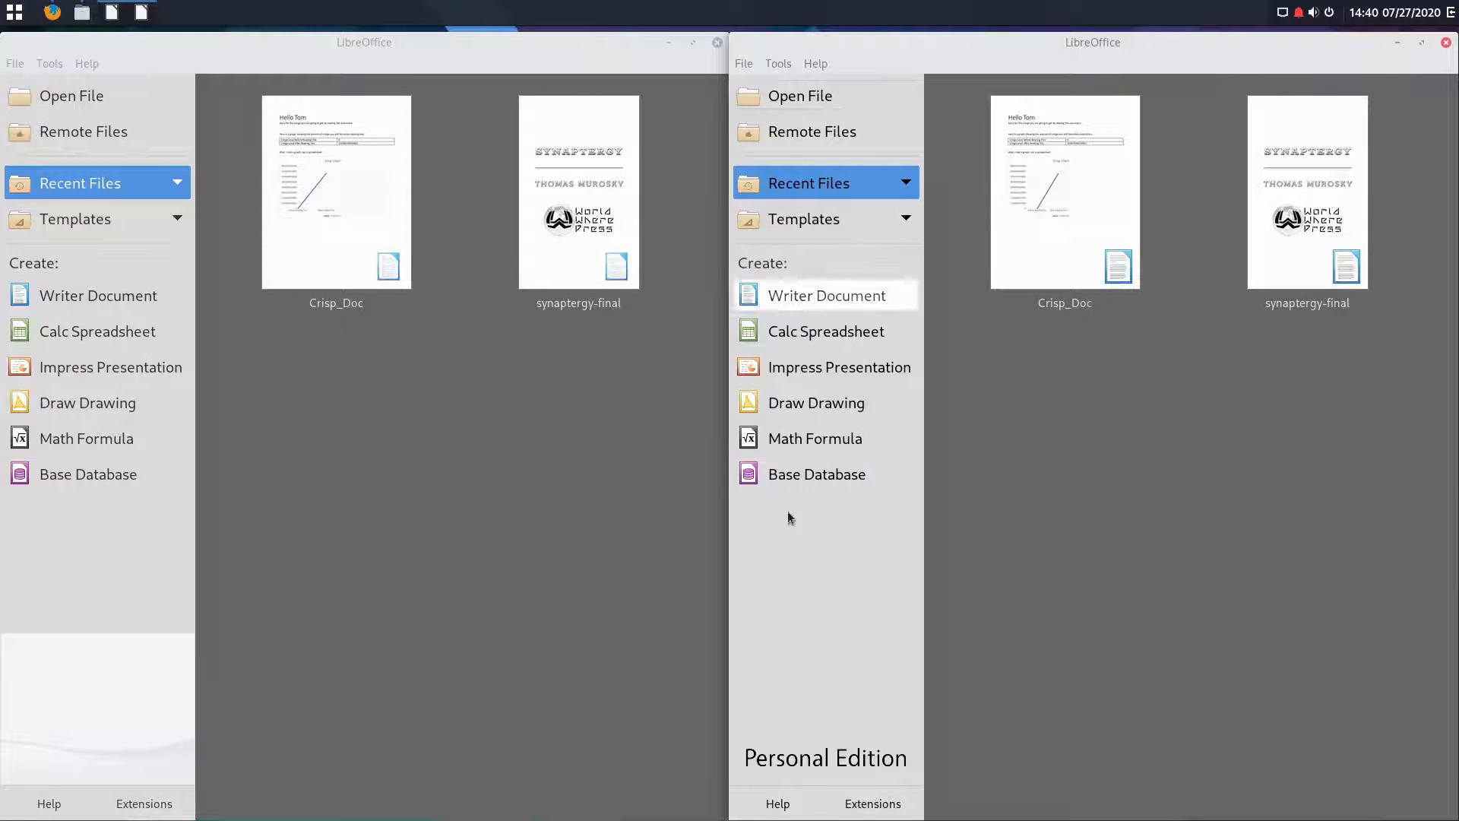
mouse_move(96, 331)
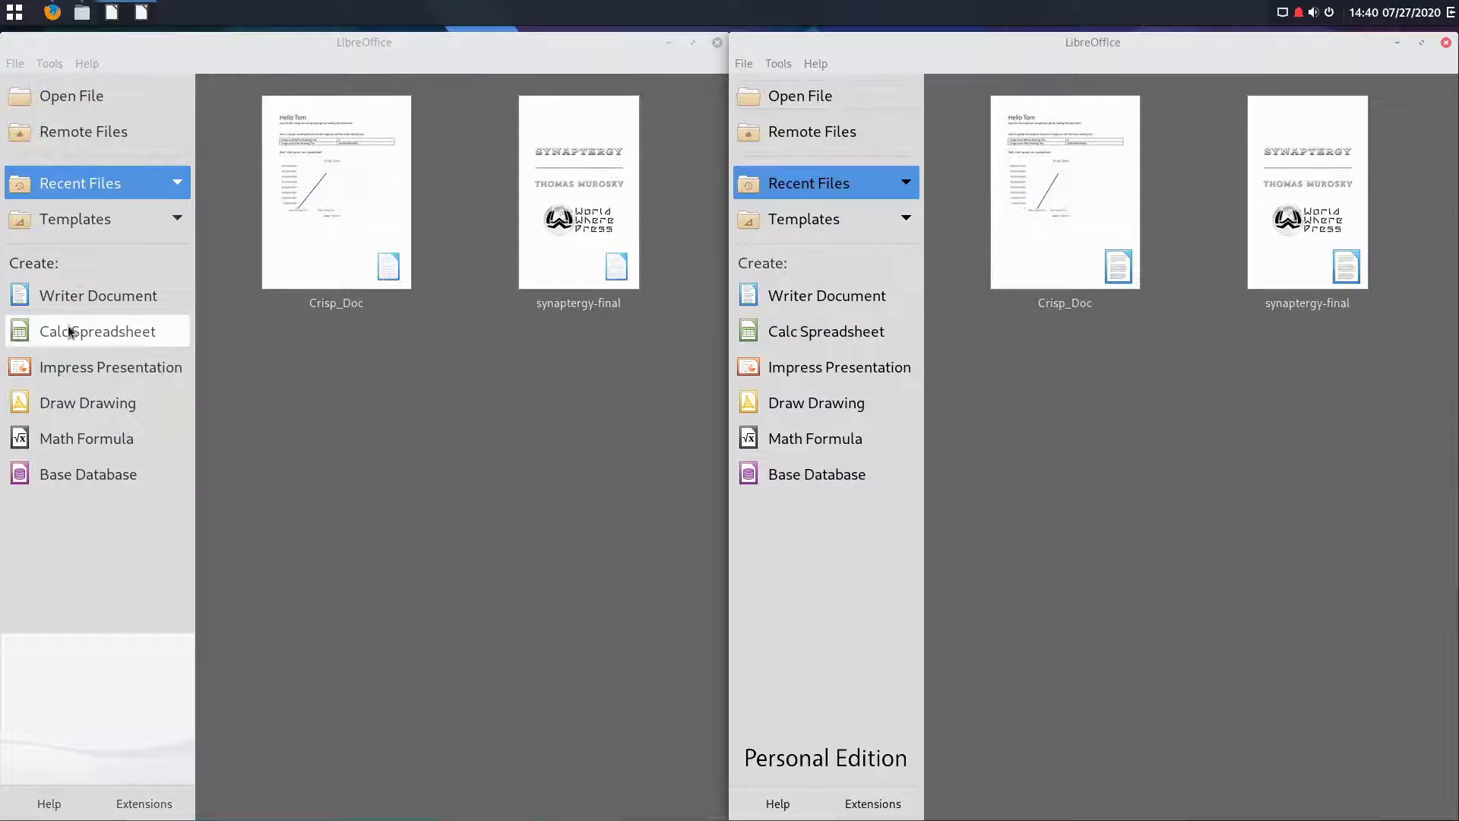
click(97, 332)
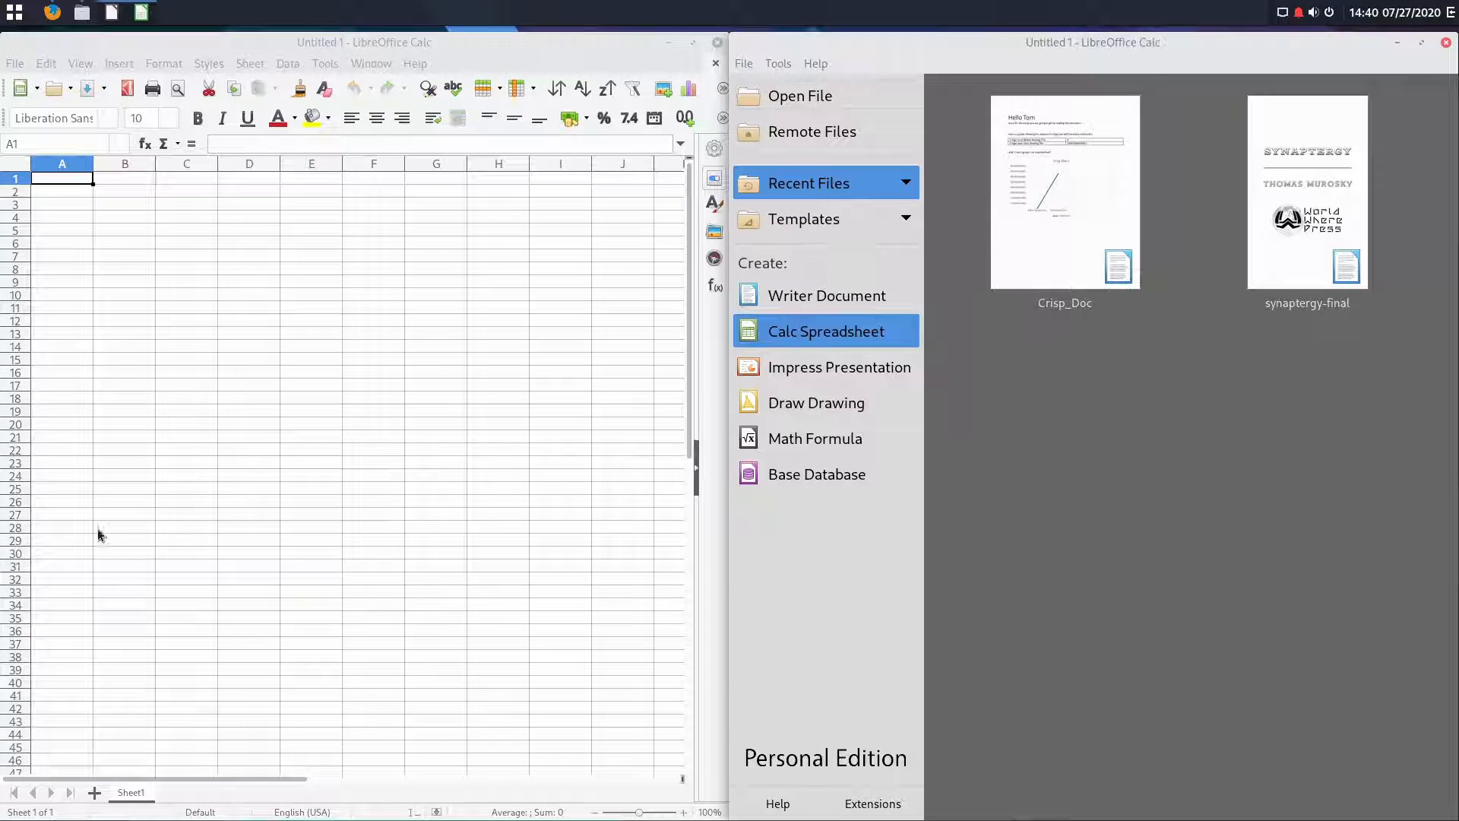
click(825, 331)
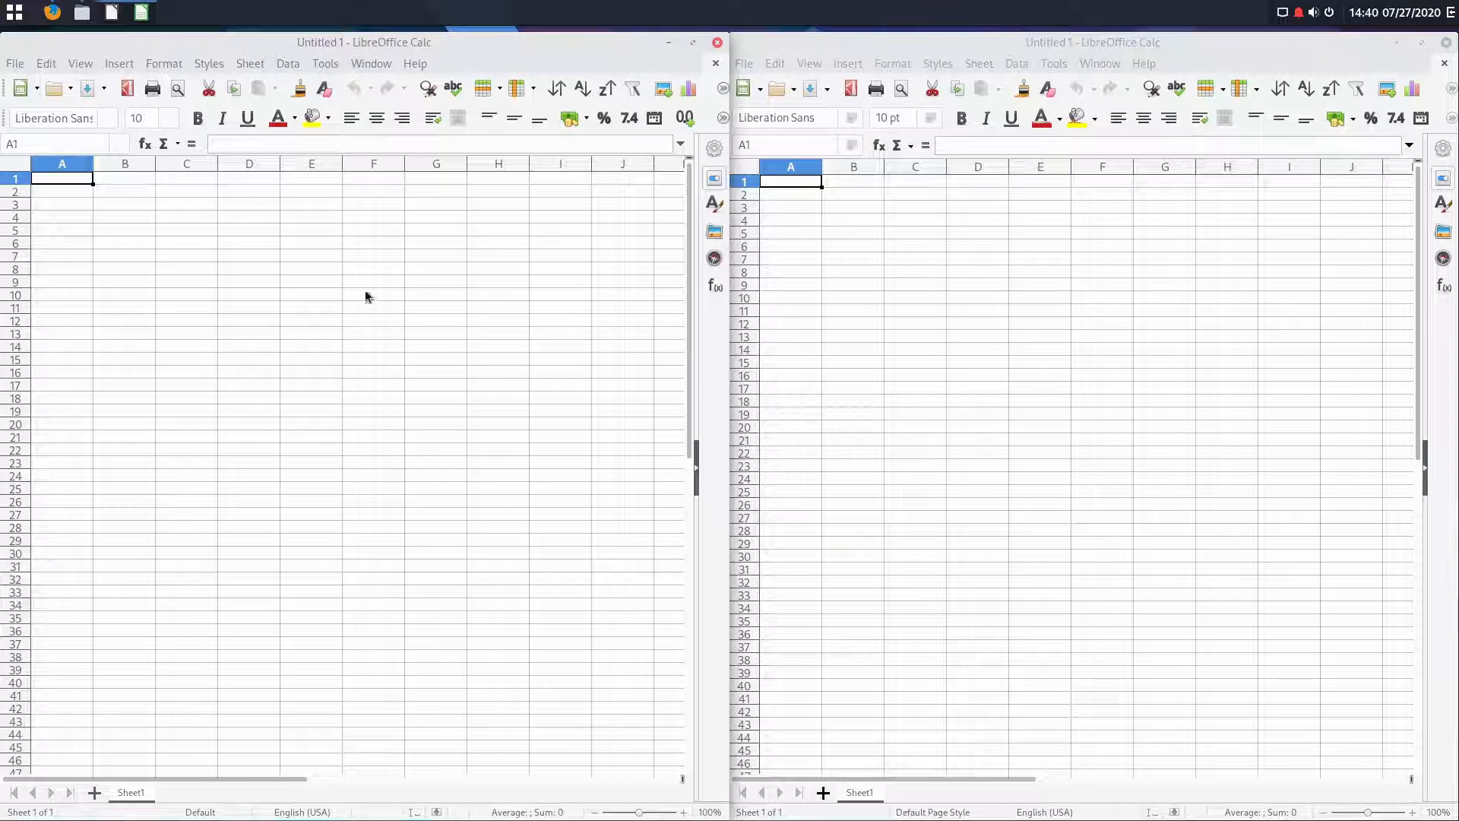
mouse_move(407, 249)
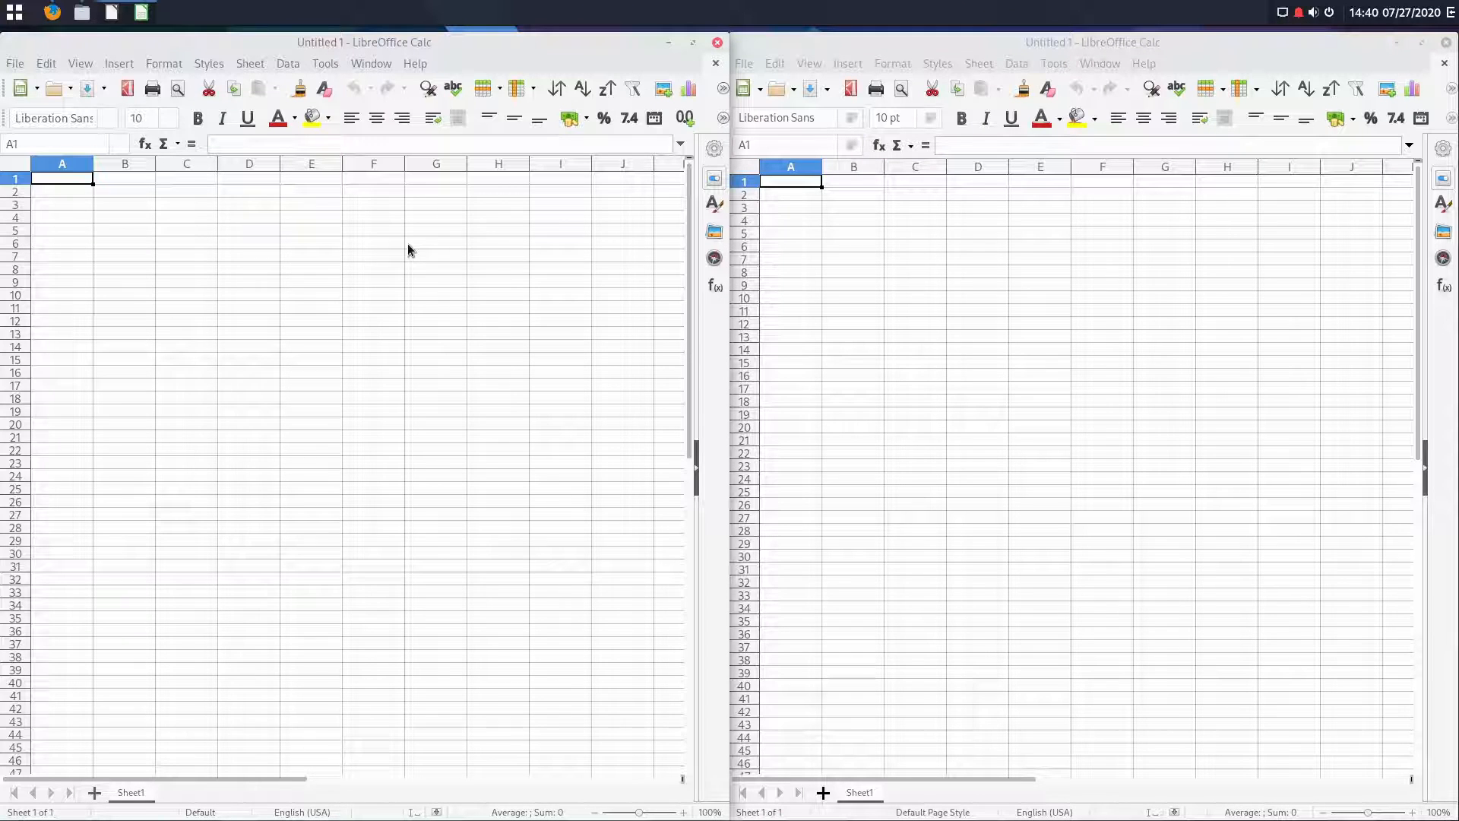
mouse_move(16, 167)
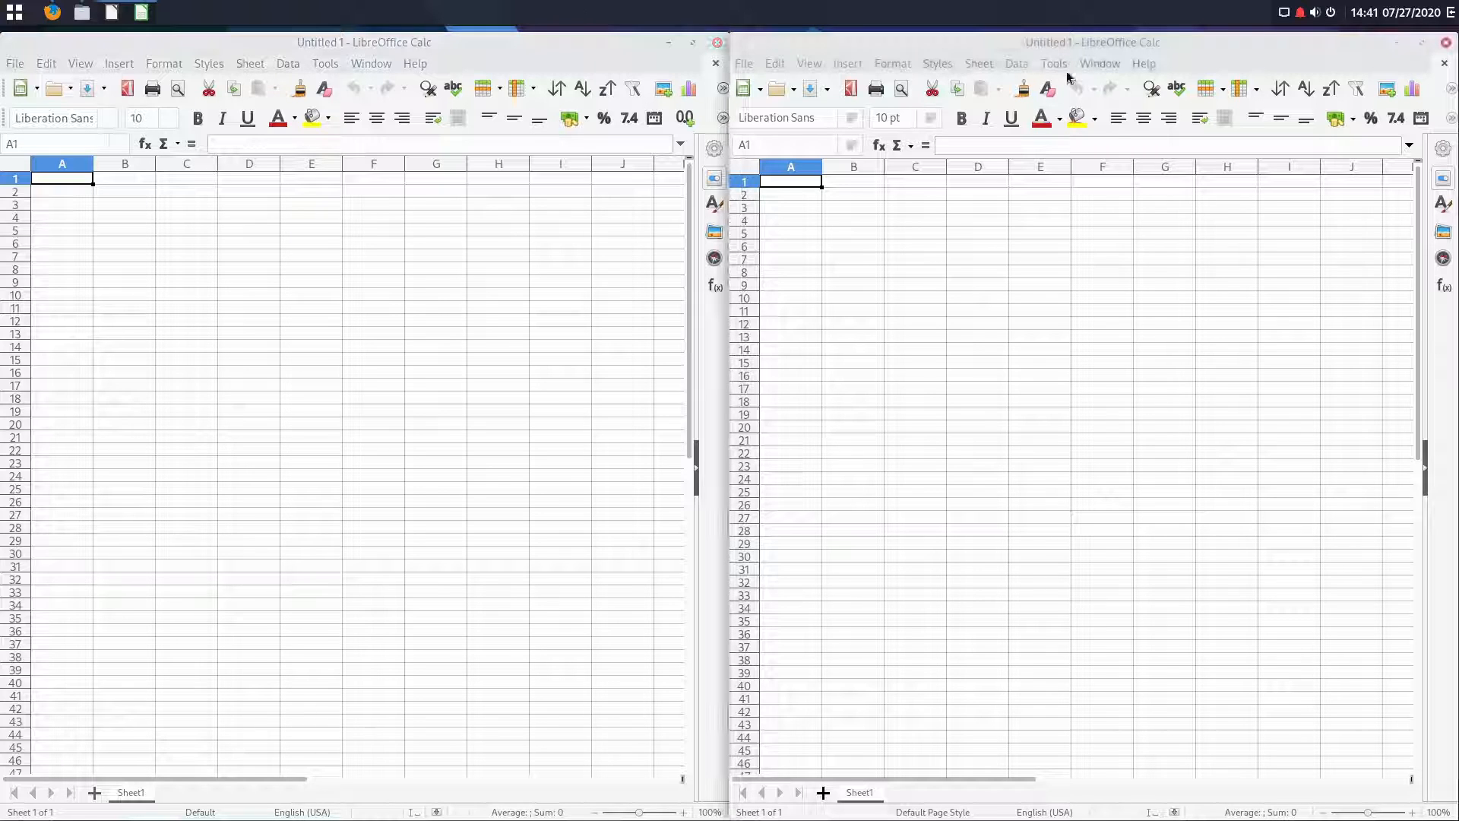
Step: In 7.0 Calc Options, browse Personalization, Application Colors, Online Update, then list View's icon styles
click(1053, 63)
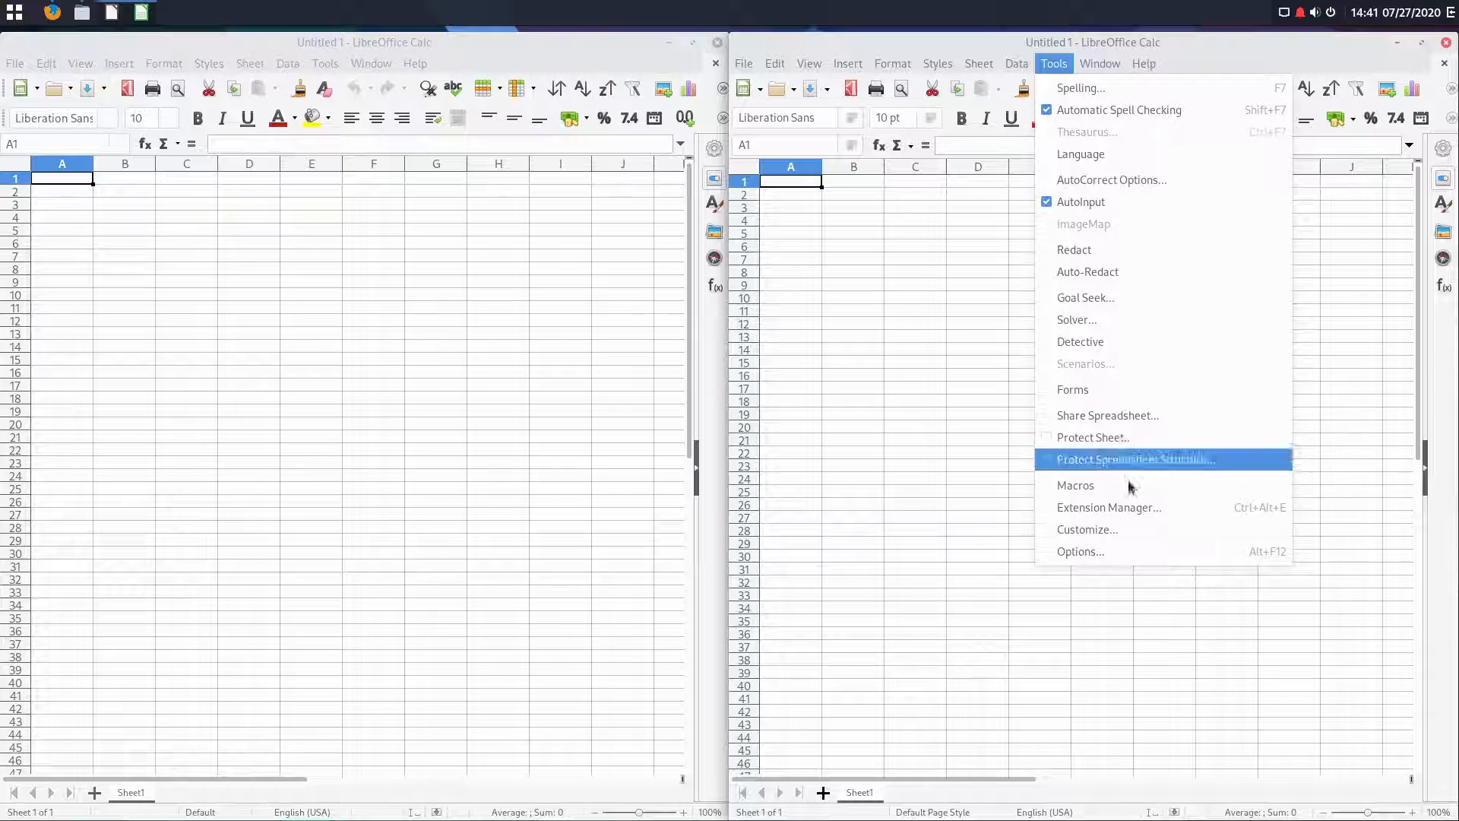
click(1078, 551)
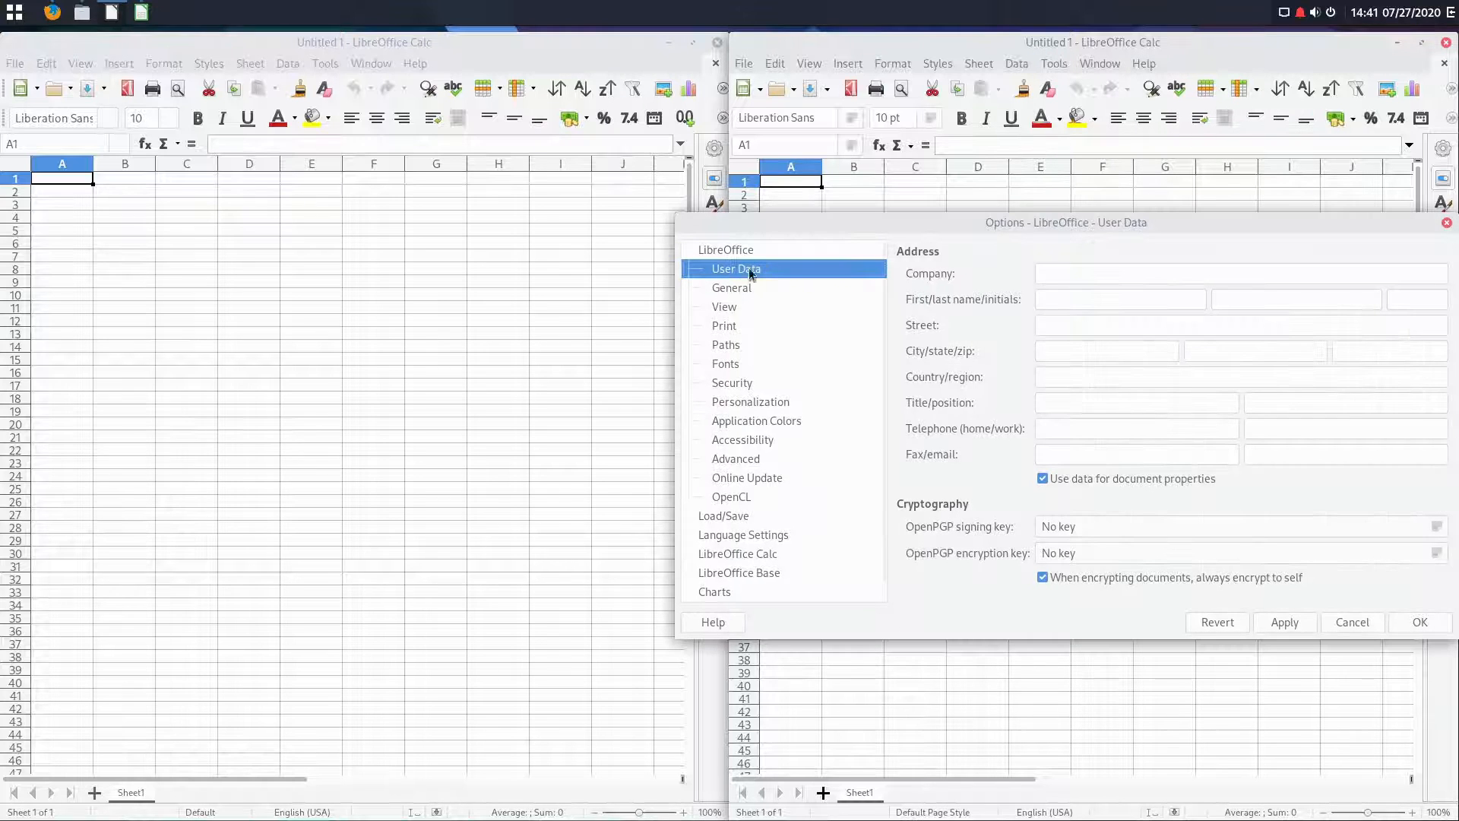
mouse_move(749, 410)
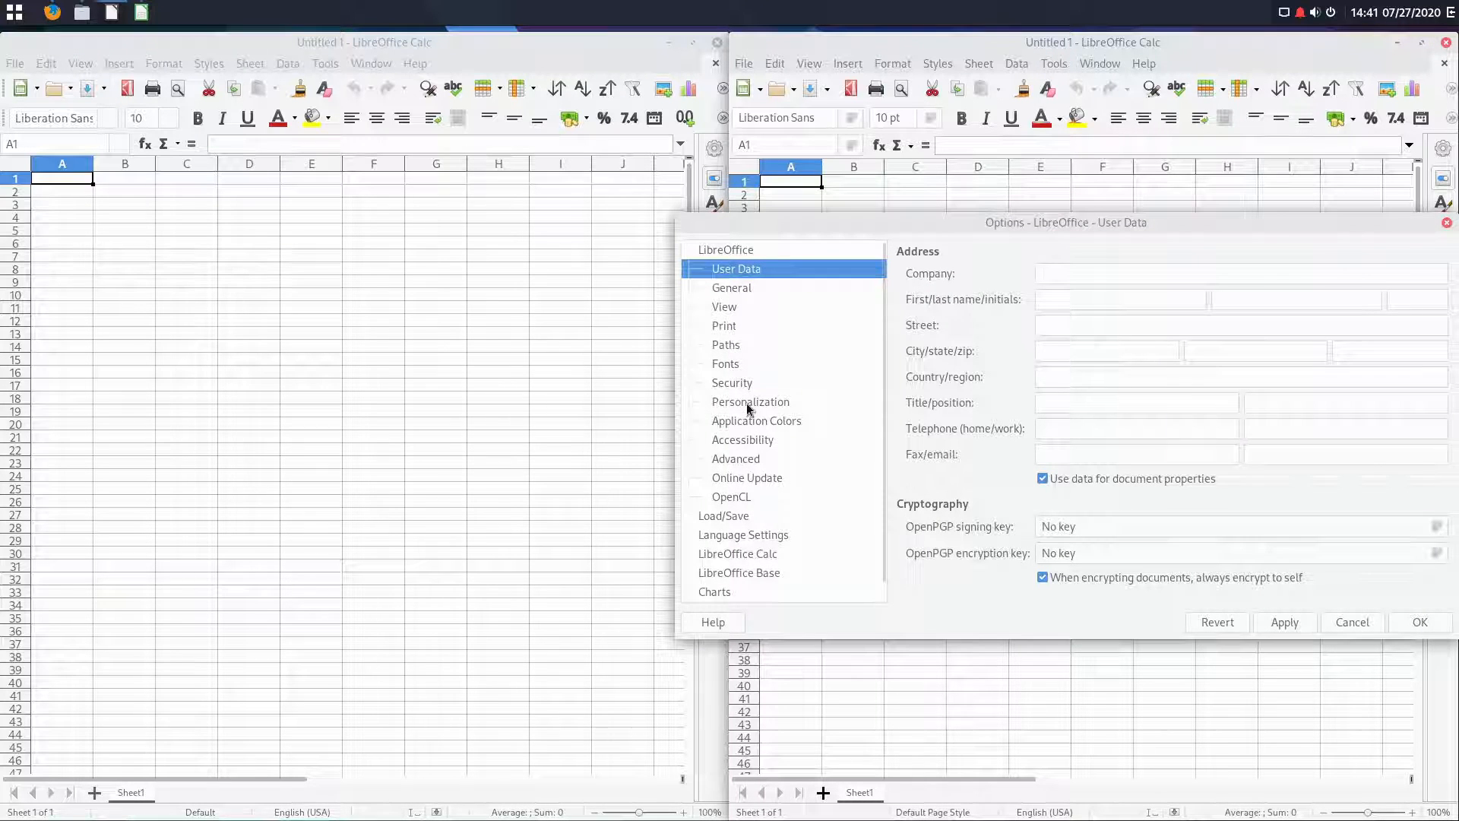
click(750, 401)
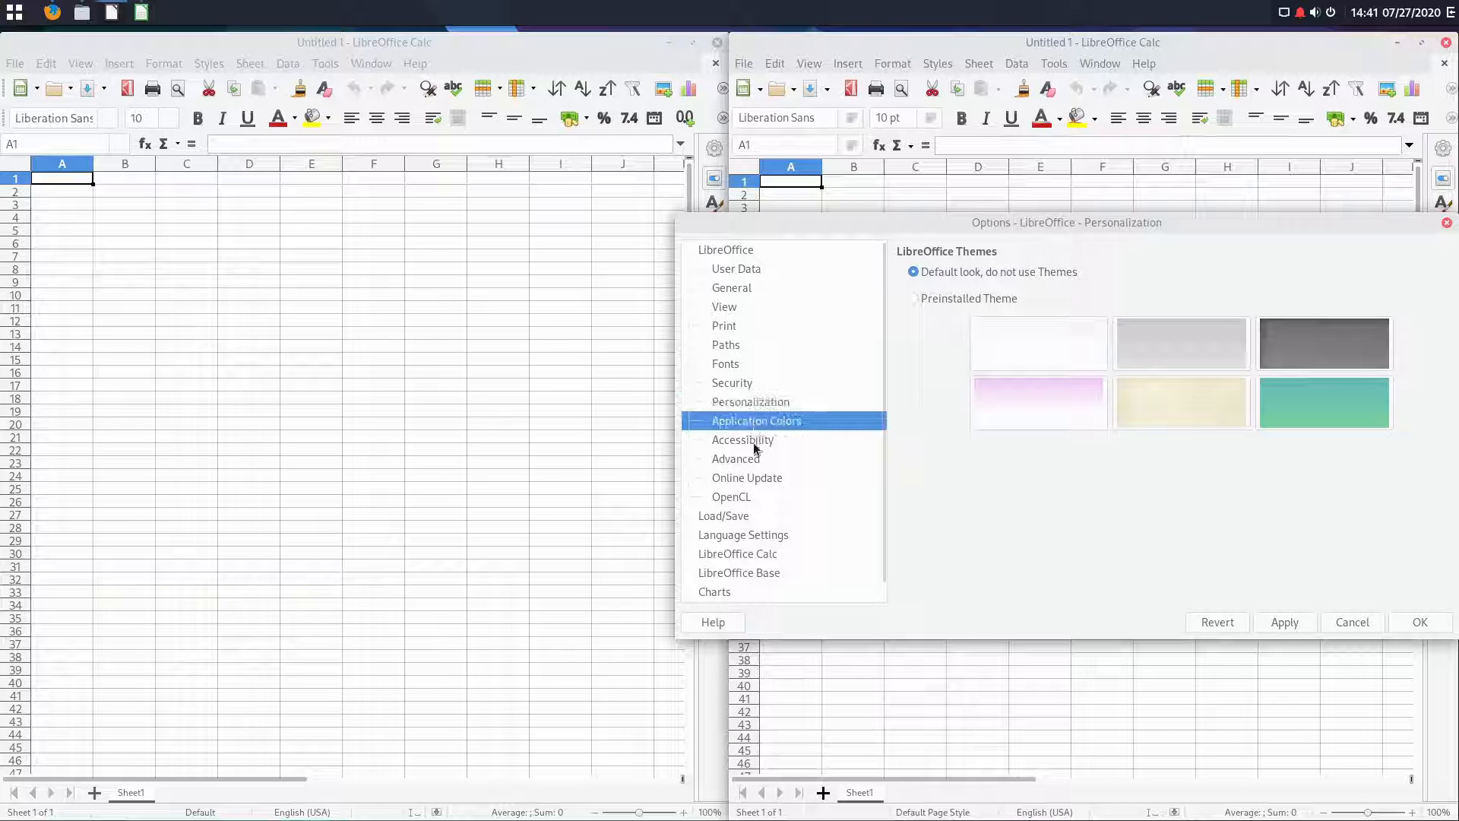
click(755, 420)
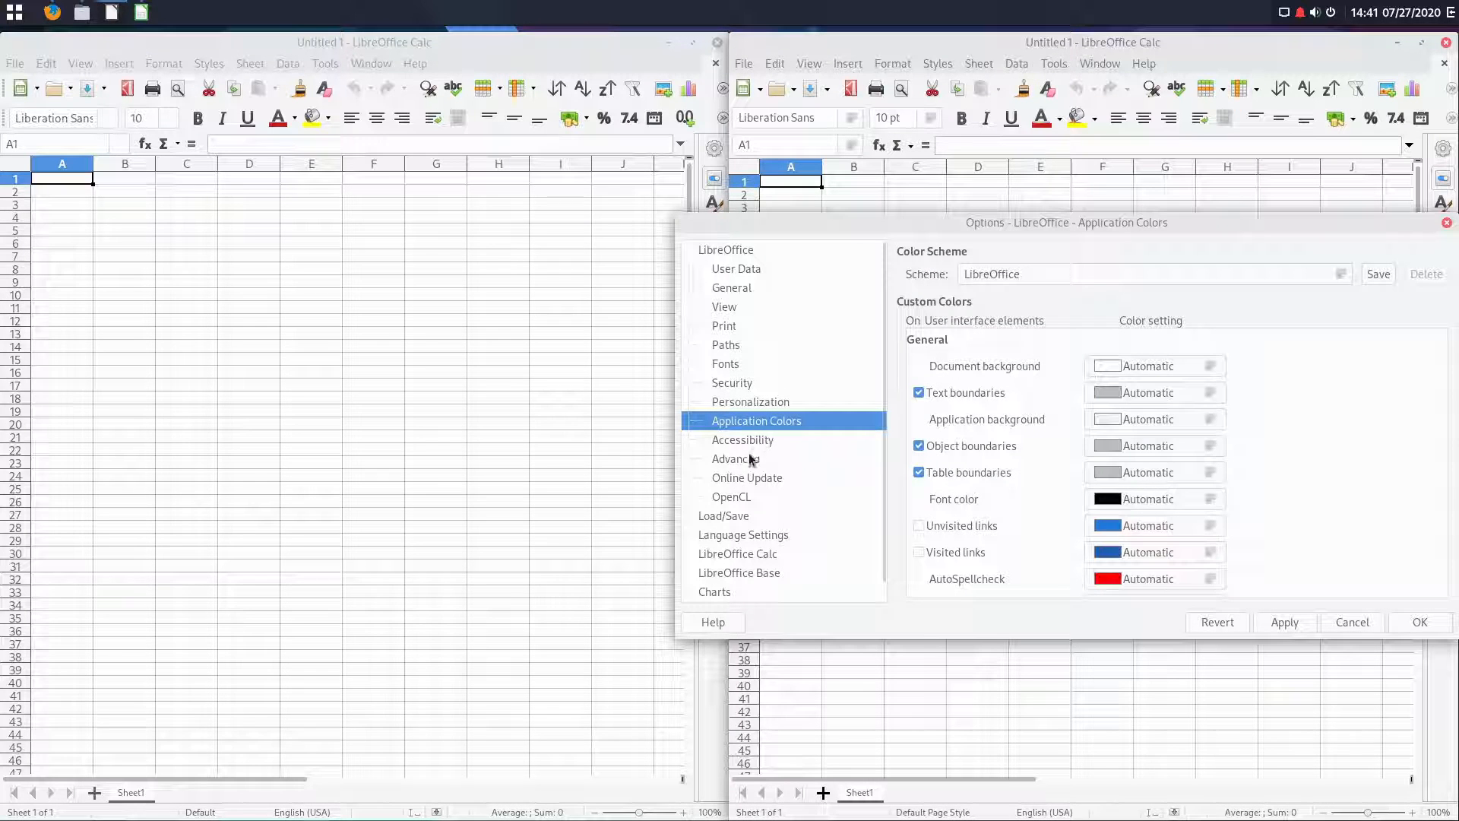
click(747, 477)
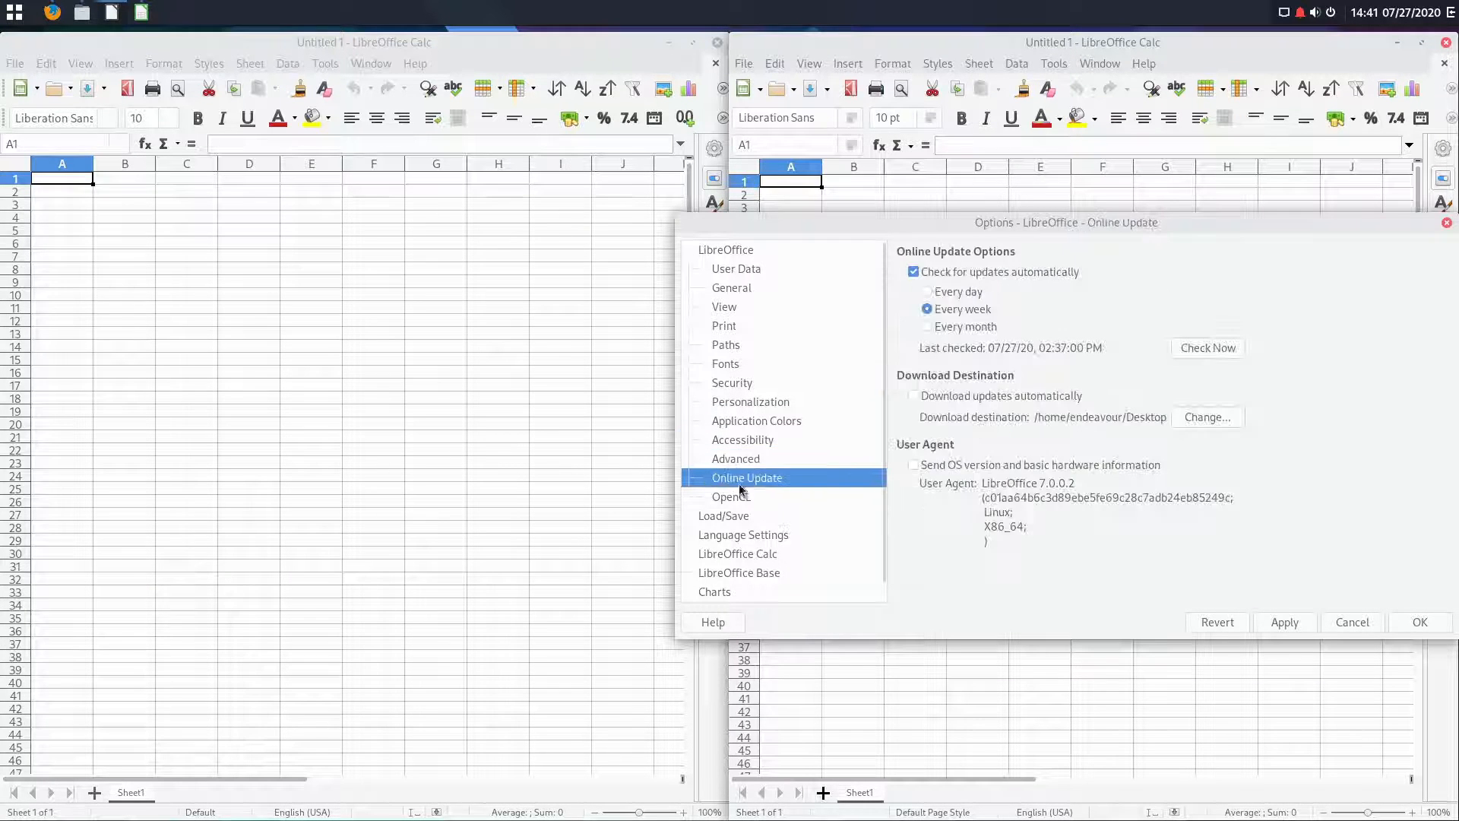
click(724, 307)
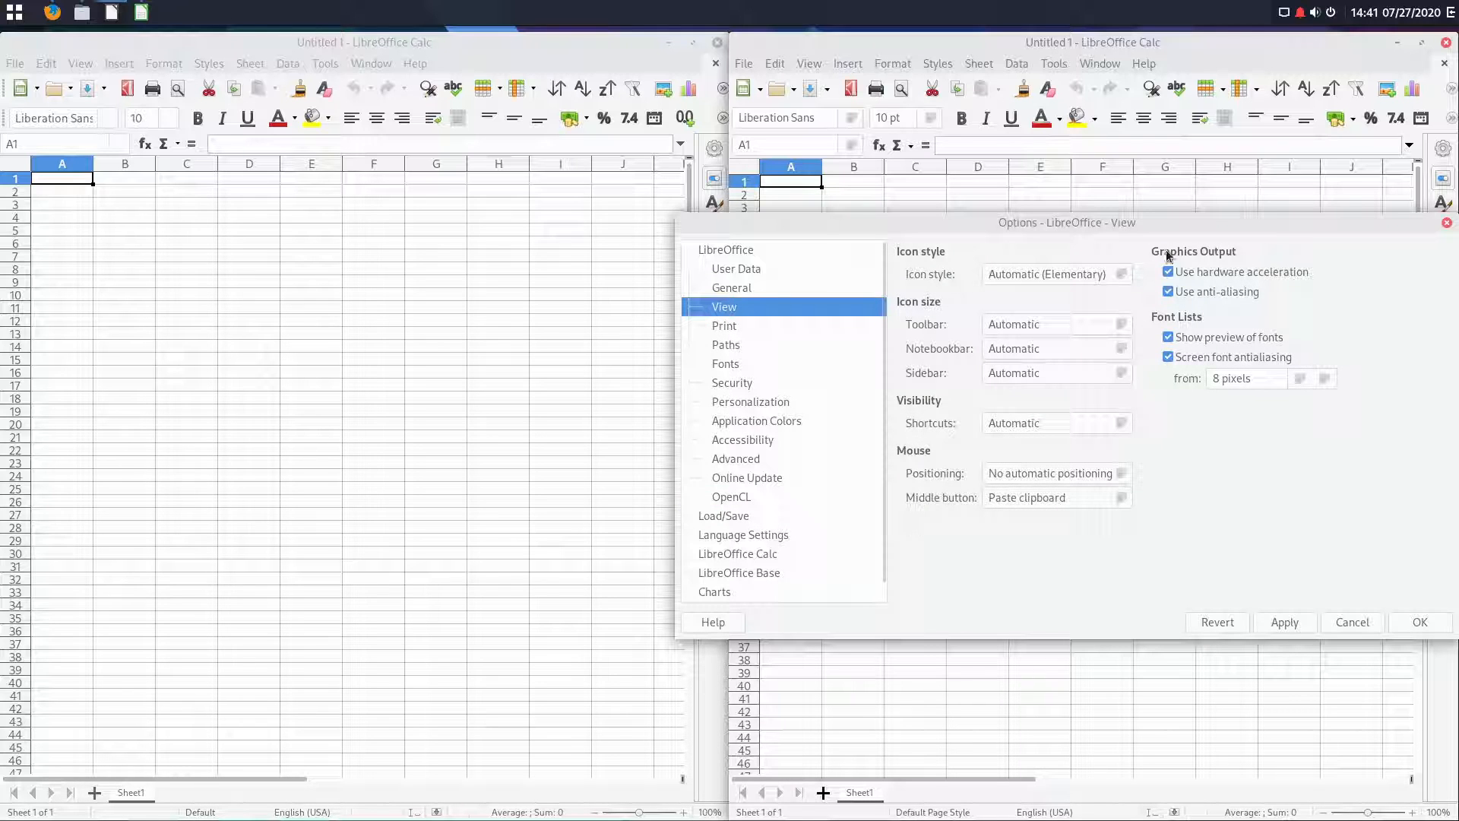
mouse_move(1123, 301)
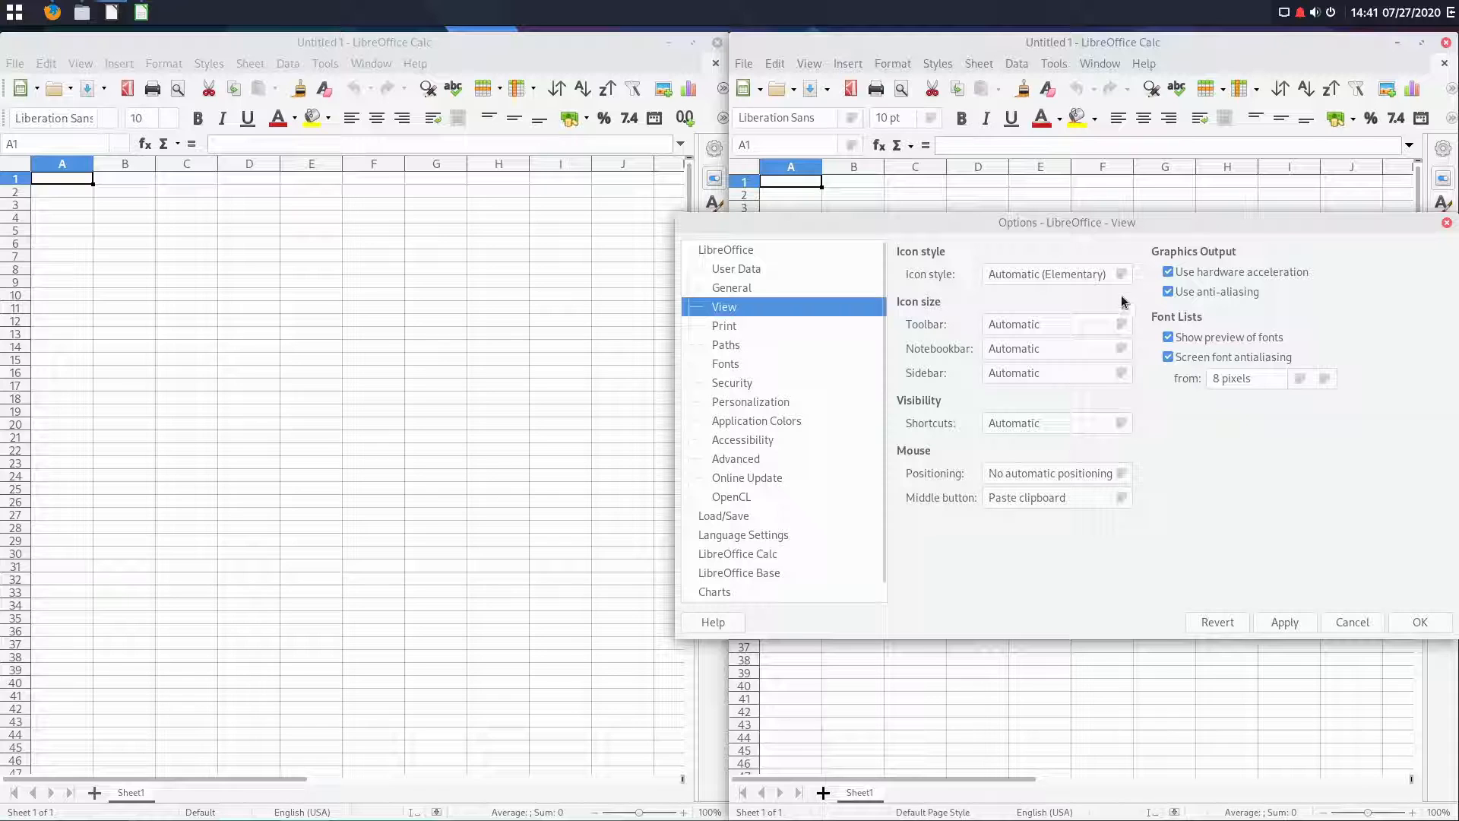
click(1120, 274)
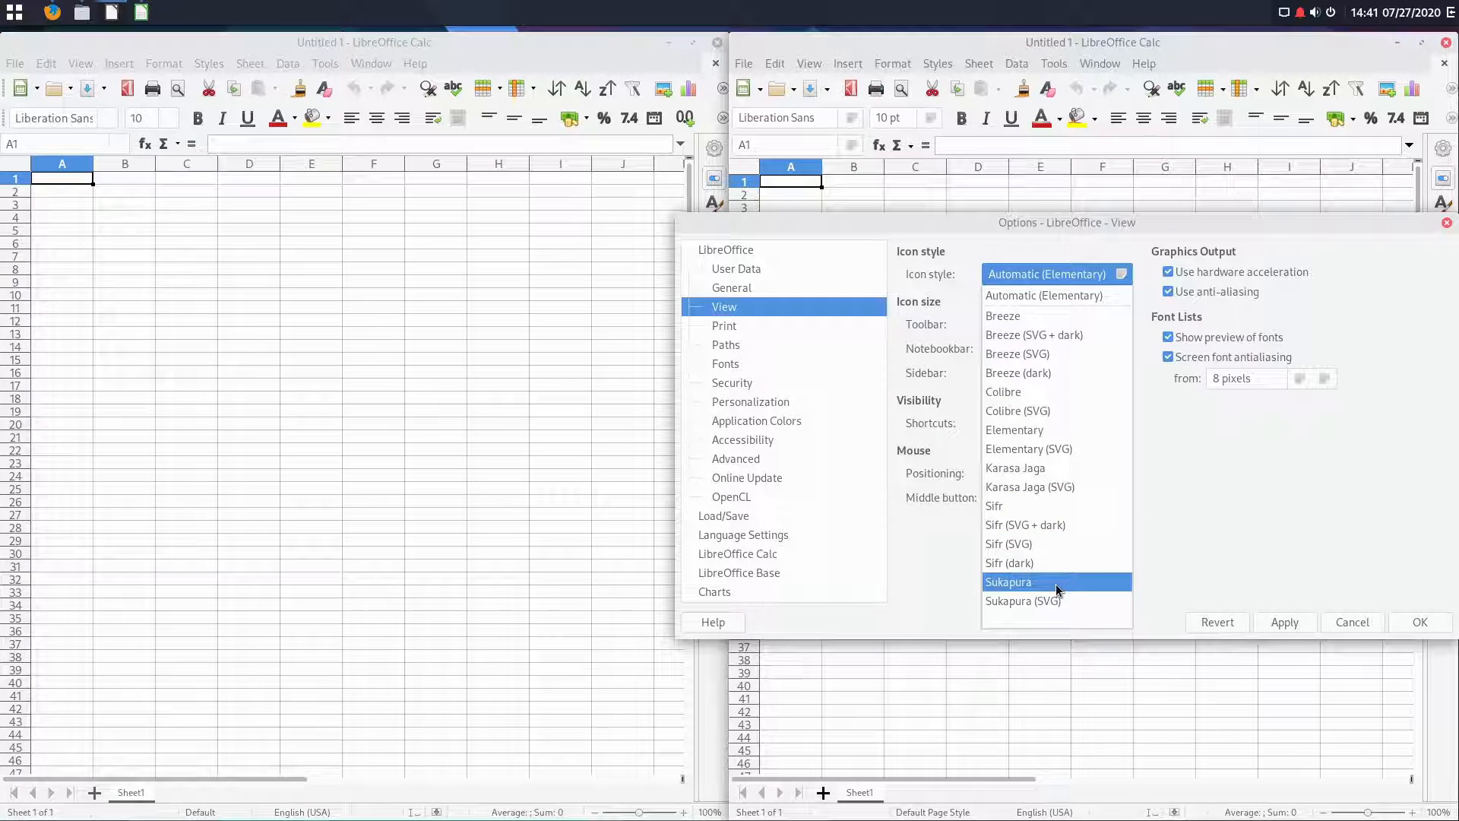
Step: Select the Sukapura icon style for Calc 7.0 and confirm with OK
click(1008, 581)
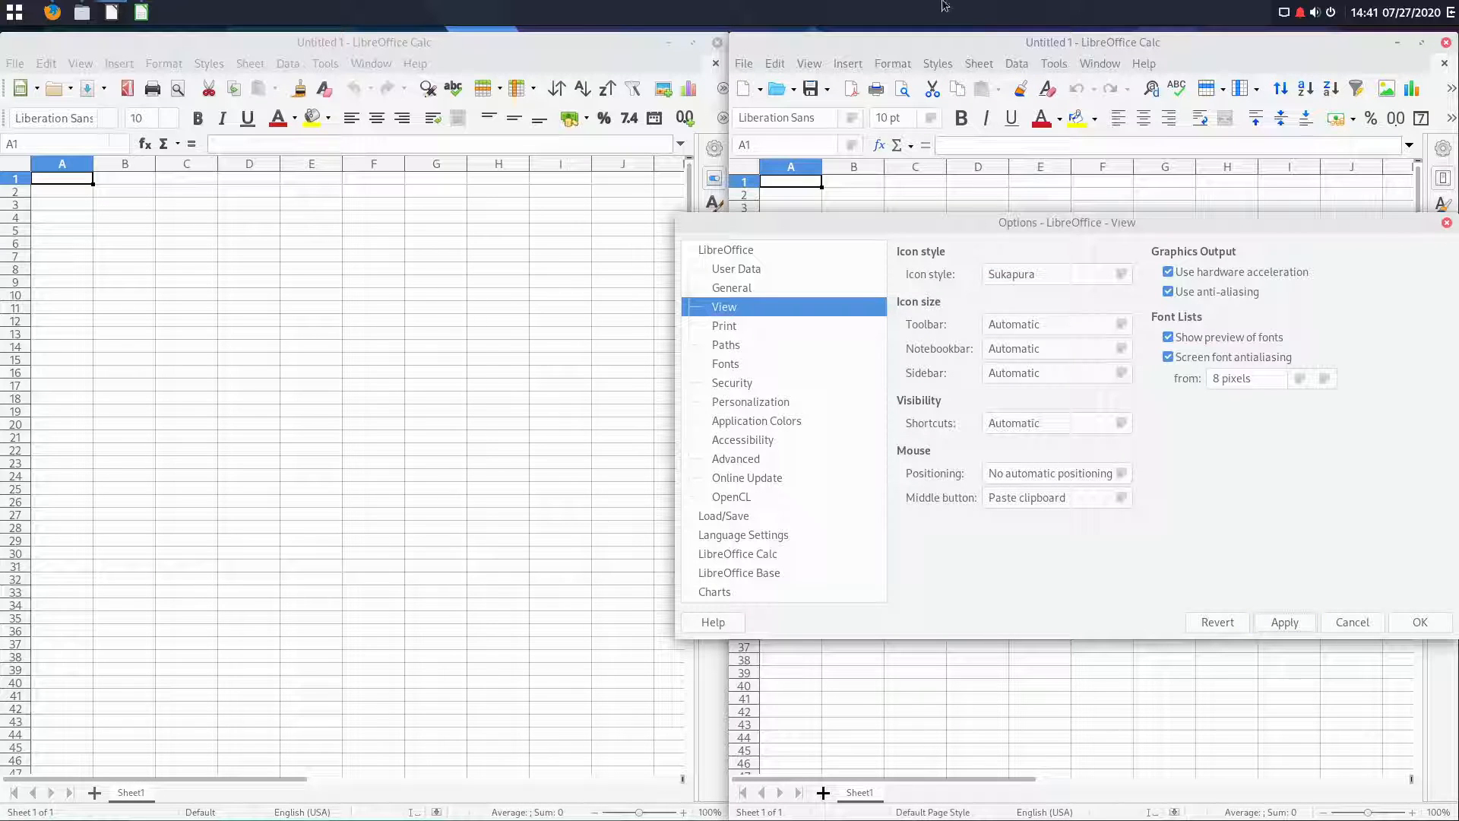
click(1418, 621)
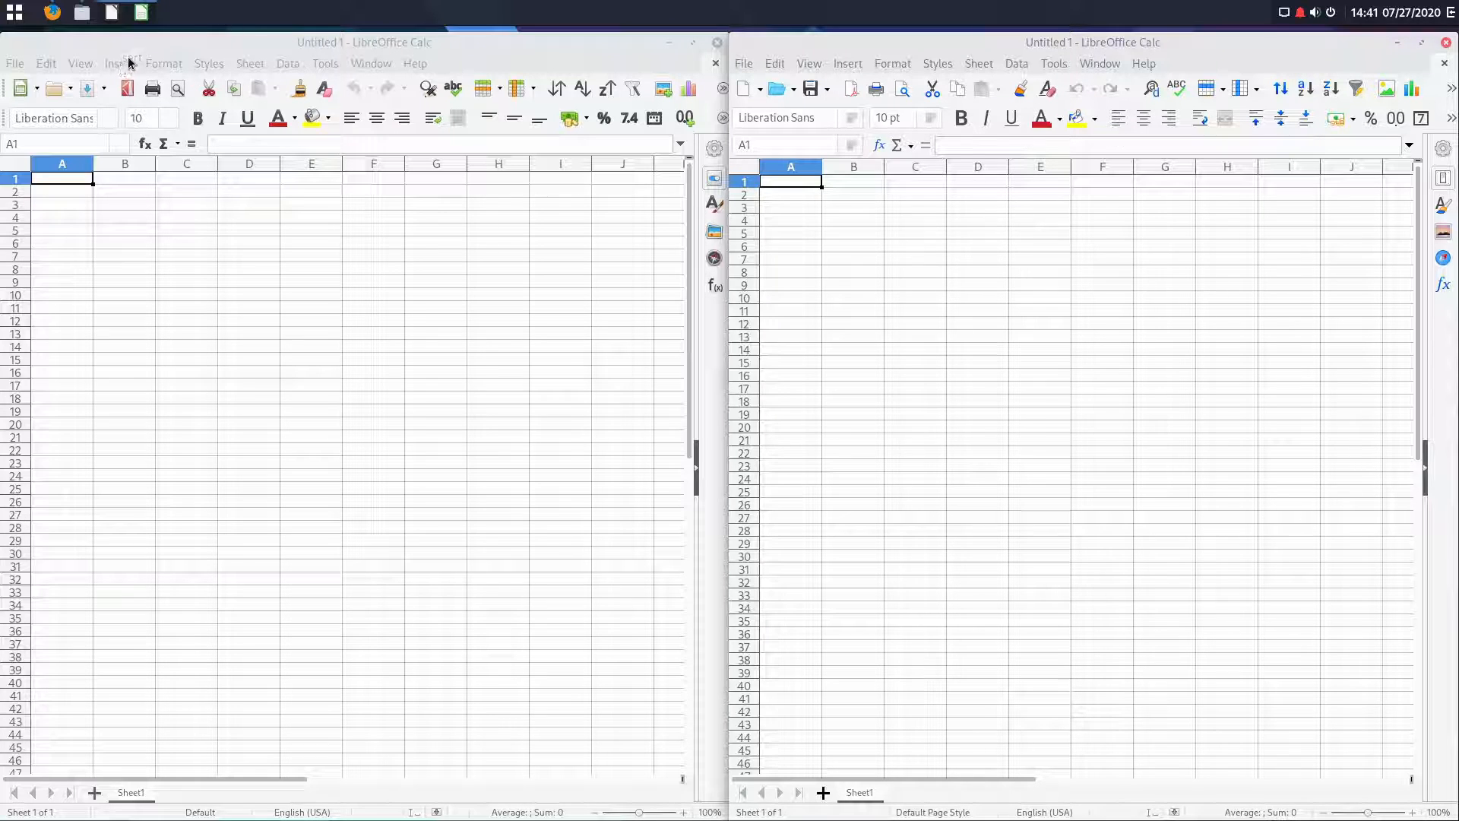
Step: In the older Calc's Options > View, switch the icon style to Tango
click(325, 63)
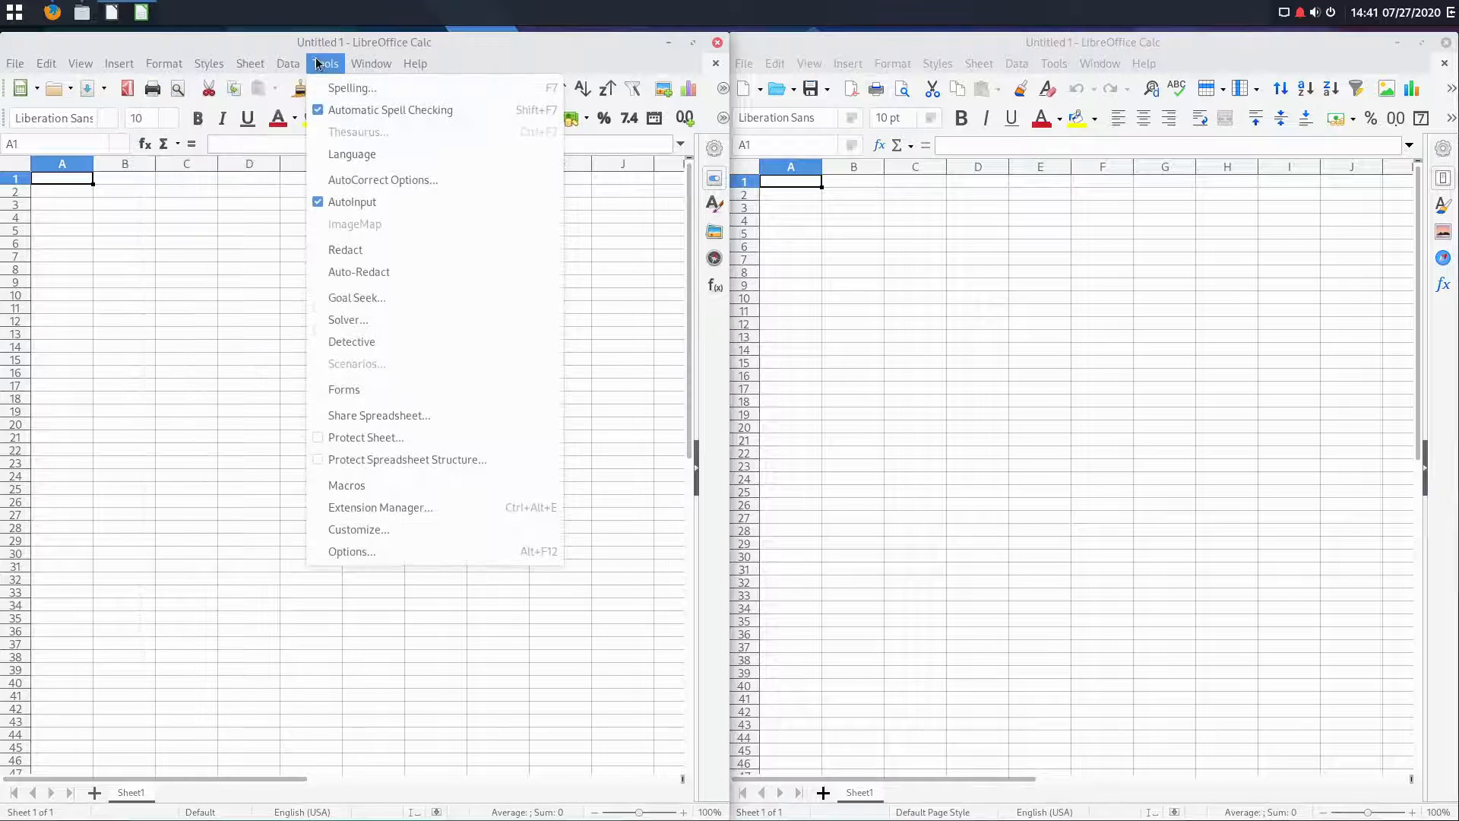
mouse_move(352, 551)
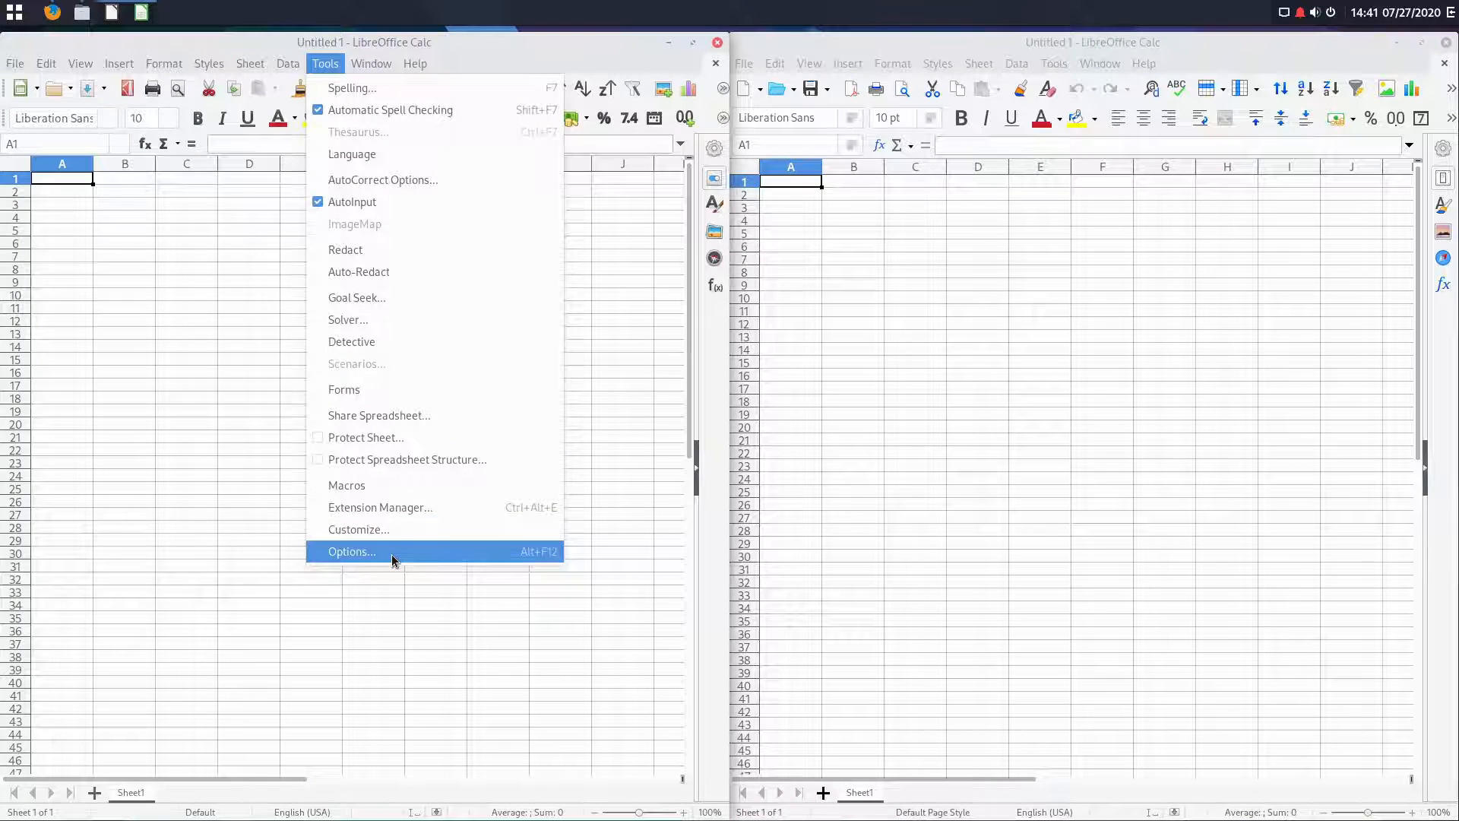
click(352, 551)
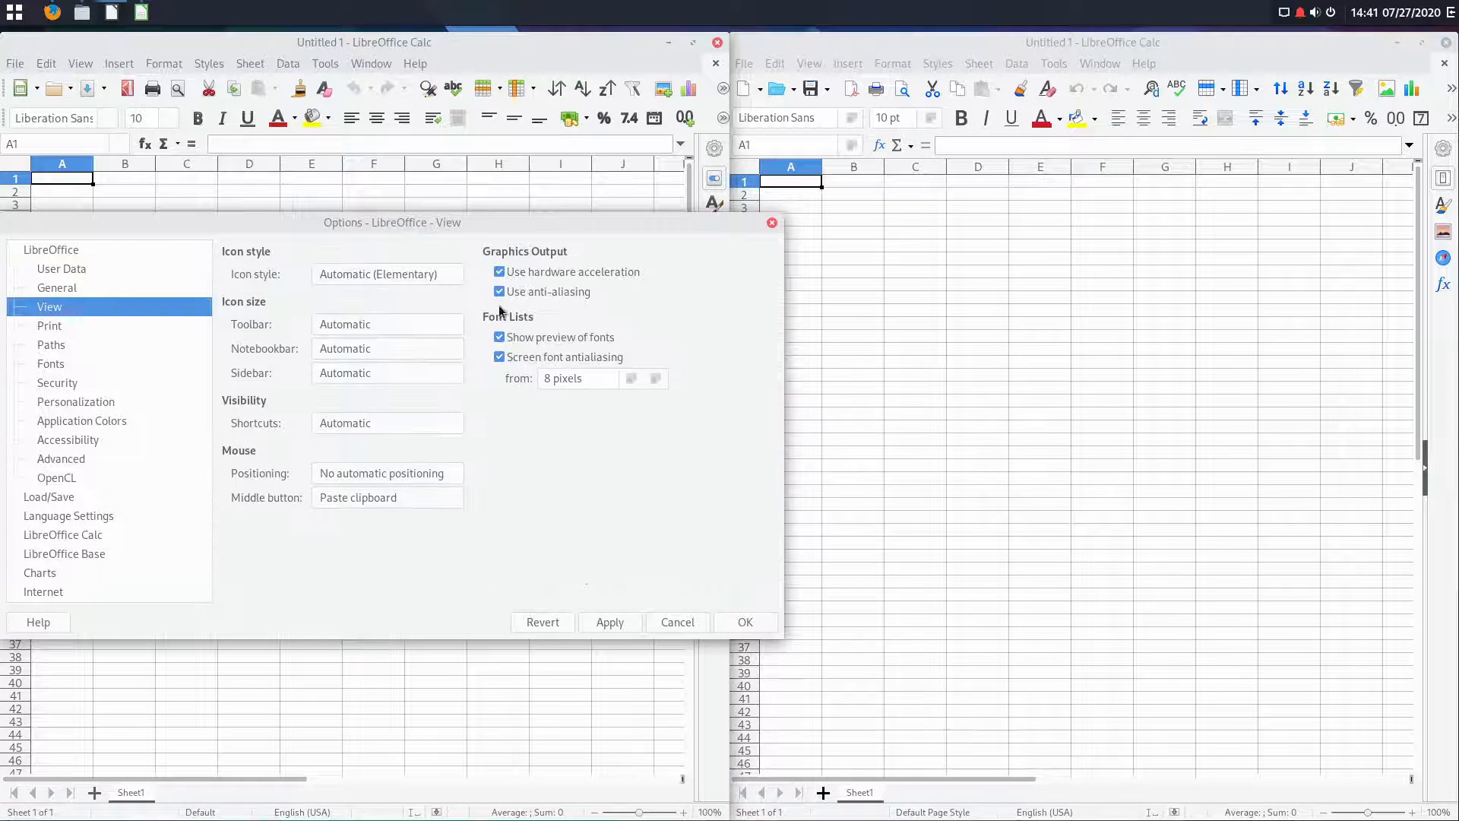
click(386, 273)
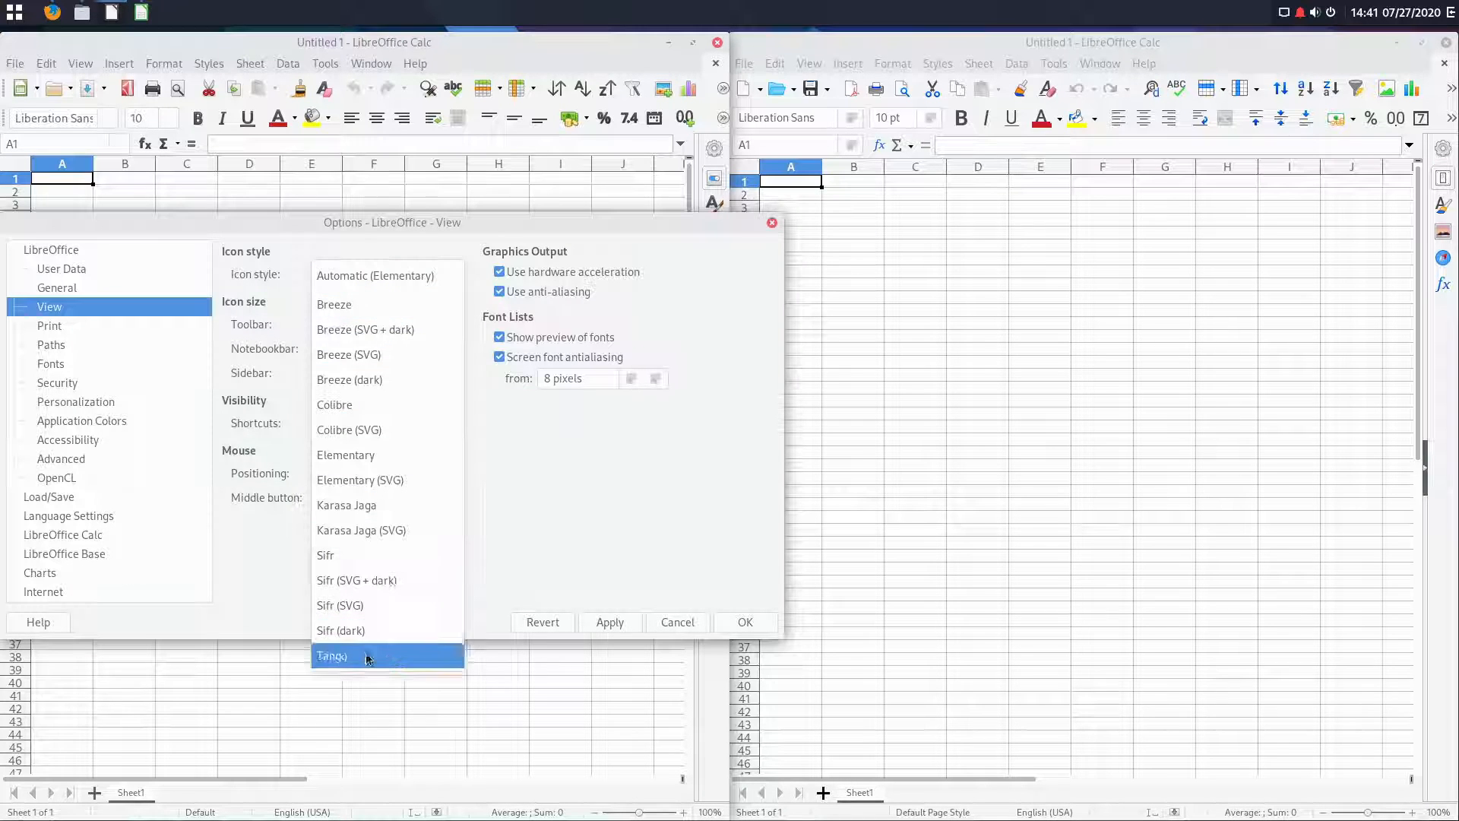
click(331, 655)
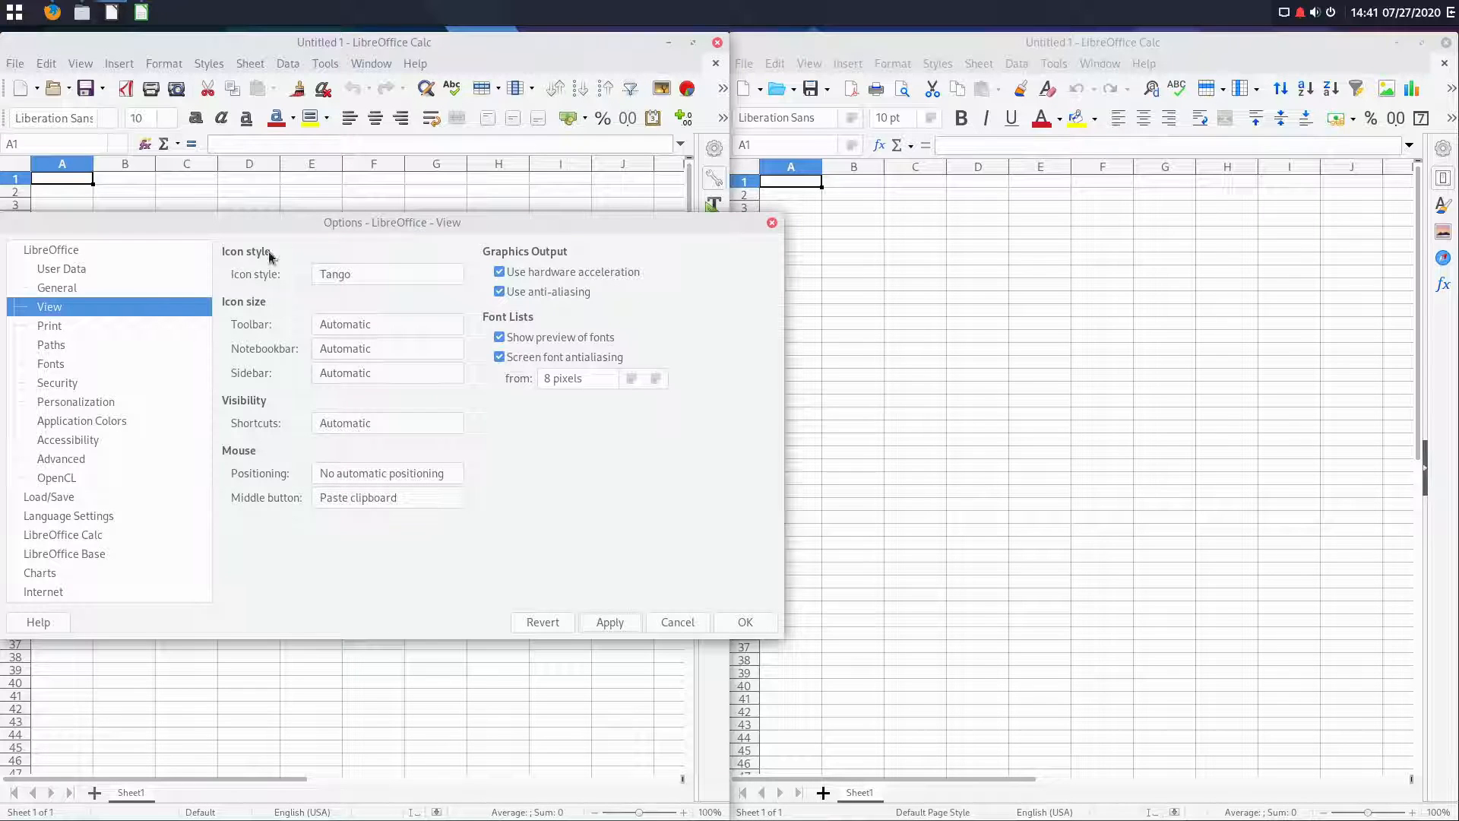
mouse_move(373, 283)
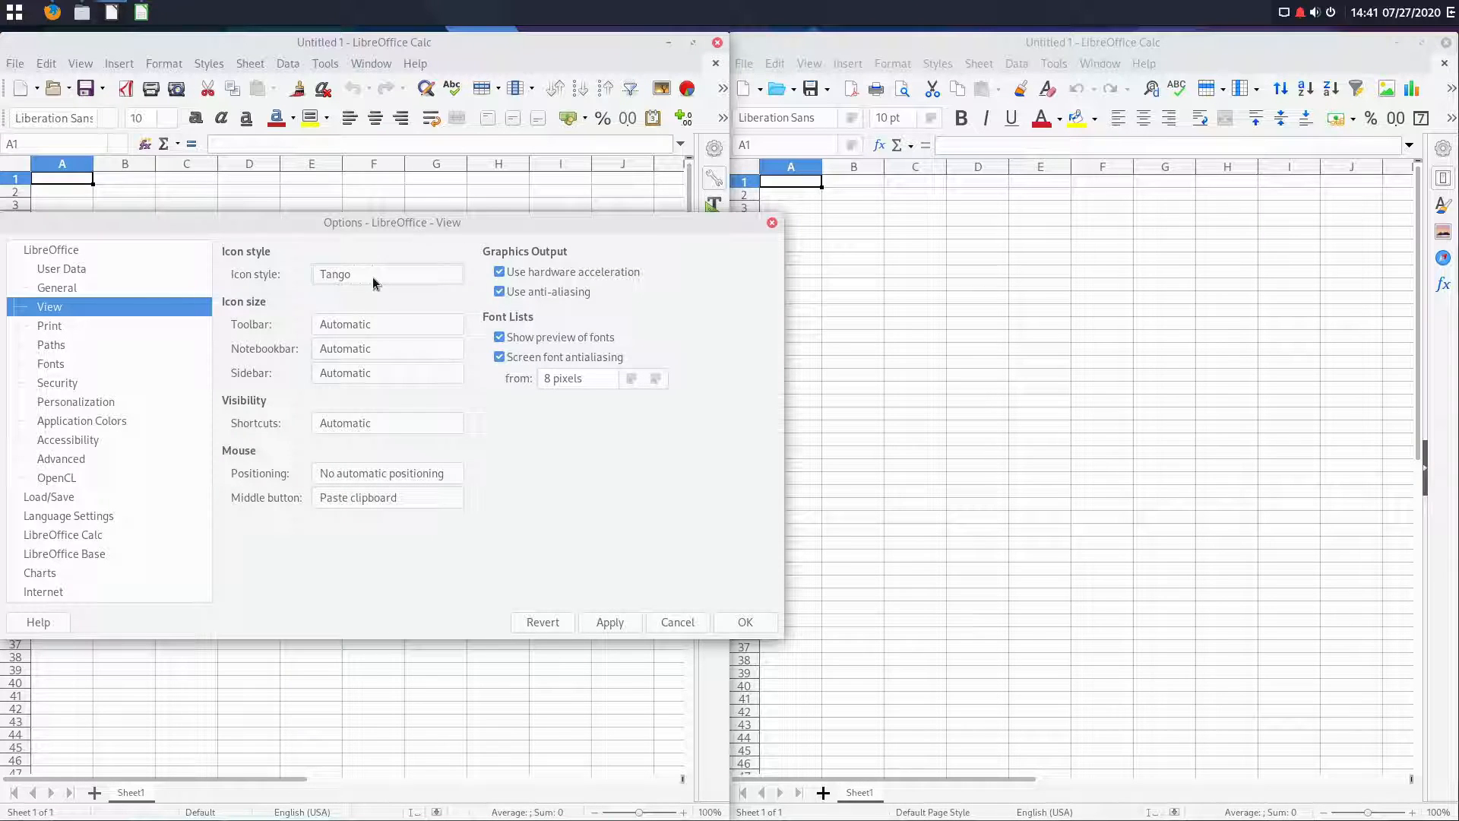
Step: Try Sifr, Karasa Jaga, Elementary and Breeze icon styles, then return to Automatic
click(386, 273)
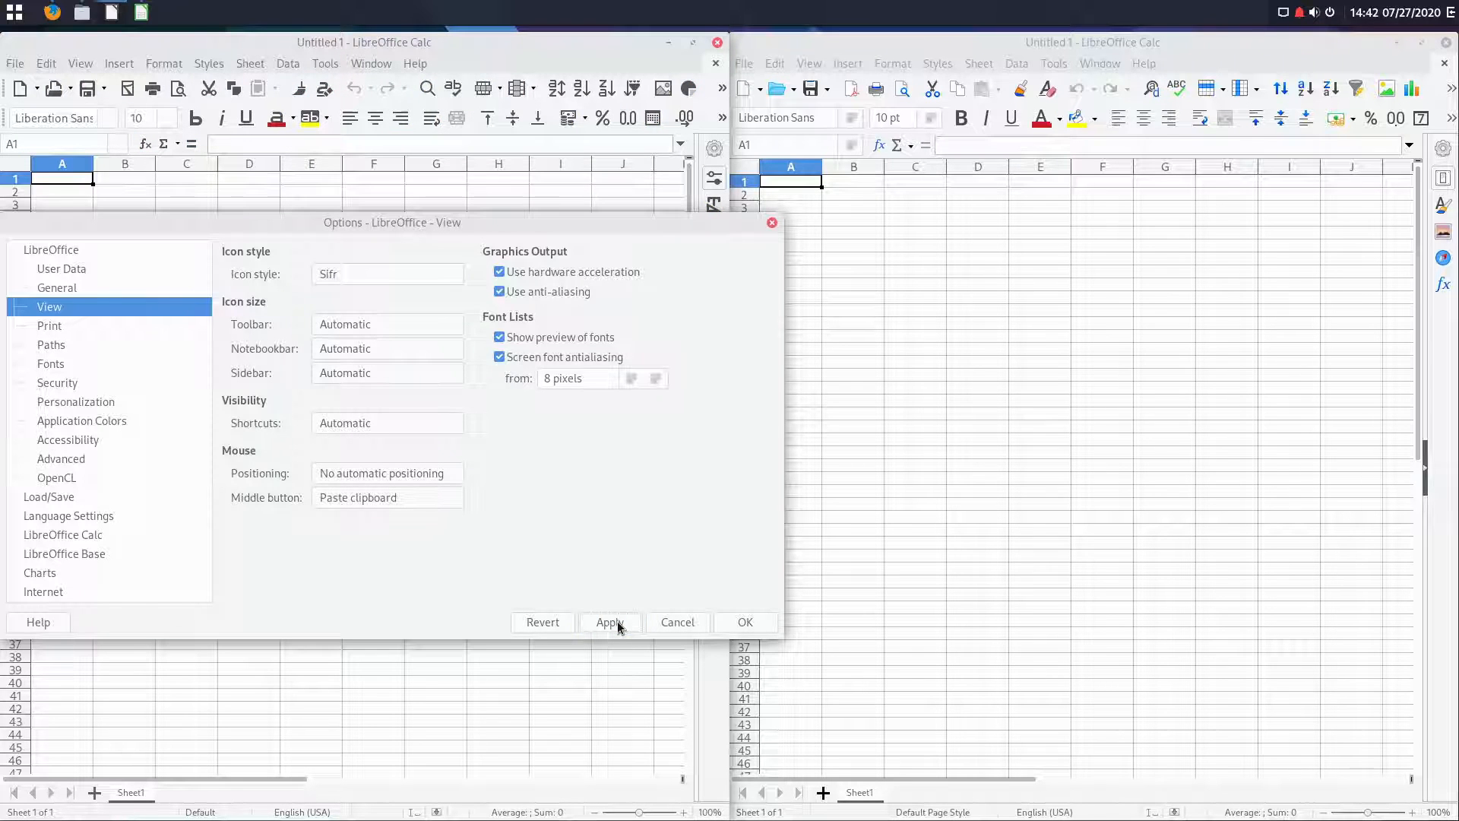
click(386, 274)
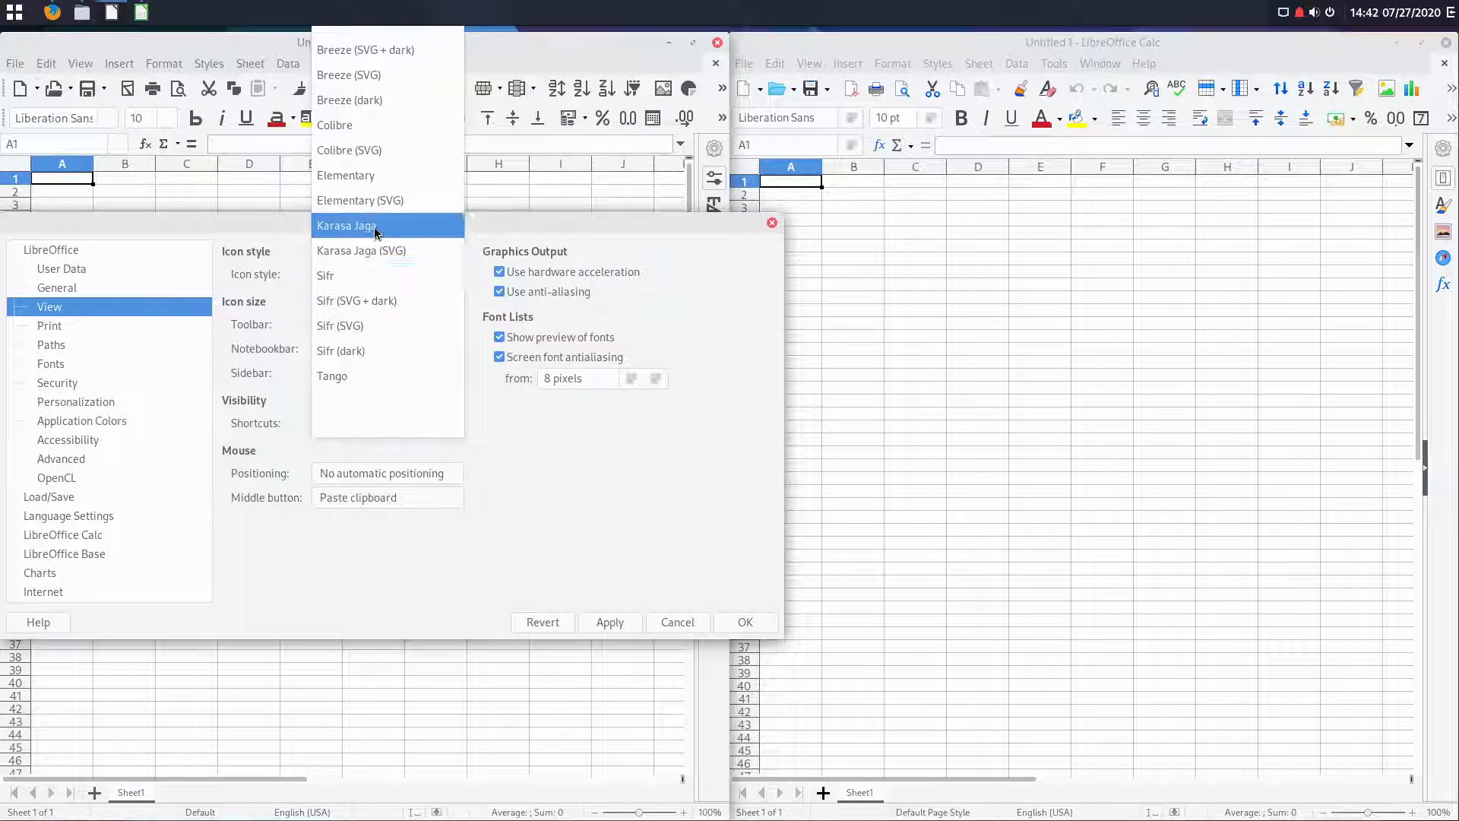
click(347, 225)
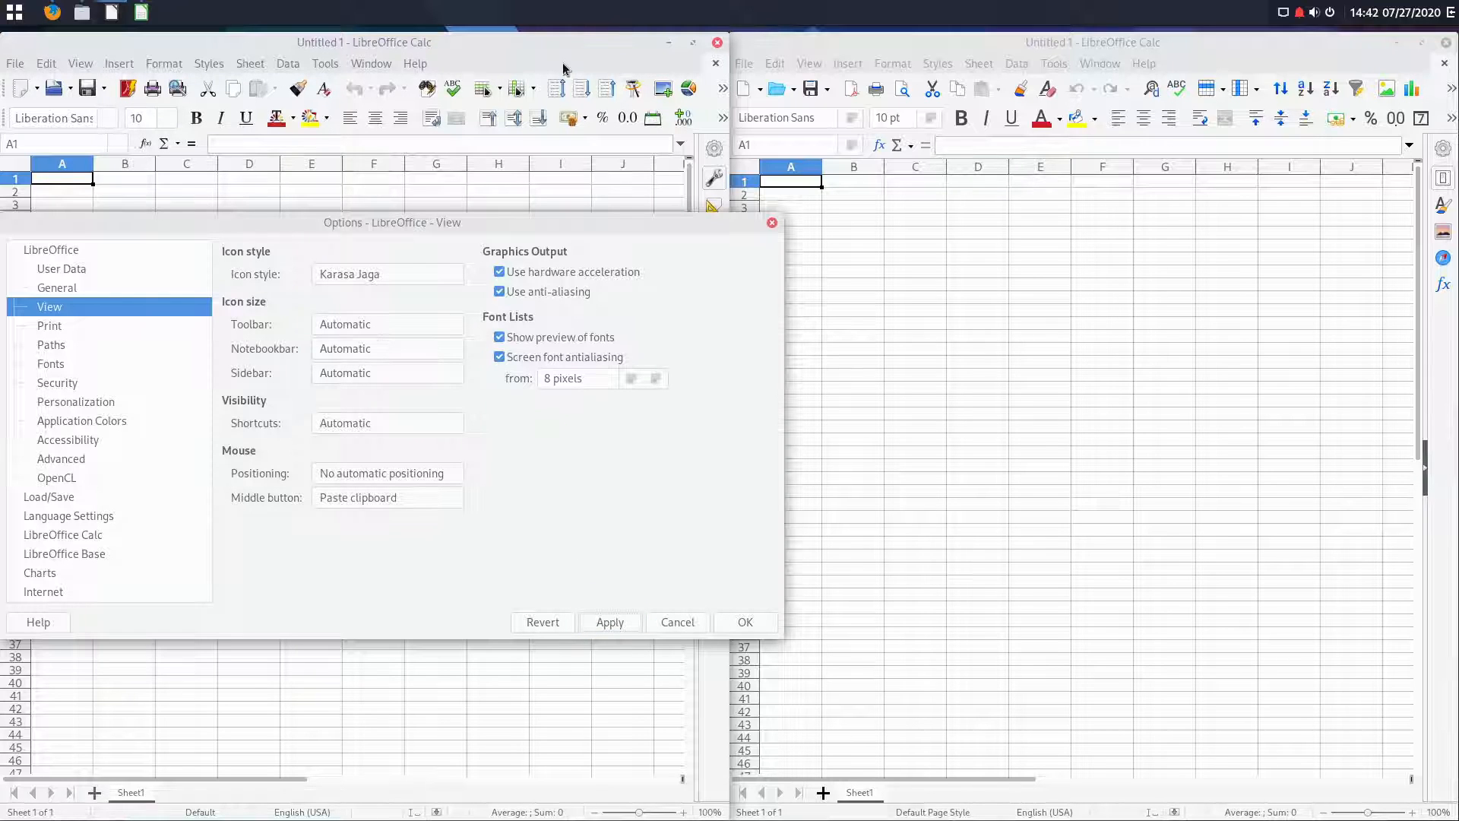
mouse_move(403, 266)
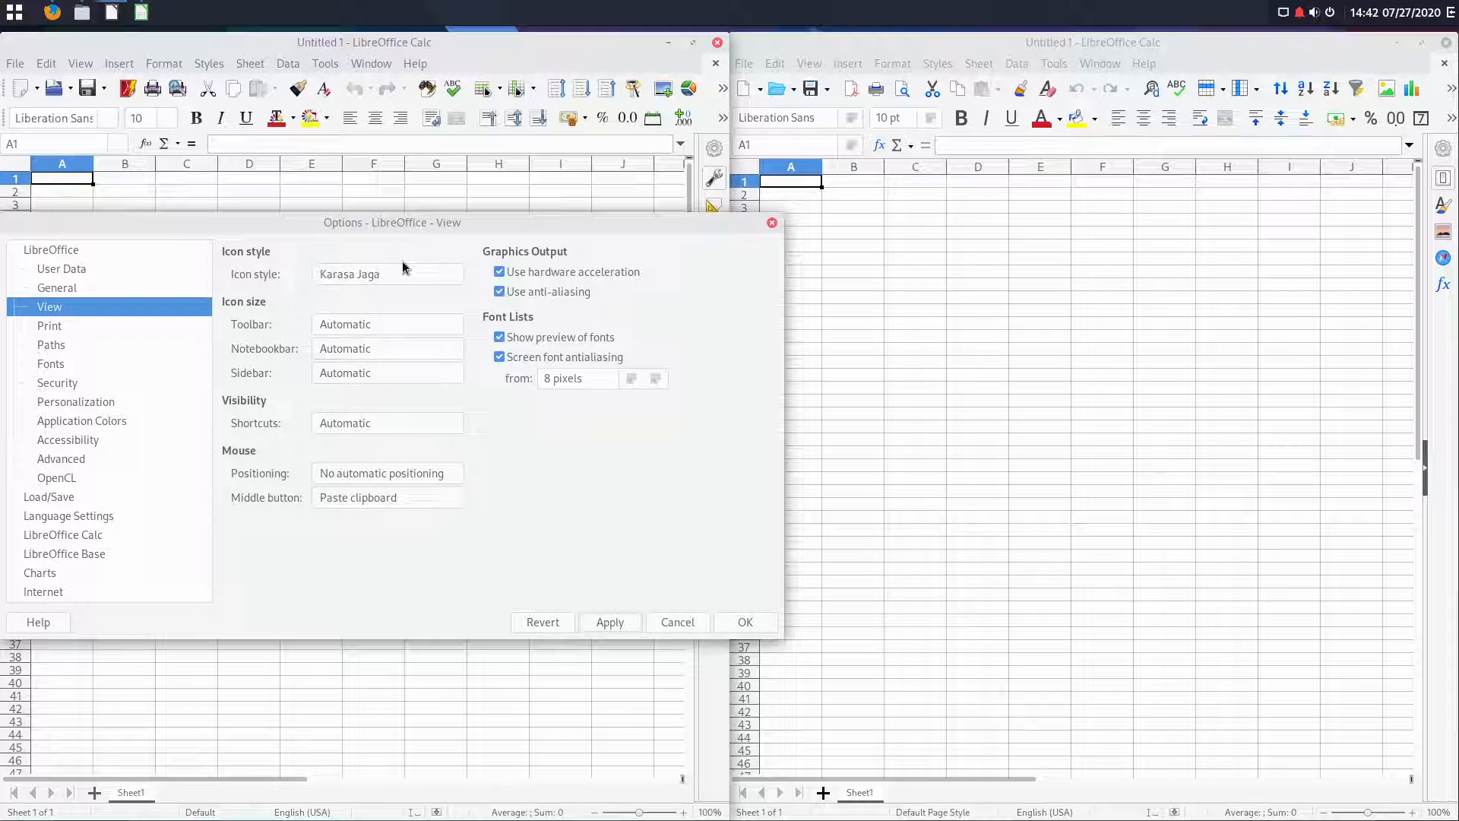
click(386, 274)
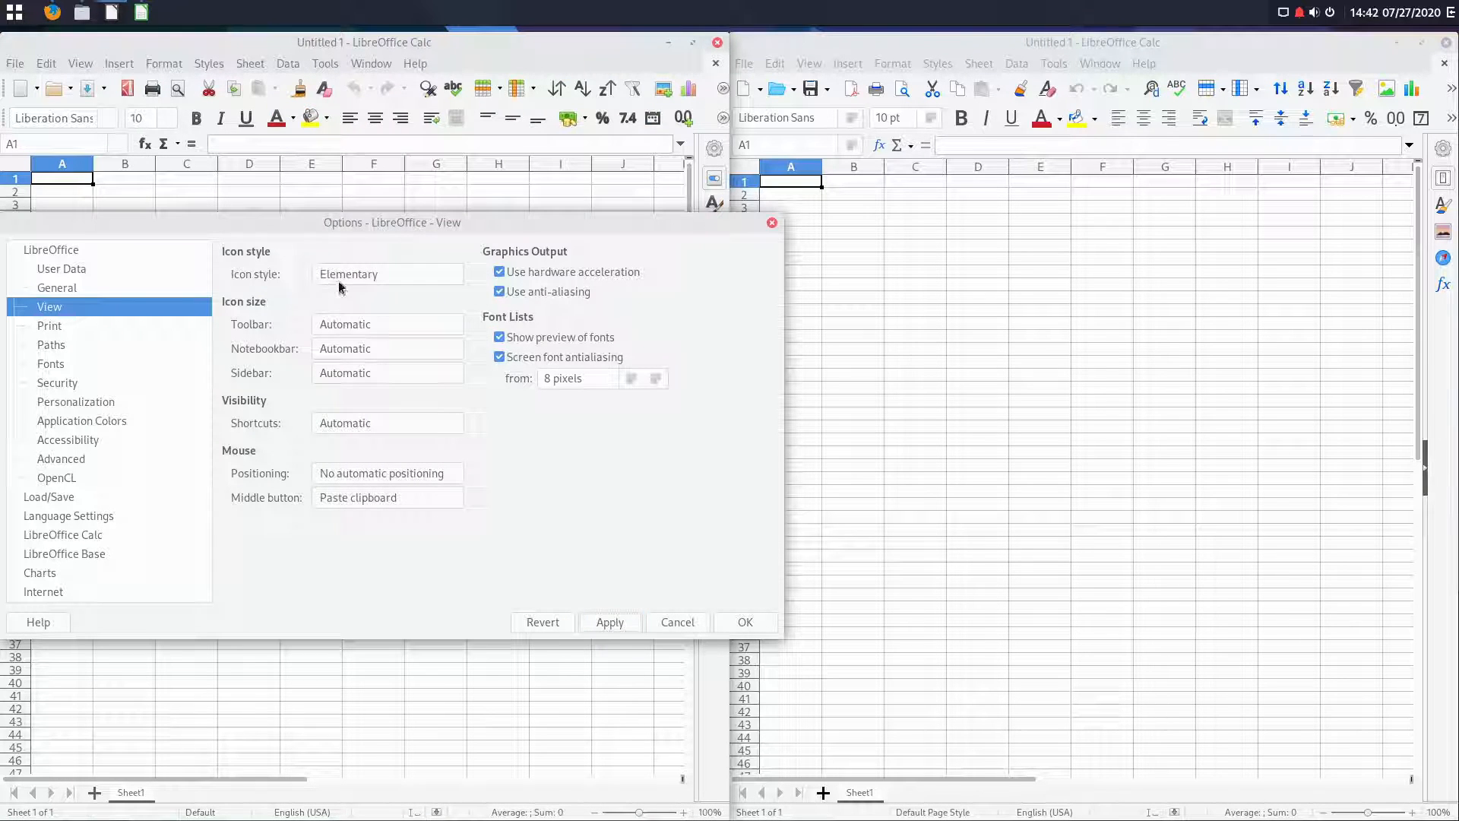
click(386, 274)
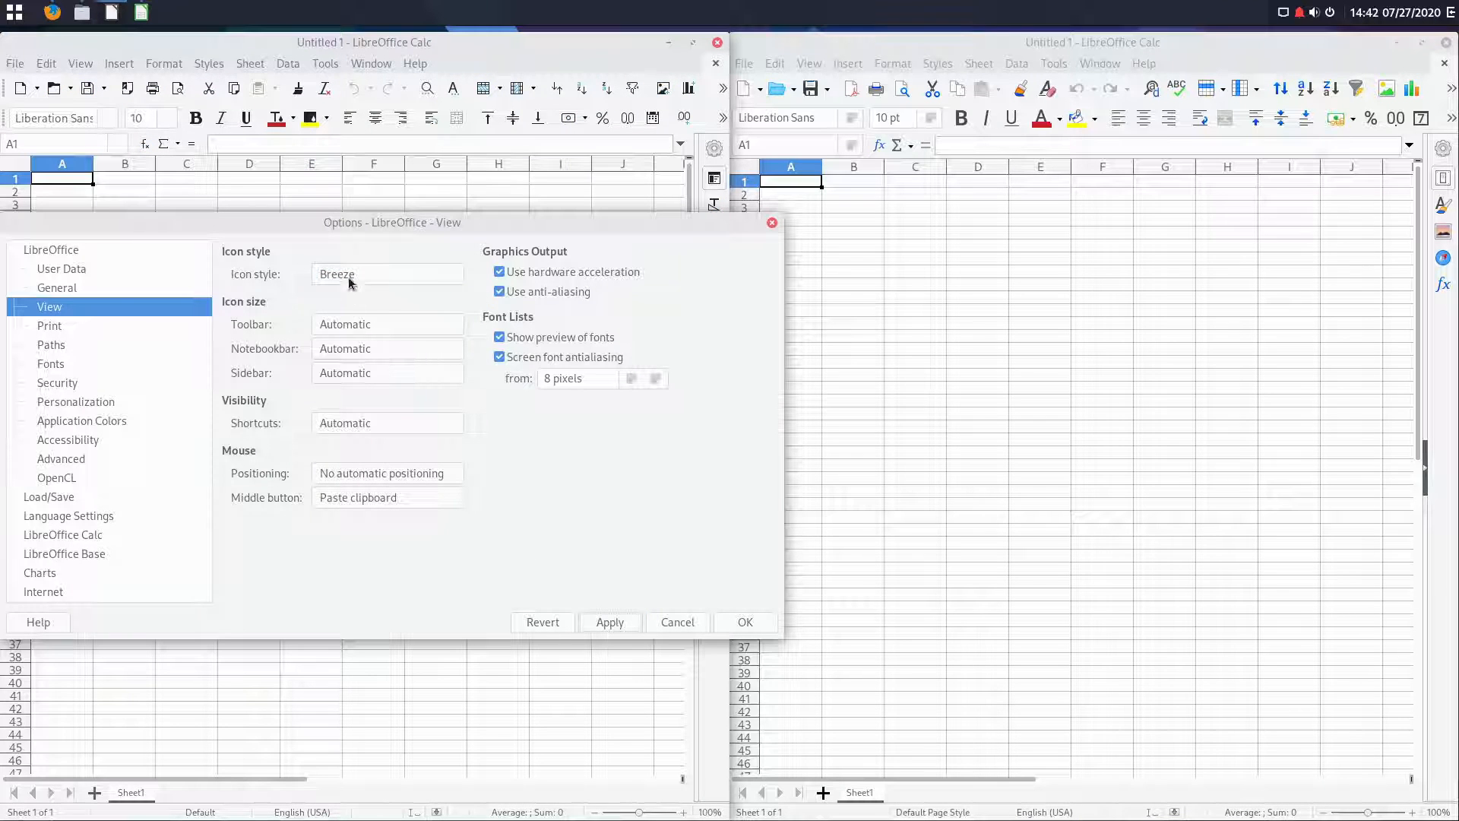
click(386, 273)
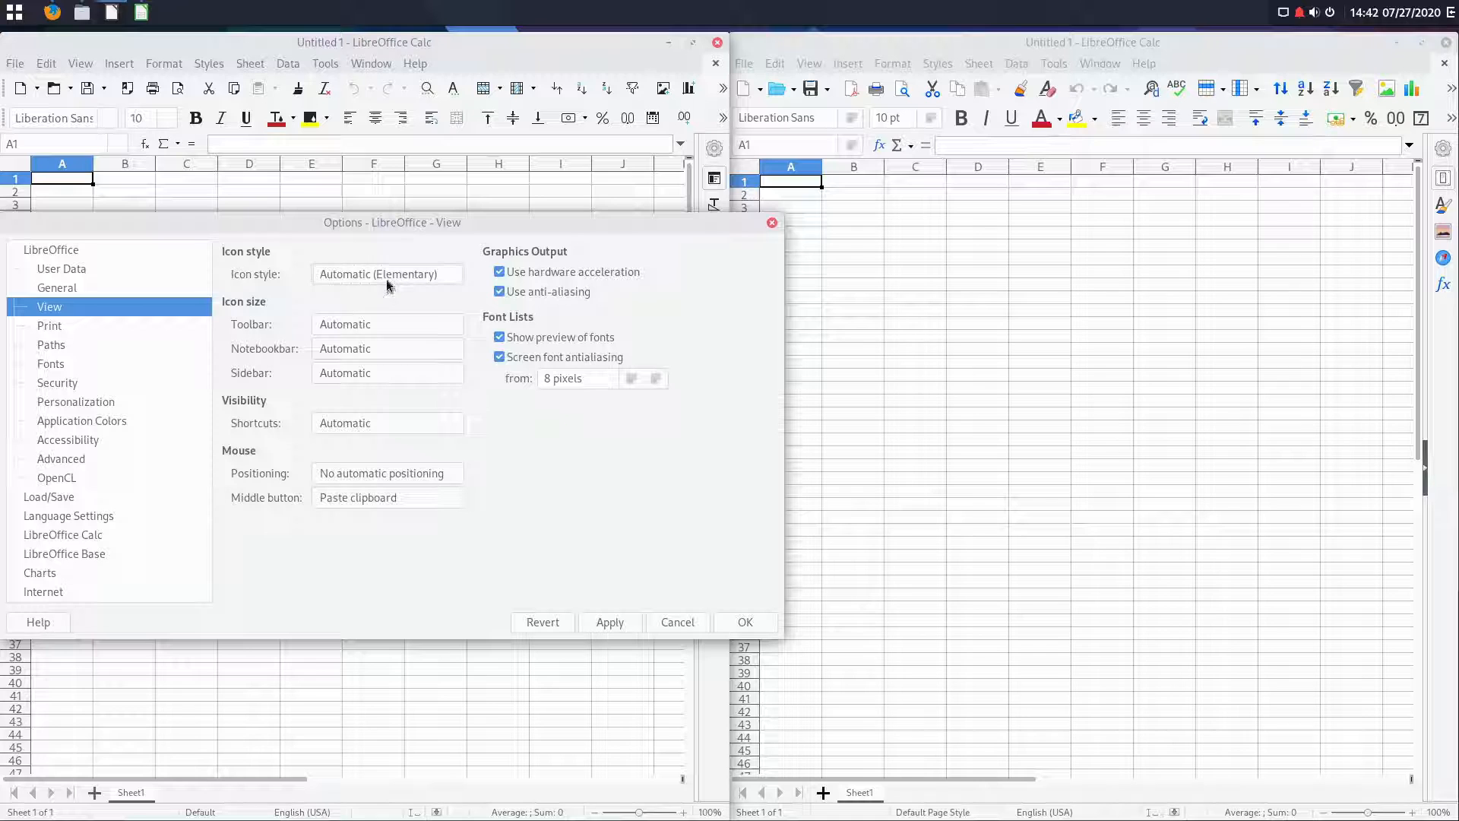
mouse_move(565, 639)
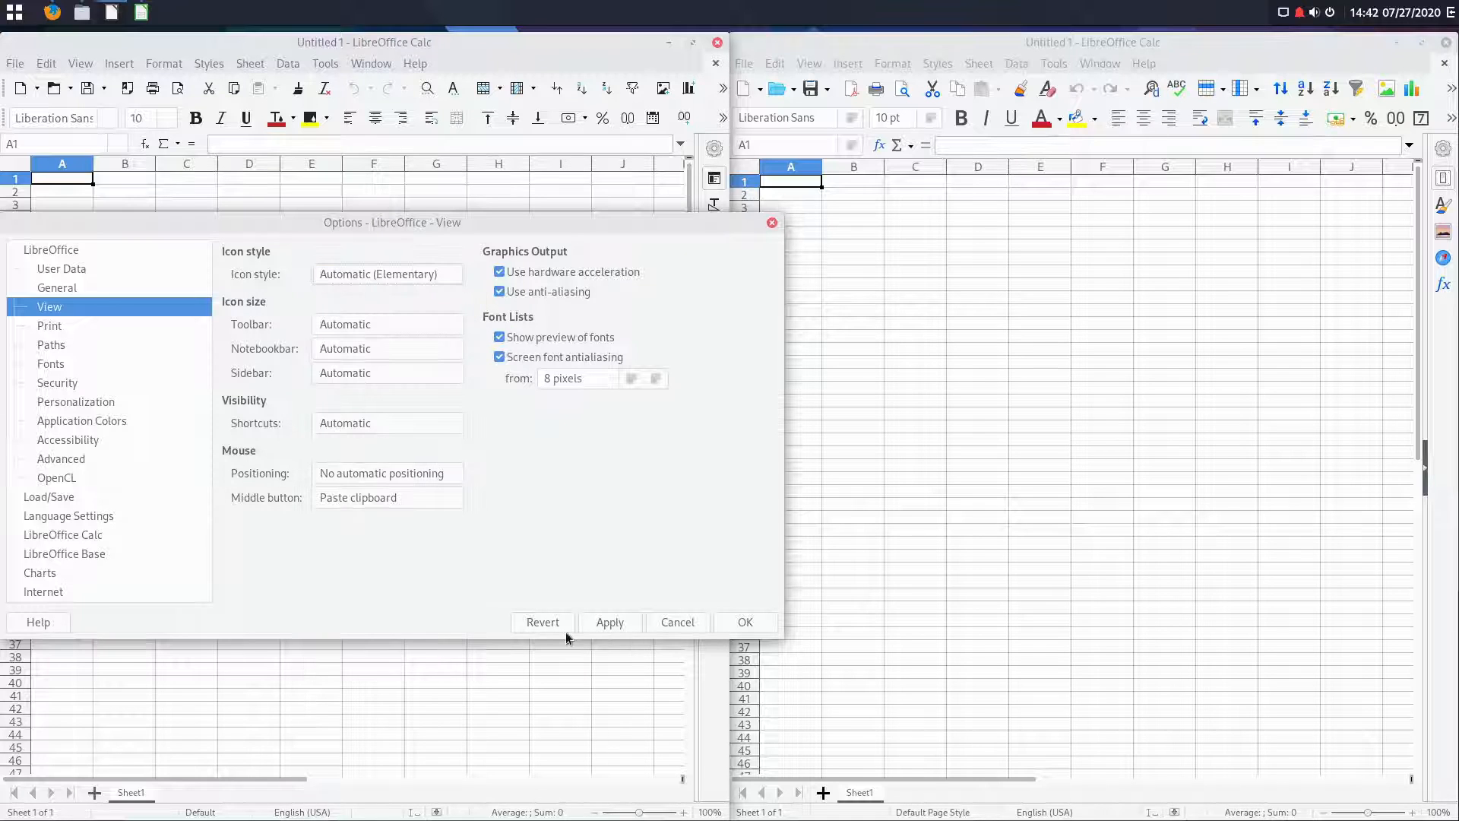
Step: Close the 6.4 Options dialog and the left Calc 6.4 window
click(745, 621)
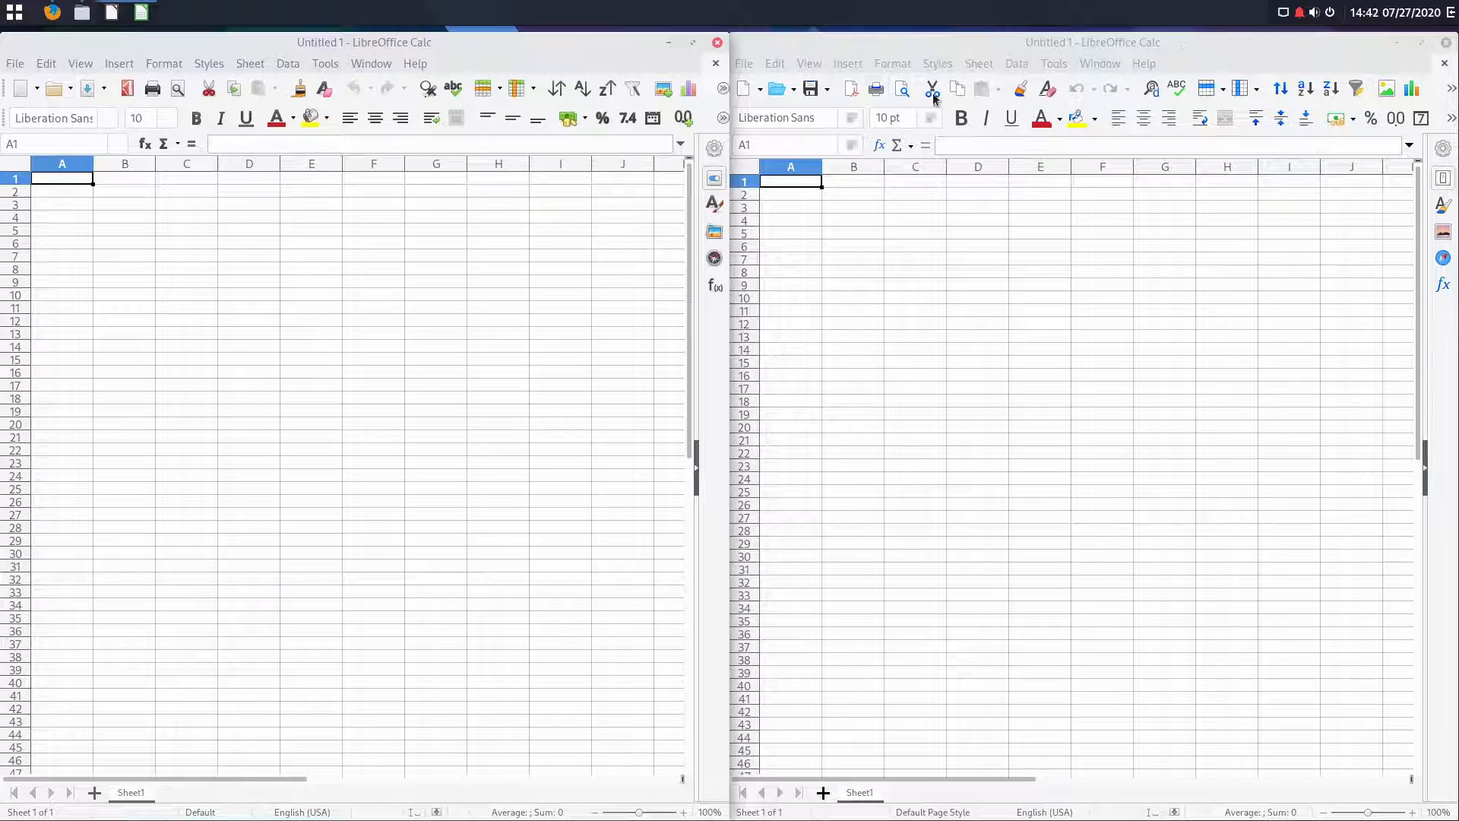
mouse_move(1144, 548)
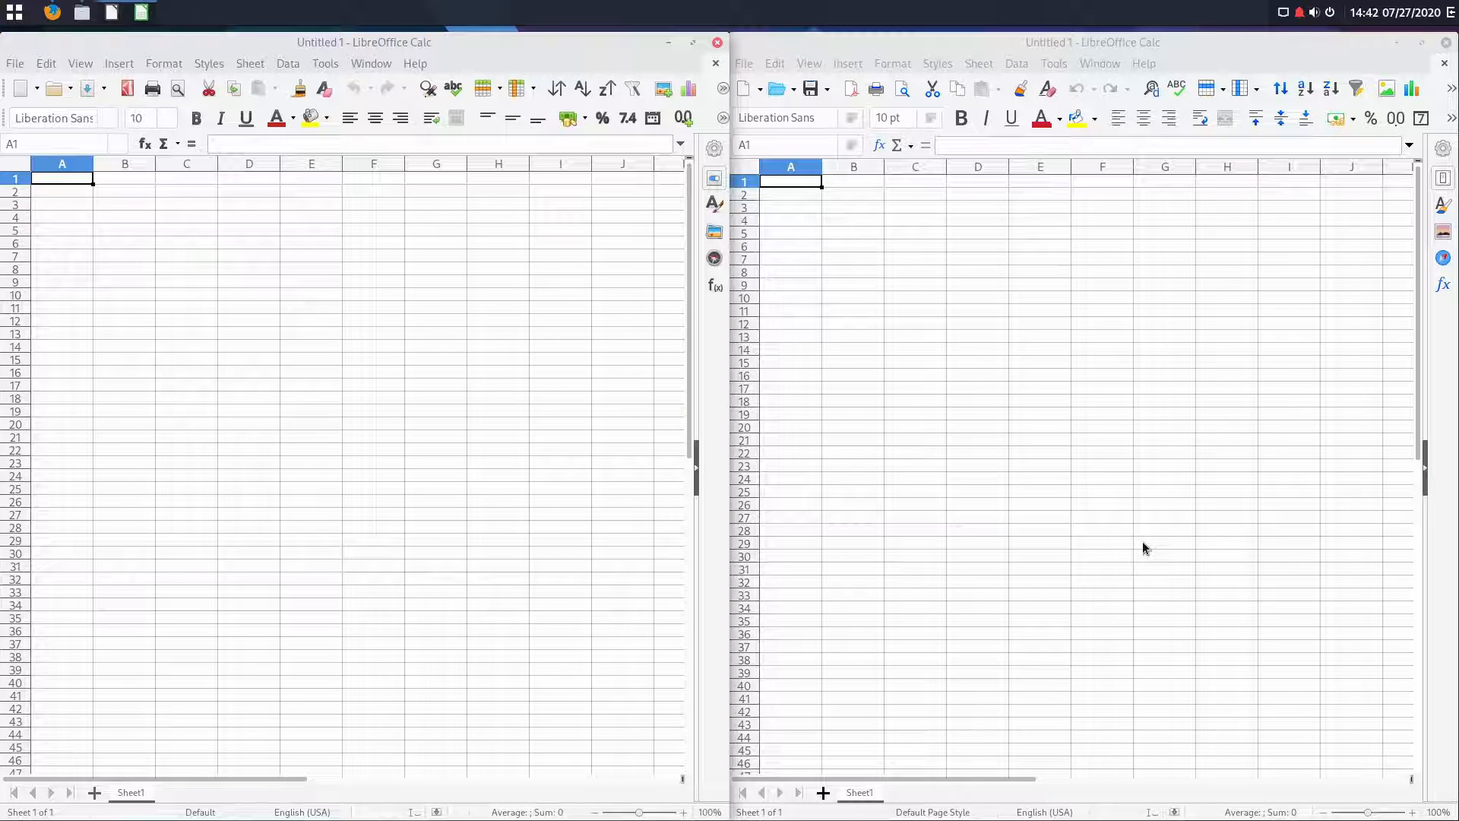
mouse_move(1122, 527)
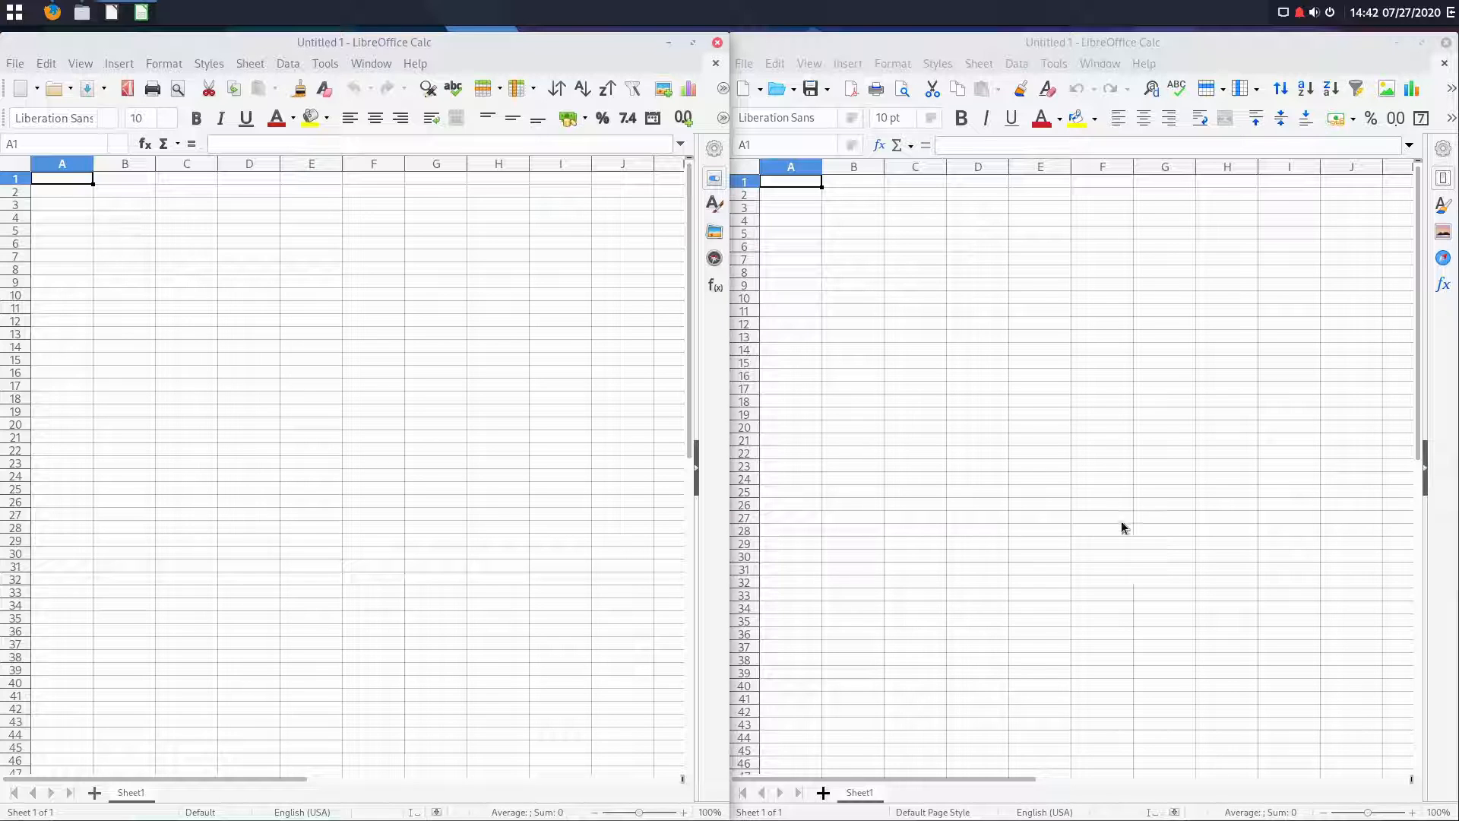
click(715, 42)
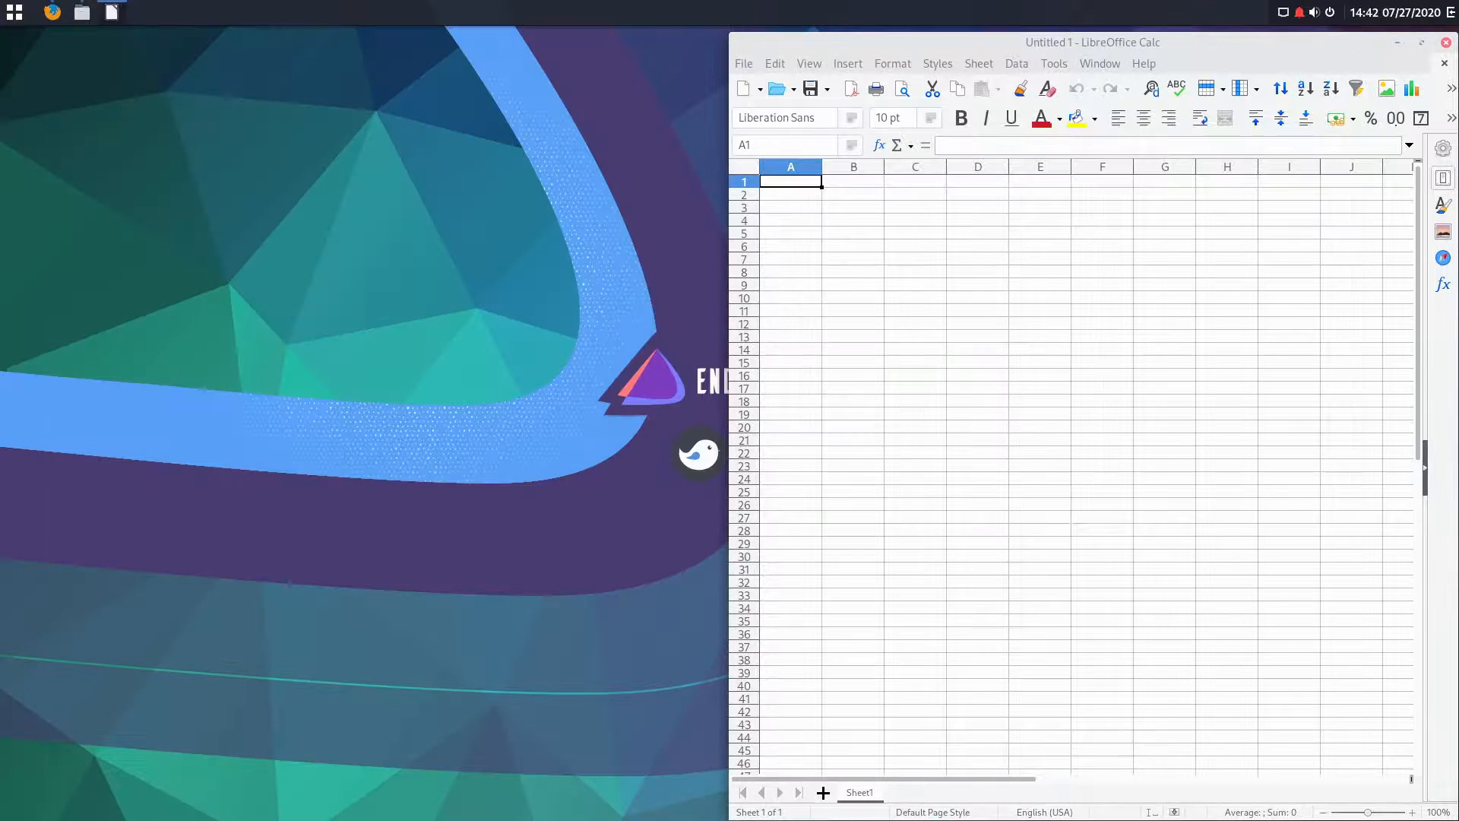